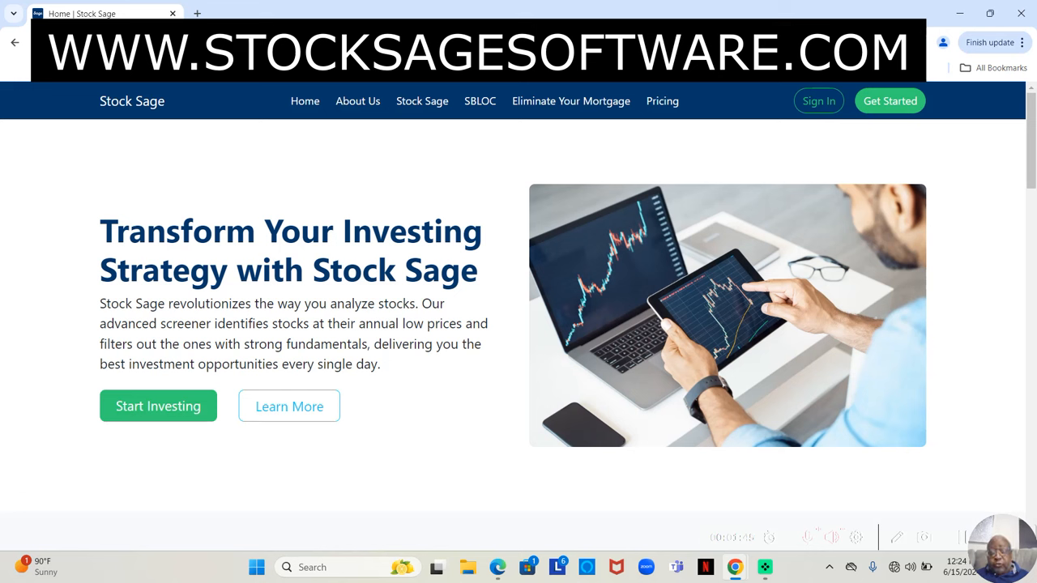
mouse_move(1031, 254)
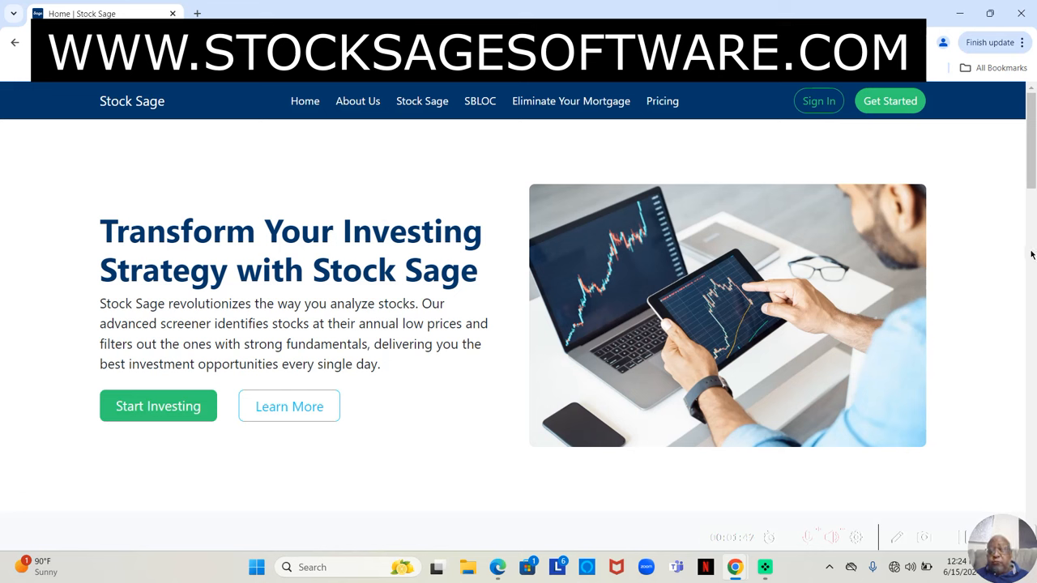
mouse_move(1033, 136)
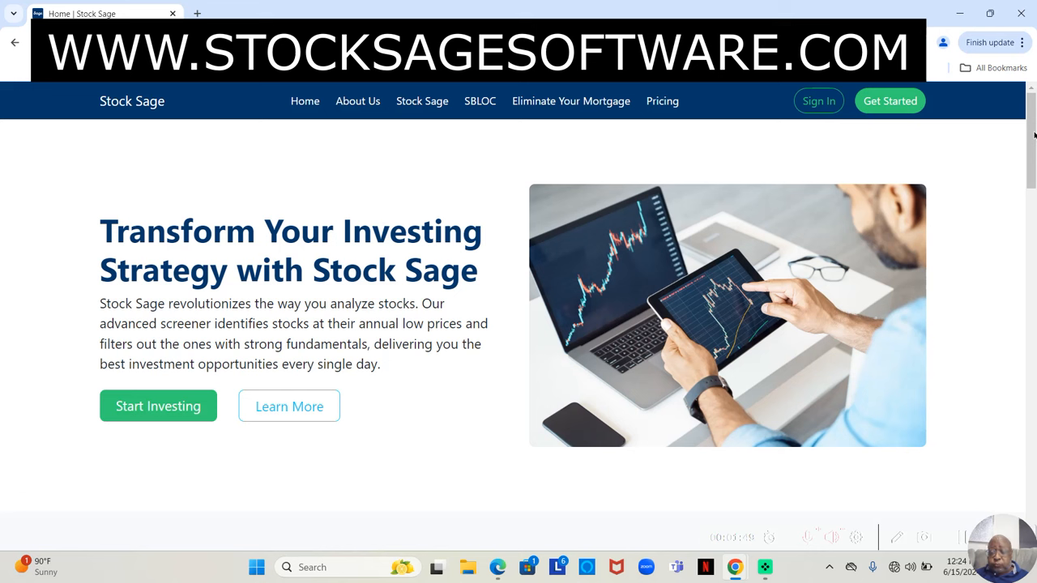
mouse_move(571, 100)
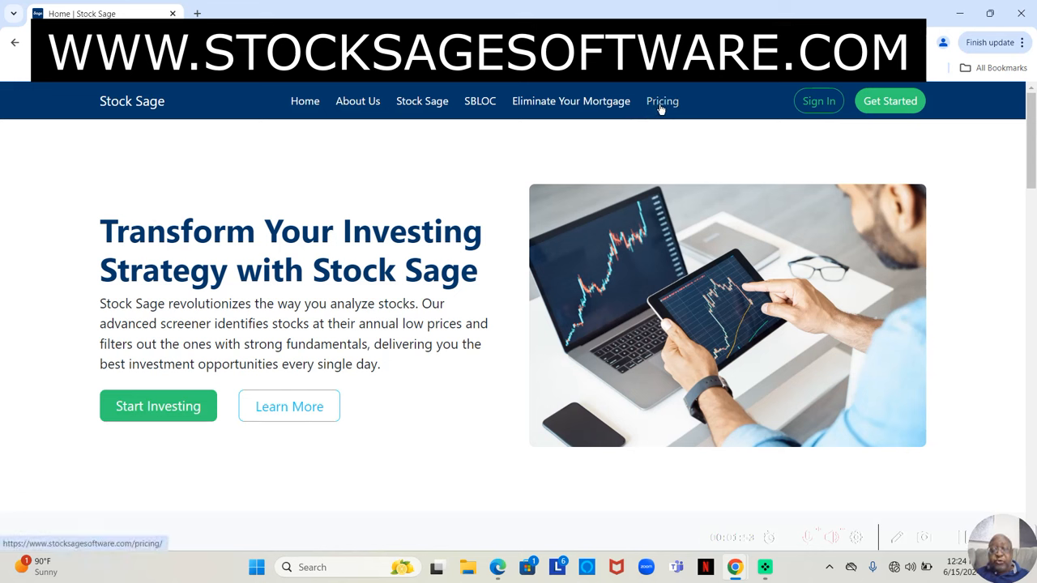
- Show the Pricing page with the $129/year plan down to its footer
left_click(661, 101)
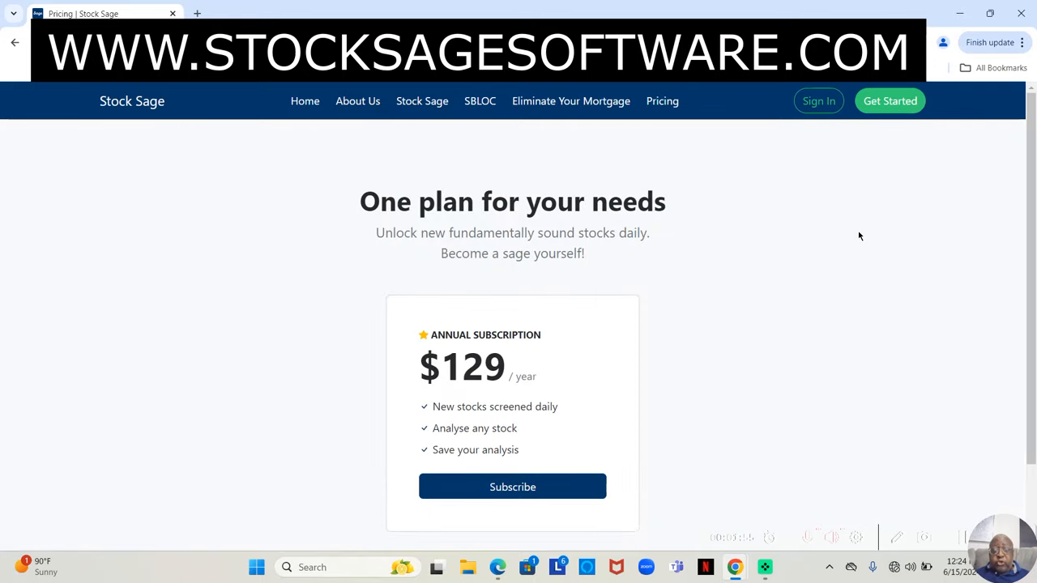
mouse_move(962, 327)
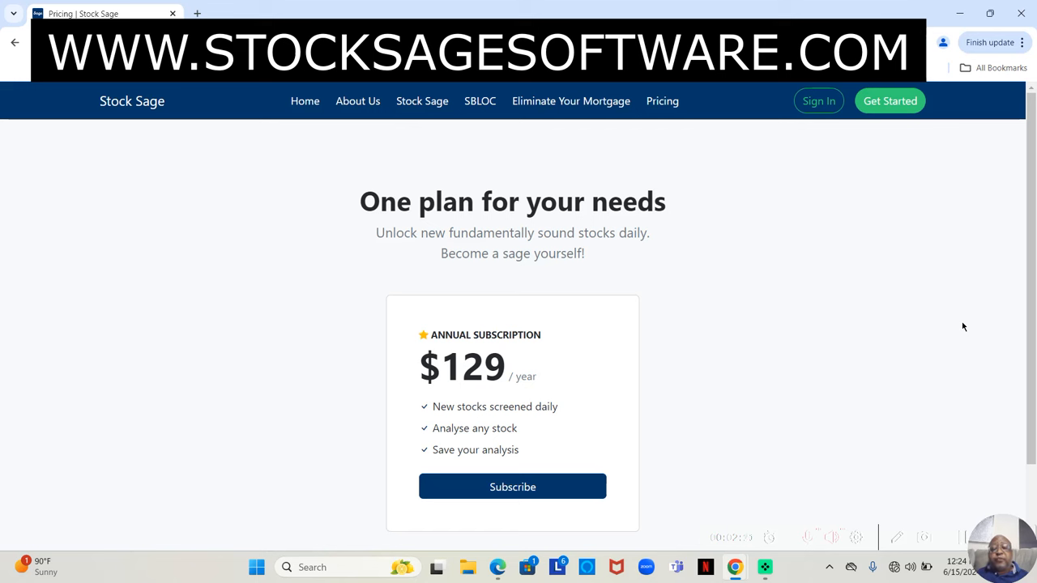
mouse_move(1021, 370)
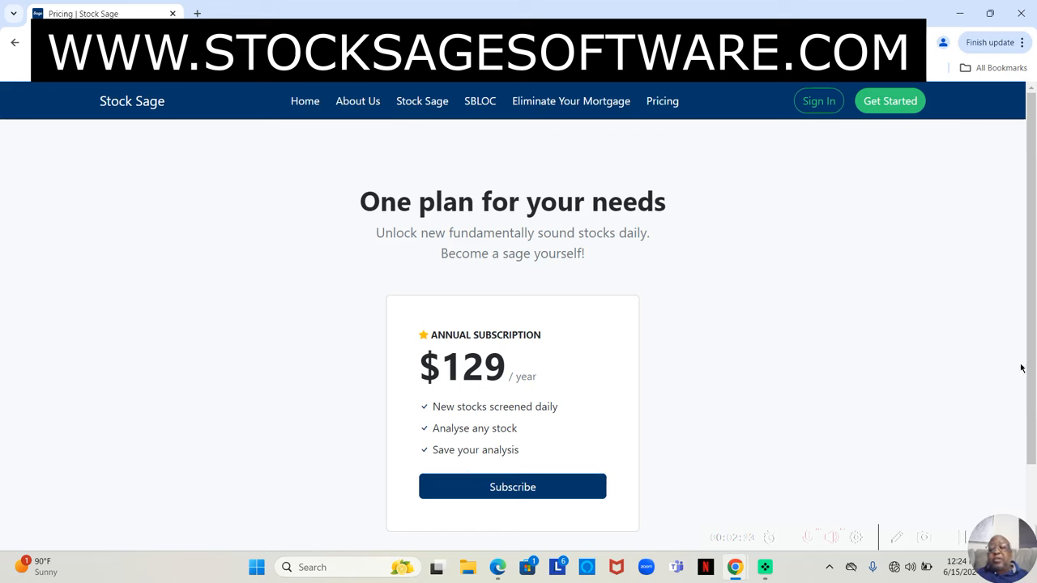
mouse_move(1032, 178)
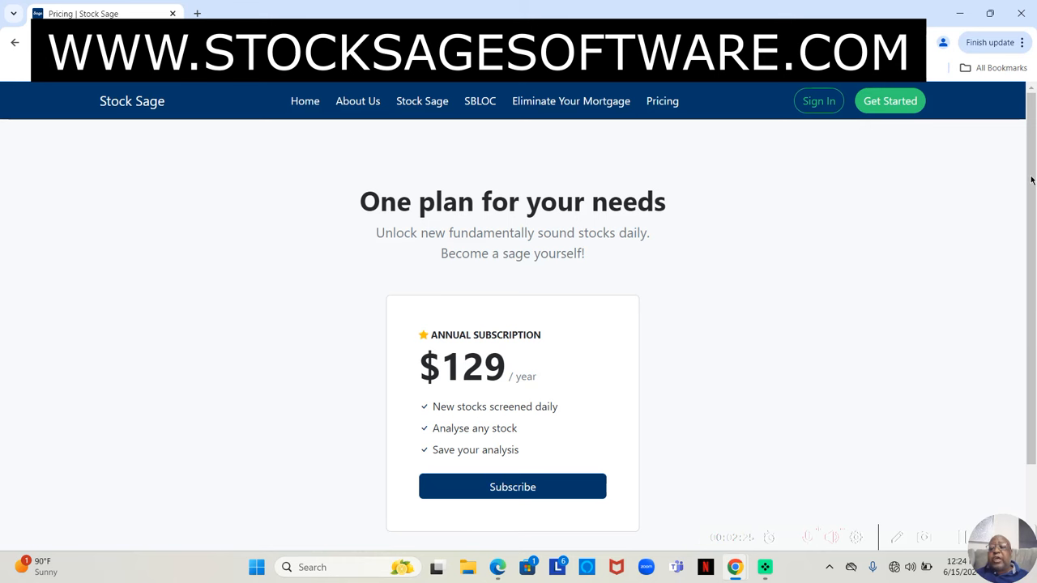
scroll("down", 3)
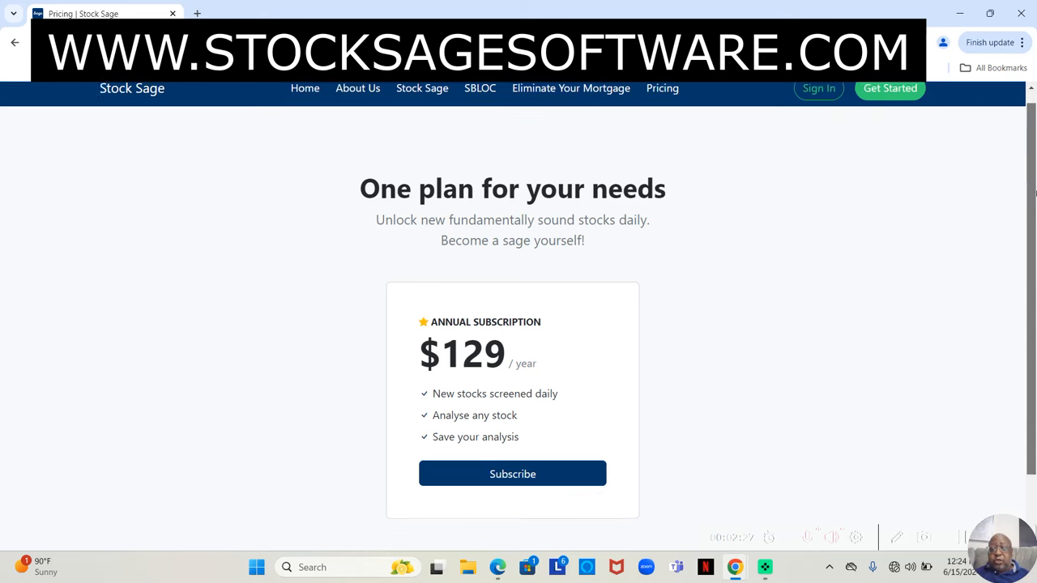
scroll("down", 3)
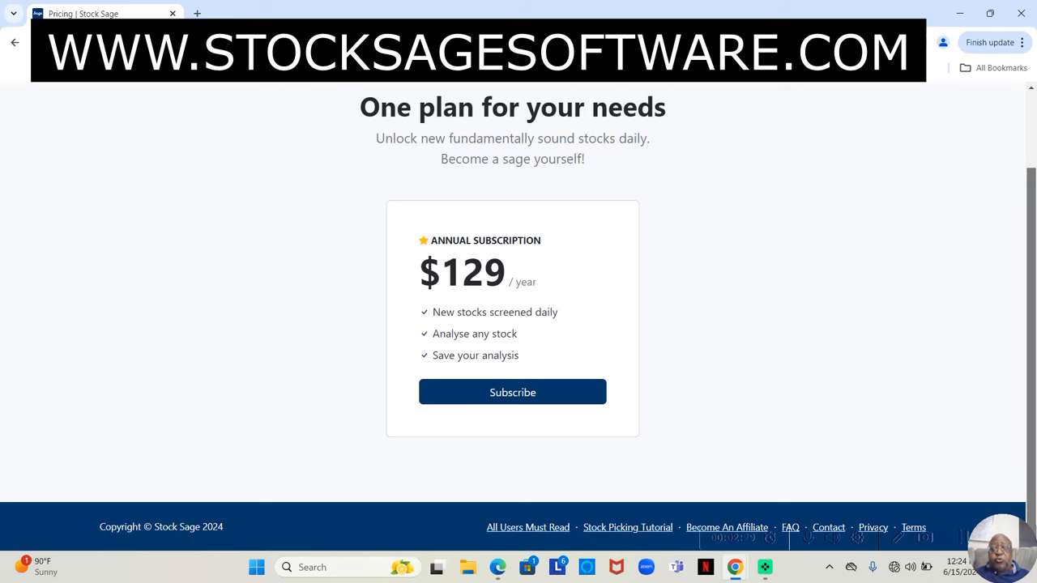
mouse_move(733, 422)
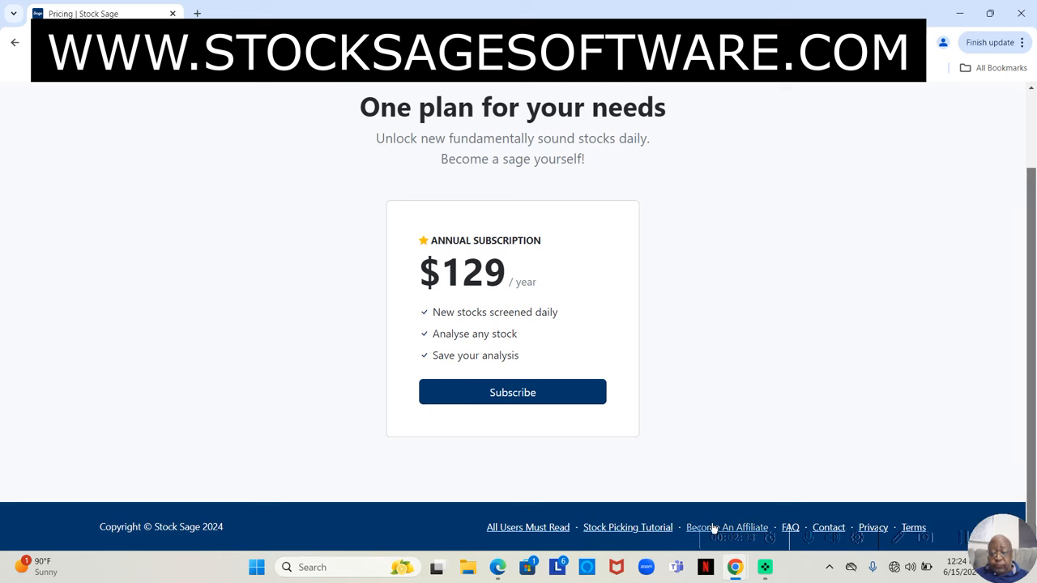
mouse_move(769, 441)
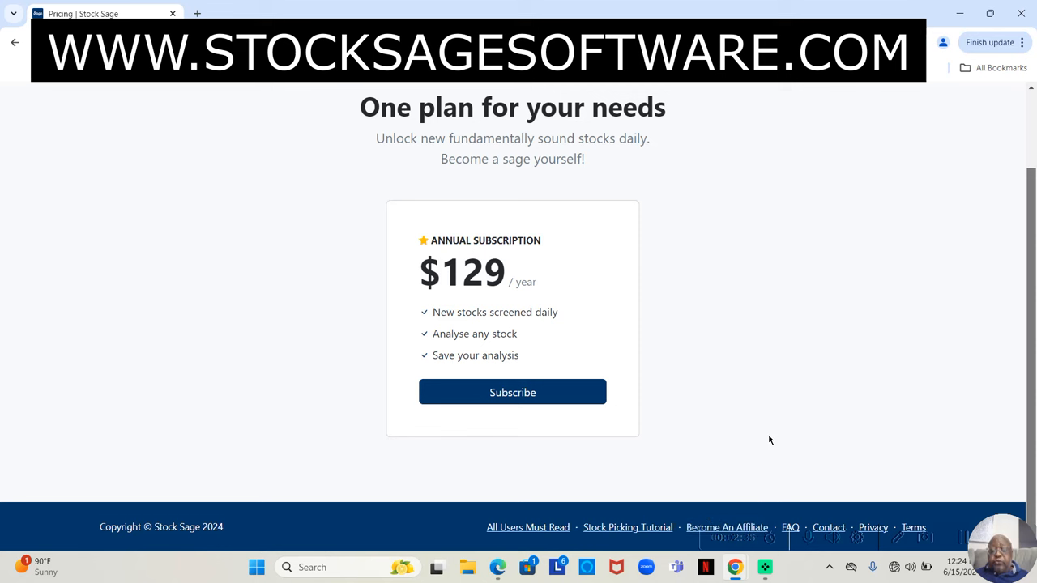
mouse_move(726, 529)
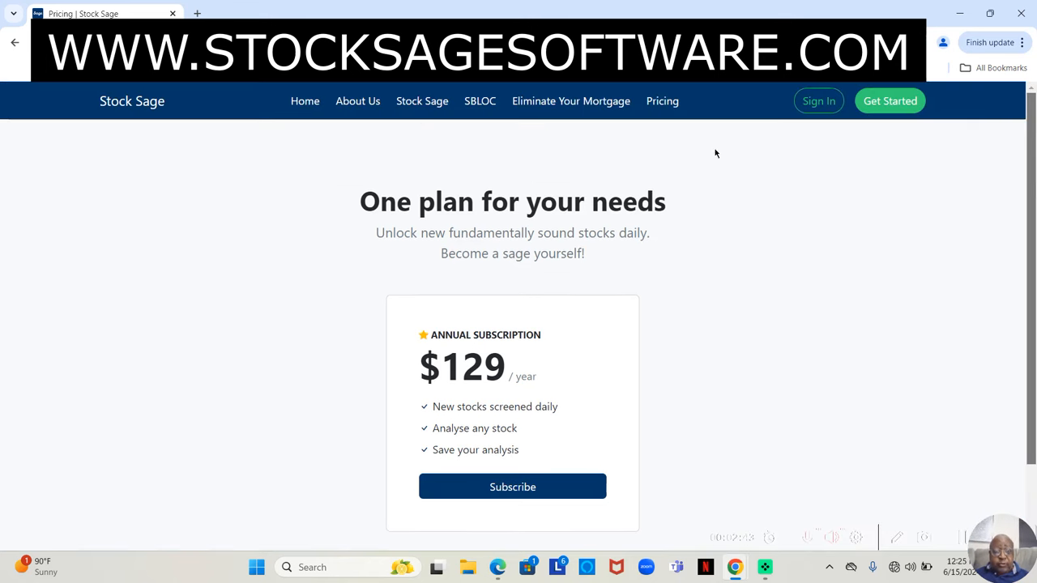
mouse_move(421, 100)
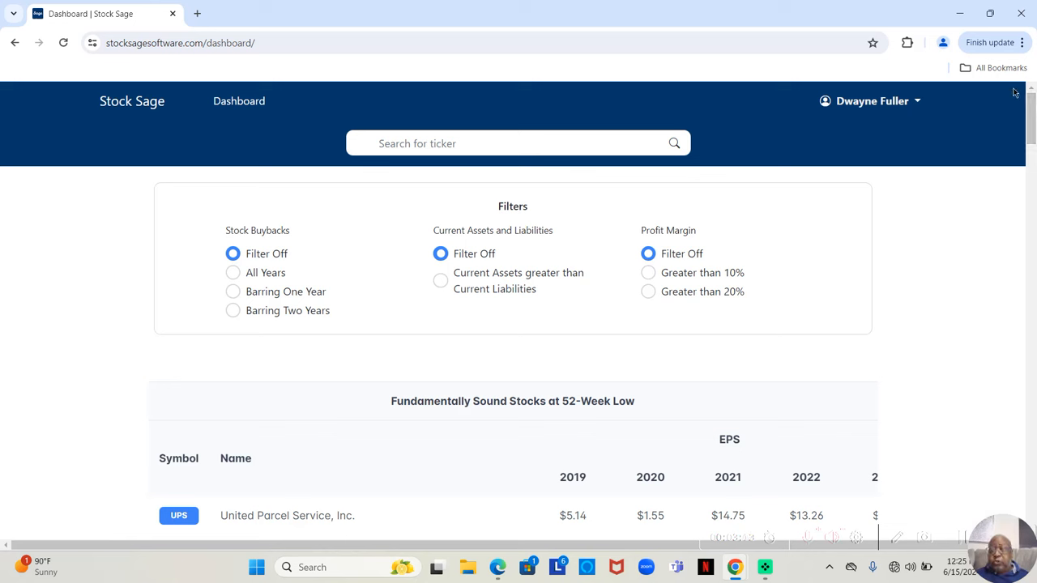
- Scroll the dashboard to the Fundamentally Sound Stocks at 52-Week Low table (UPS, Kenvue, Holley)
scroll("down", 3)
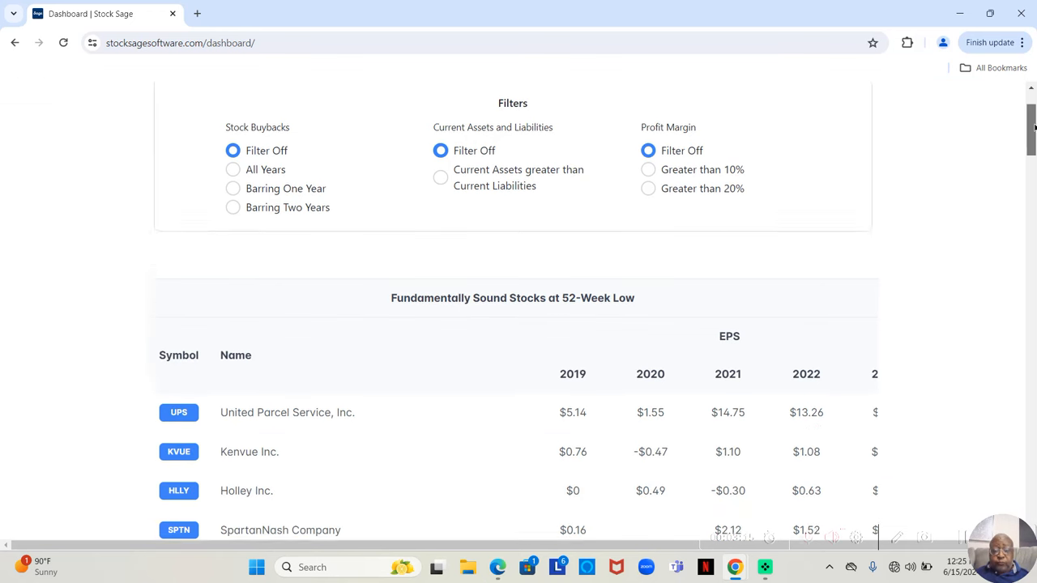
scroll("down", 3)
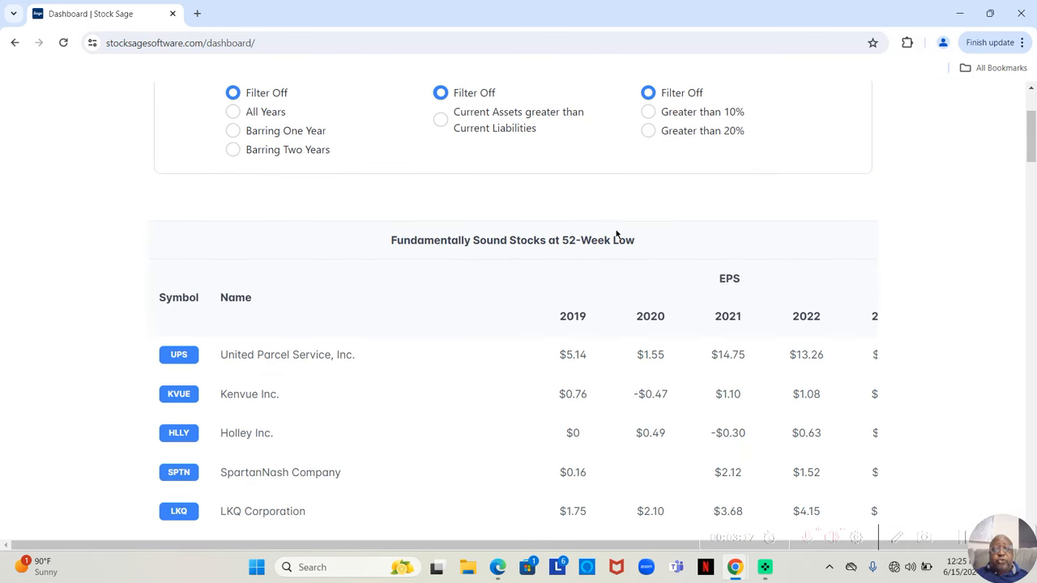
mouse_move(240, 374)
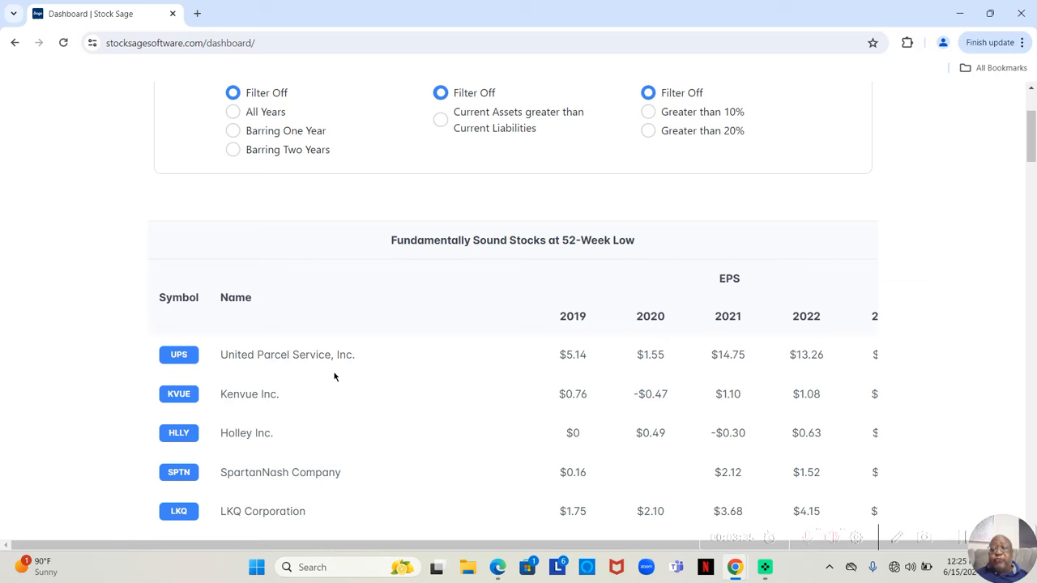
mouse_move(181, 366)
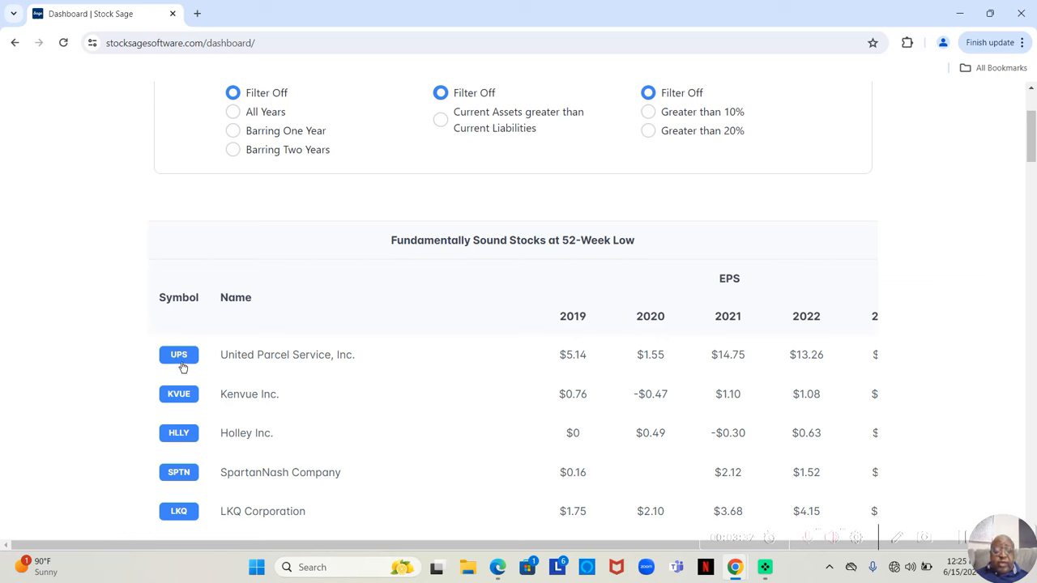
mouse_move(178, 355)
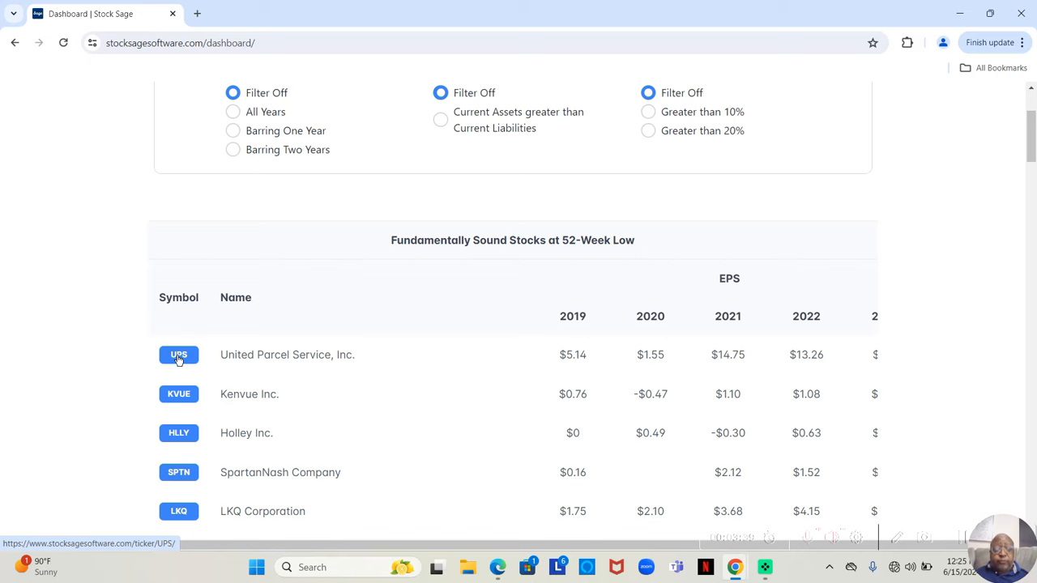
- Show UPS's ticker page with its description, yearly EPS, P/E figures and $135.65 price
left_click(179, 354)
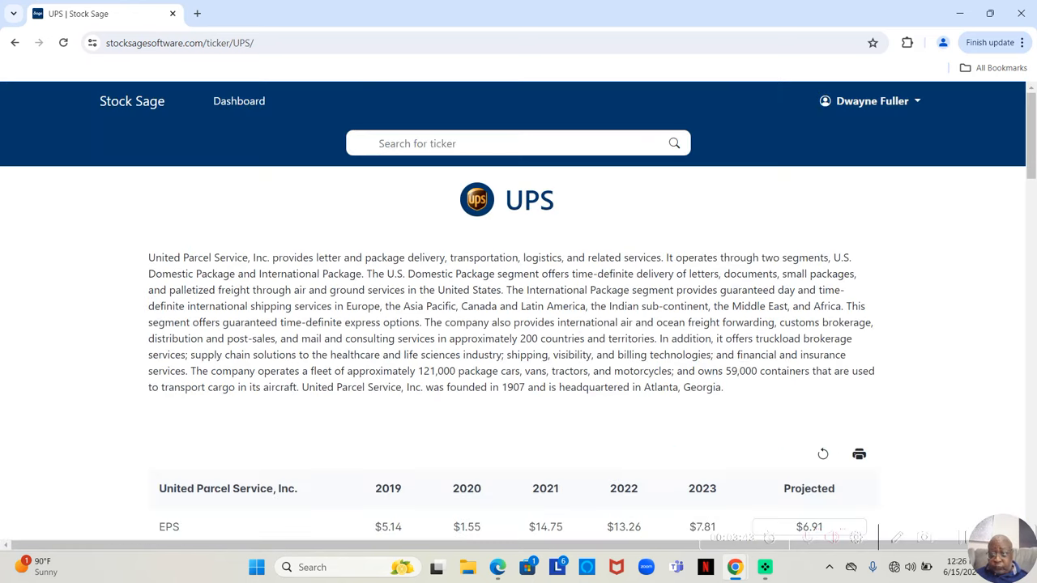
scroll("down", 3)
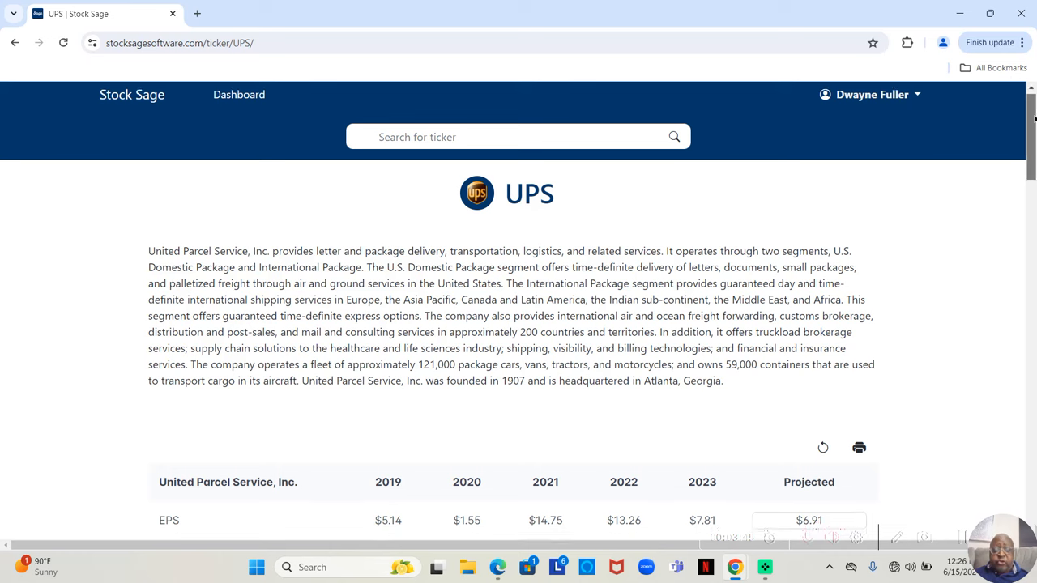
scroll("down", 3)
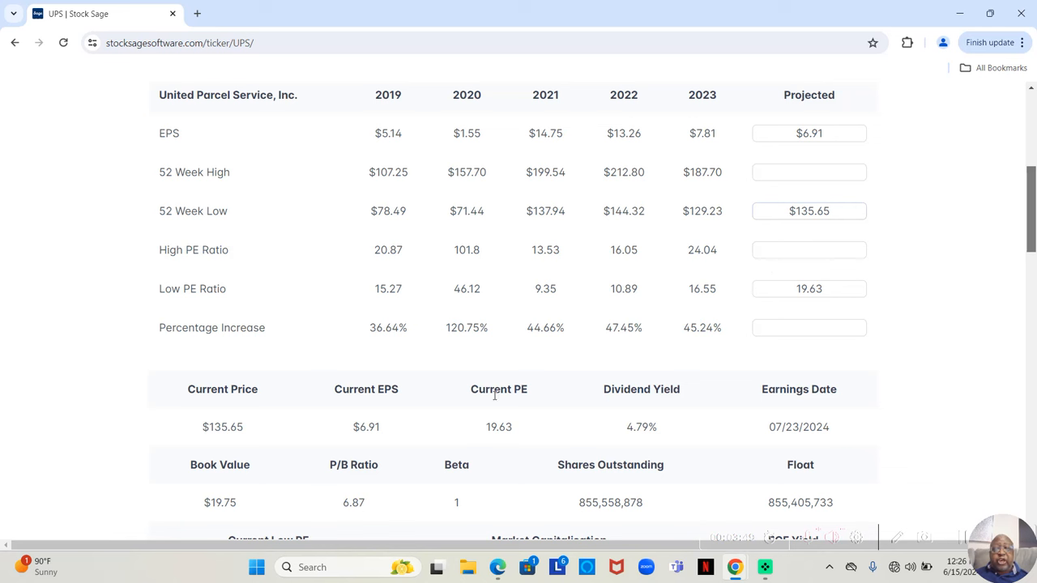
mouse_move(236, 443)
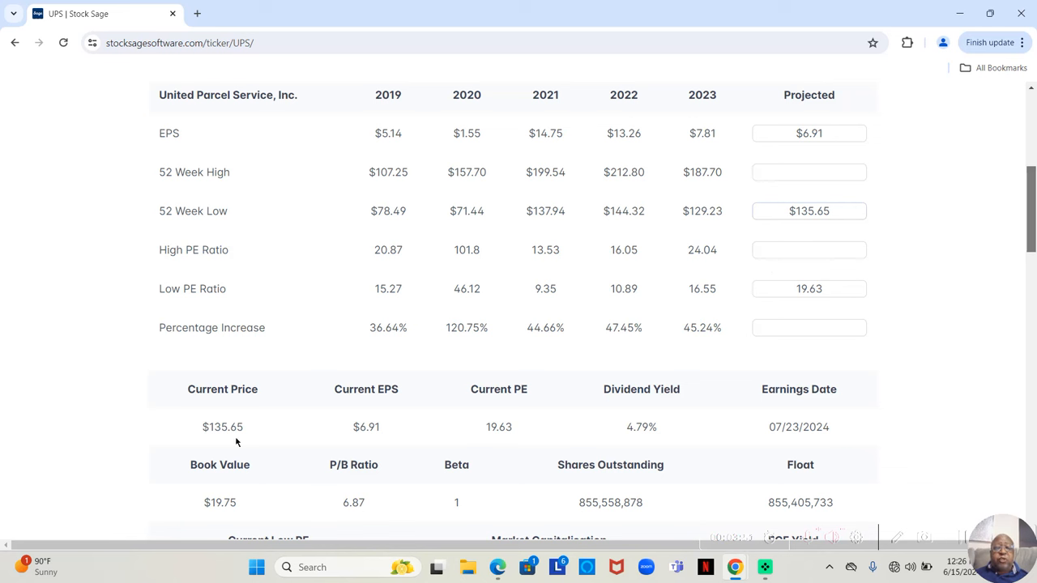
mouse_move(937, 292)
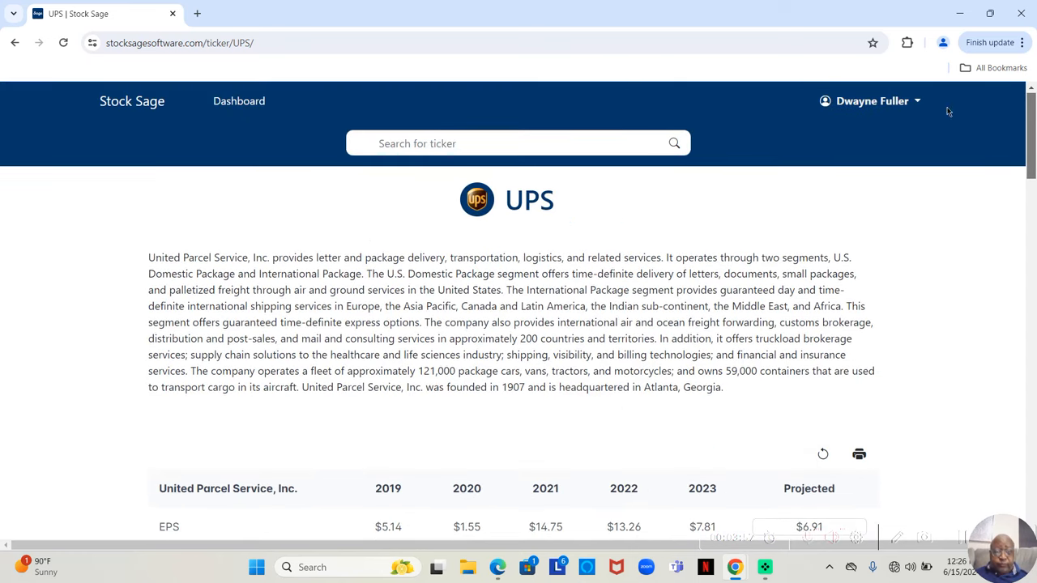
mouse_move(240, 100)
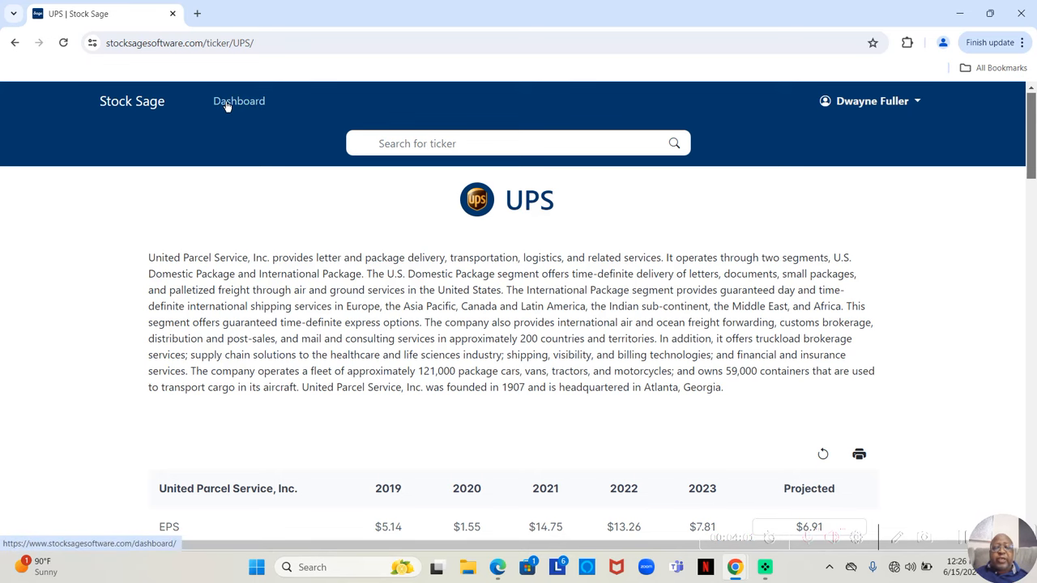
- Go back to the Dashboard and review the 52-week-low stock table
left_click(239, 100)
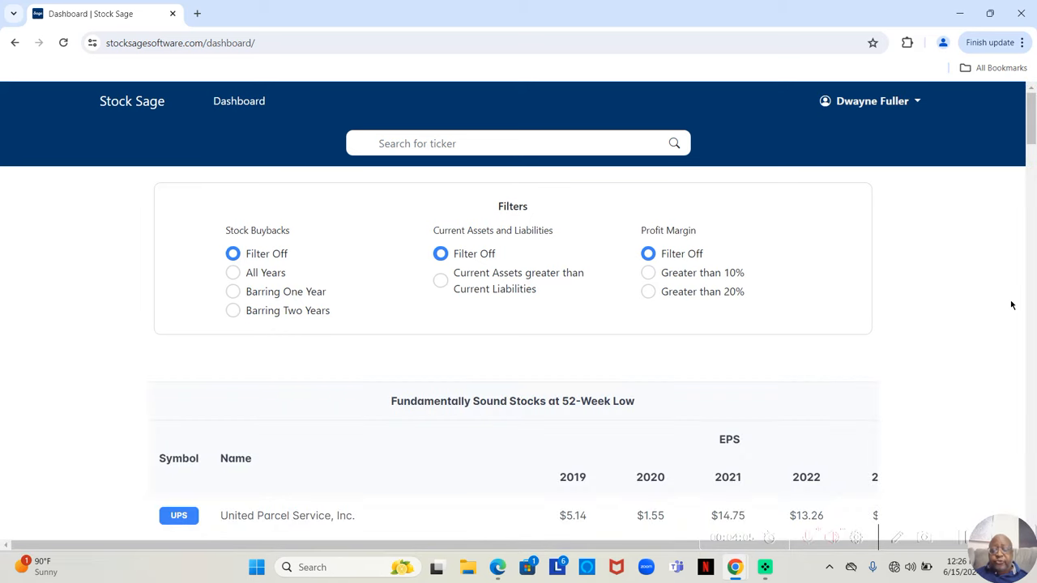
scroll("down", 3)
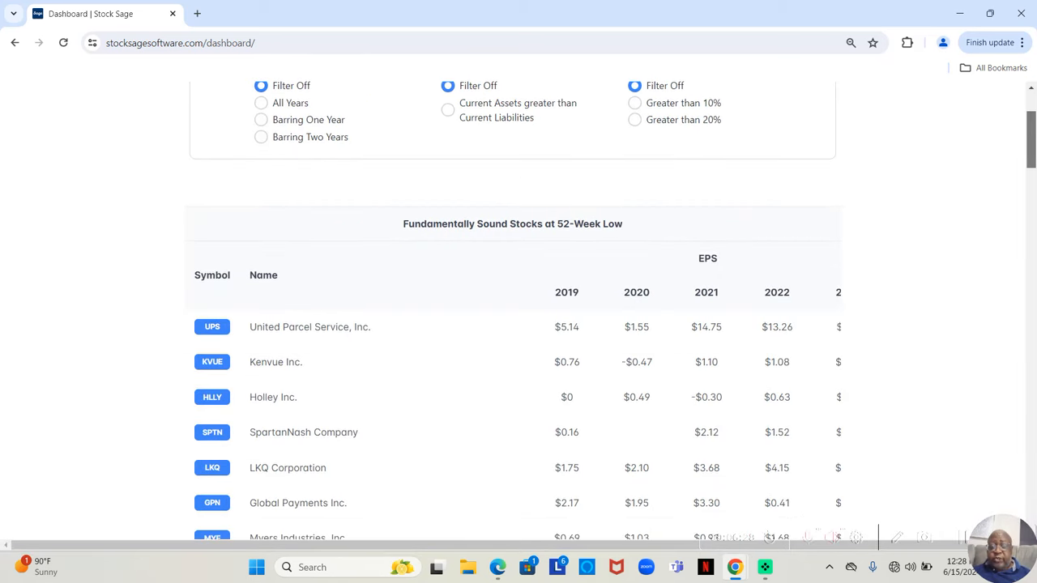
scroll("down", 3)
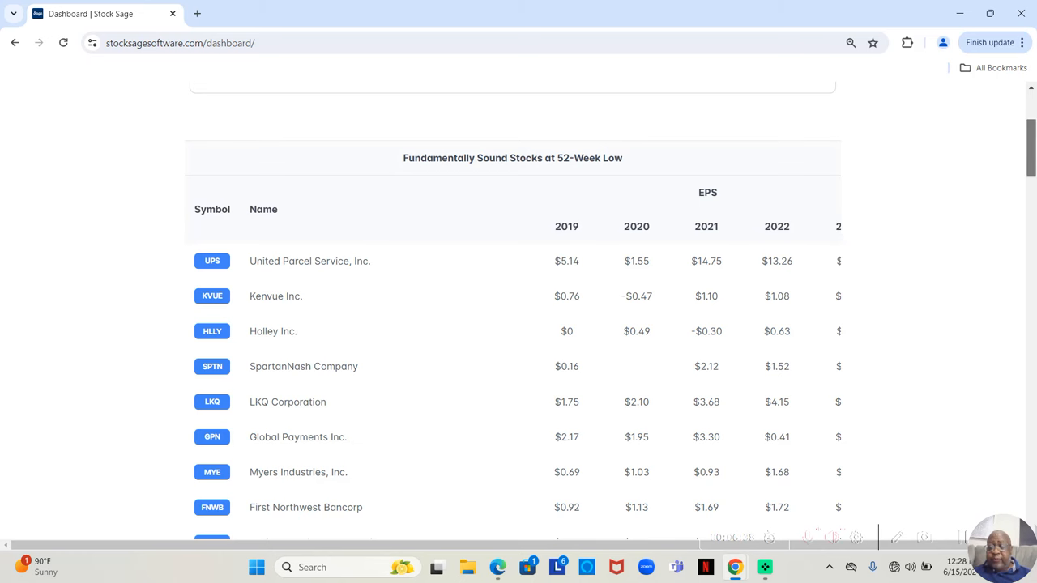
scroll("up", 3)
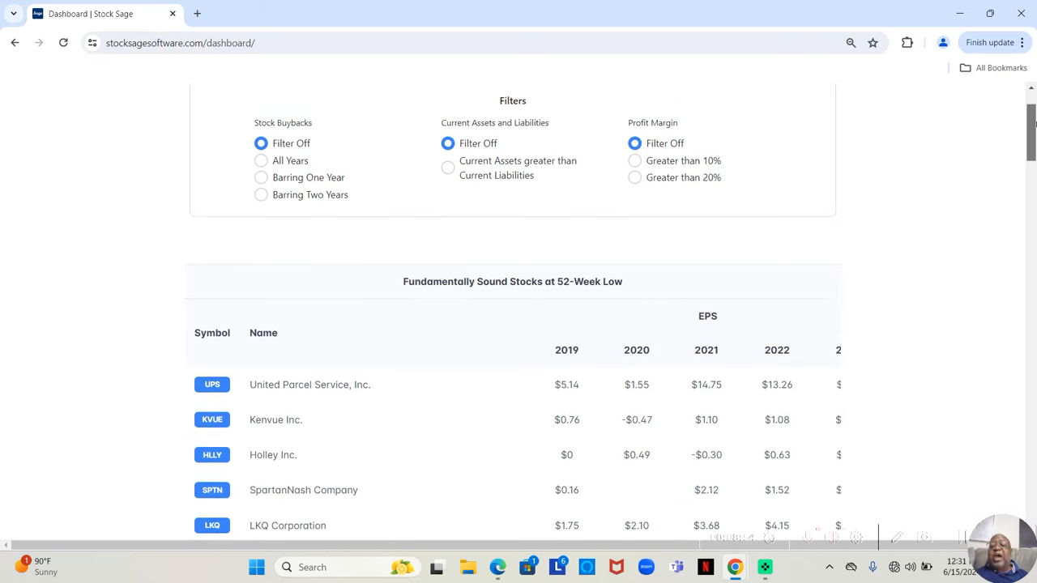
scroll("down", 3)
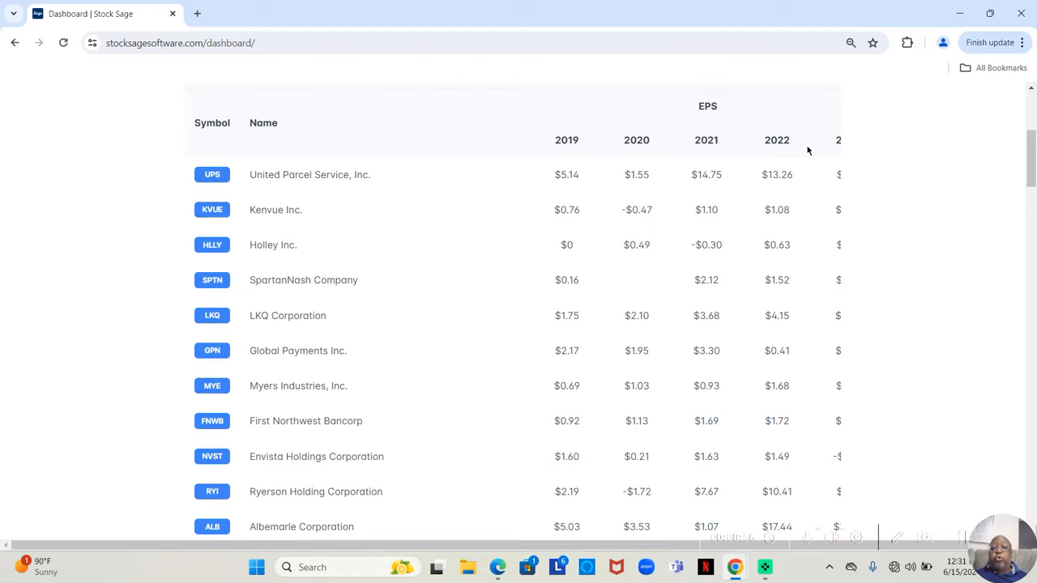
mouse_move(616, 194)
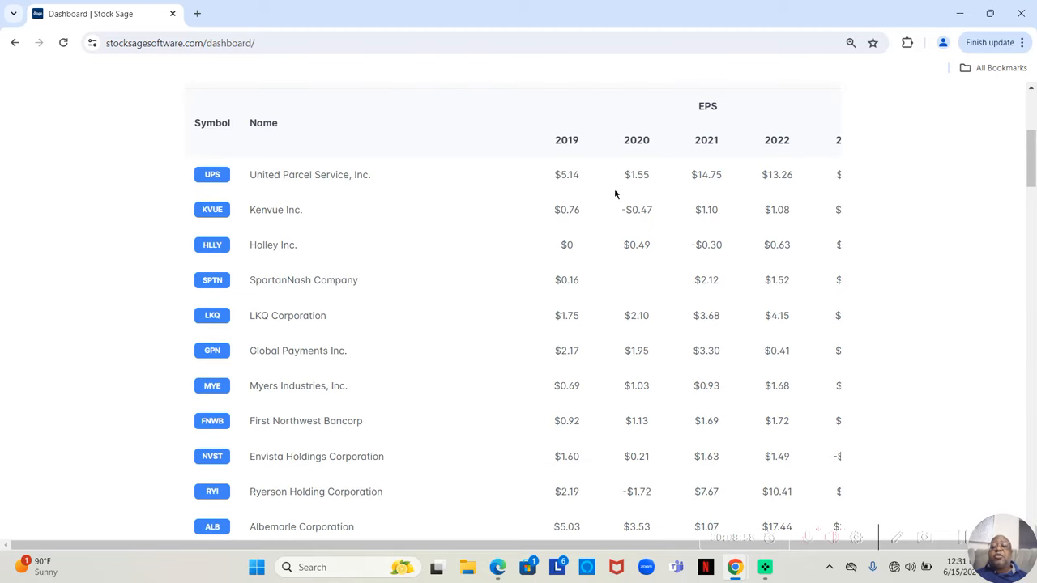
mouse_move(771, 190)
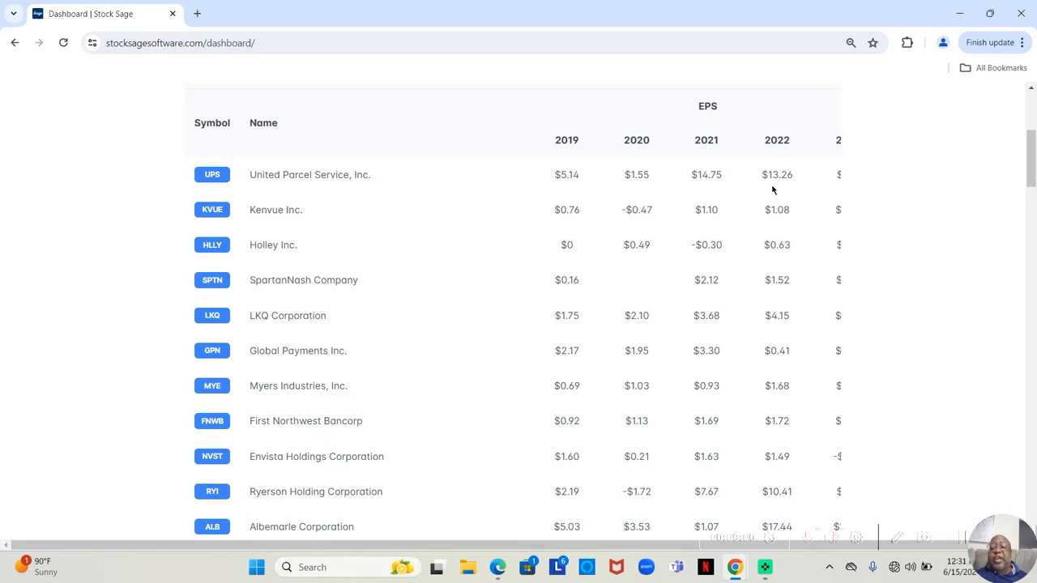
mouse_move(616, 208)
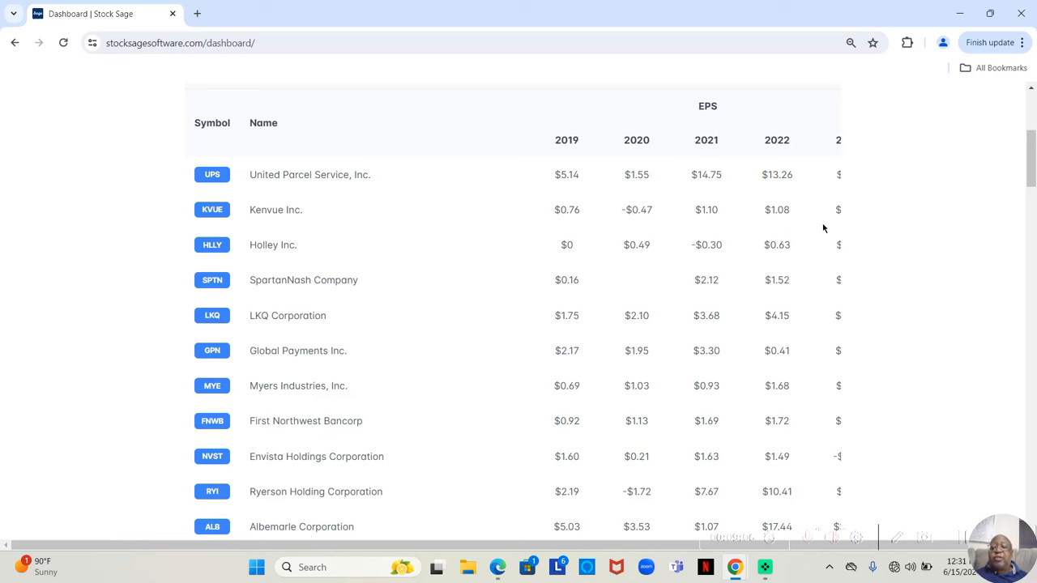
mouse_move(567, 230)
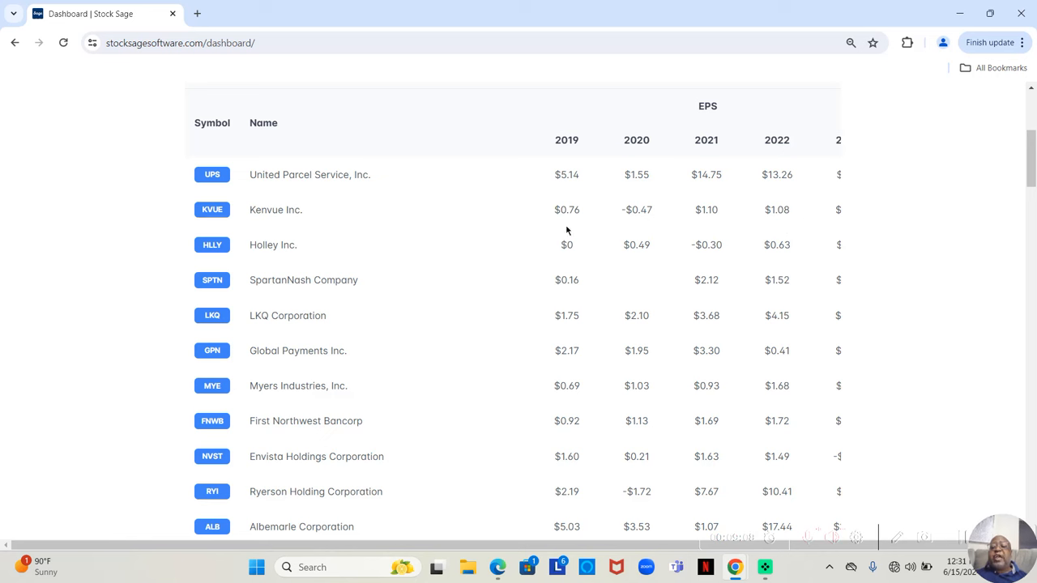
mouse_move(738, 233)
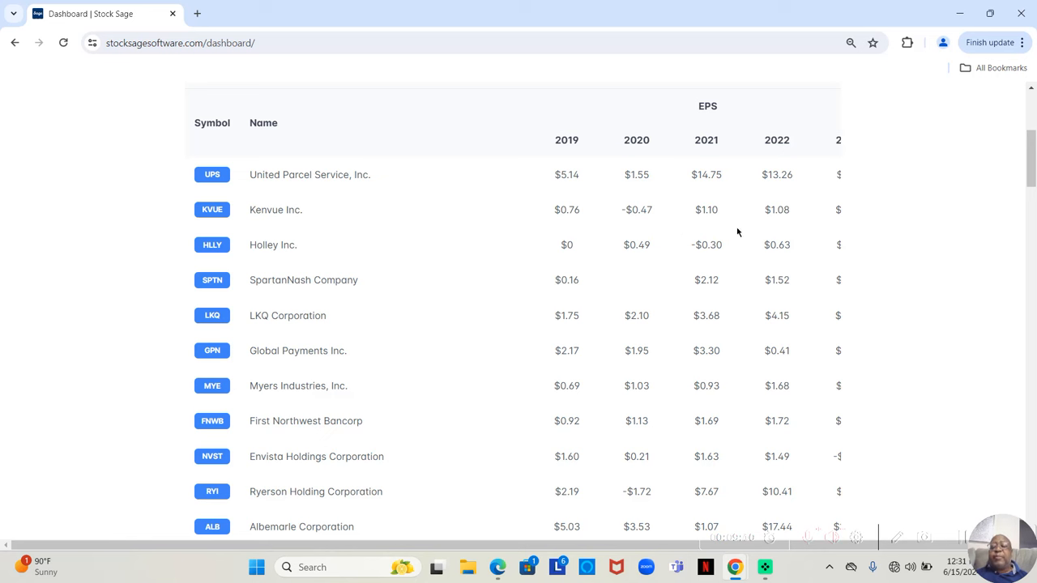
mouse_move(802, 232)
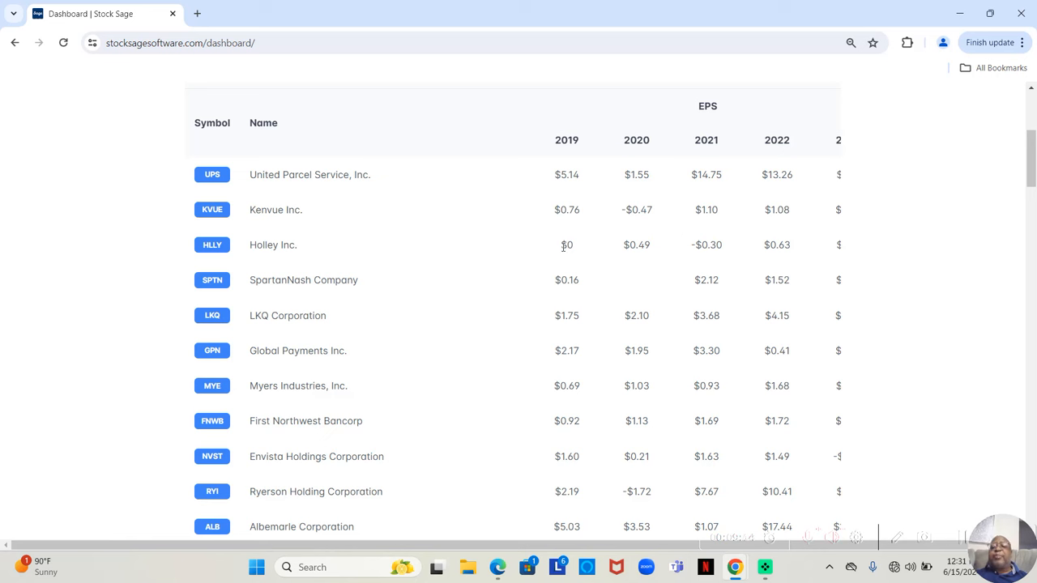
mouse_move(558, 274)
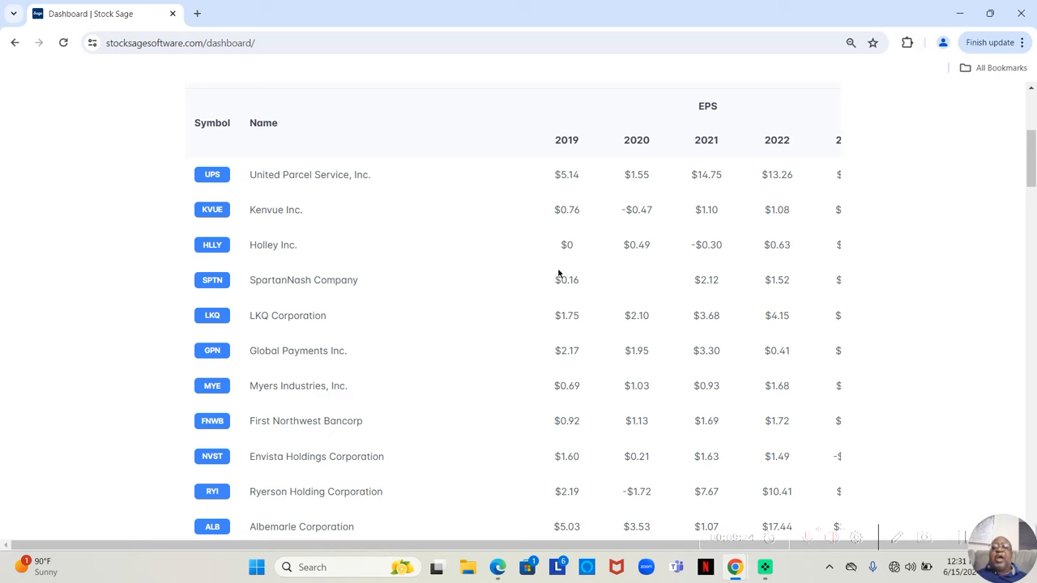
mouse_move(541, 218)
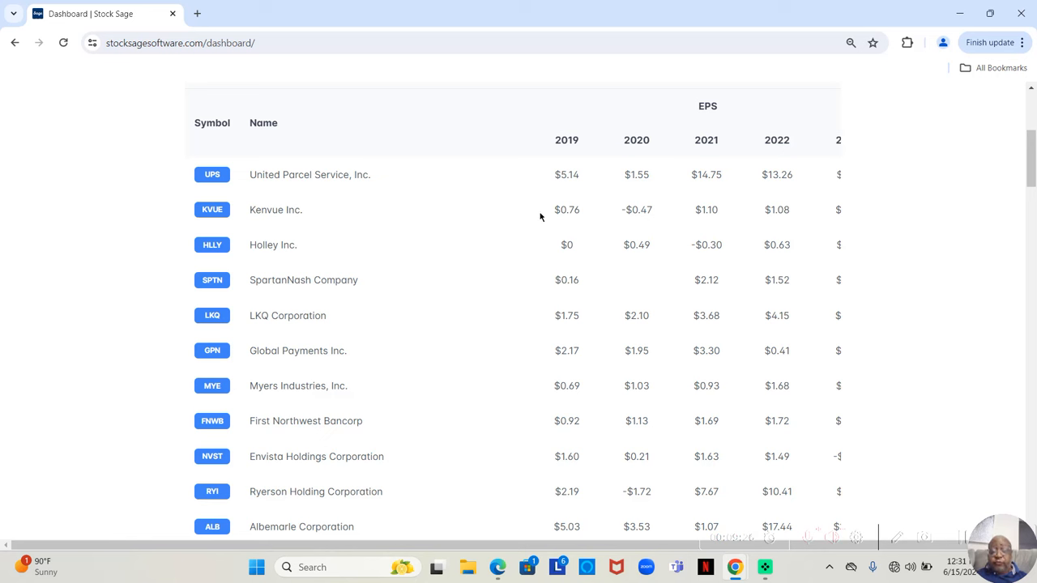
mouse_move(665, 211)
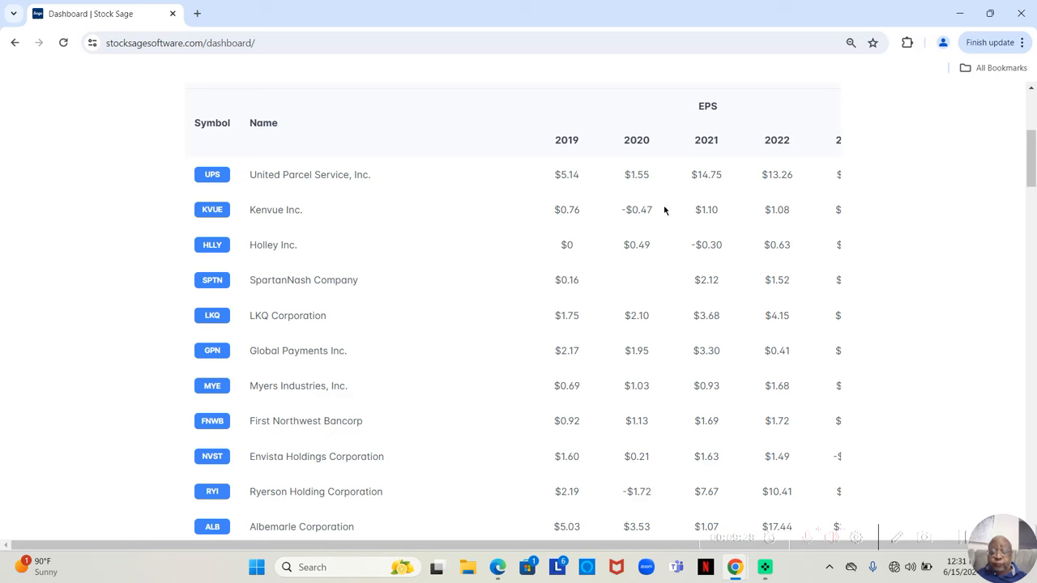
mouse_move(749, 193)
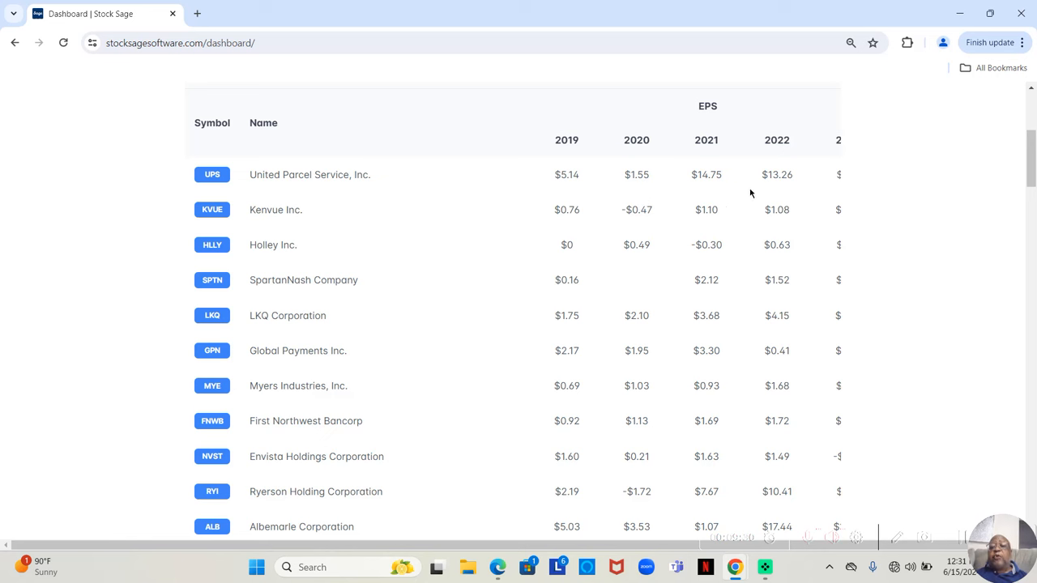
mouse_move(697, 244)
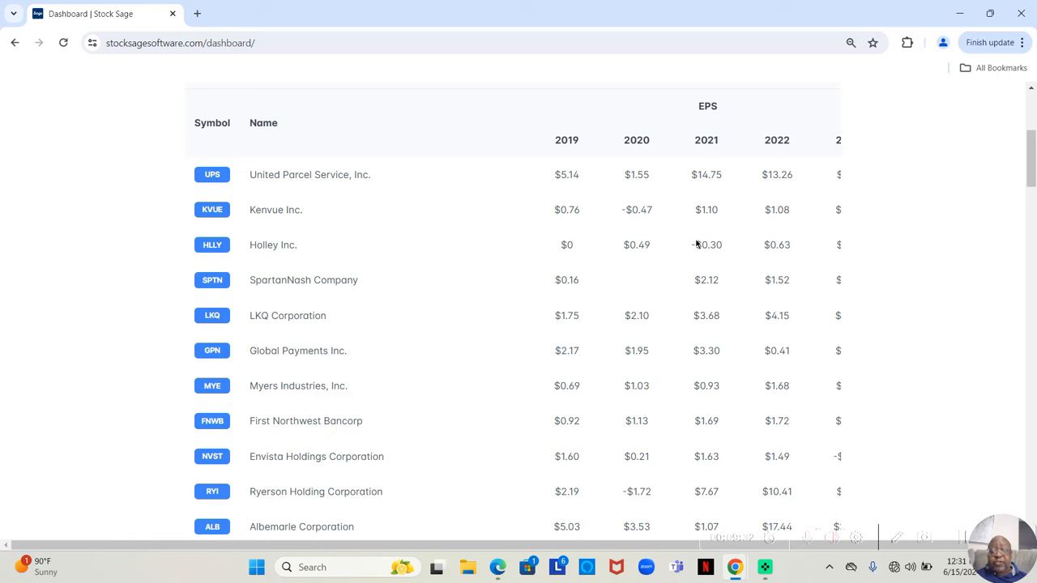
mouse_move(580, 243)
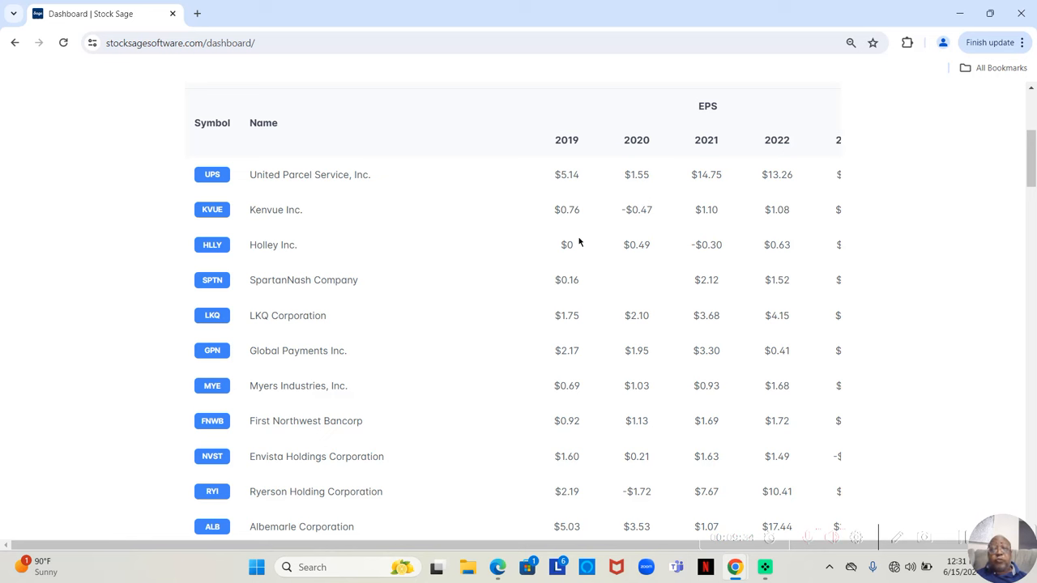
mouse_move(710, 233)
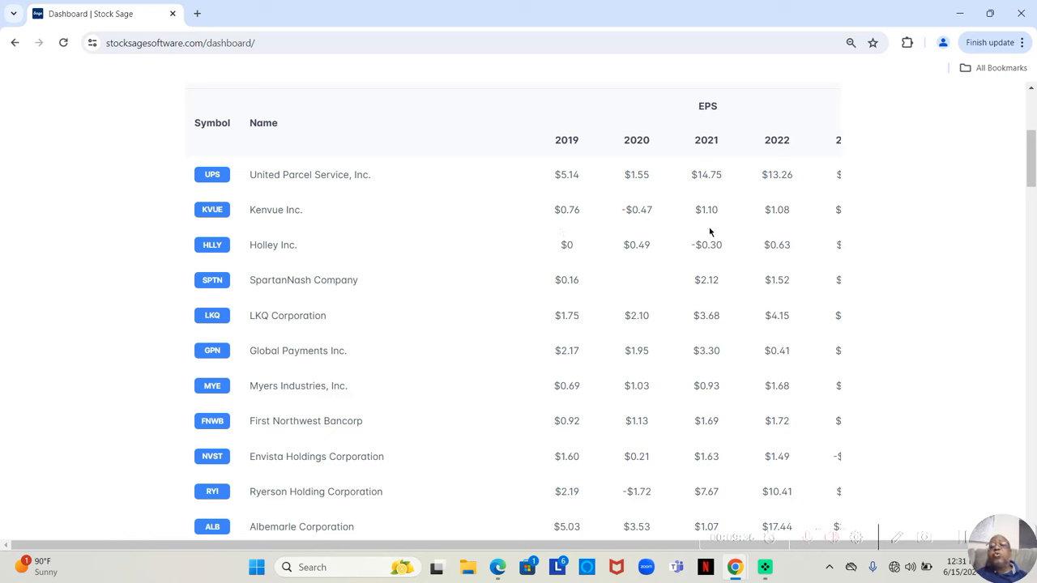
mouse_move(593, 256)
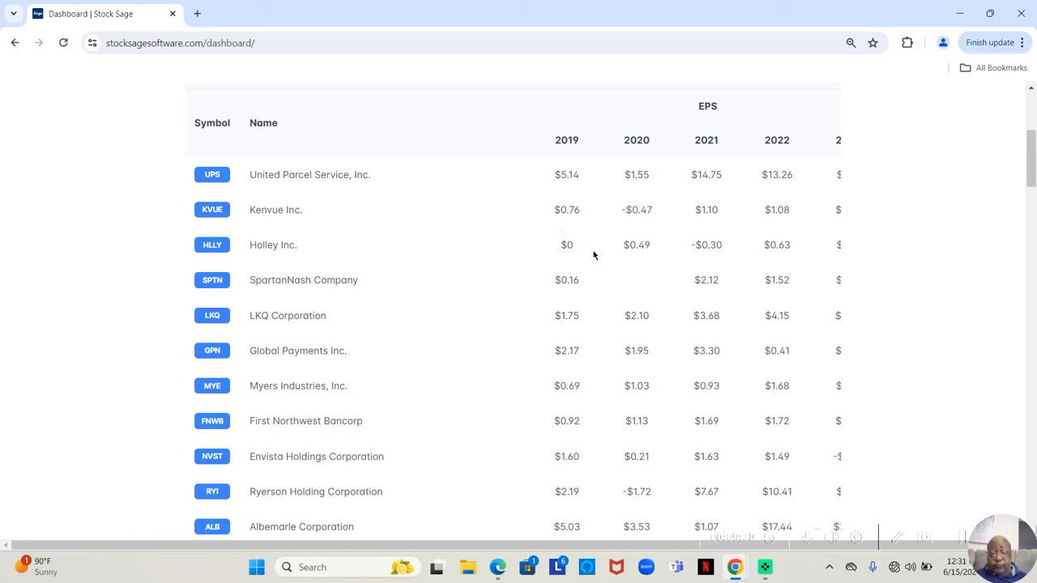
mouse_move(697, 265)
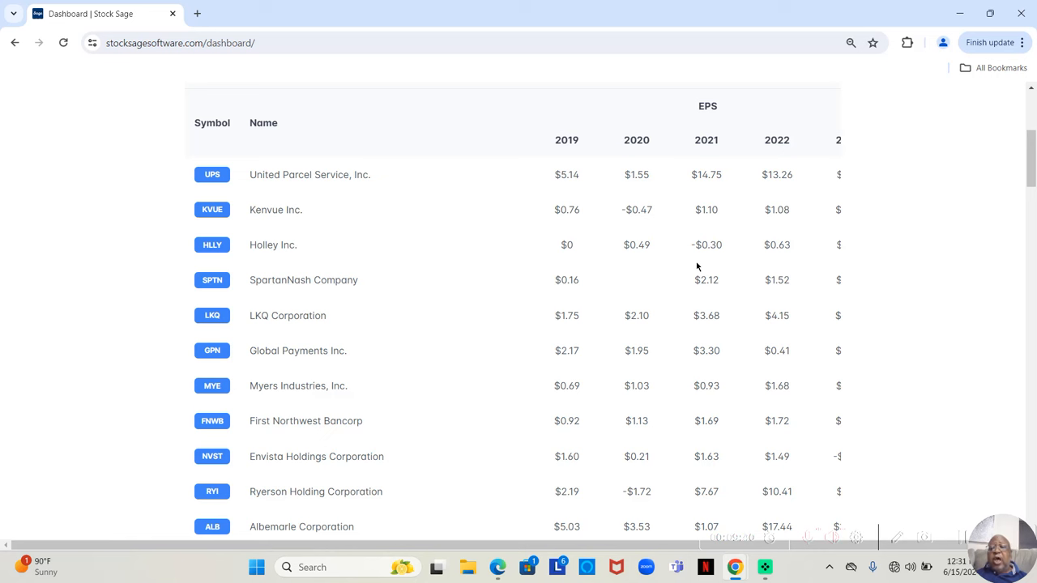
mouse_move(761, 263)
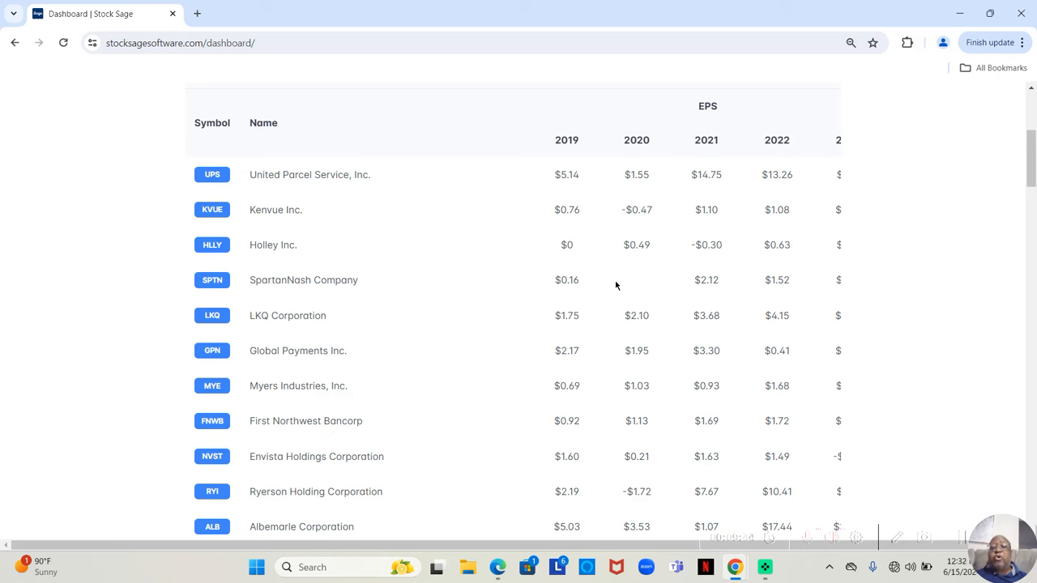
mouse_move(567, 277)
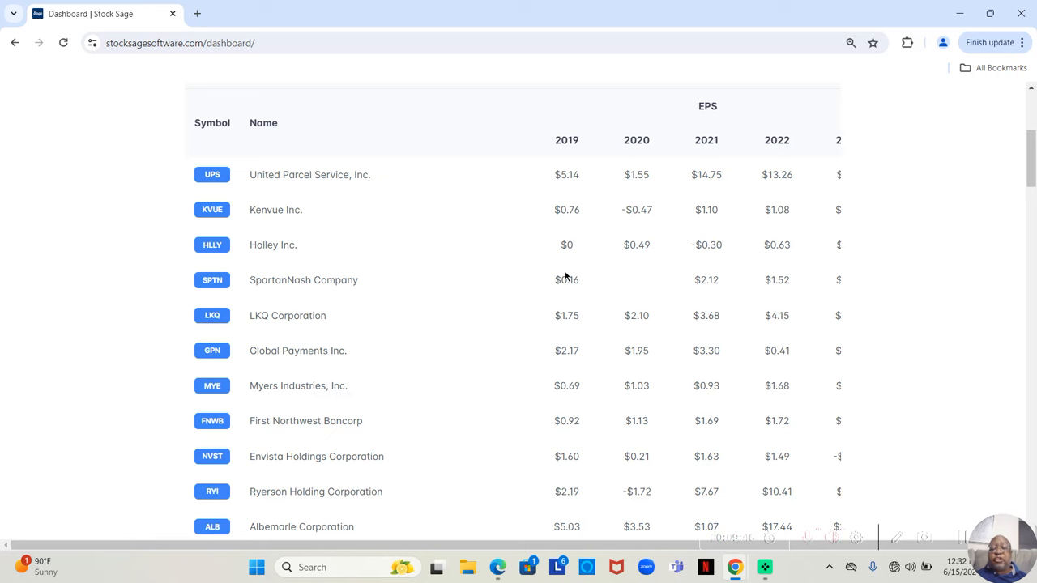
mouse_move(567, 269)
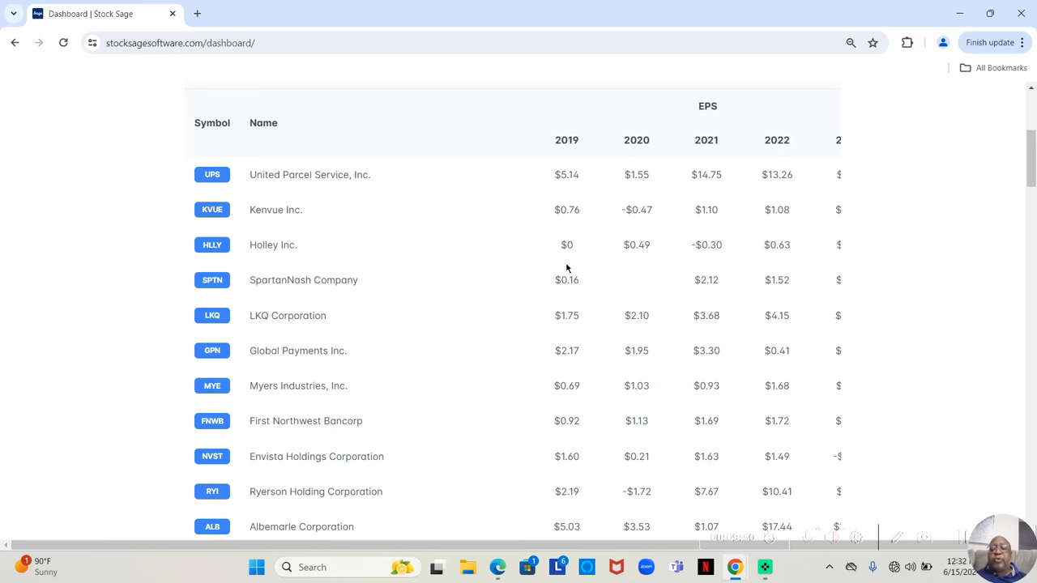
mouse_move(851, 262)
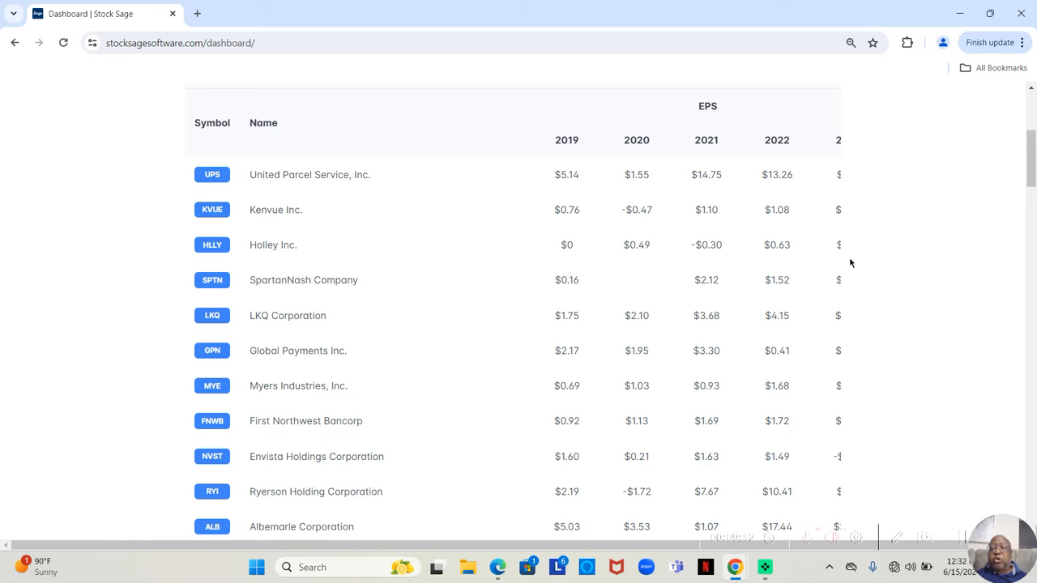
mouse_move(867, 266)
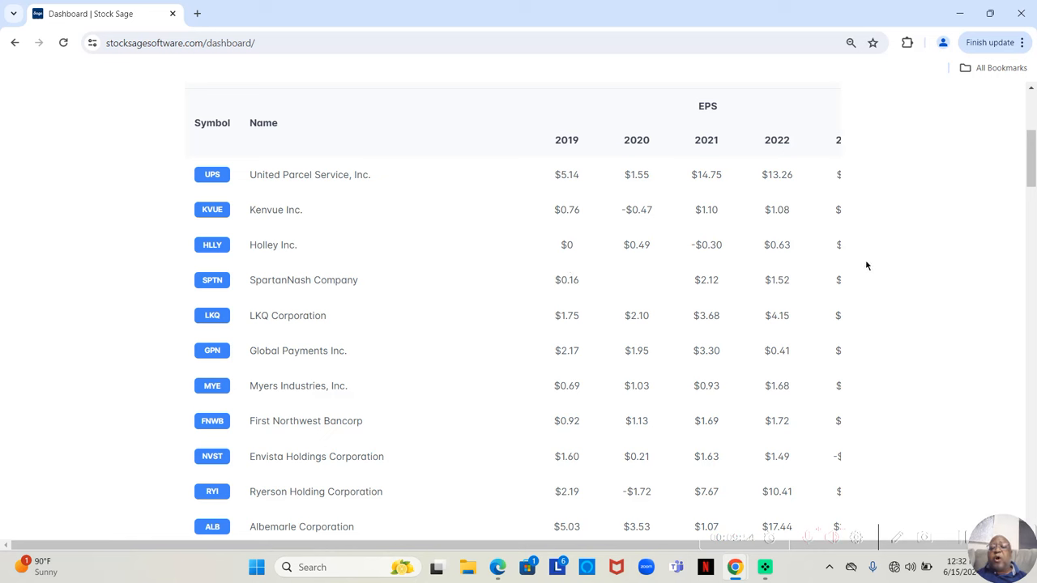
mouse_move(760, 279)
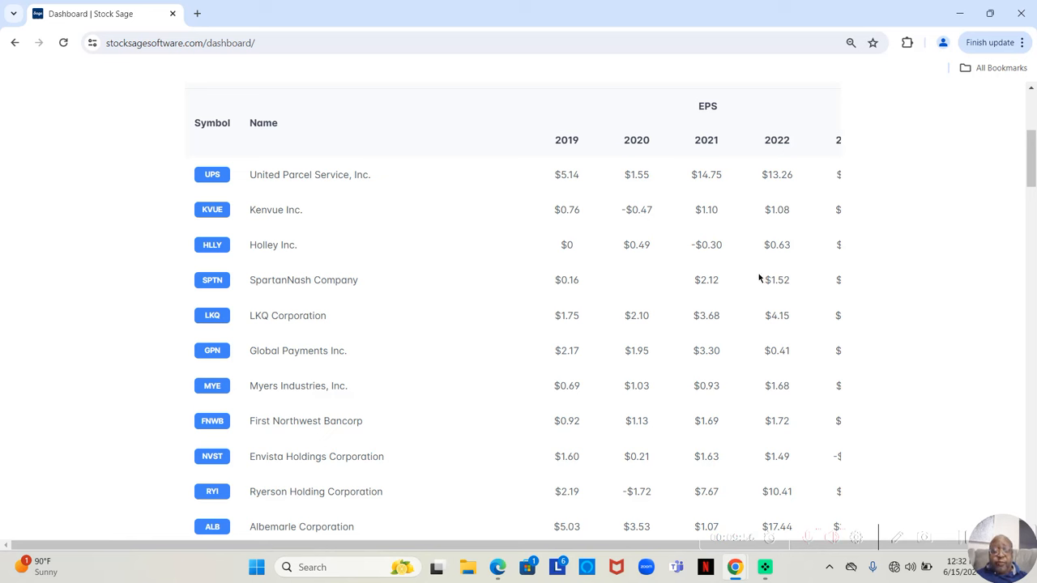
mouse_move(621, 305)
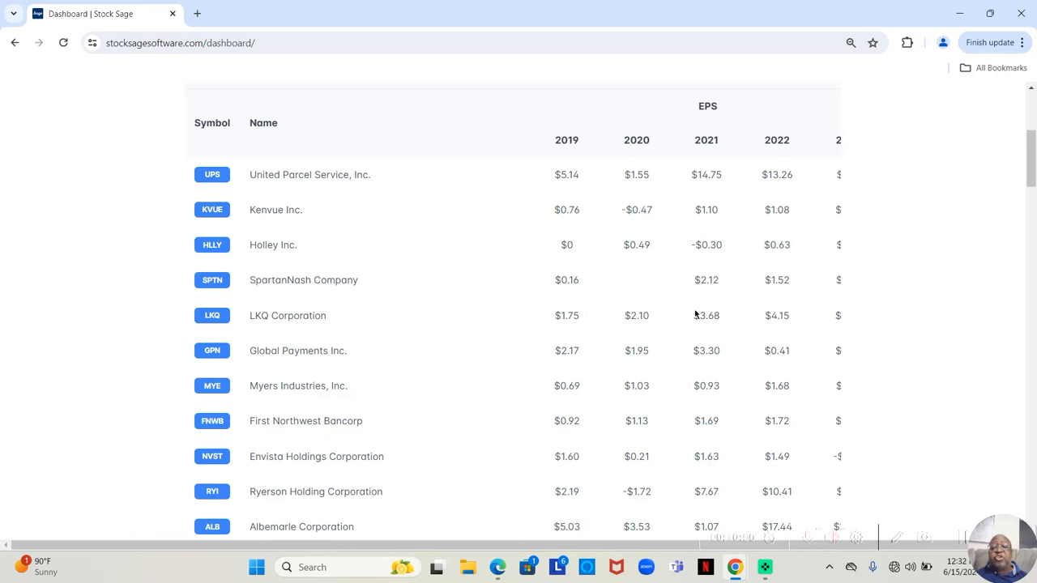
mouse_move(732, 371)
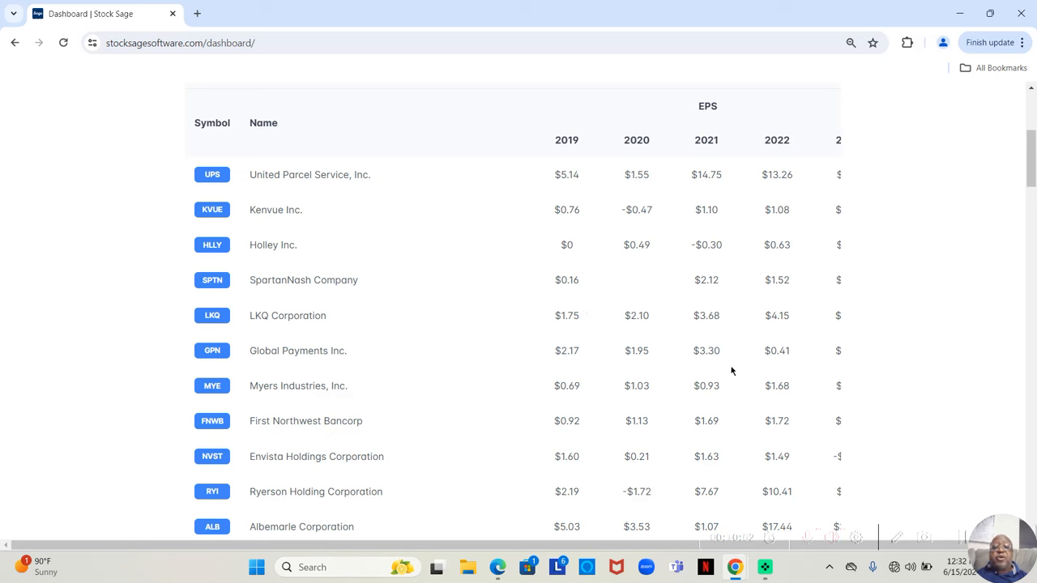
mouse_move(1018, 340)
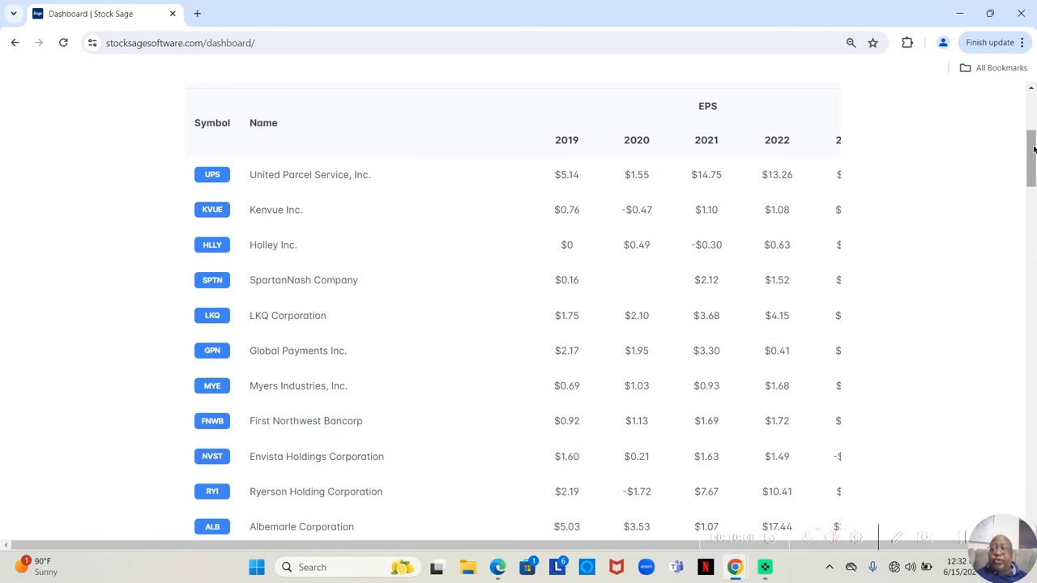
scroll("down", 3)
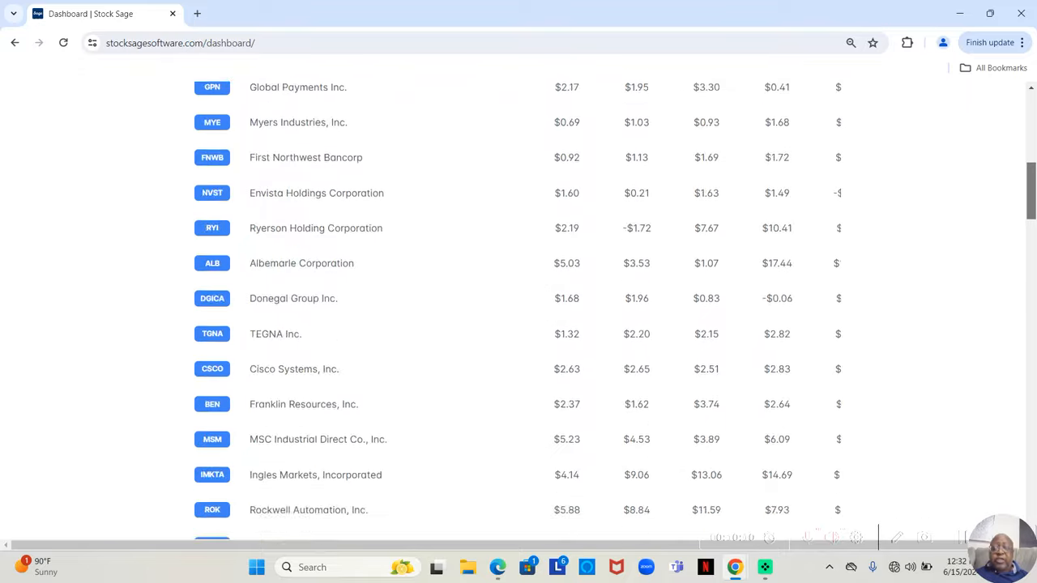
scroll("down", 3)
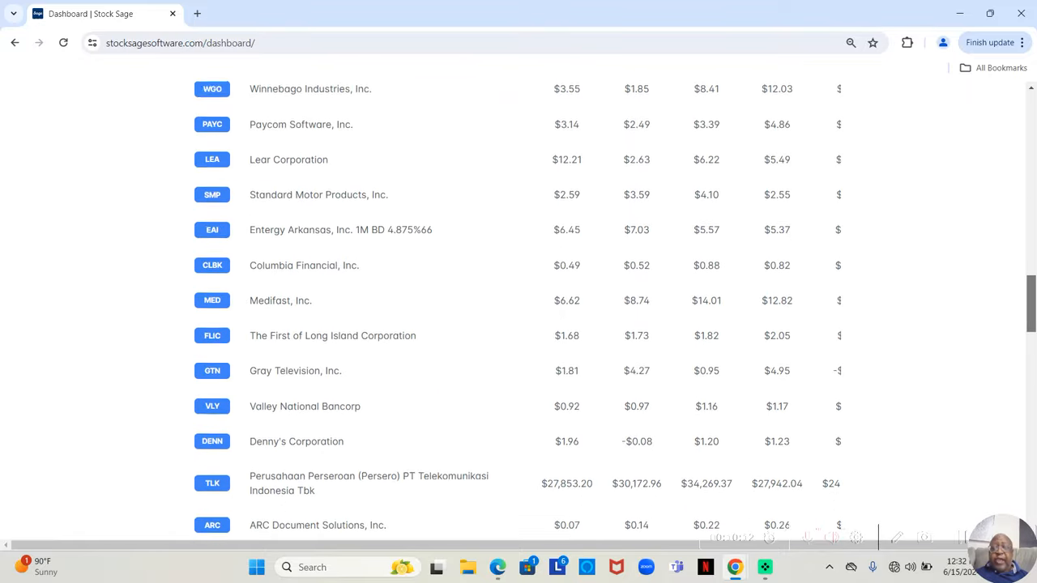
scroll("down", 3)
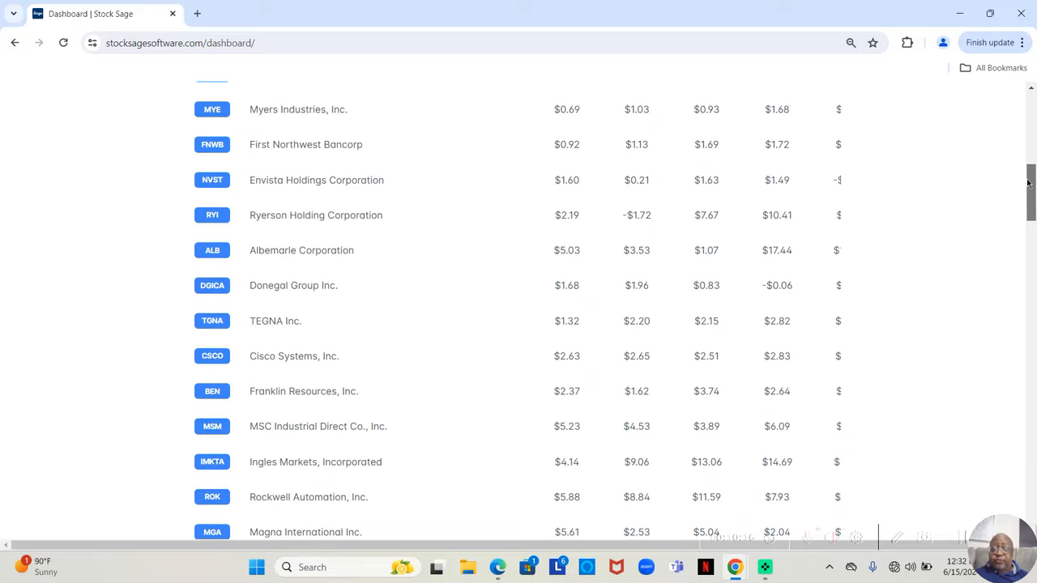
scroll("down", 3)
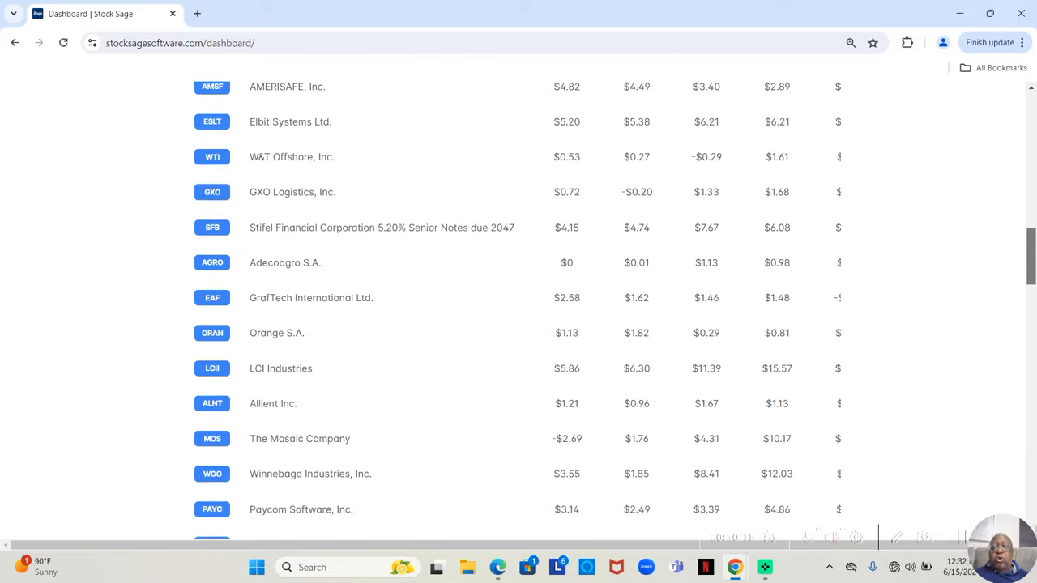
scroll("down", 3)
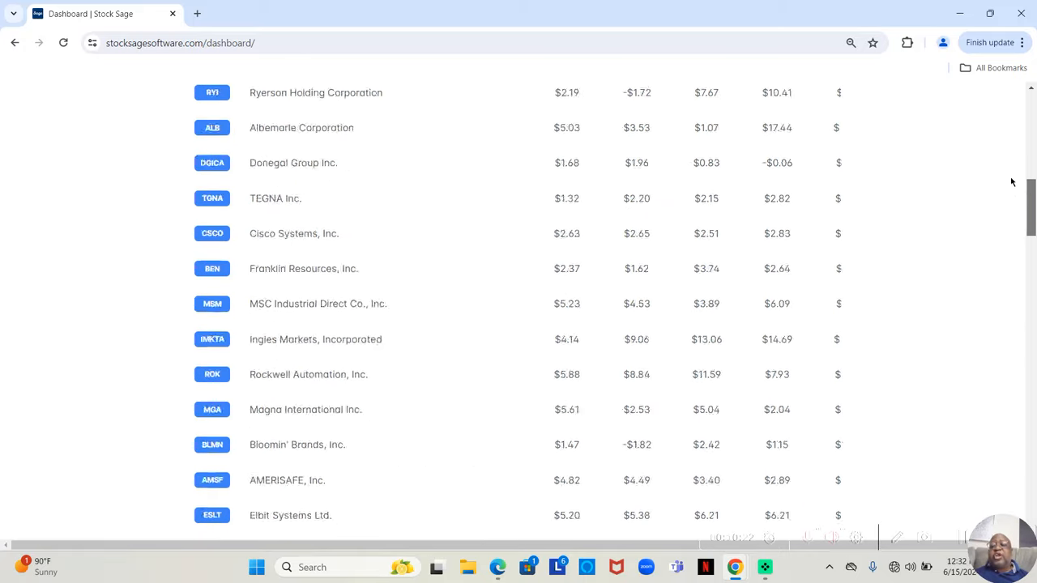
scroll("up", 3)
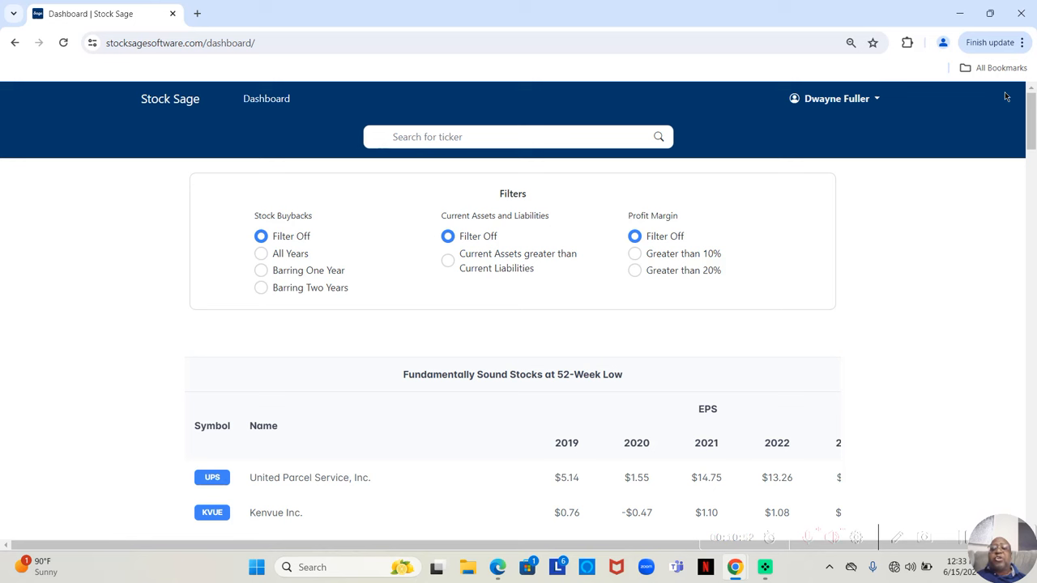
mouse_move(888, 41)
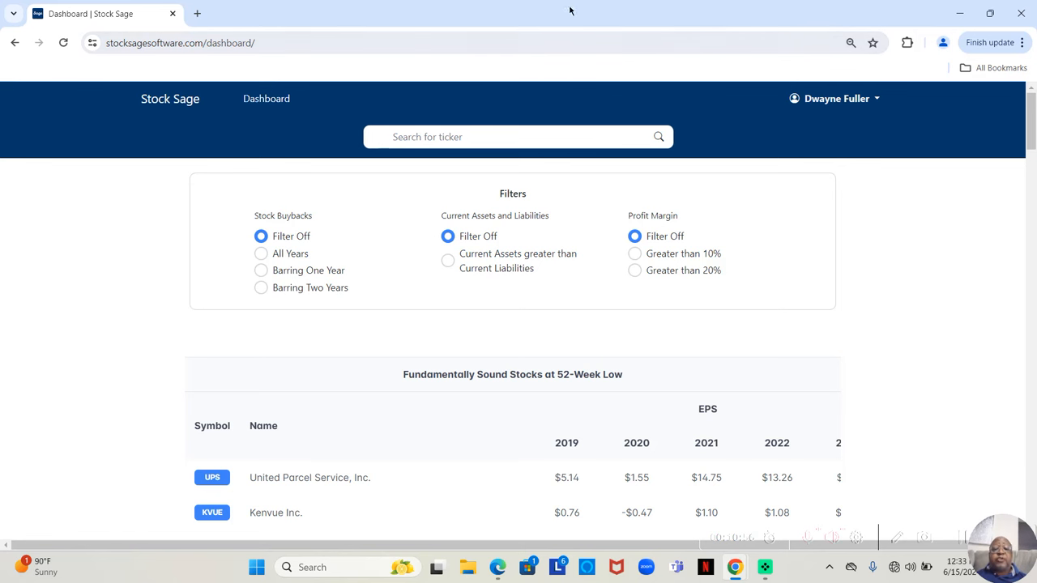
mouse_move(502, 236)
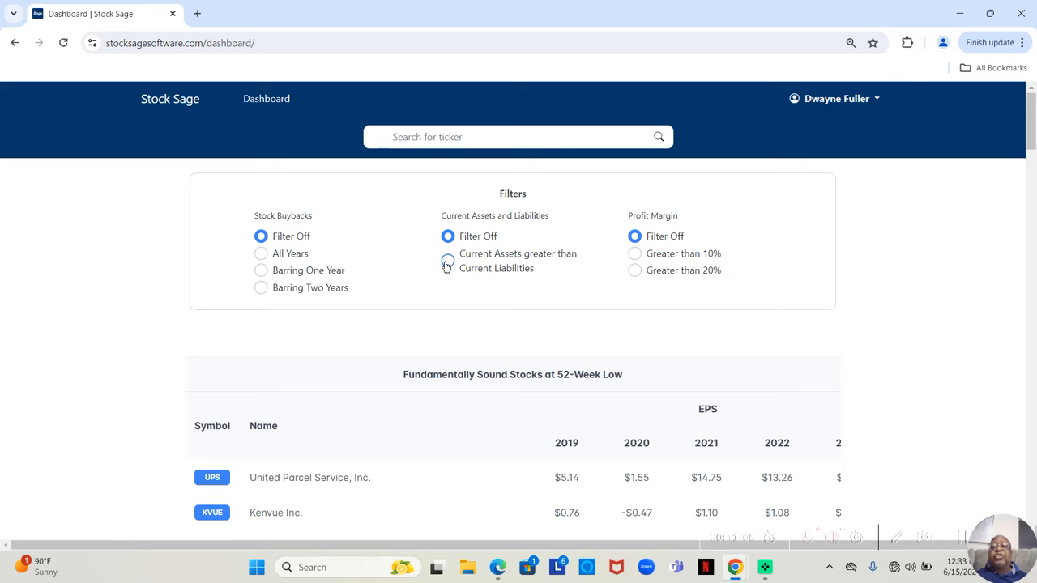
left_click(447, 259)
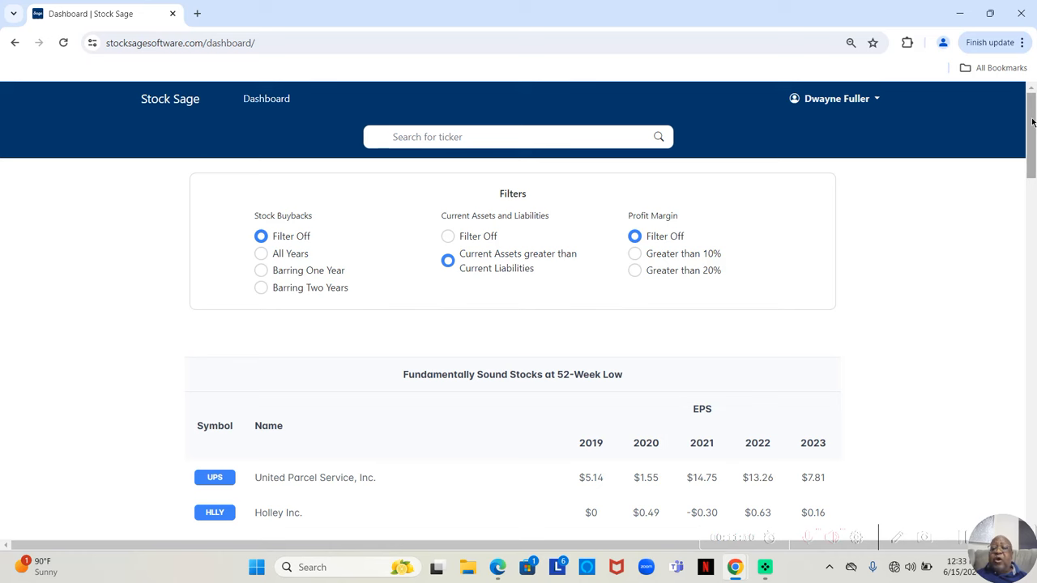
scroll("down", 3)
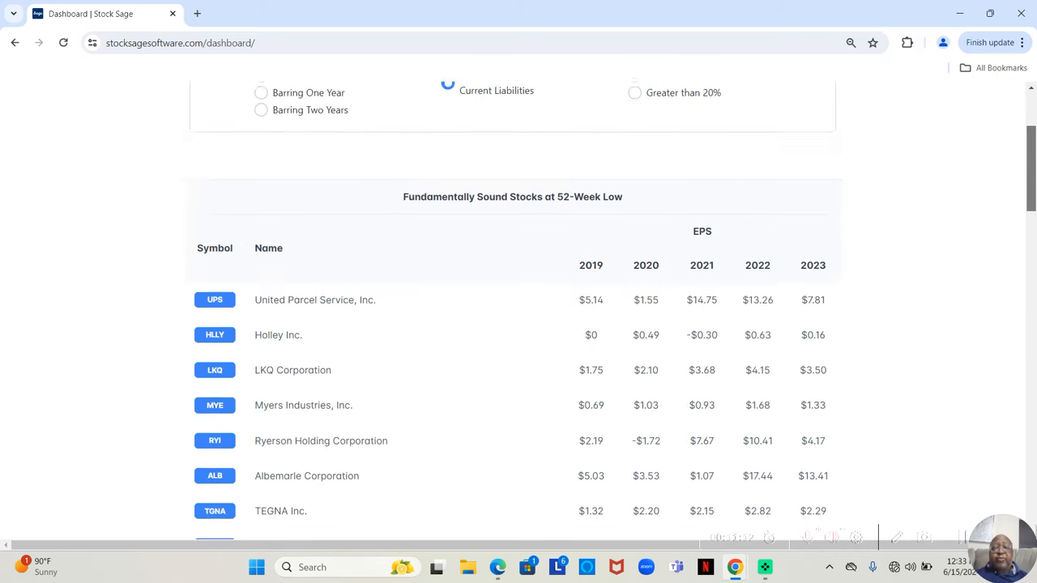
scroll("down", 3)
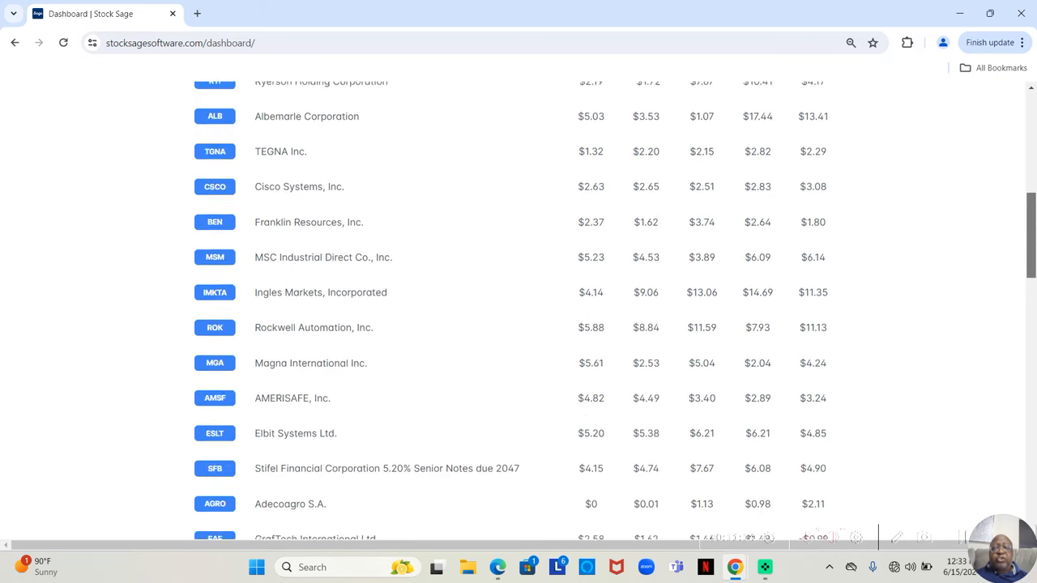
scroll("down", 3)
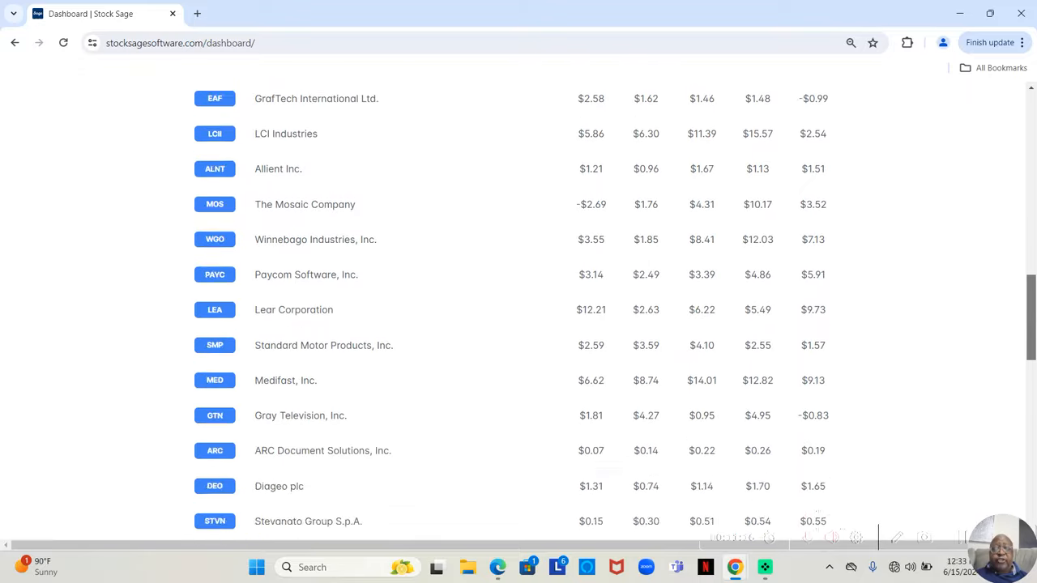
scroll("down", 3)
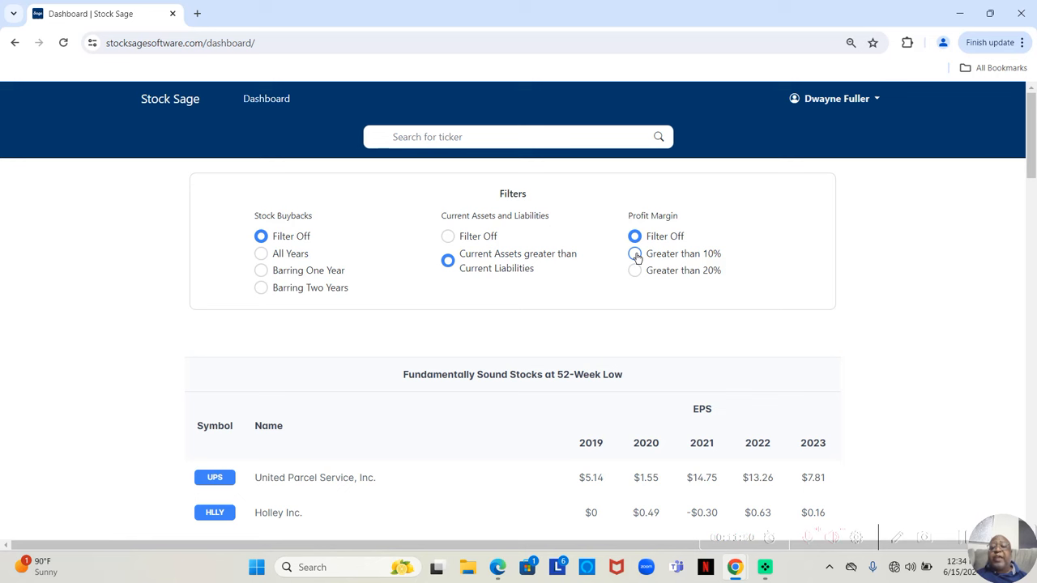
- Require Profit Margin greater than 10%, leaving TEGNA, Cisco, Franklin, Rockwell and others
left_click(635, 253)
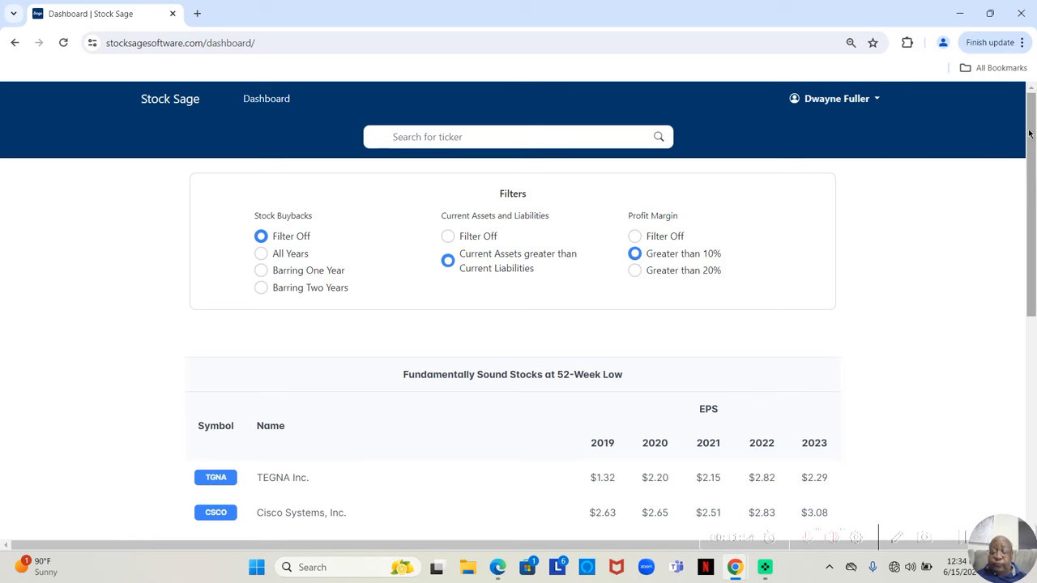
scroll("down", 3)
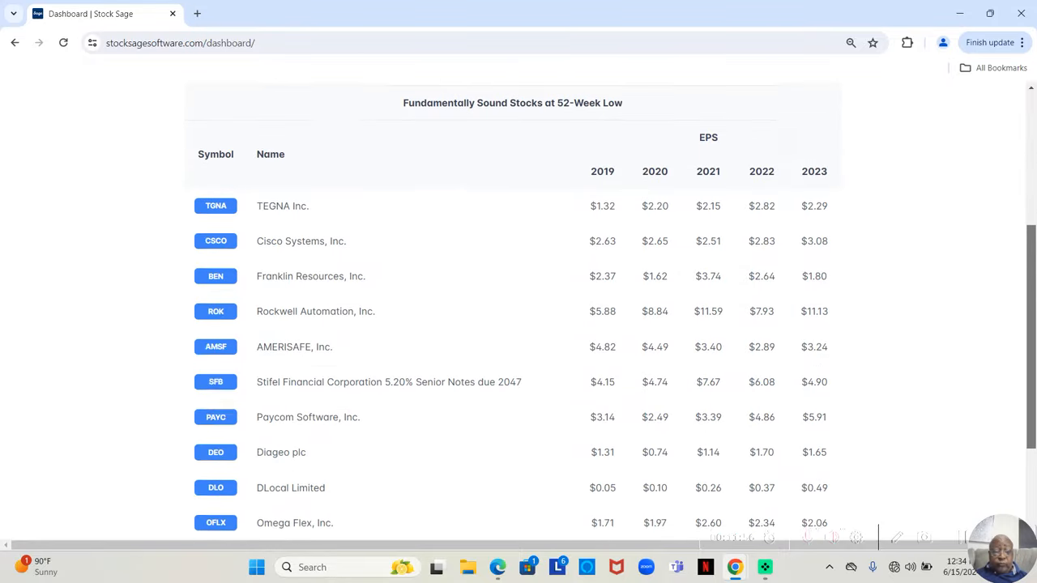
scroll("down", 3)
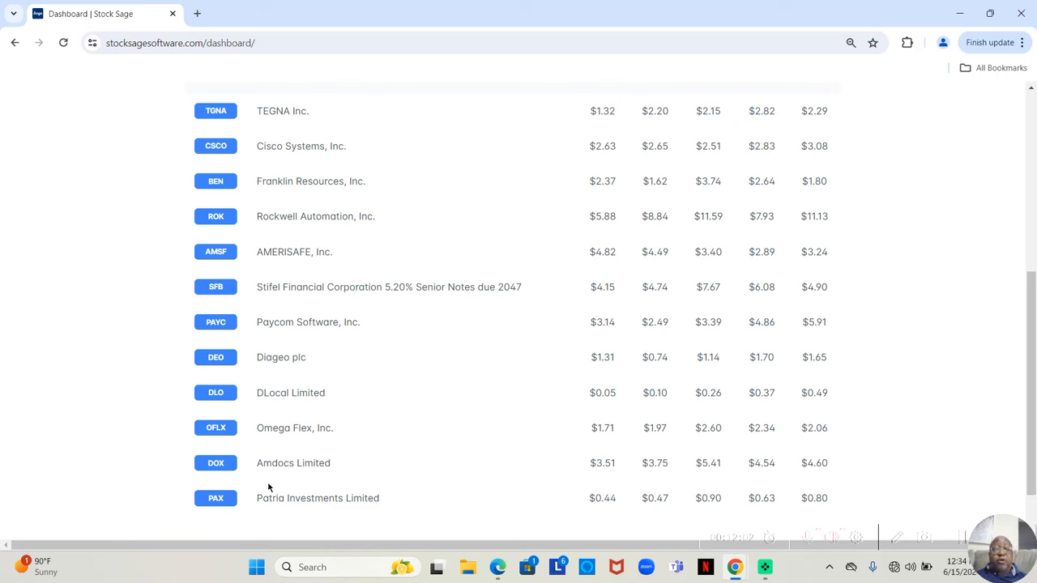
mouse_move(541, 393)
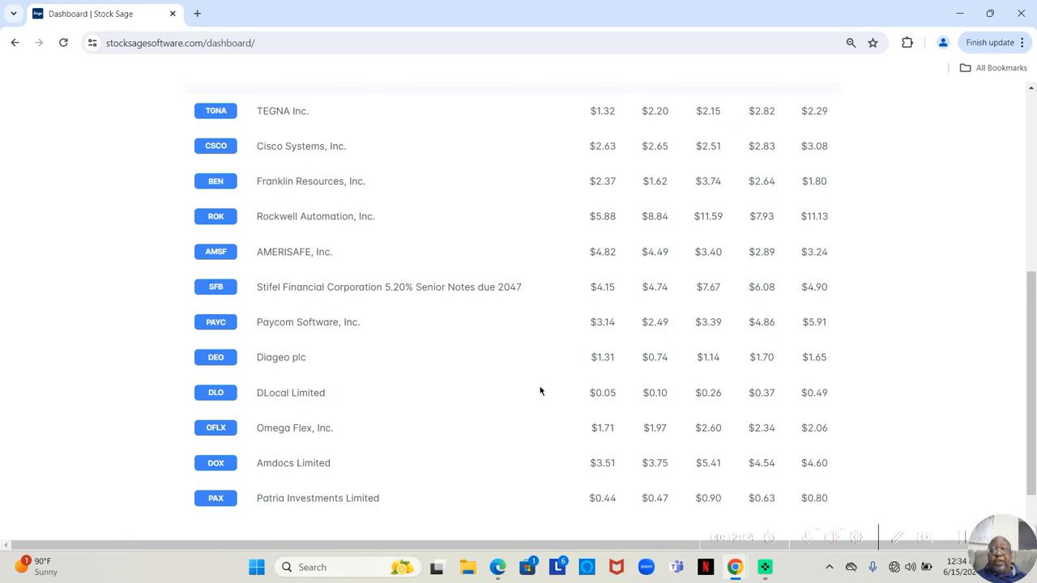
mouse_move(538, 231)
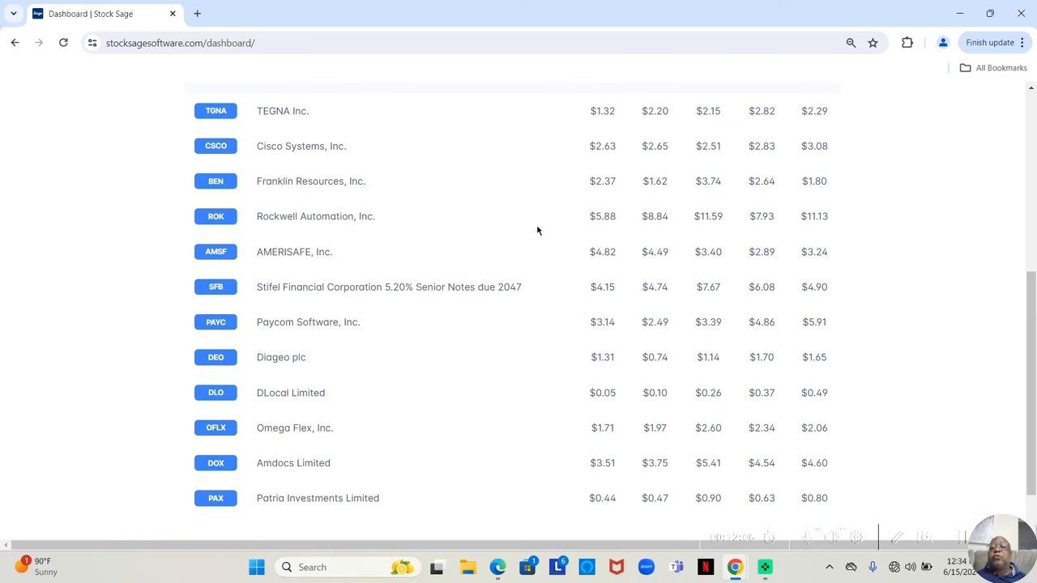
mouse_move(534, 193)
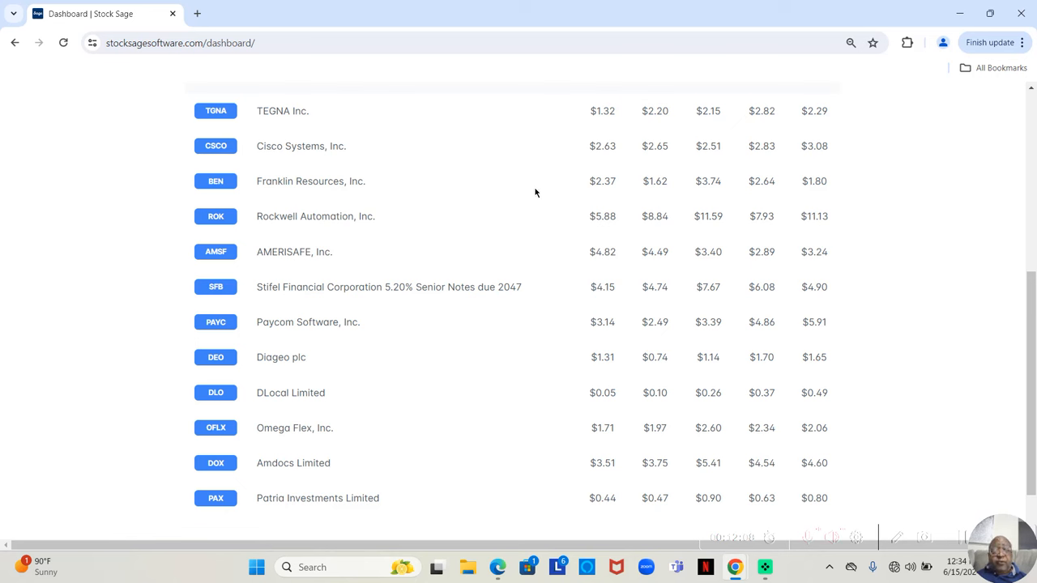
mouse_move(587, 165)
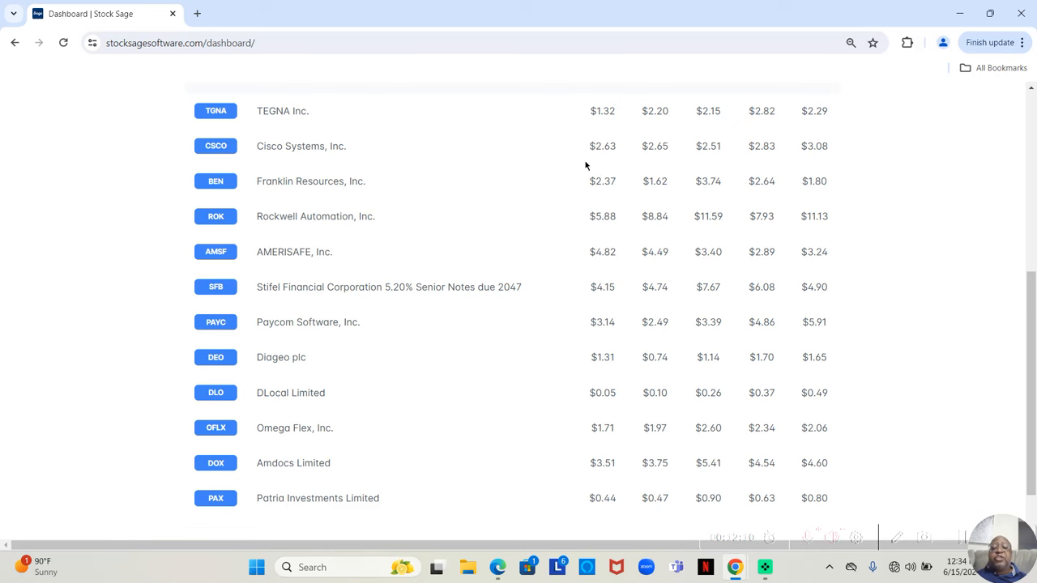
mouse_move(599, 165)
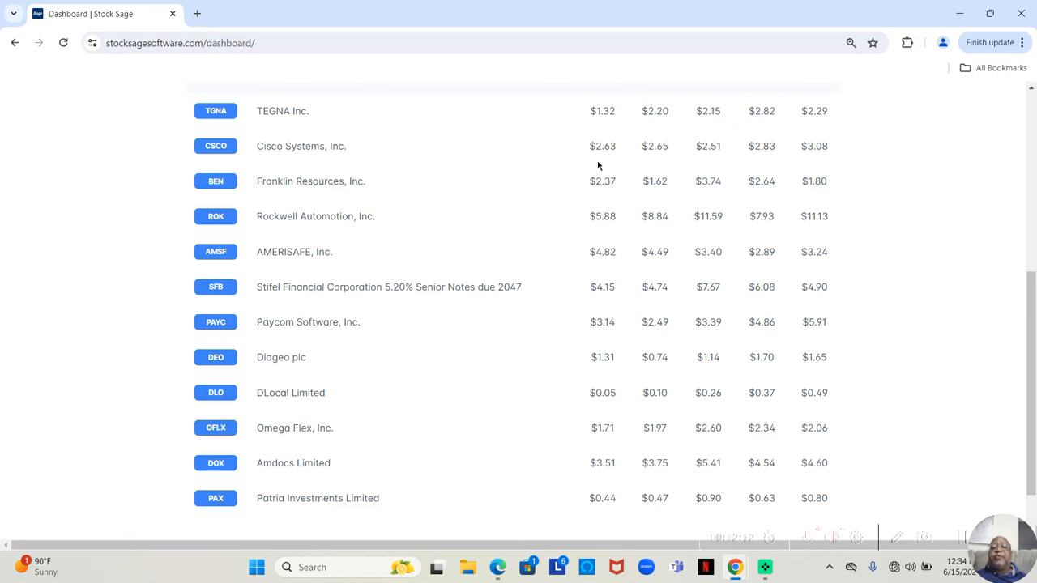
mouse_move(694, 180)
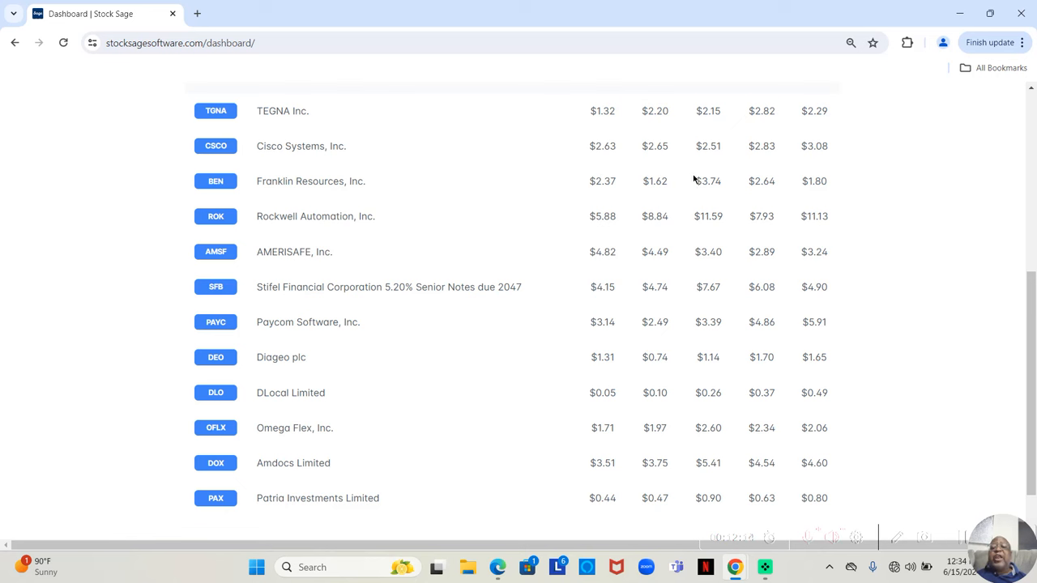
mouse_move(797, 162)
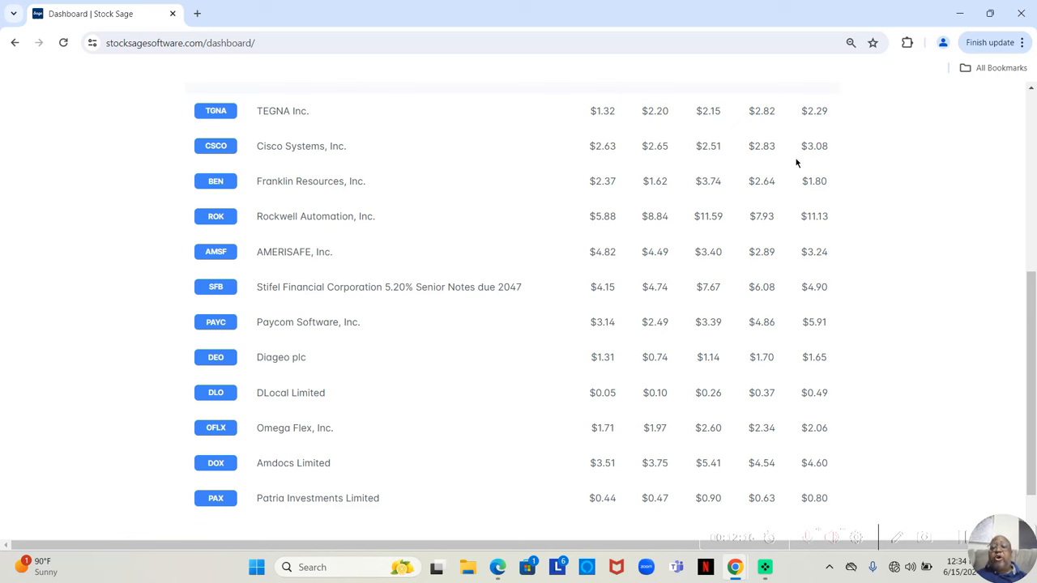
mouse_move(697, 176)
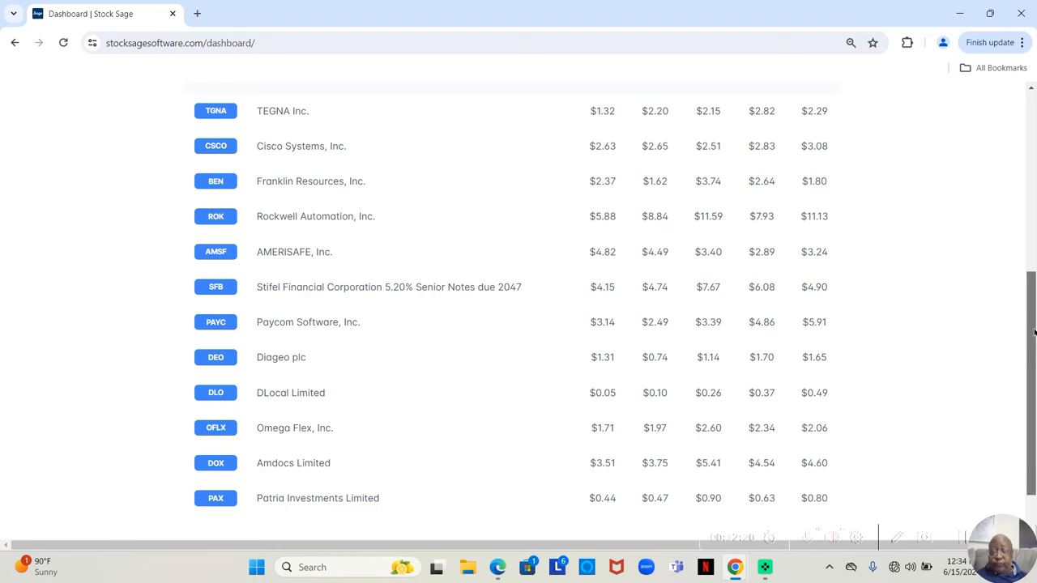
scroll("up", 3)
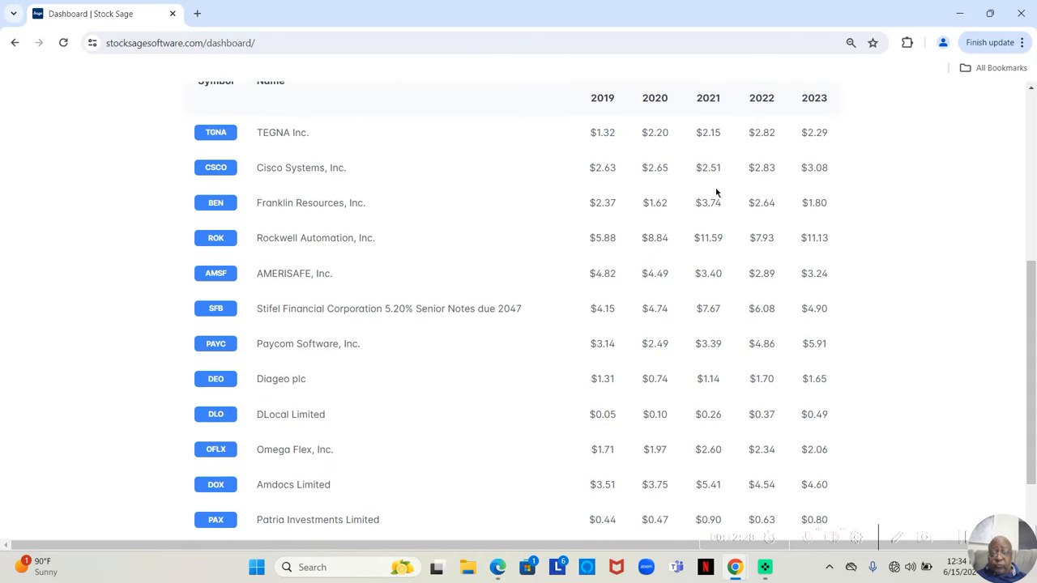
mouse_move(762, 194)
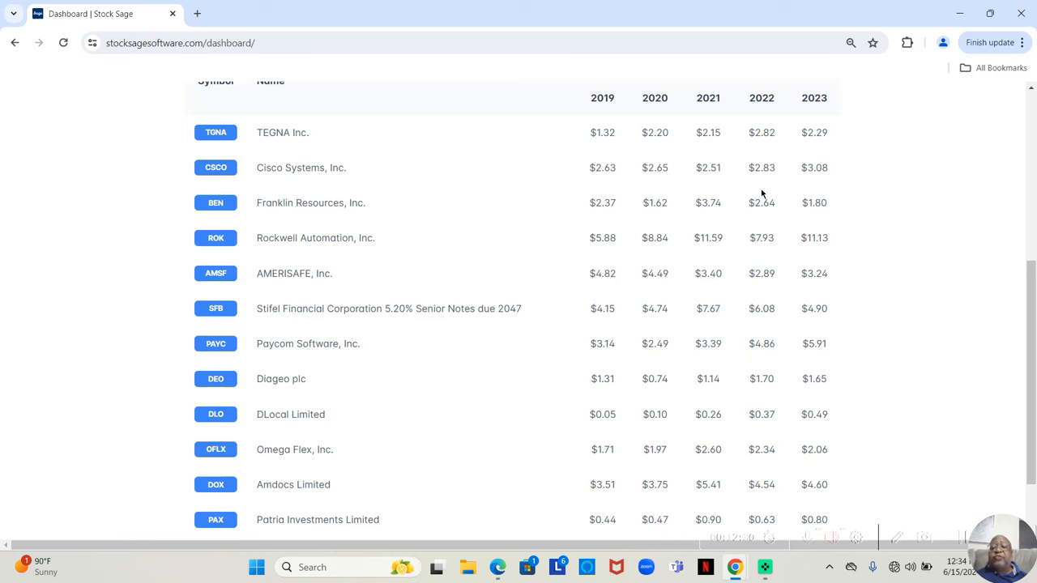
mouse_move(784, 194)
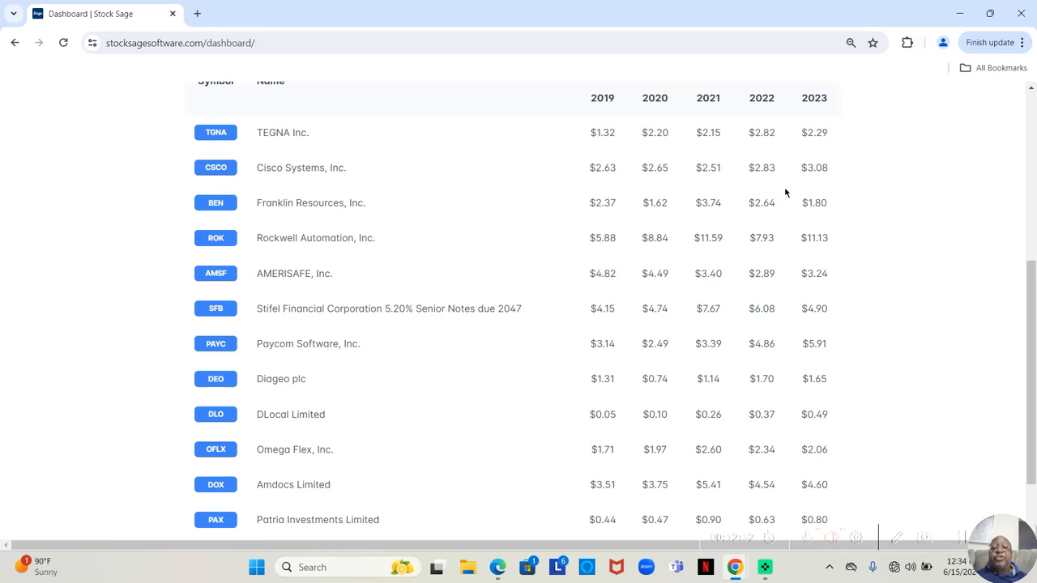
mouse_move(590, 186)
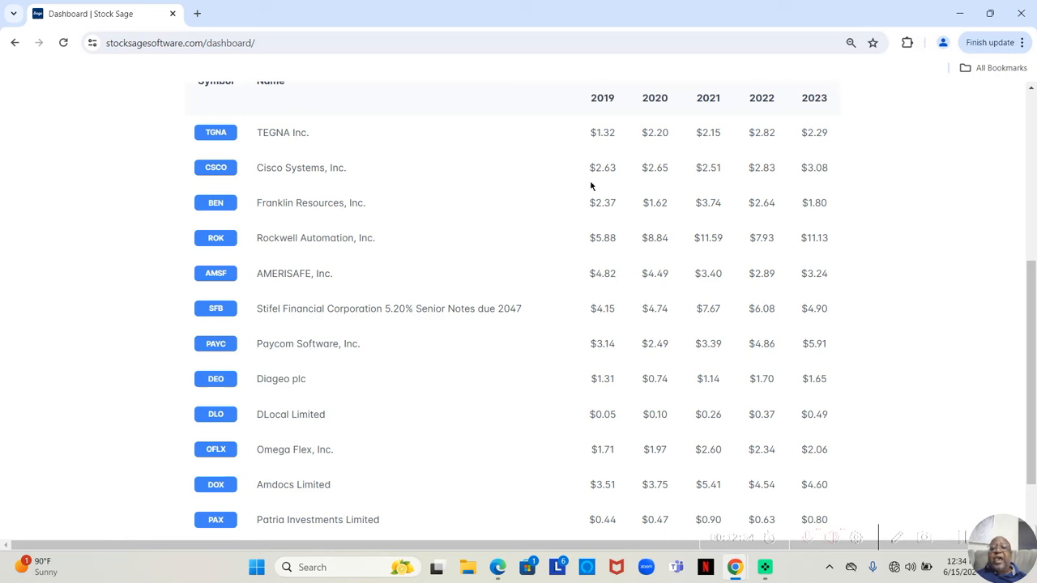
mouse_move(775, 196)
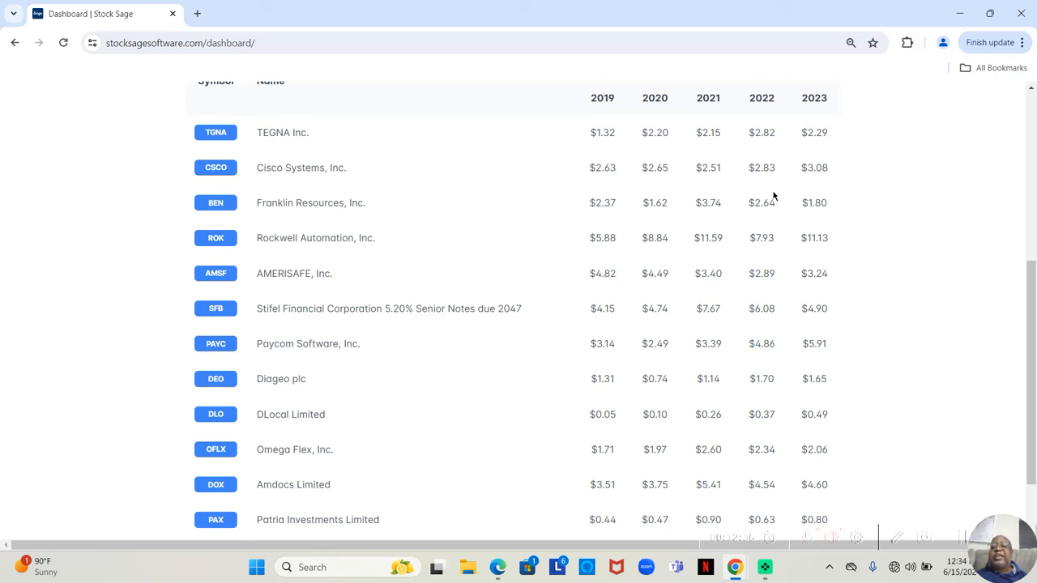
mouse_move(816, 191)
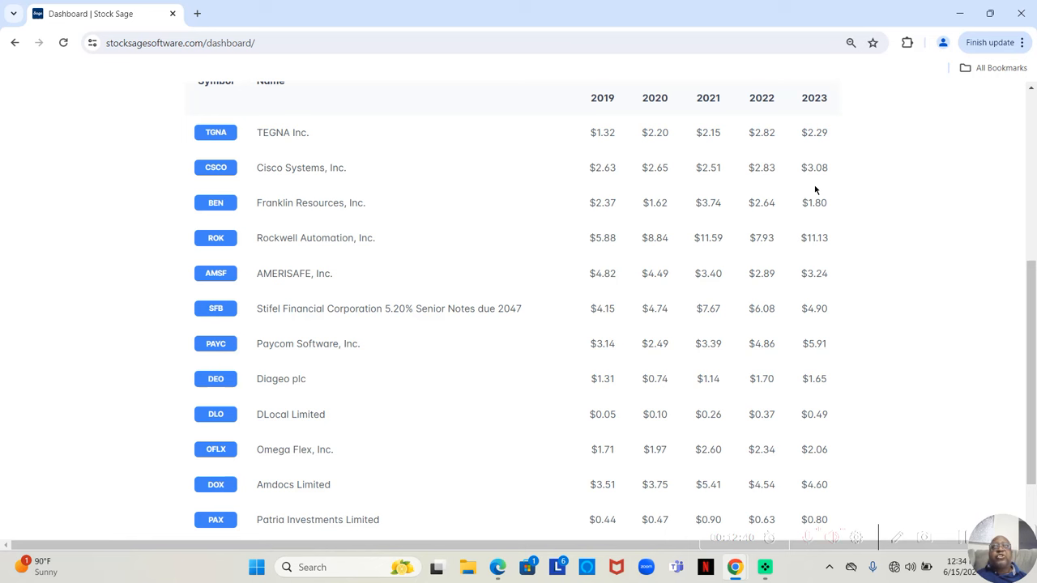
mouse_move(624, 178)
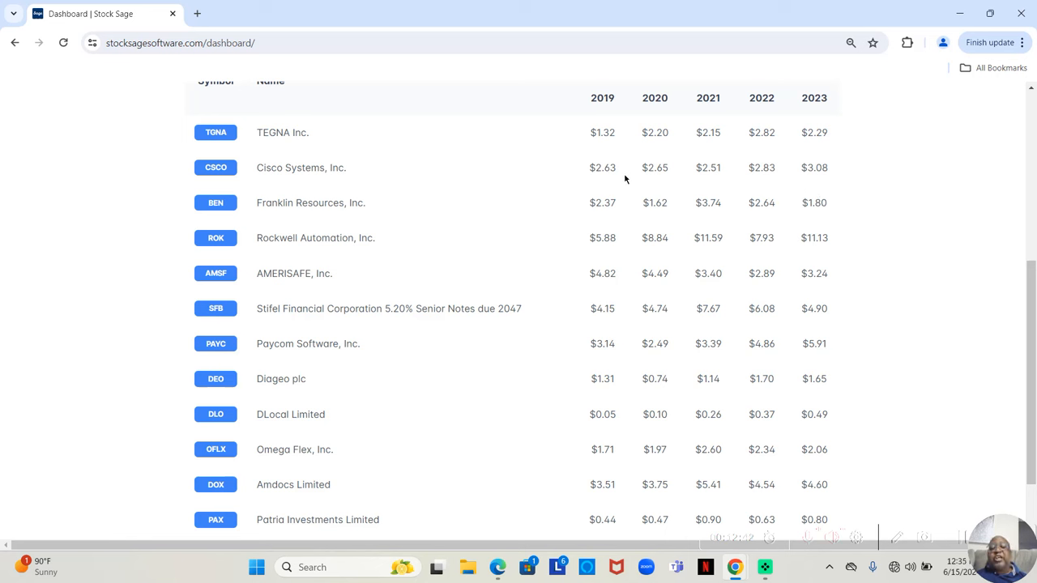
mouse_move(670, 191)
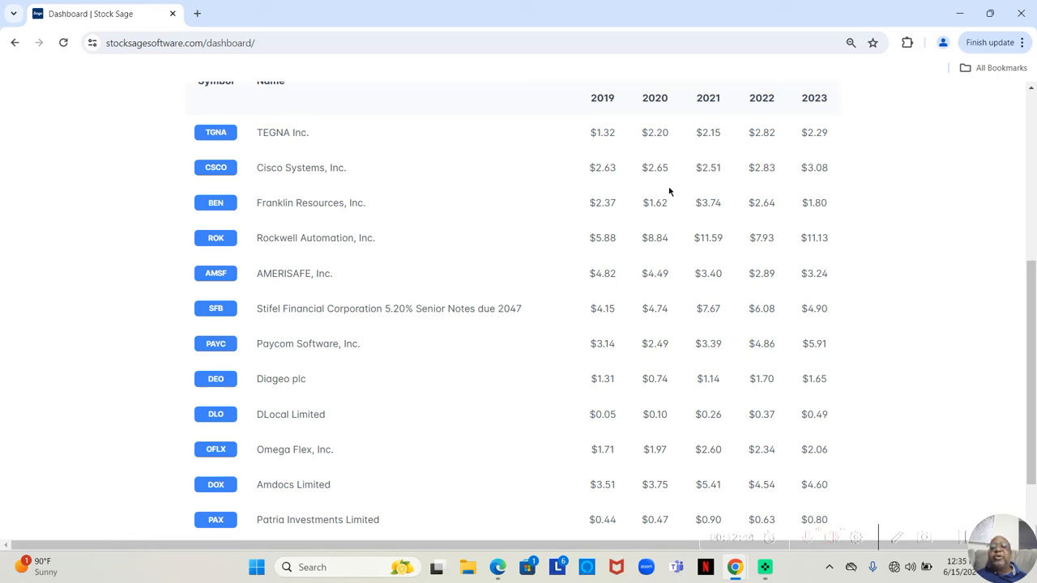
mouse_move(612, 192)
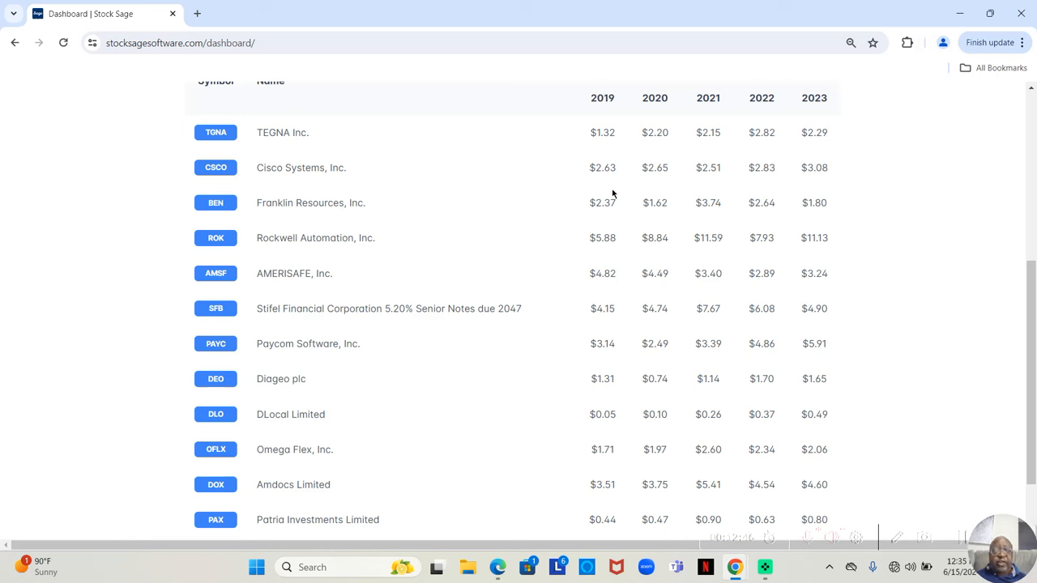
mouse_move(575, 188)
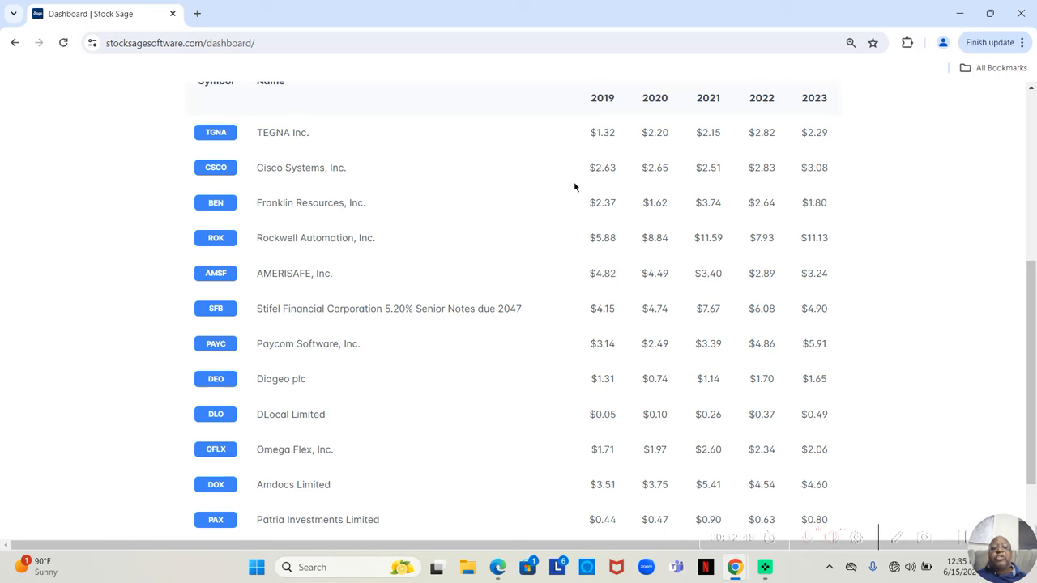
mouse_move(606, 180)
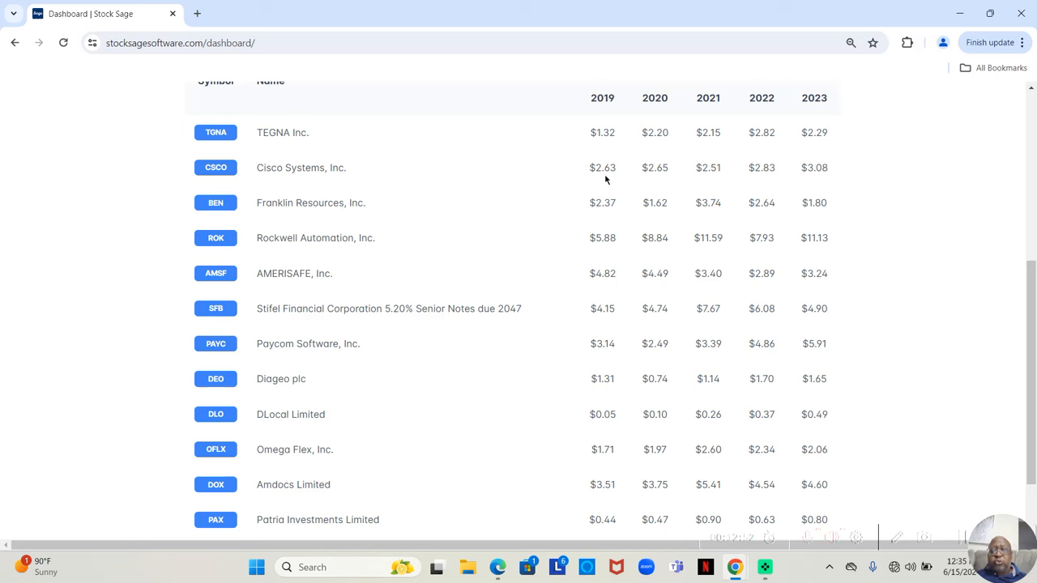
mouse_move(654, 184)
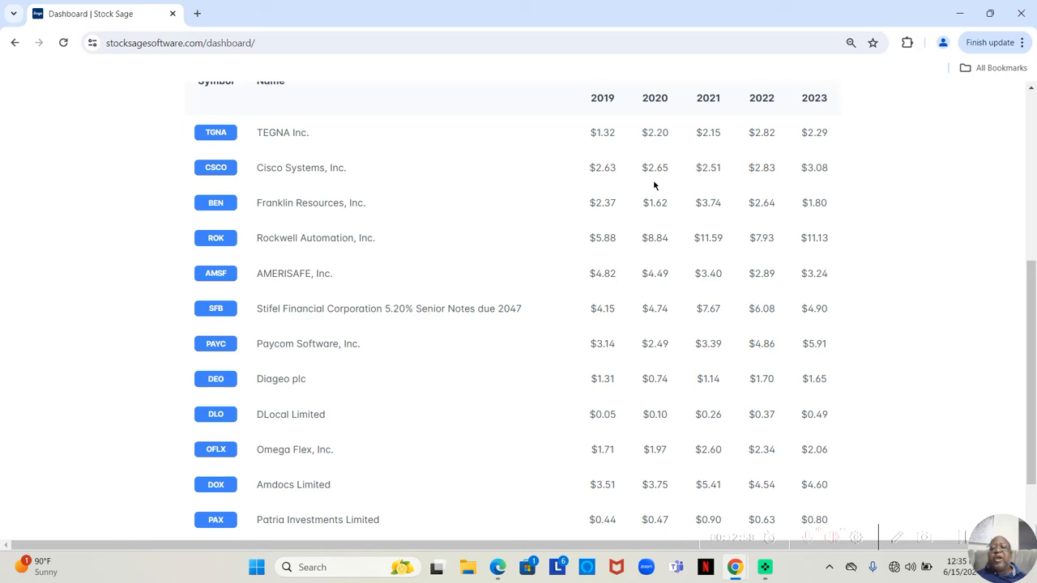
mouse_move(703, 197)
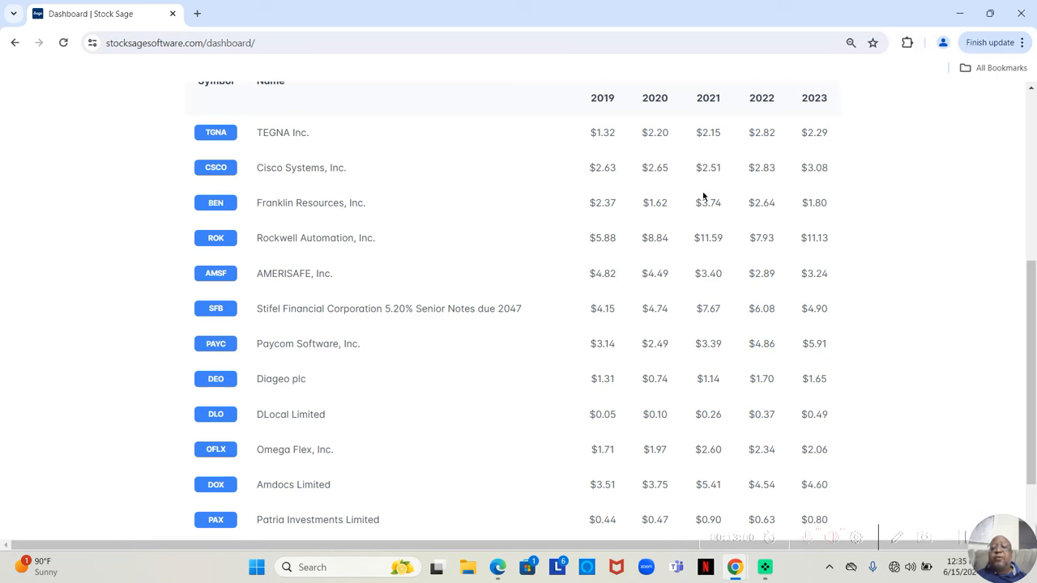
mouse_move(712, 187)
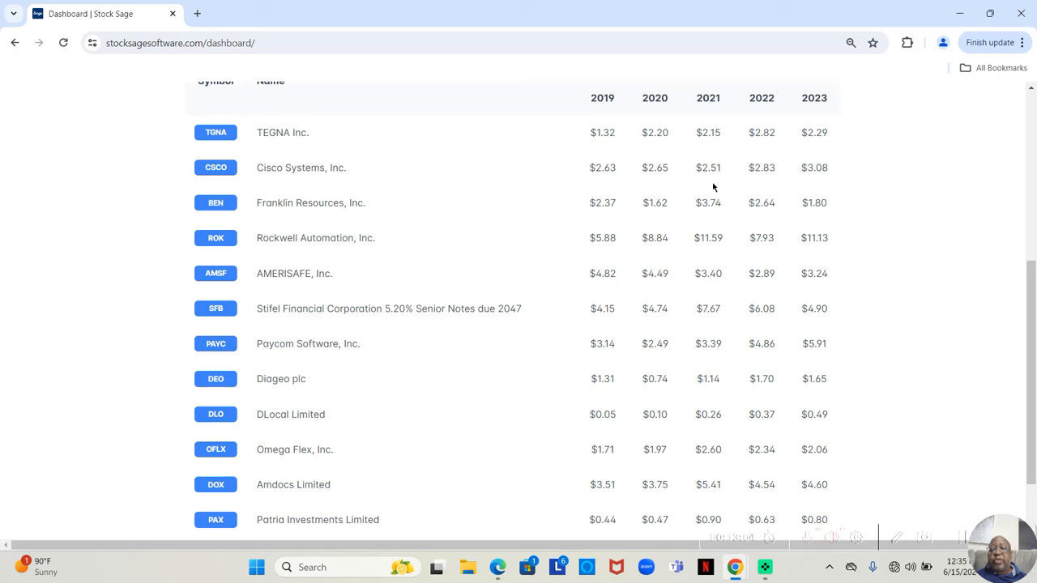
mouse_move(755, 188)
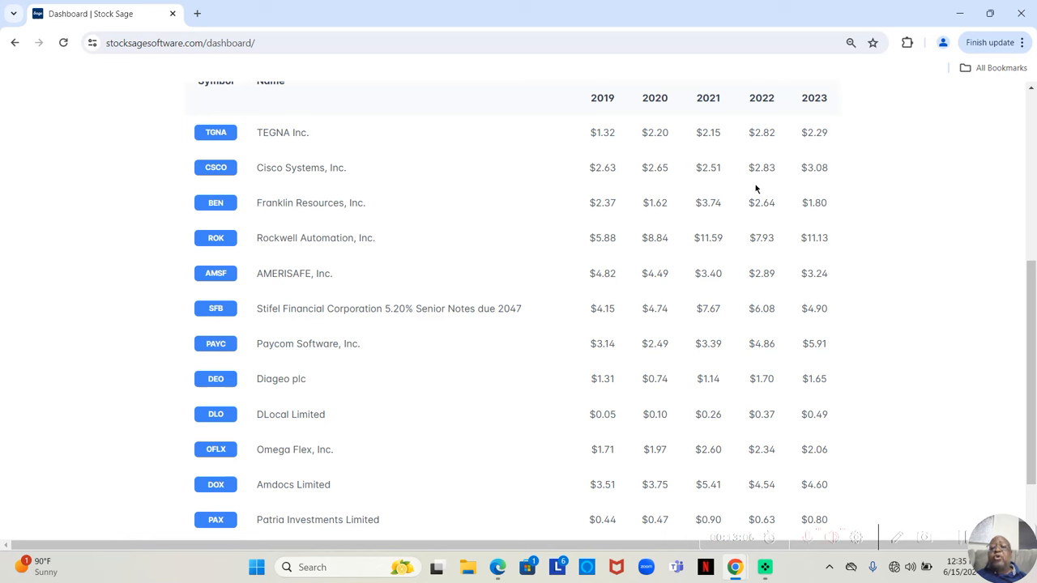
mouse_move(767, 191)
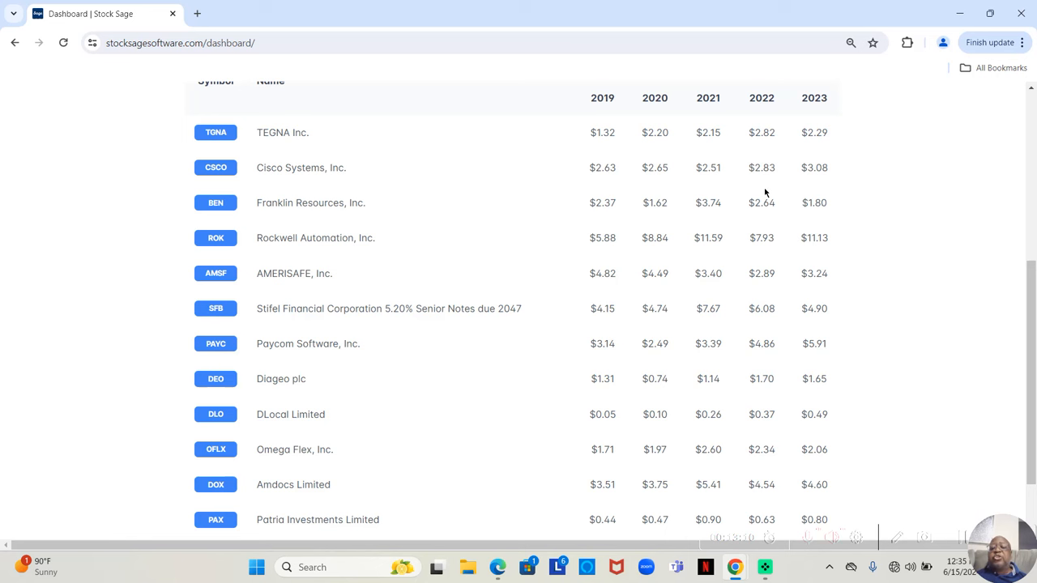
mouse_move(817, 191)
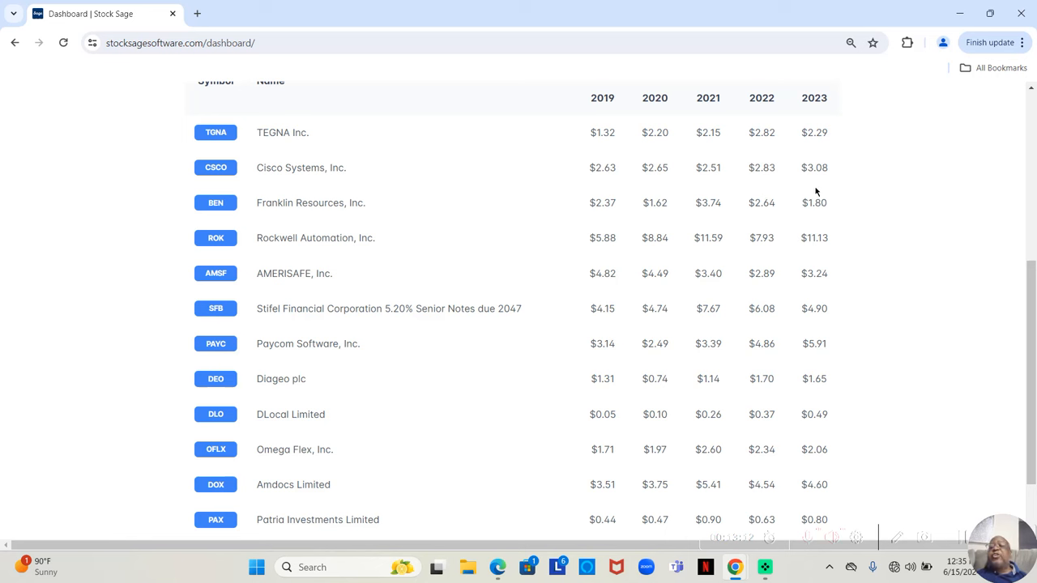
mouse_move(818, 187)
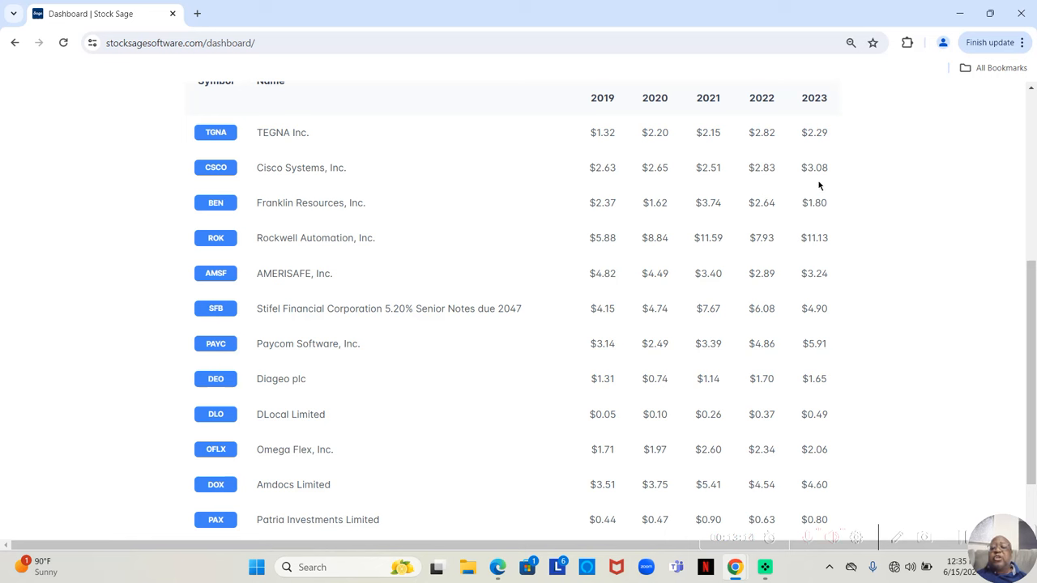
mouse_move(816, 186)
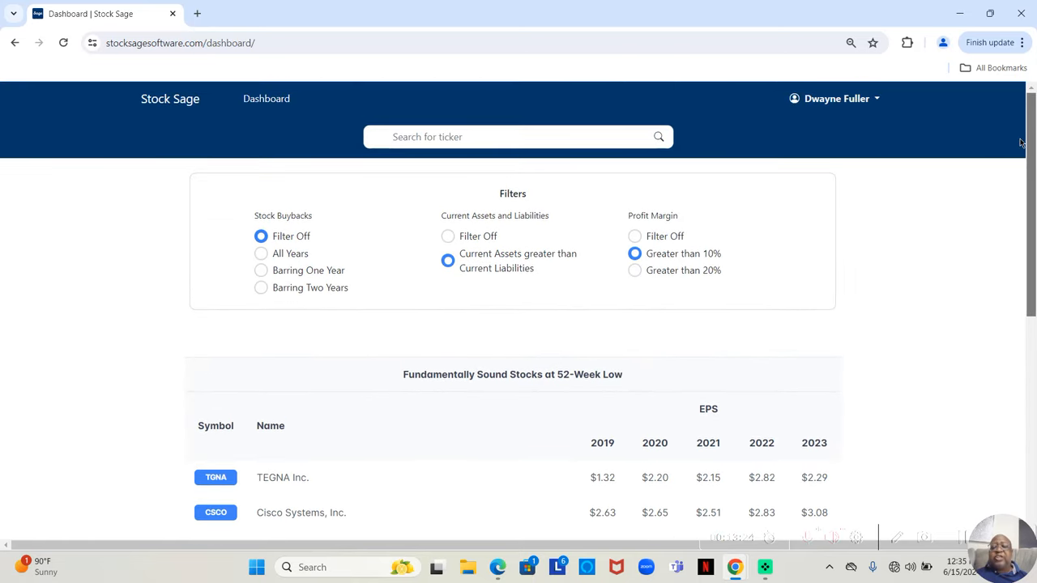
mouse_move(723, 194)
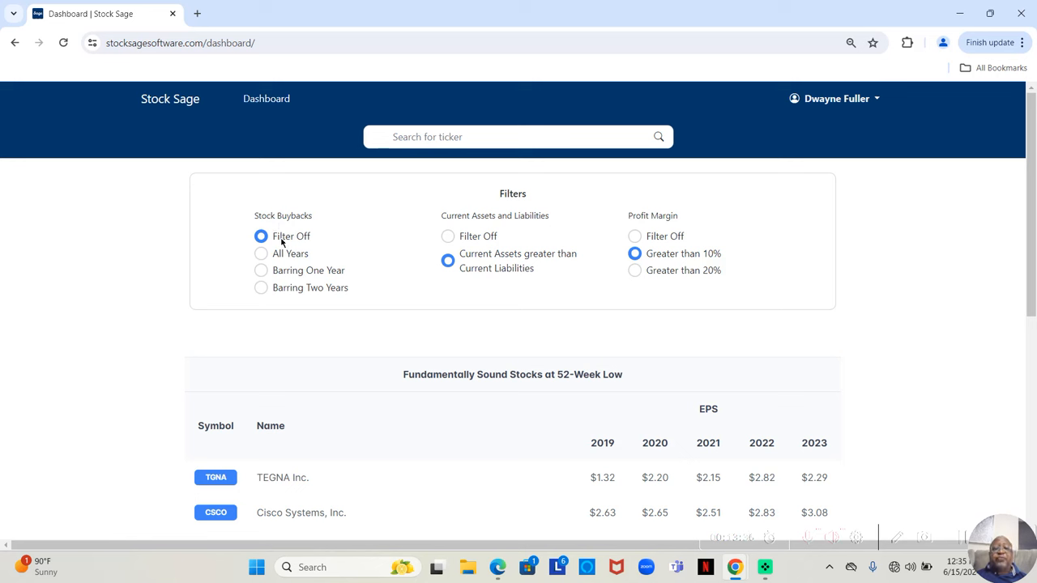
mouse_move(278, 285)
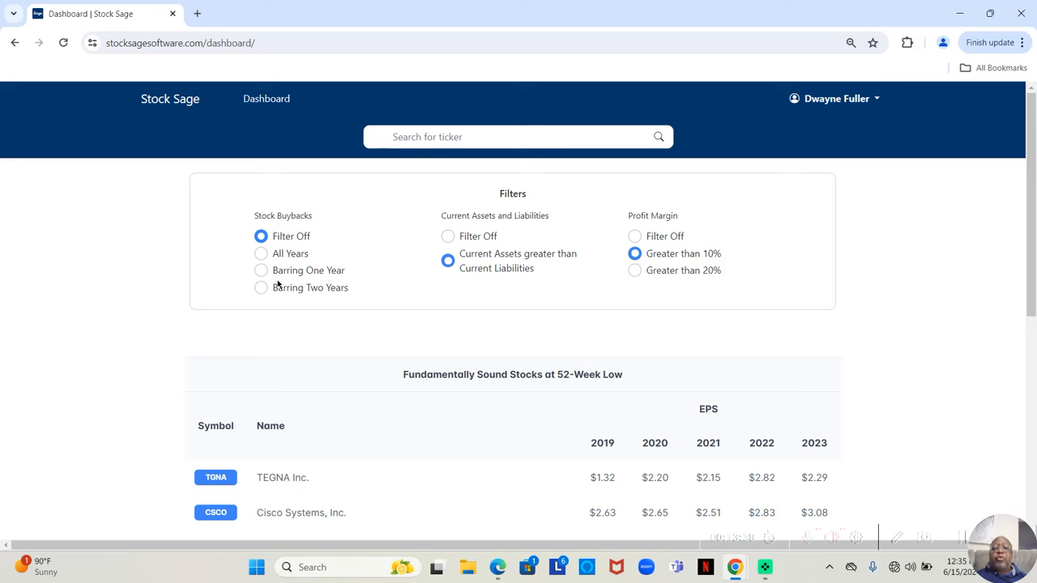
mouse_move(330, 288)
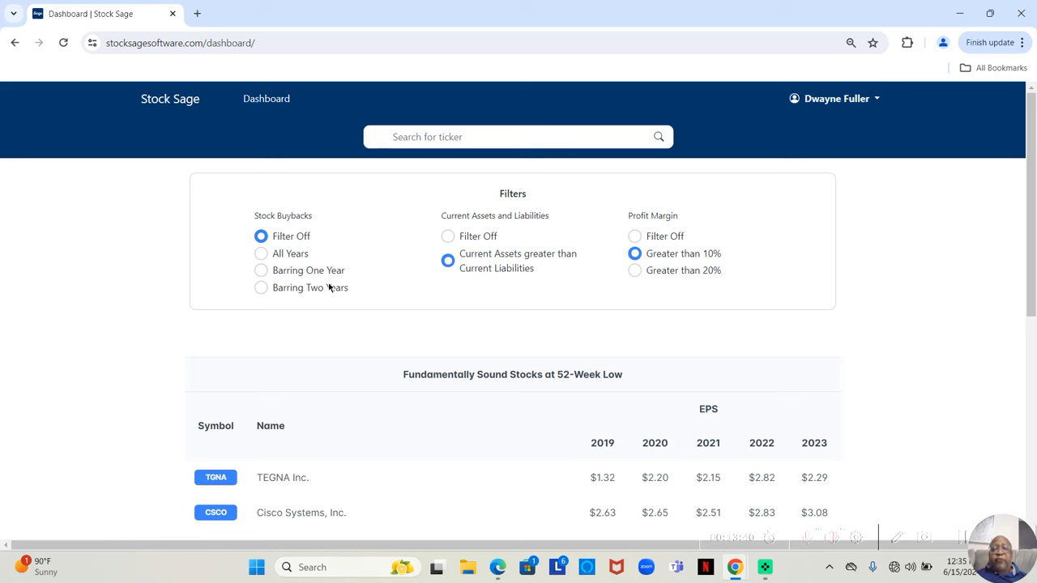
mouse_move(318, 303)
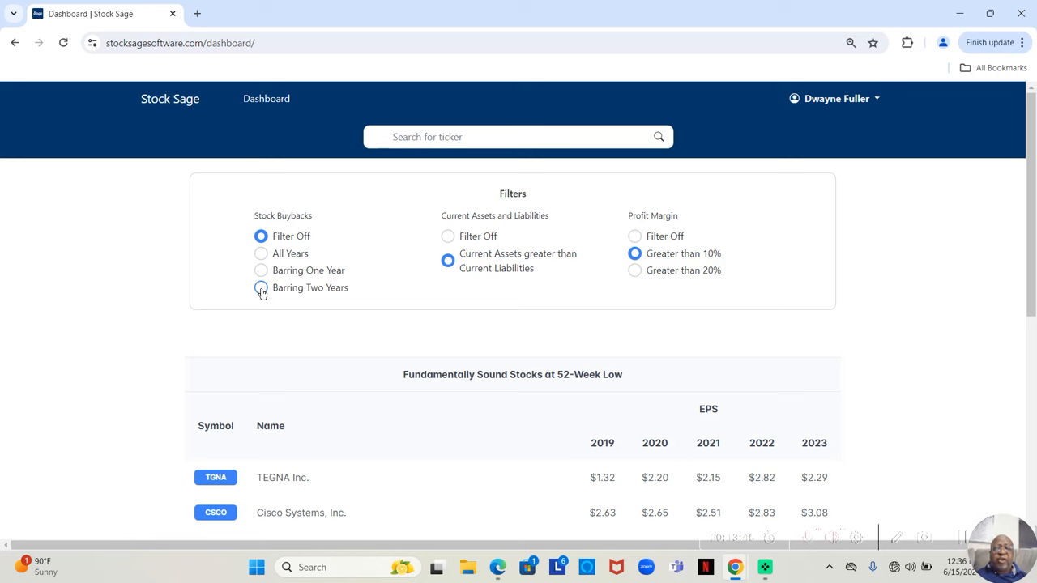
- Set the Stock Buybacks filter to Barring Two Years and review the remaining stocks
left_click(261, 289)
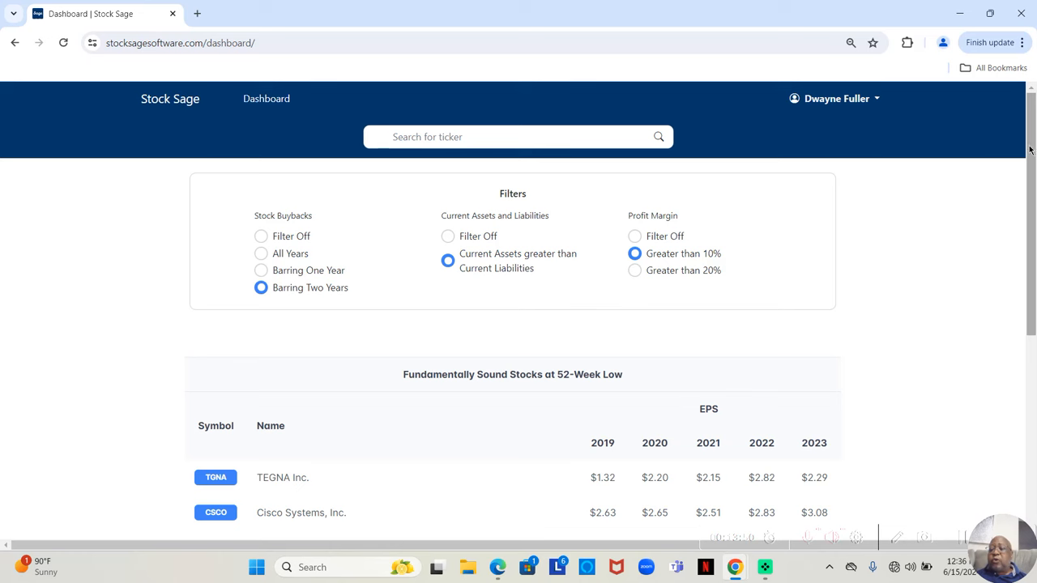
scroll("down", 3)
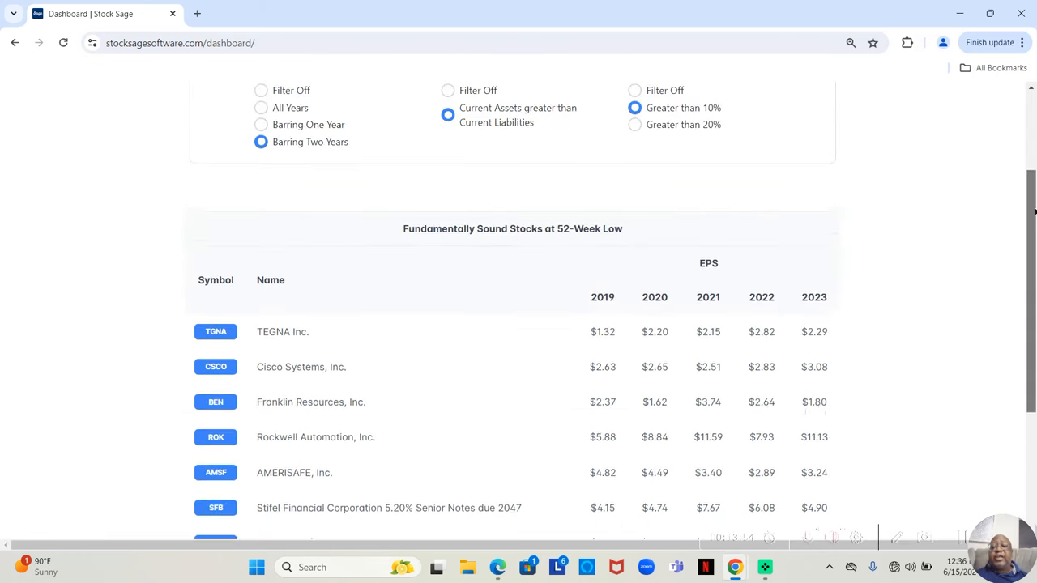
scroll("up", 3)
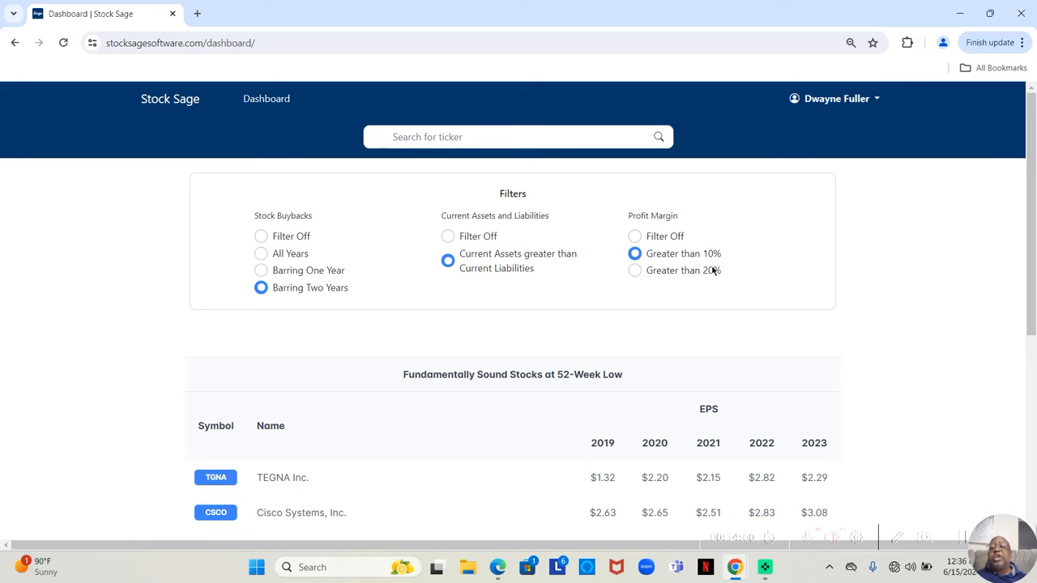
mouse_move(665, 271)
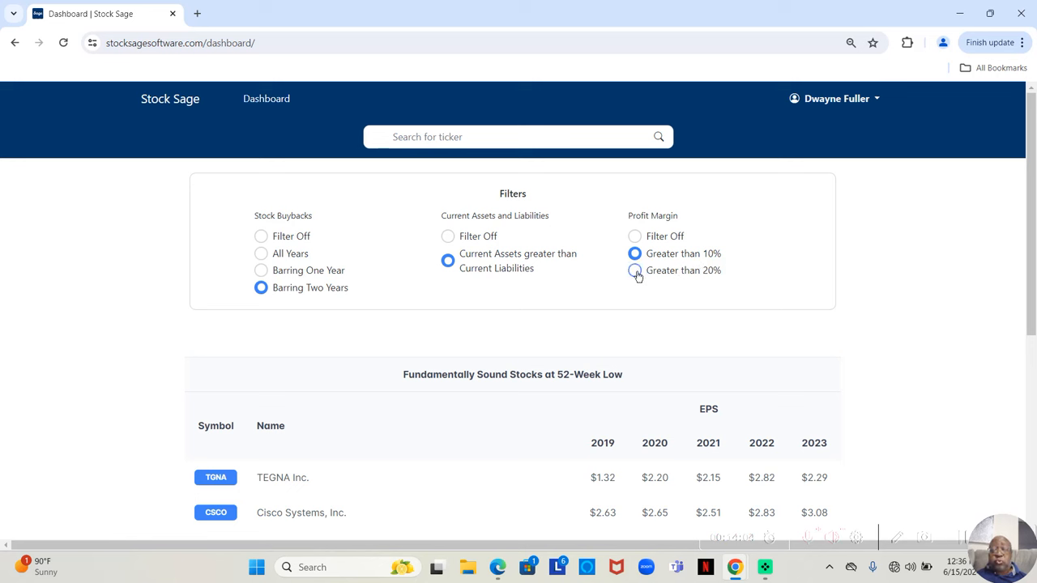
- Require Profit Margin greater than 20%, leaving only Cisco Systems and DLocal Limited
left_click(635, 271)
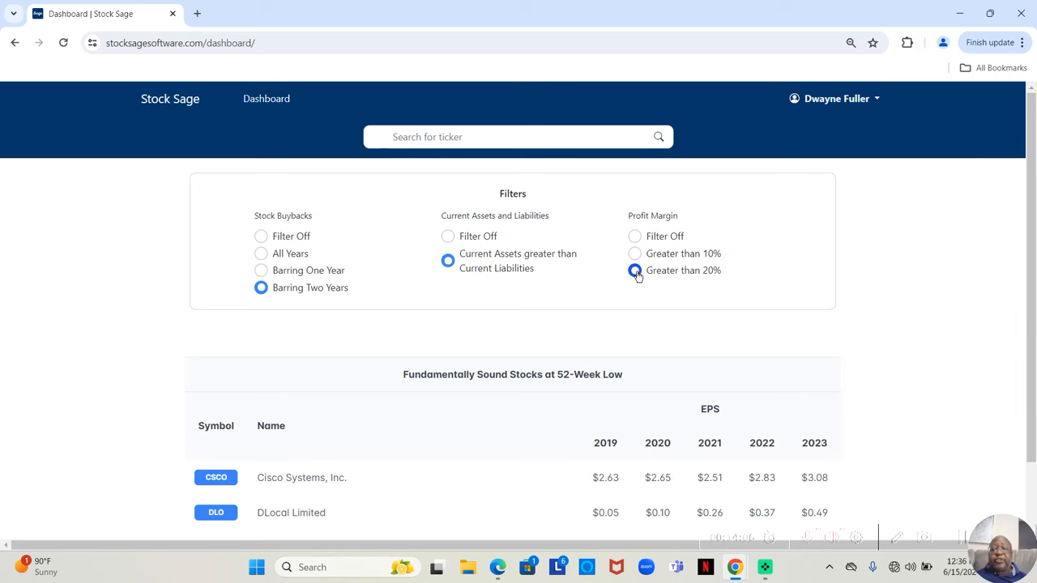
left_click(635, 269)
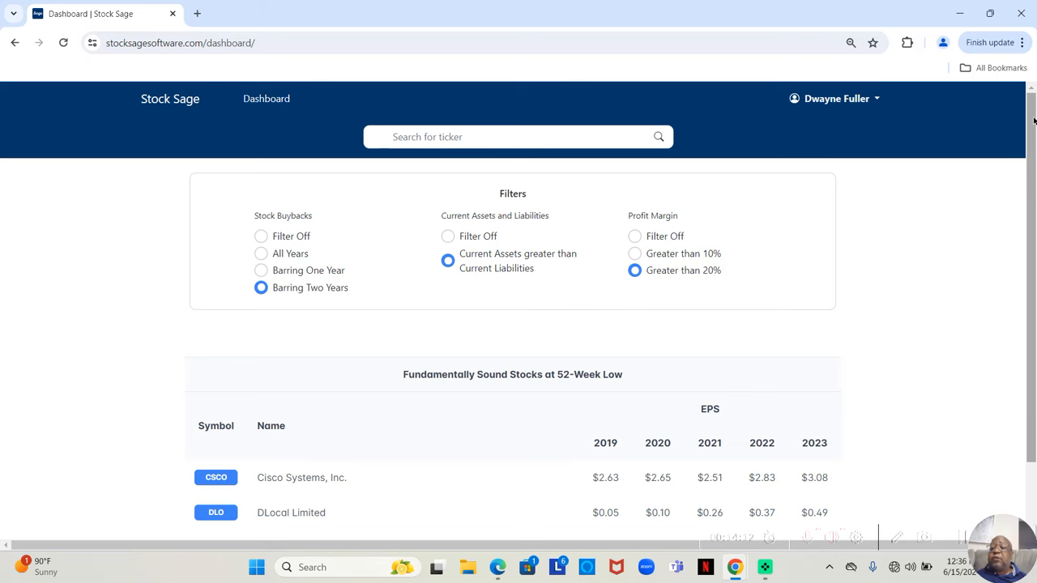
scroll("down", 3)
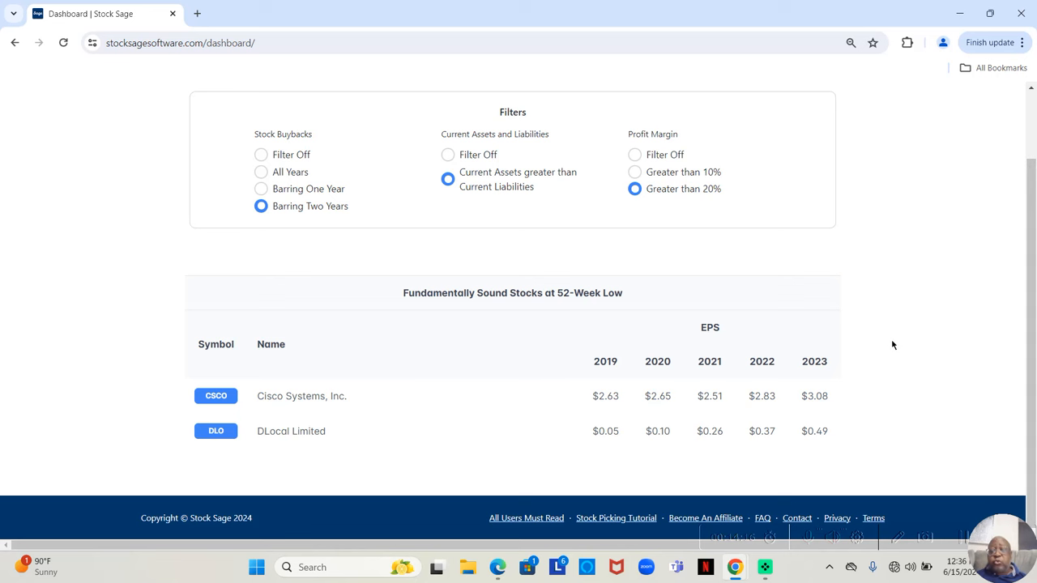
mouse_move(645, 452)
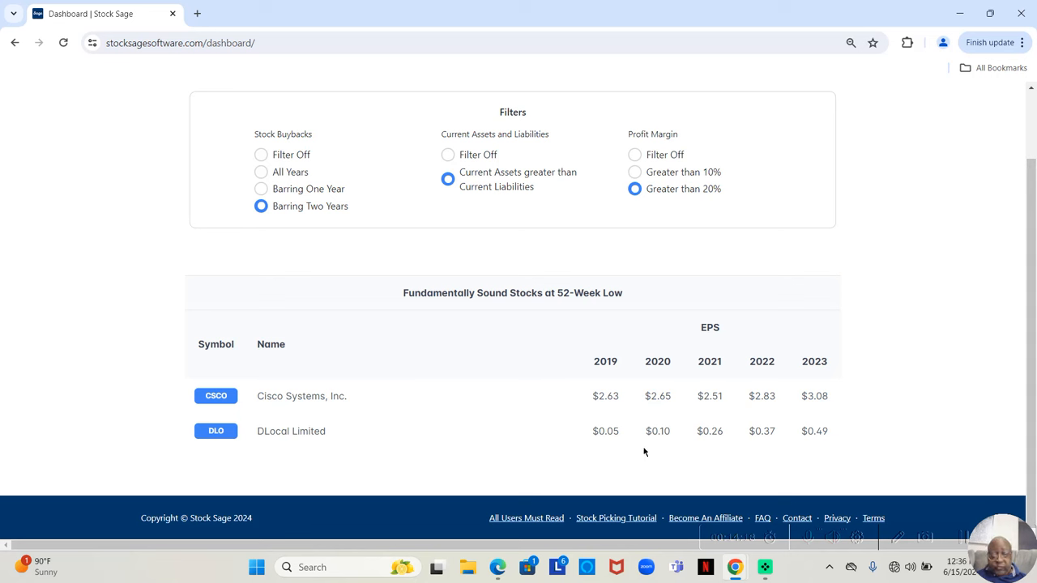
mouse_move(402, 444)
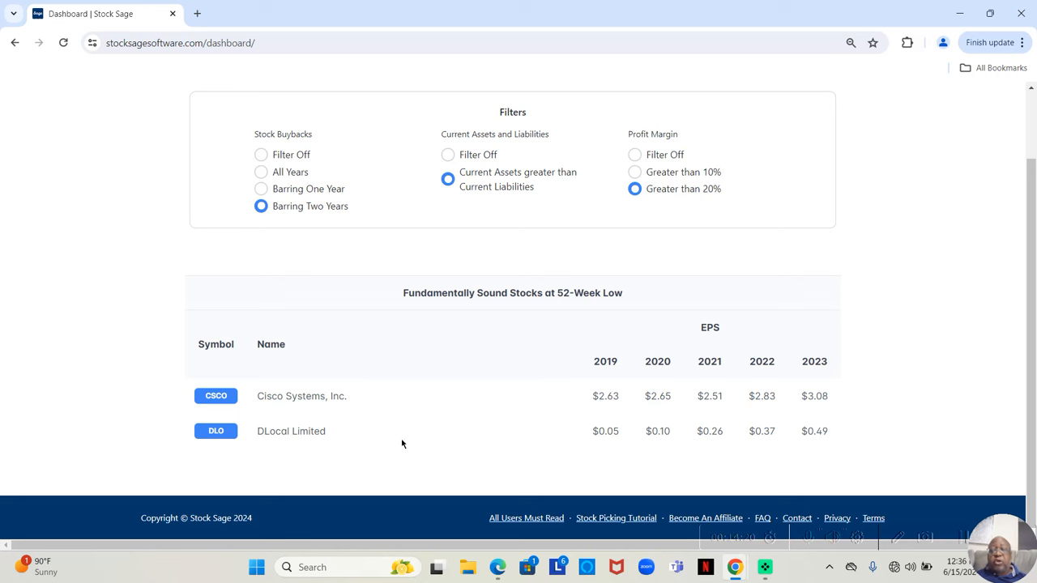
mouse_move(655, 444)
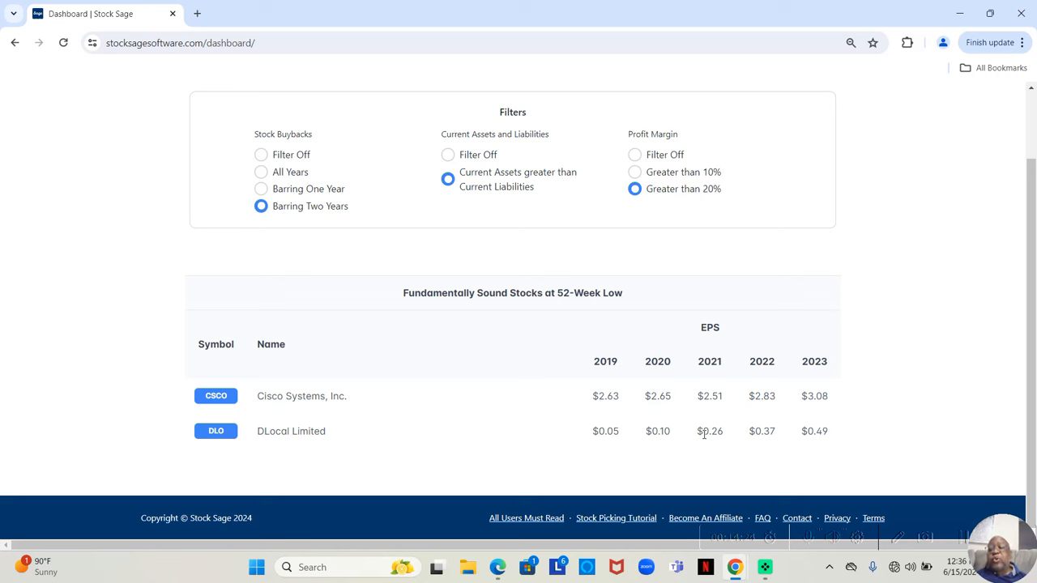
mouse_move(823, 447)
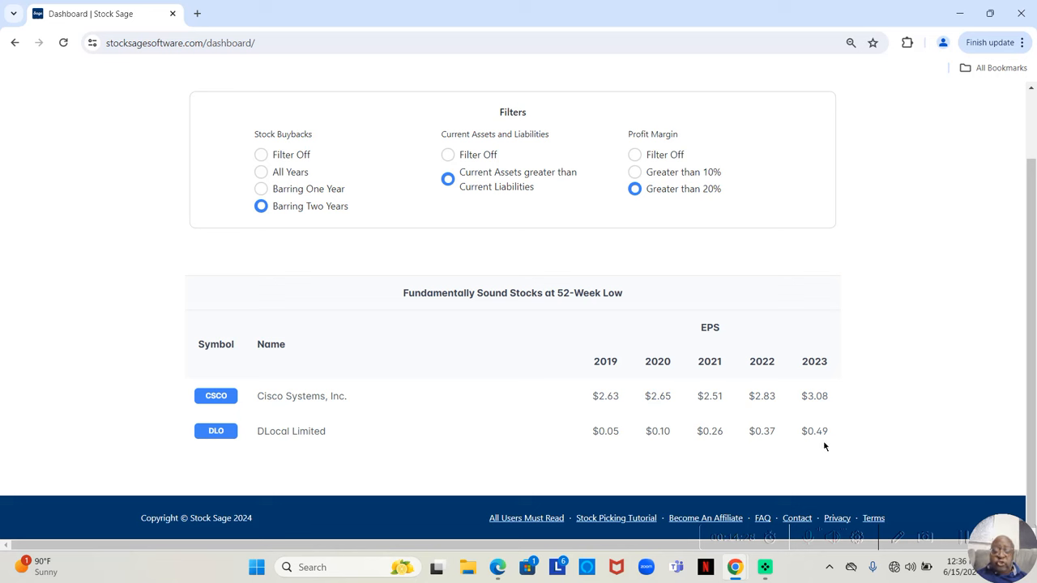
mouse_move(817, 444)
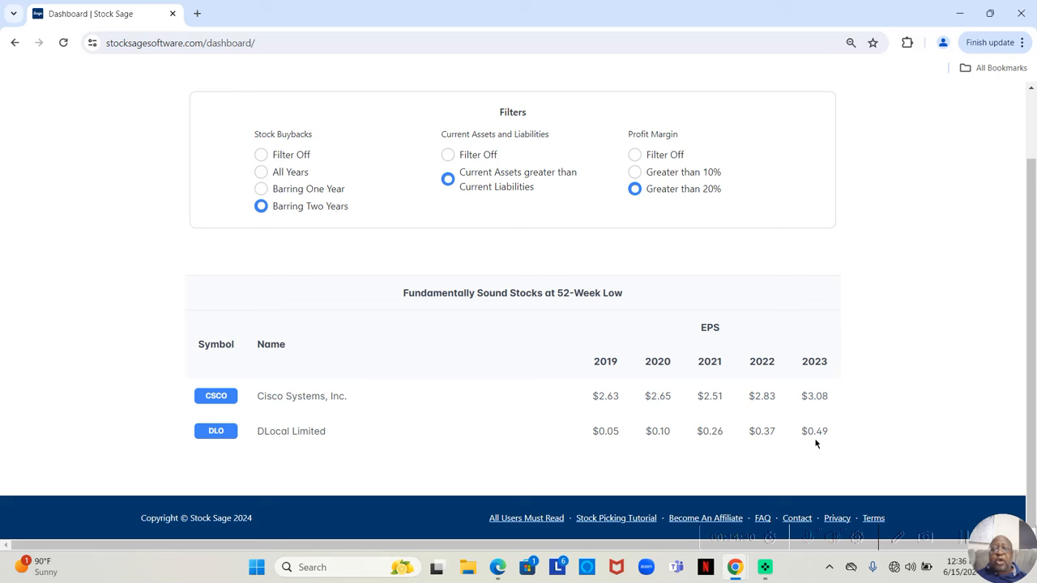
mouse_move(625, 386)
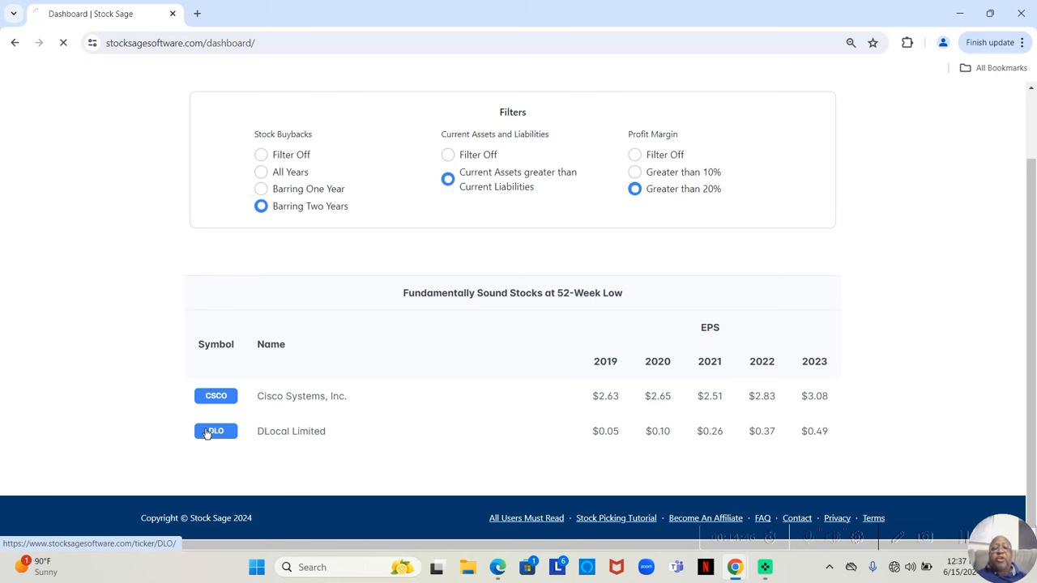
- Go to DLocal's ticker page and begin editing its Projected 52 Week High value
left_click(215, 431)
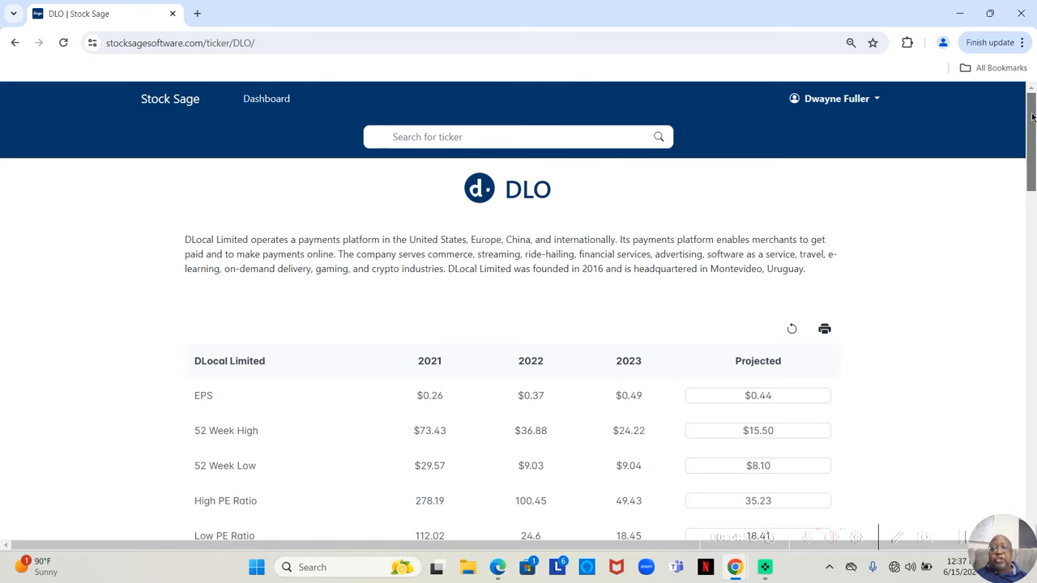
scroll("down", 3)
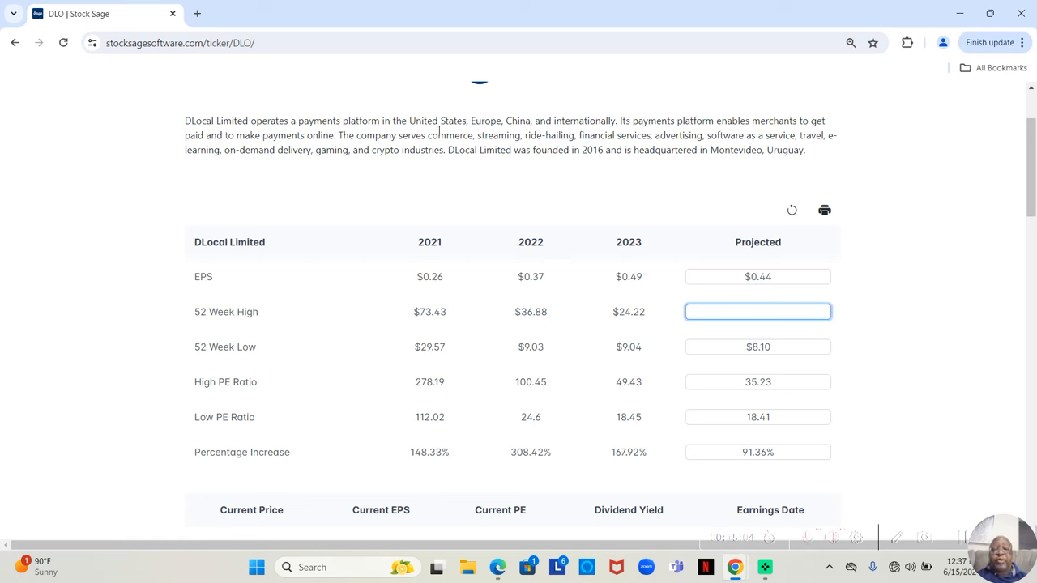
mouse_move(535, 138)
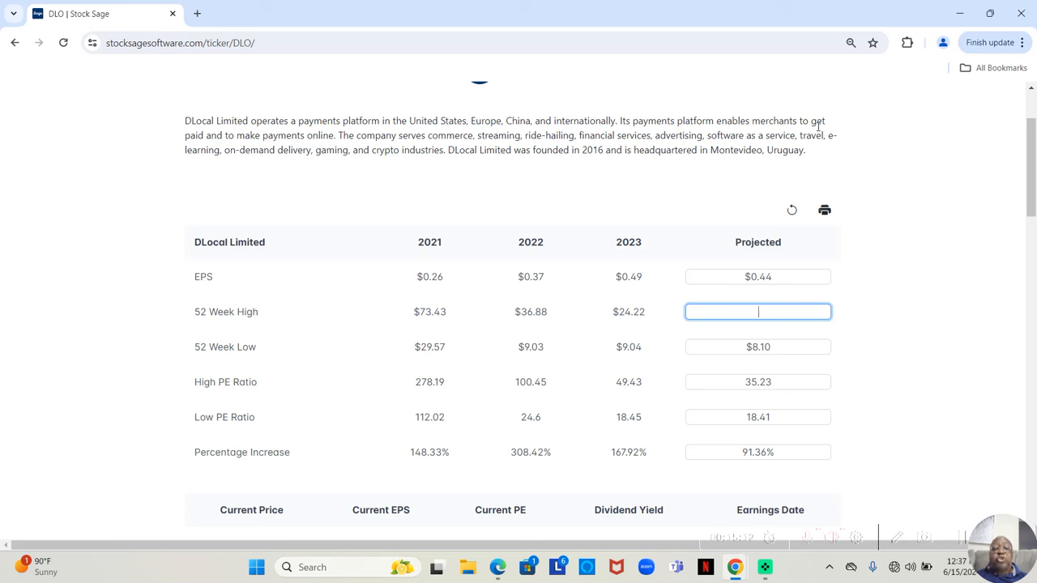
mouse_move(239, 172)
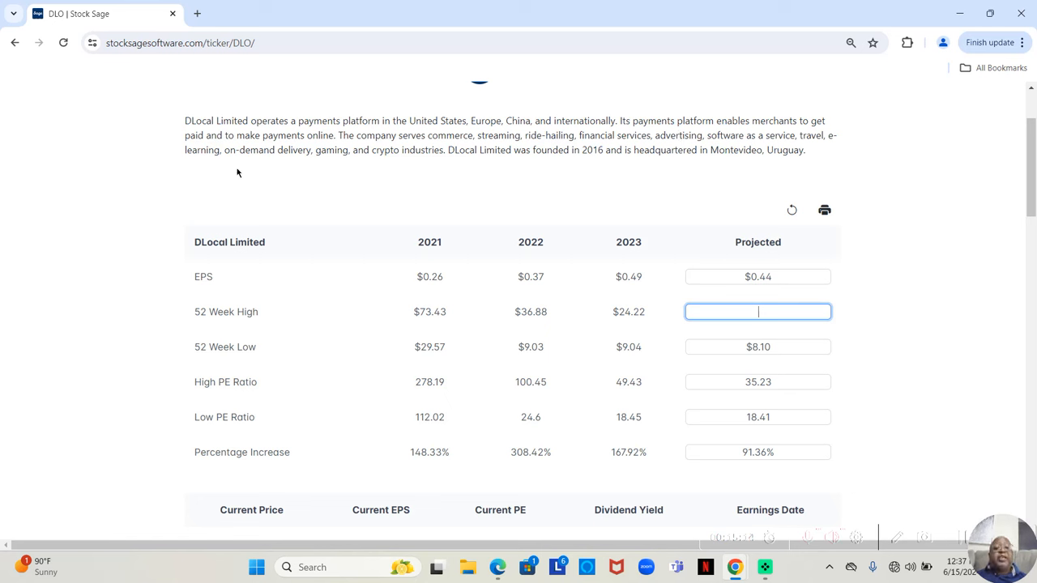
mouse_move(373, 170)
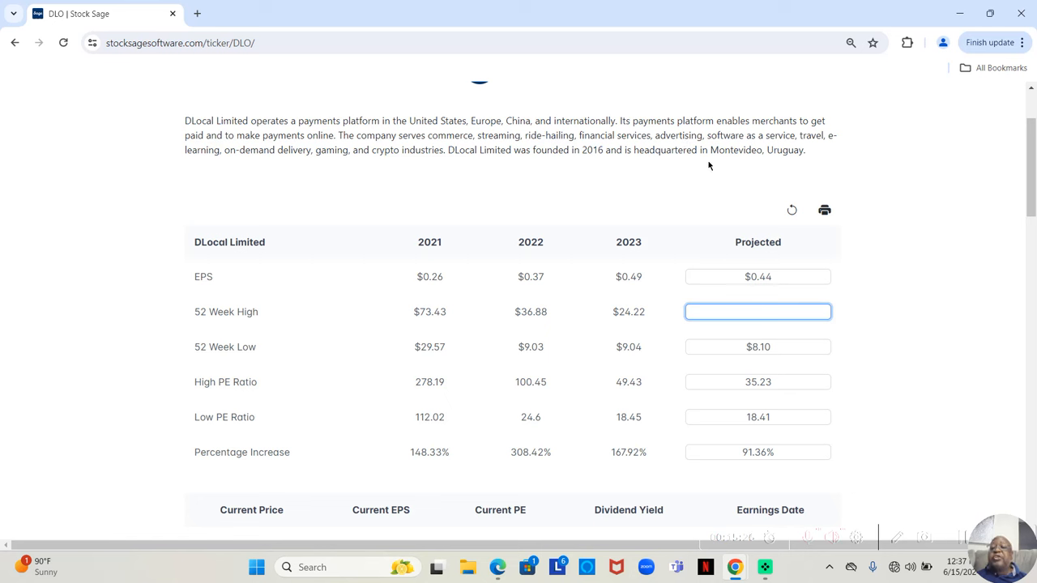
mouse_move(775, 149)
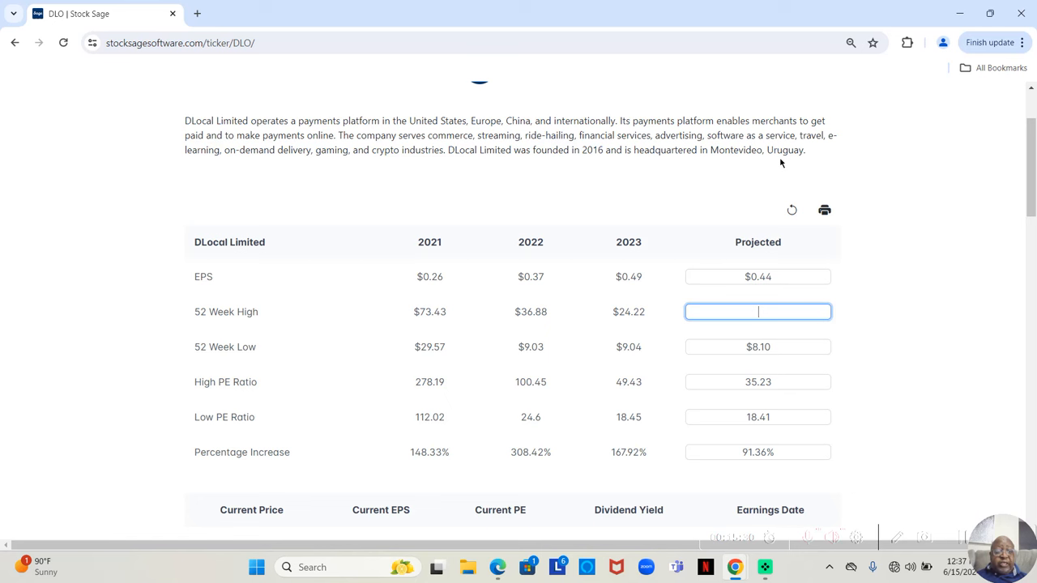
mouse_move(383, 133)
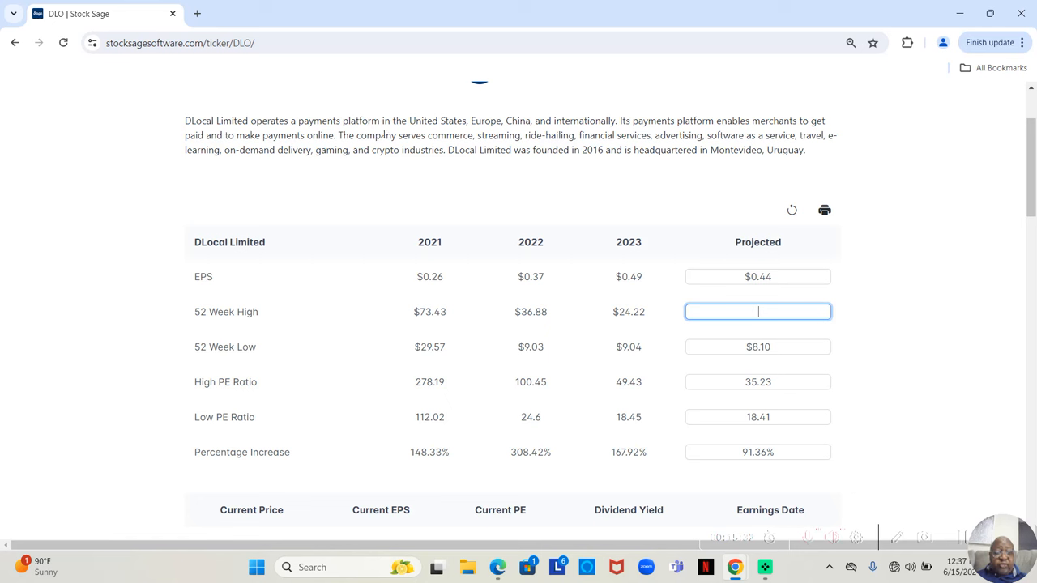
mouse_move(369, 172)
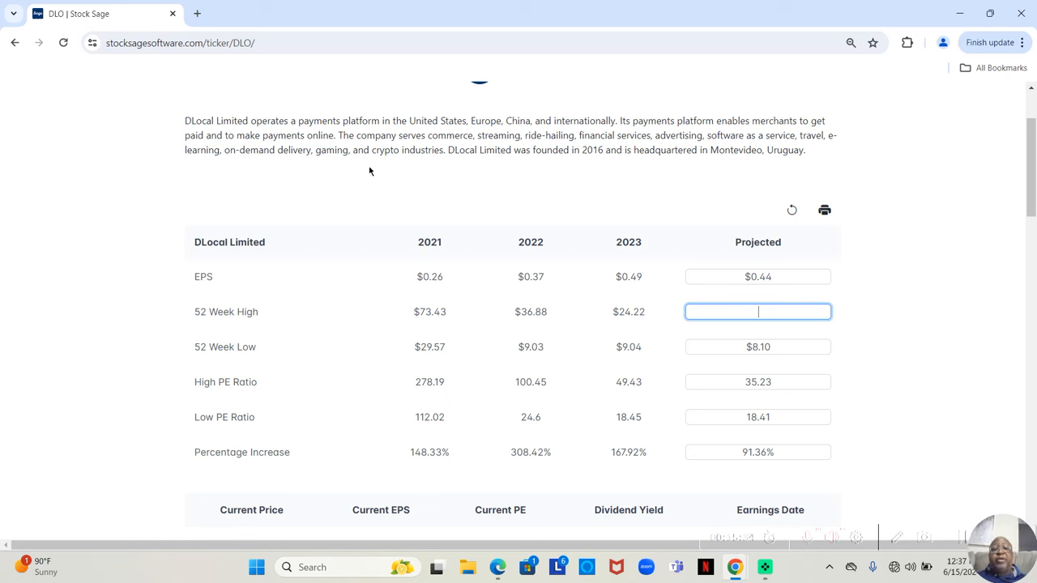
mouse_move(460, 167)
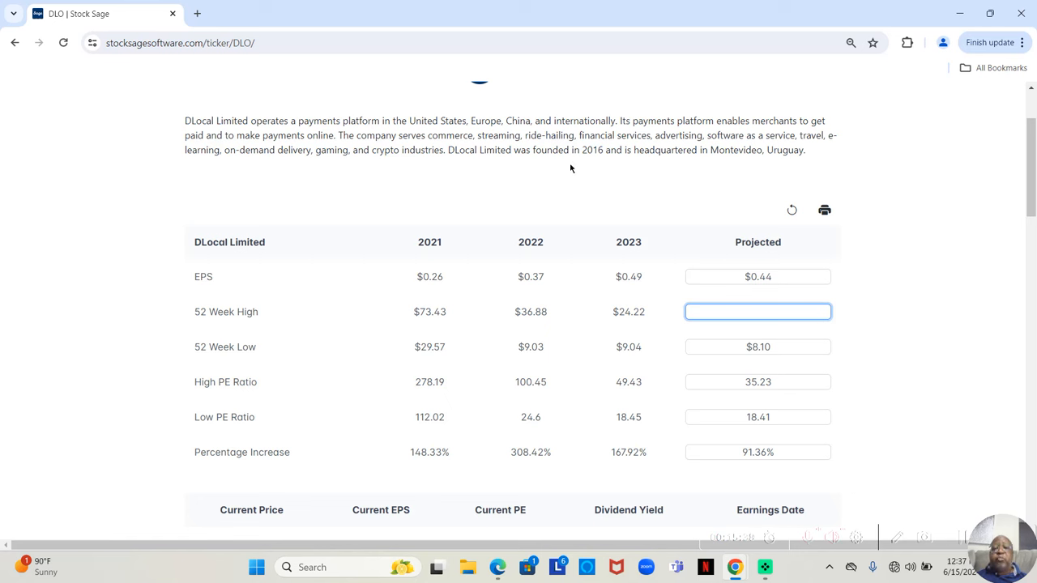
mouse_move(649, 170)
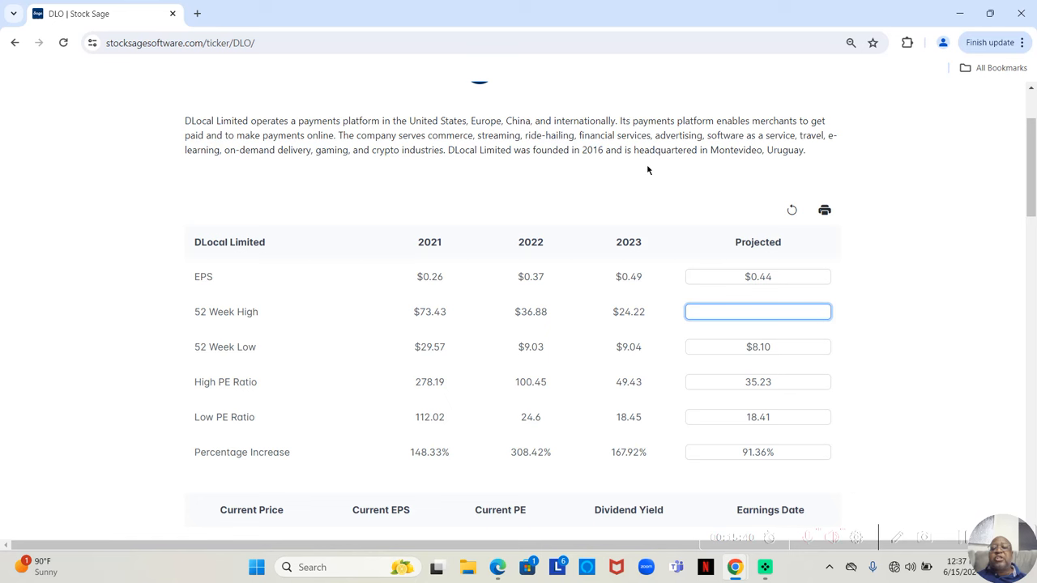
mouse_move(730, 168)
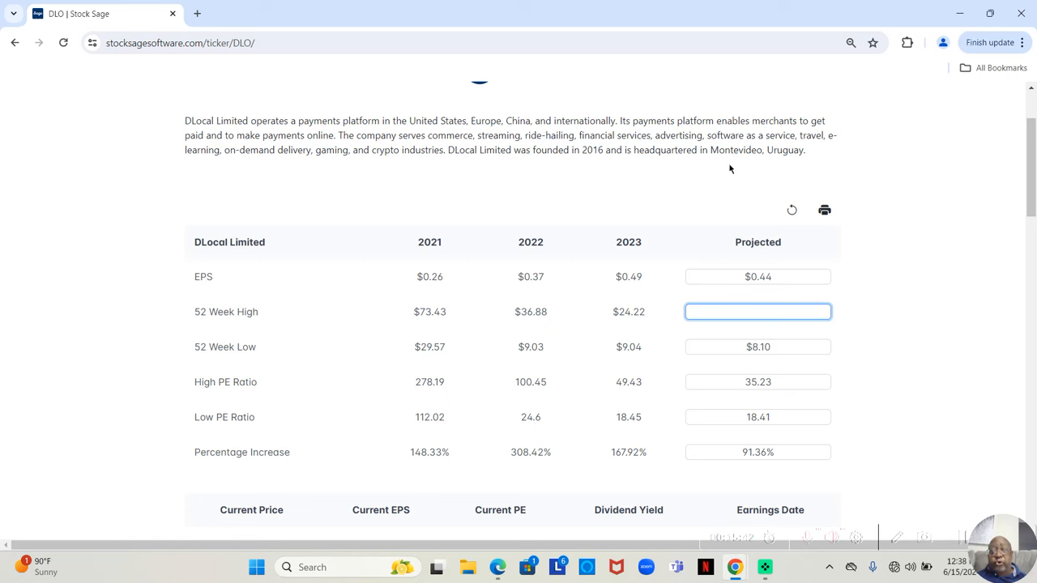
mouse_move(742, 171)
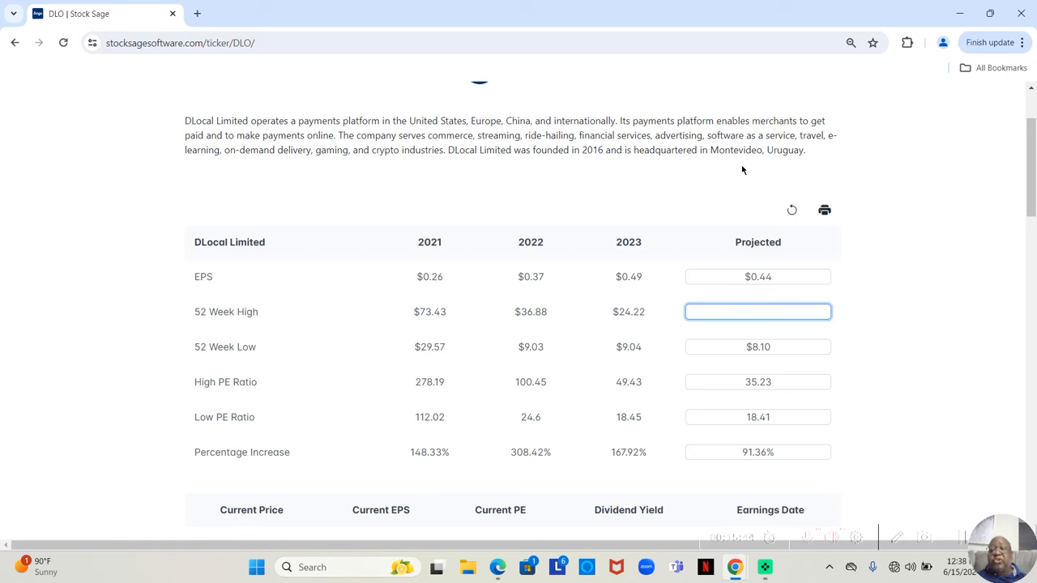
mouse_move(792, 176)
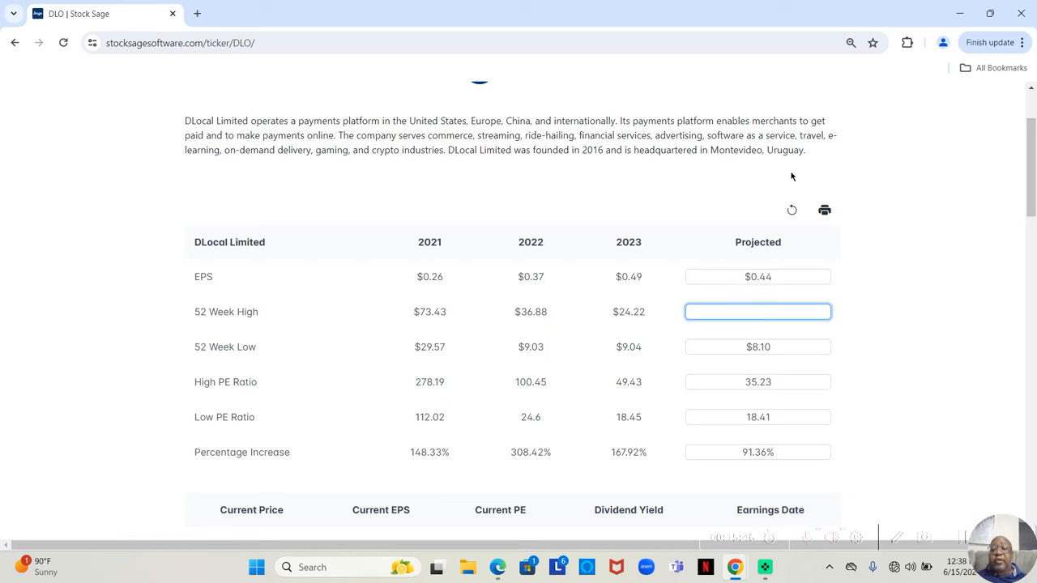
left_click(758, 311)
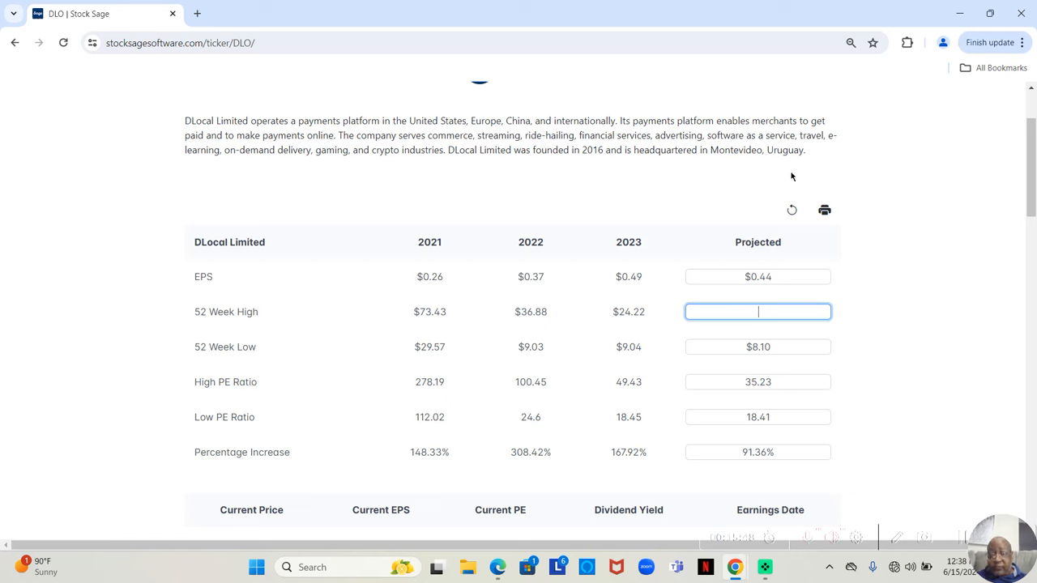
mouse_move(794, 176)
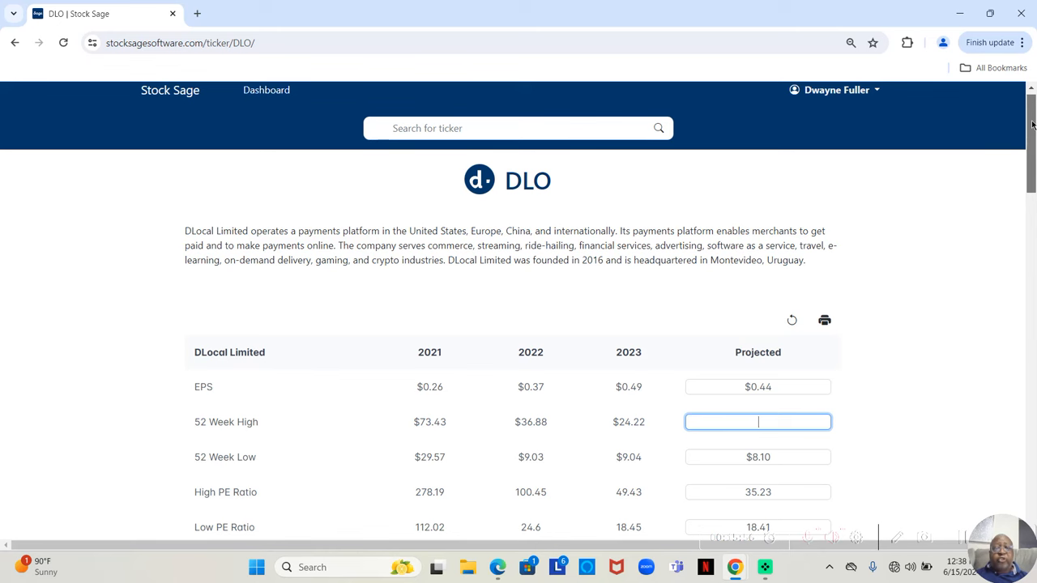
- Leave DLO's projected 52 Week High empty so projected high PE and percentage increase go blank
scroll("down", 3)
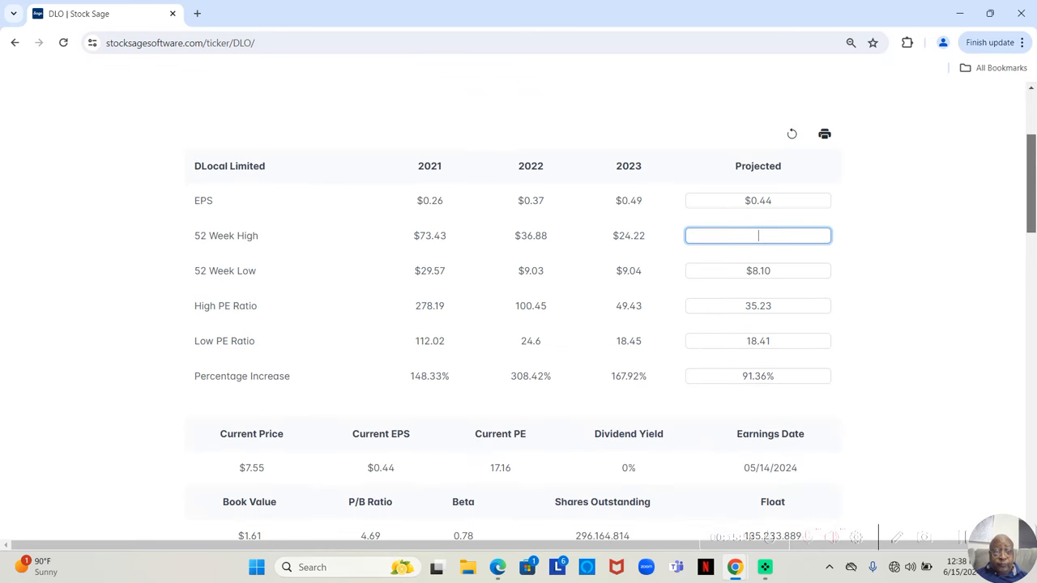
scroll("down", 3)
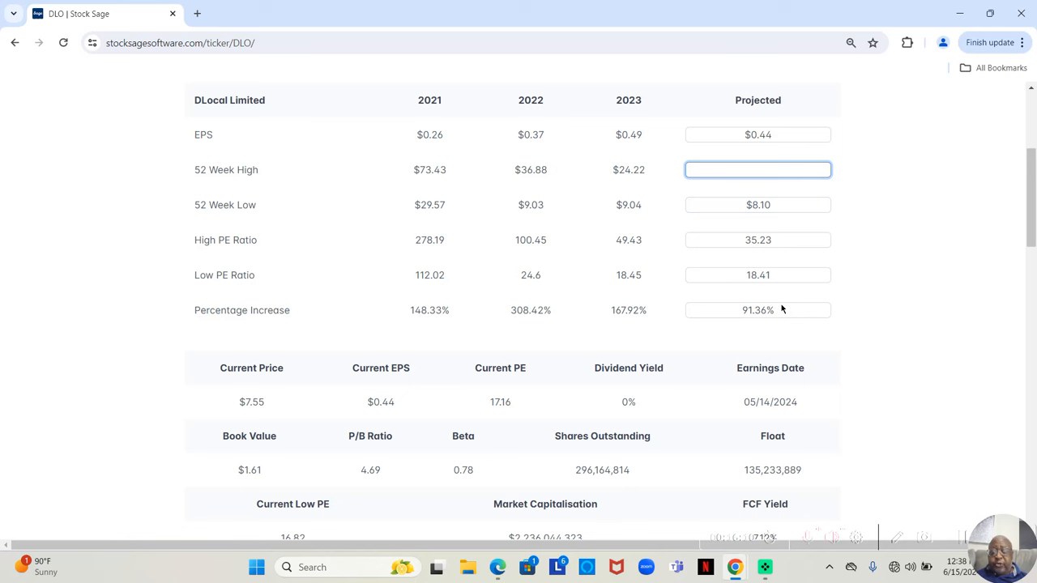
mouse_move(768, 240)
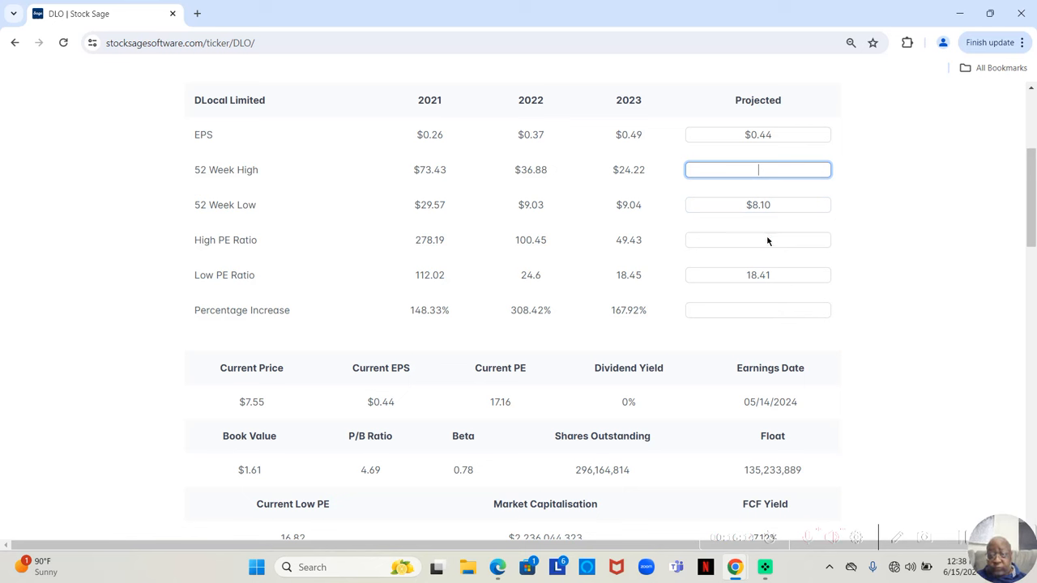
left_click(758, 134)
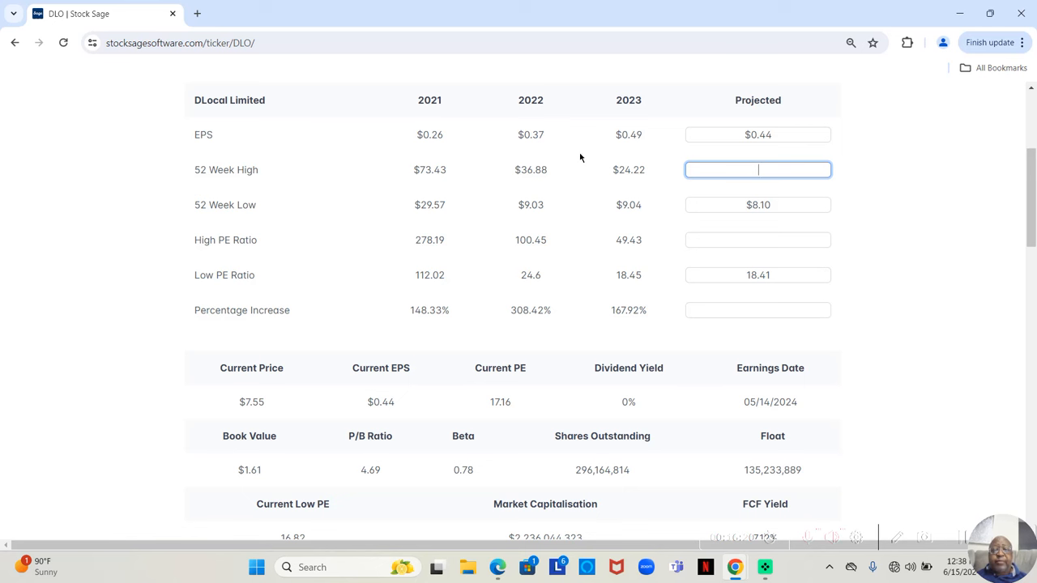
mouse_move(710, 162)
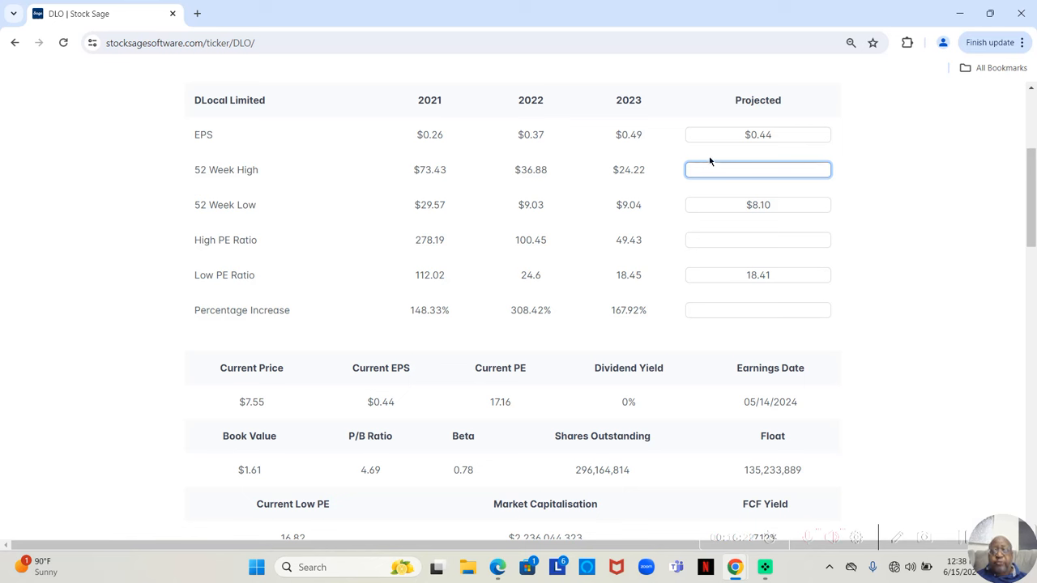
mouse_move(757, 148)
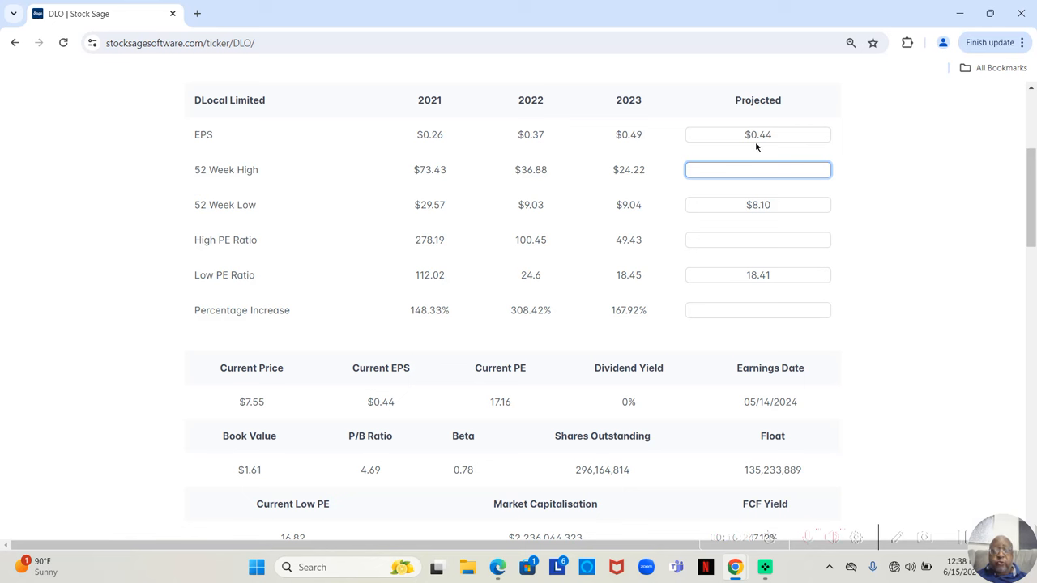
mouse_move(431, 153)
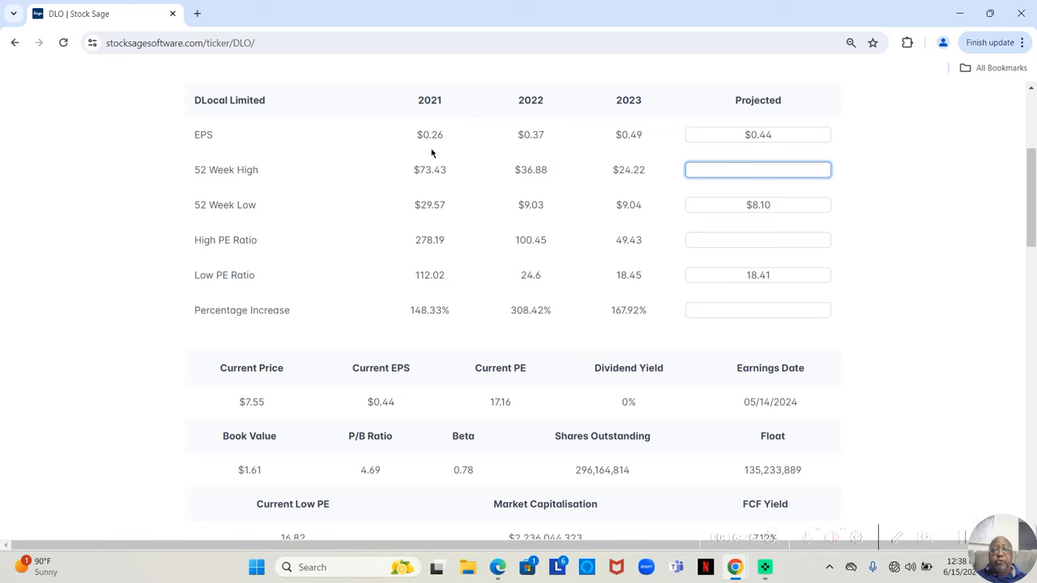
mouse_move(462, 162)
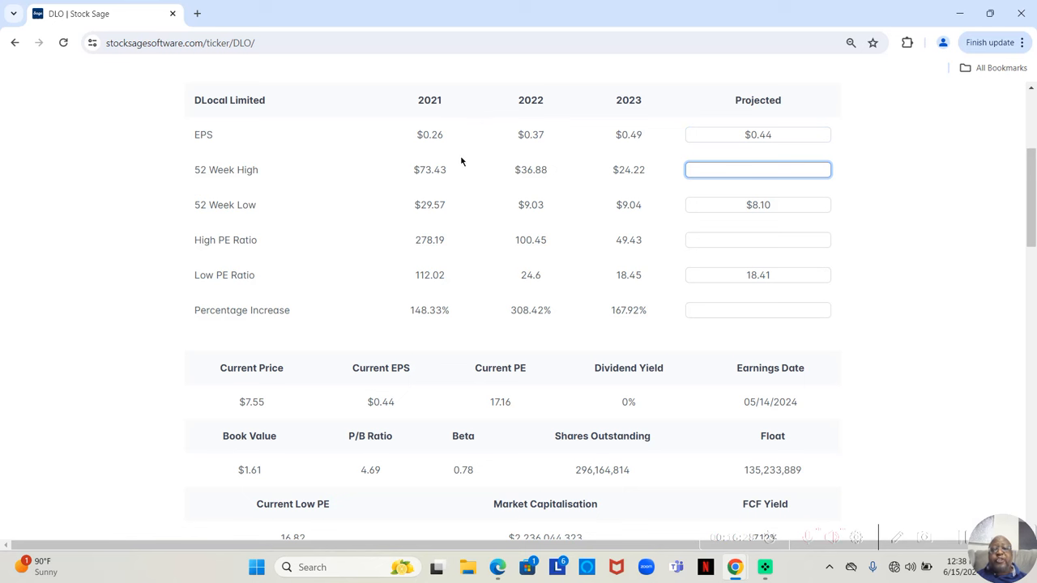
mouse_move(656, 153)
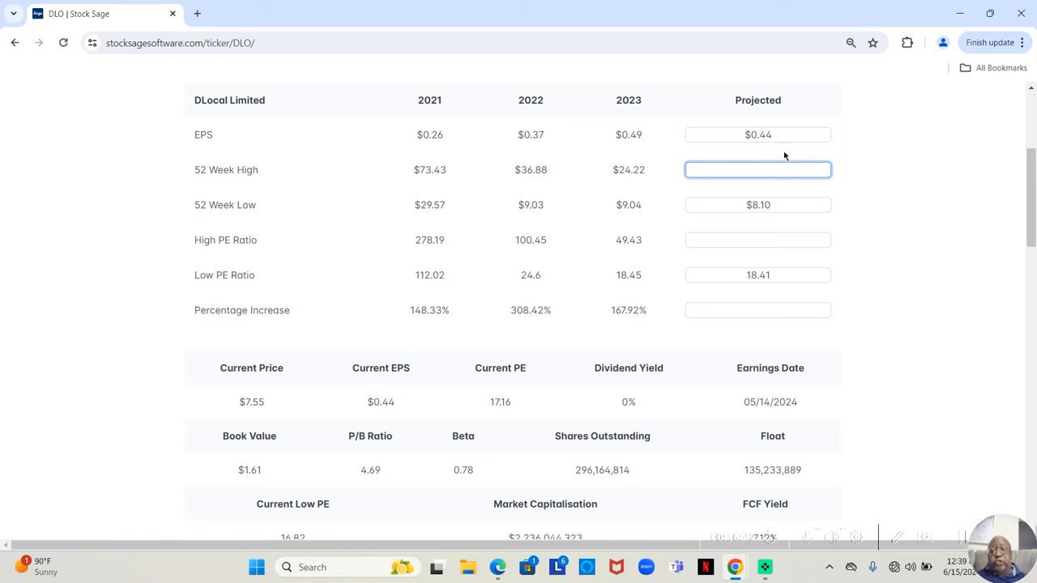
left_click(759, 134)
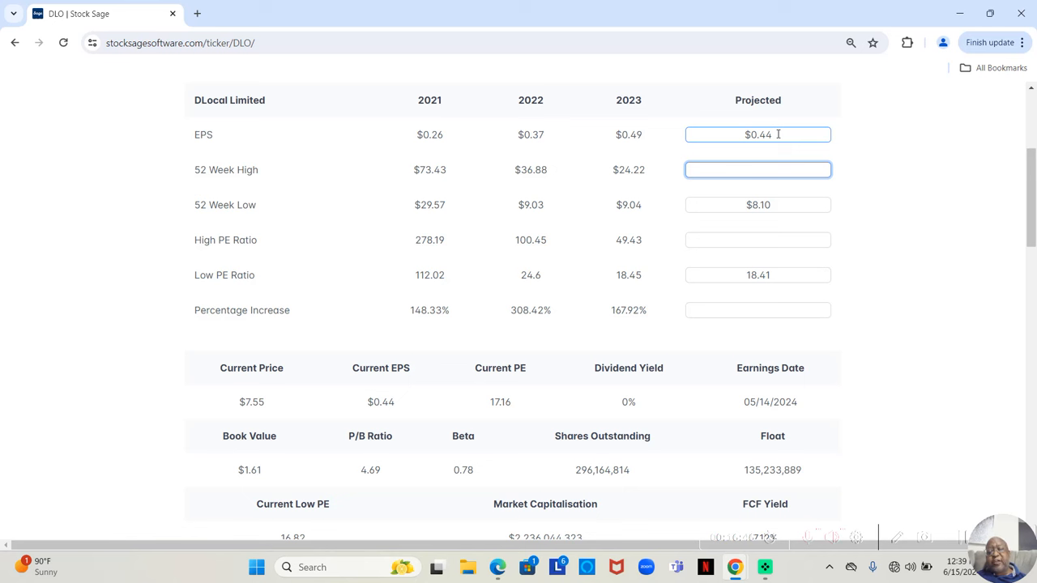
left_click(758, 170)
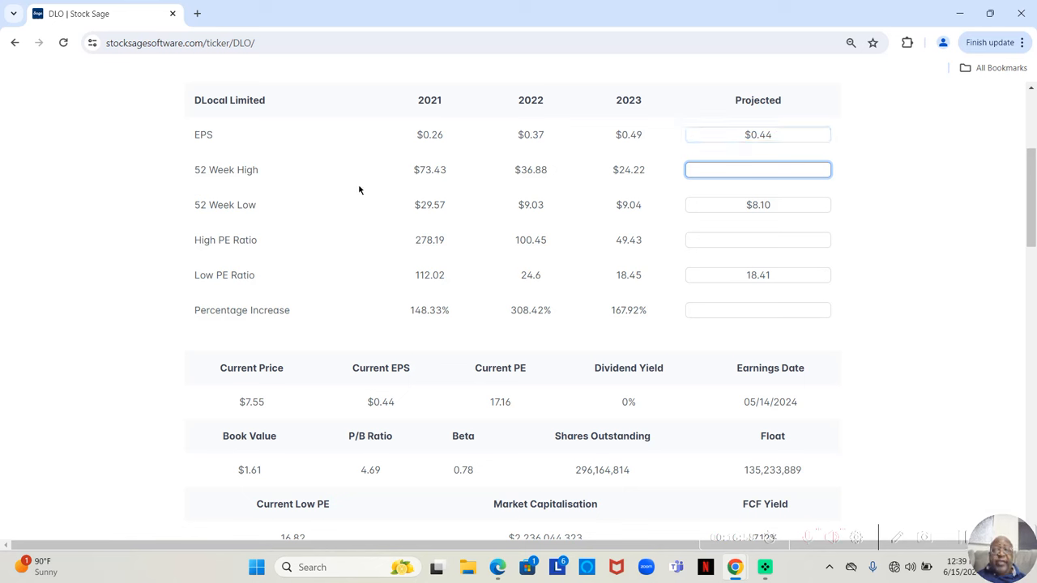
mouse_move(428, 234)
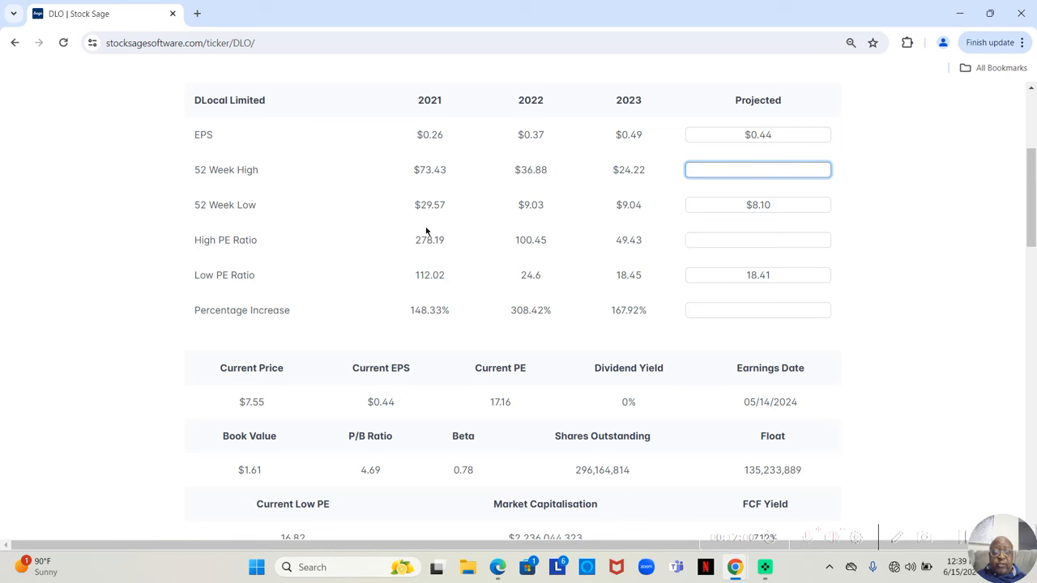
mouse_move(642, 220)
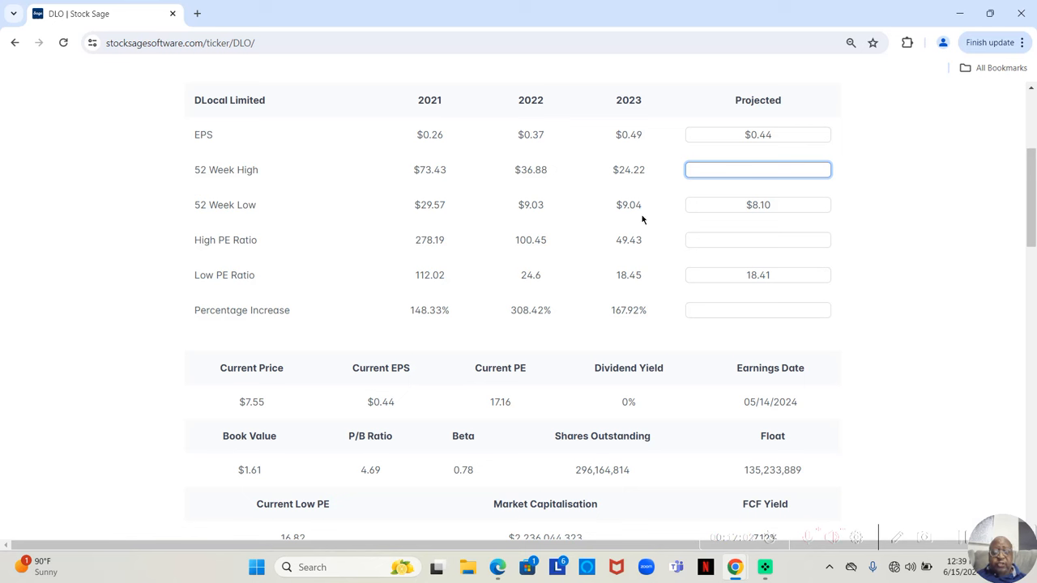
mouse_move(467, 221)
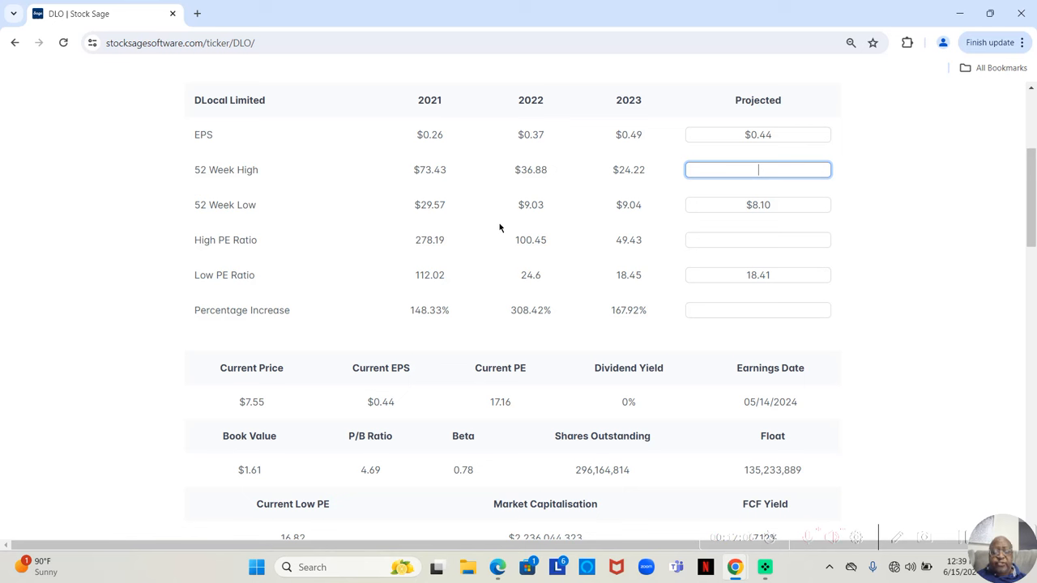
mouse_move(405, 230)
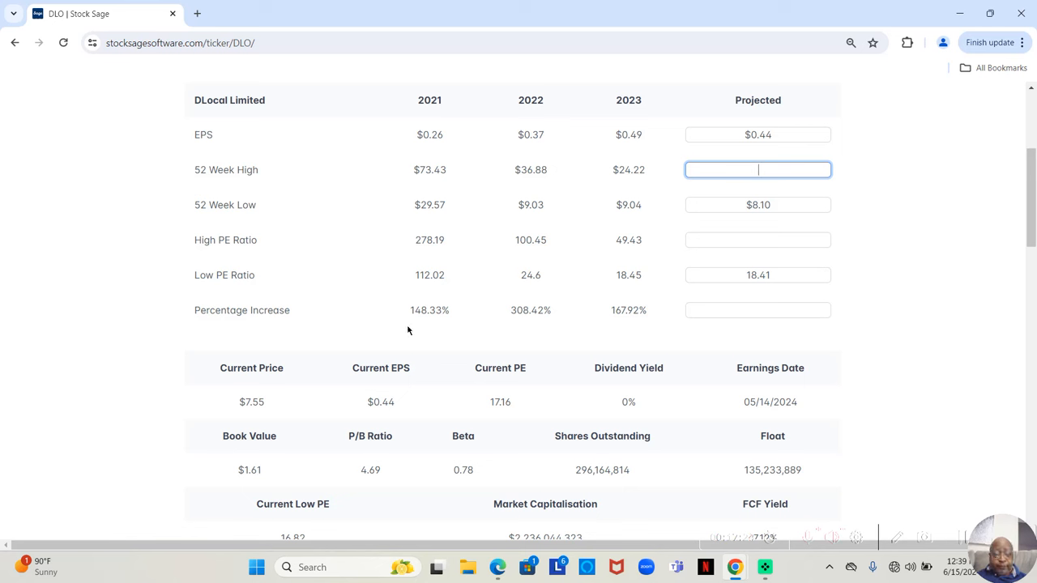
mouse_move(418, 222)
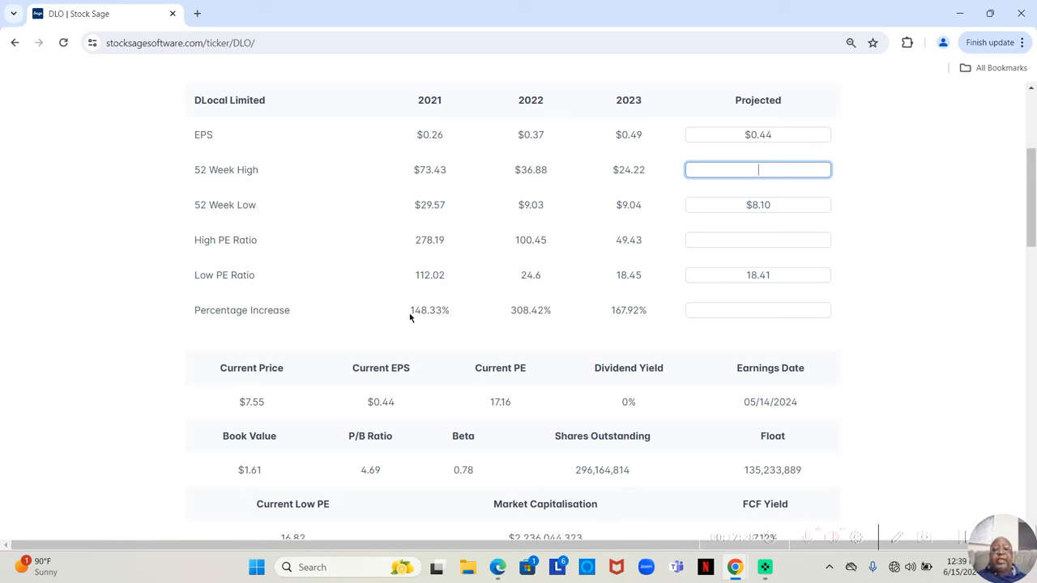
mouse_move(394, 321)
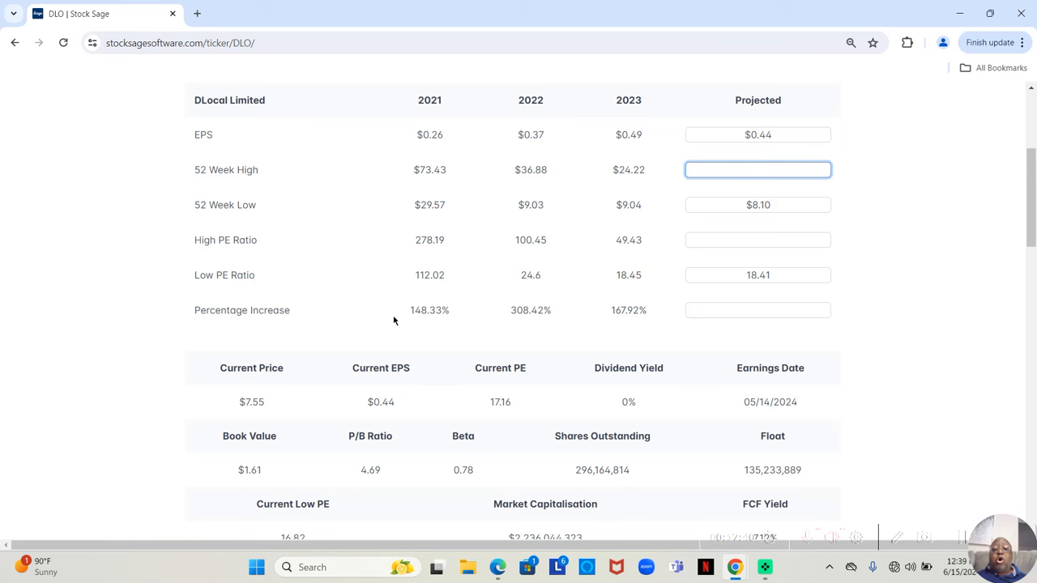
left_click(758, 170)
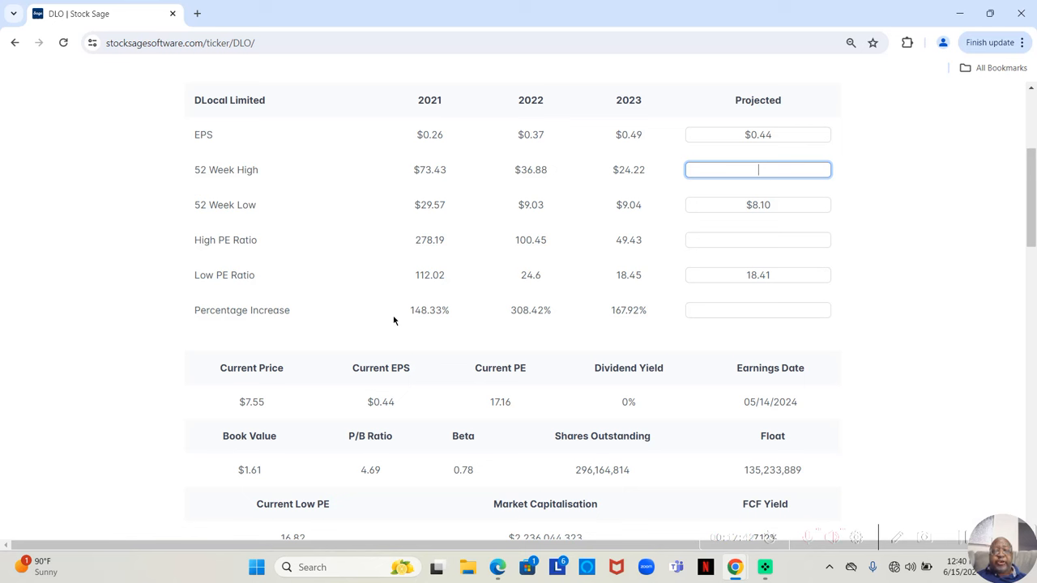
mouse_move(413, 240)
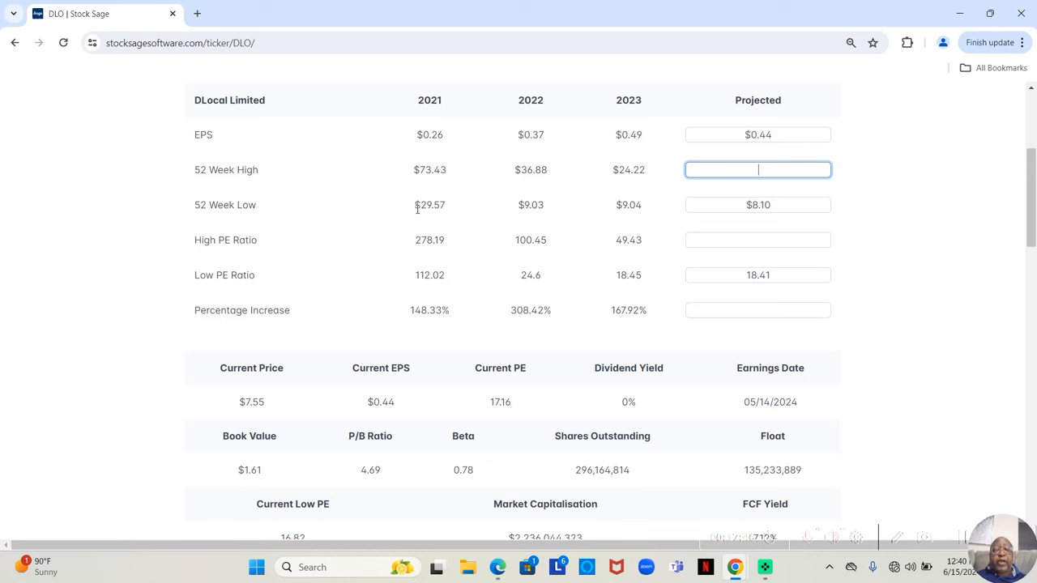
mouse_move(502, 244)
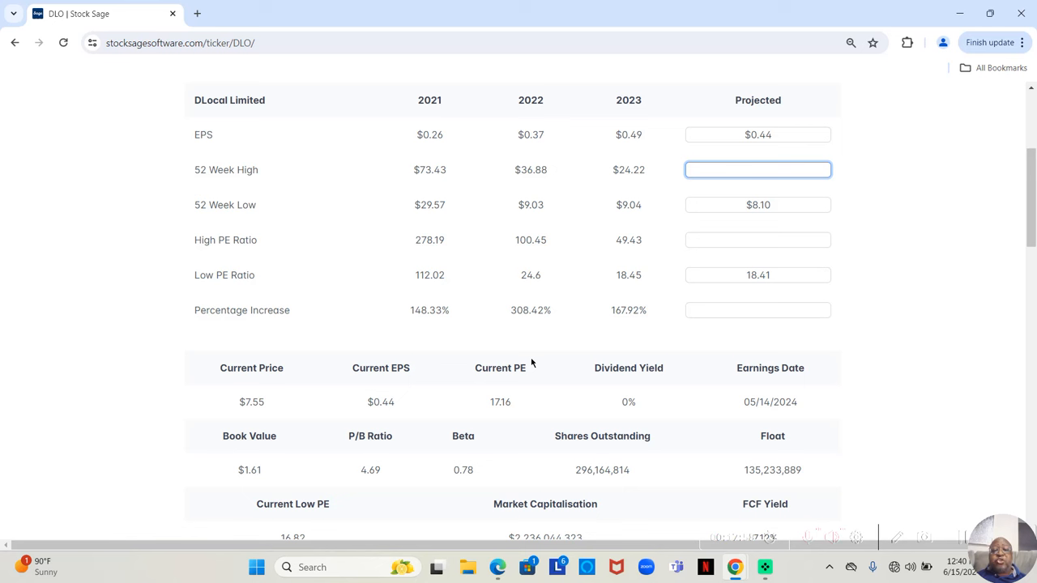
left_click(759, 171)
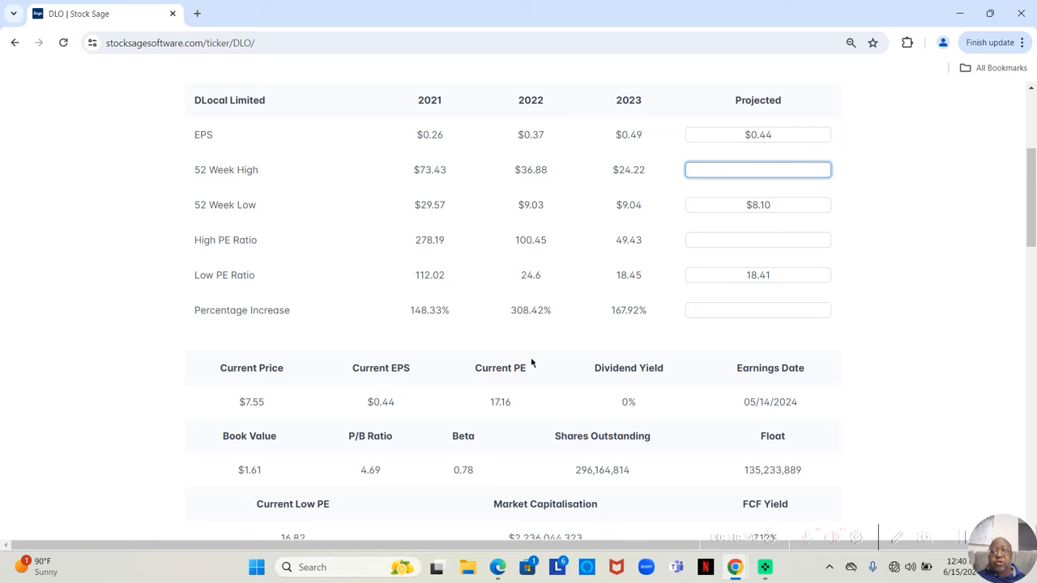
left_click(758, 171)
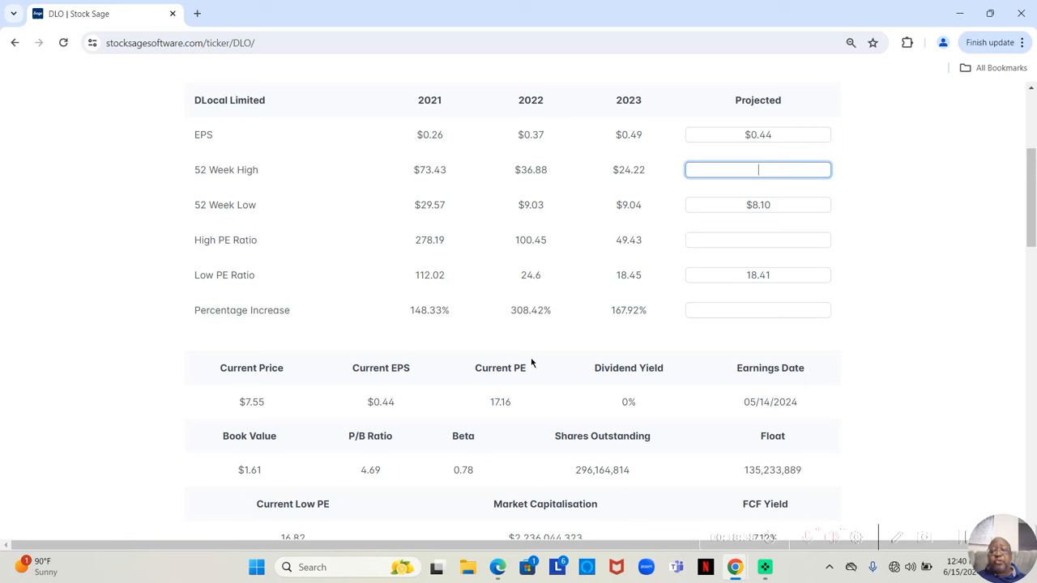
mouse_move(551, 345)
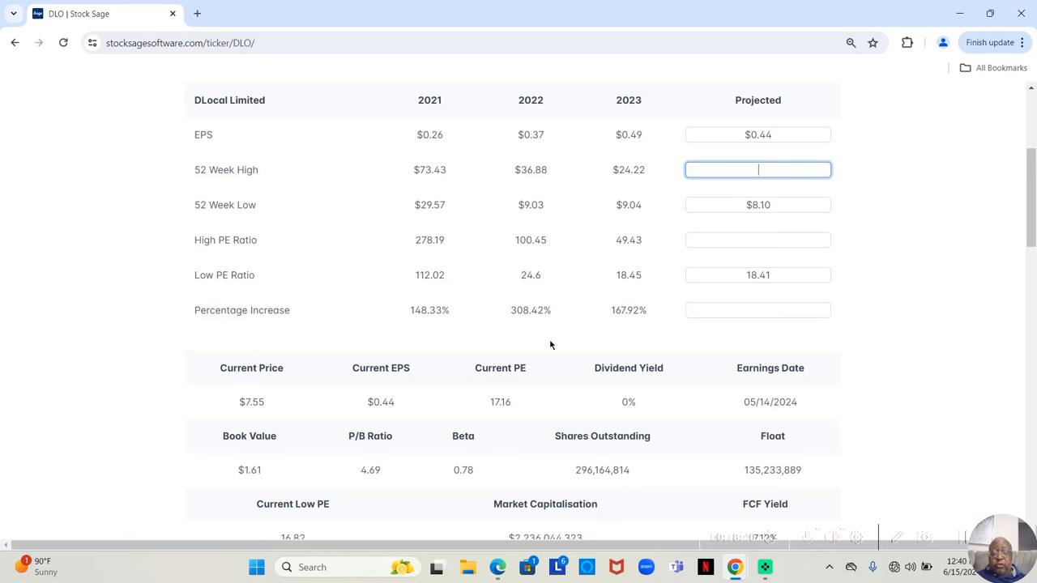
mouse_move(469, 334)
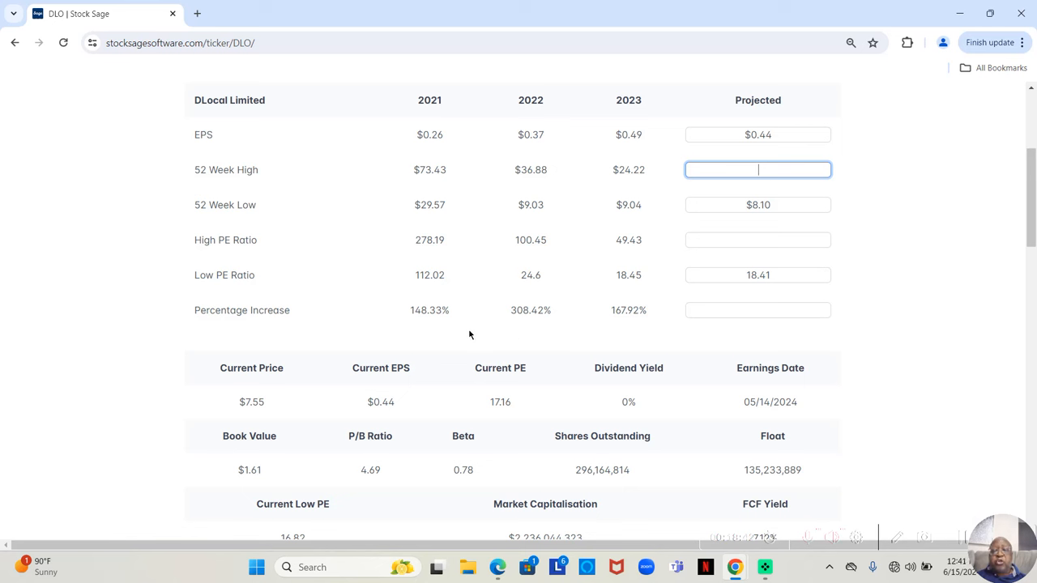
mouse_move(622, 321)
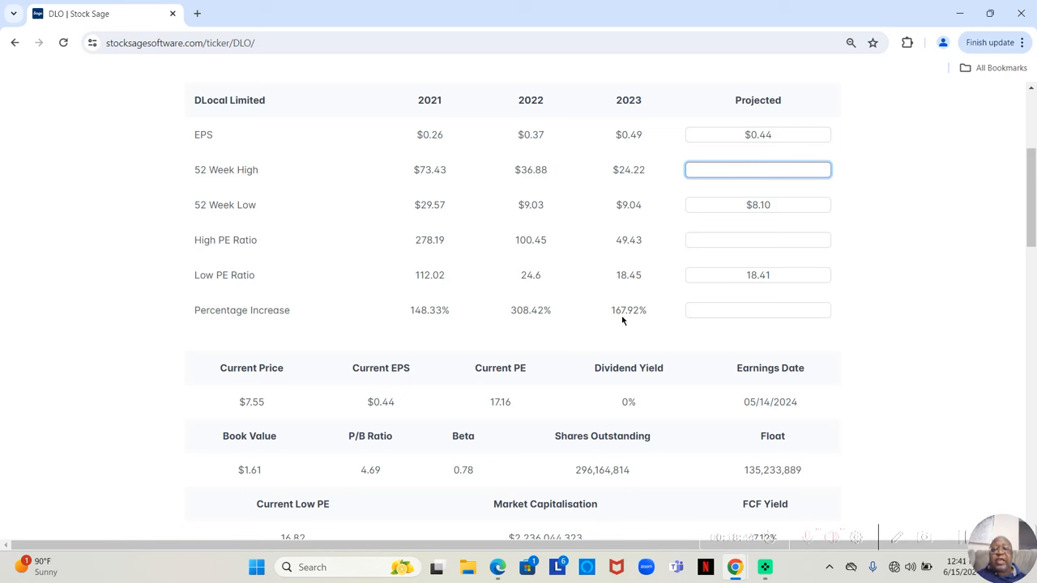
mouse_move(528, 326)
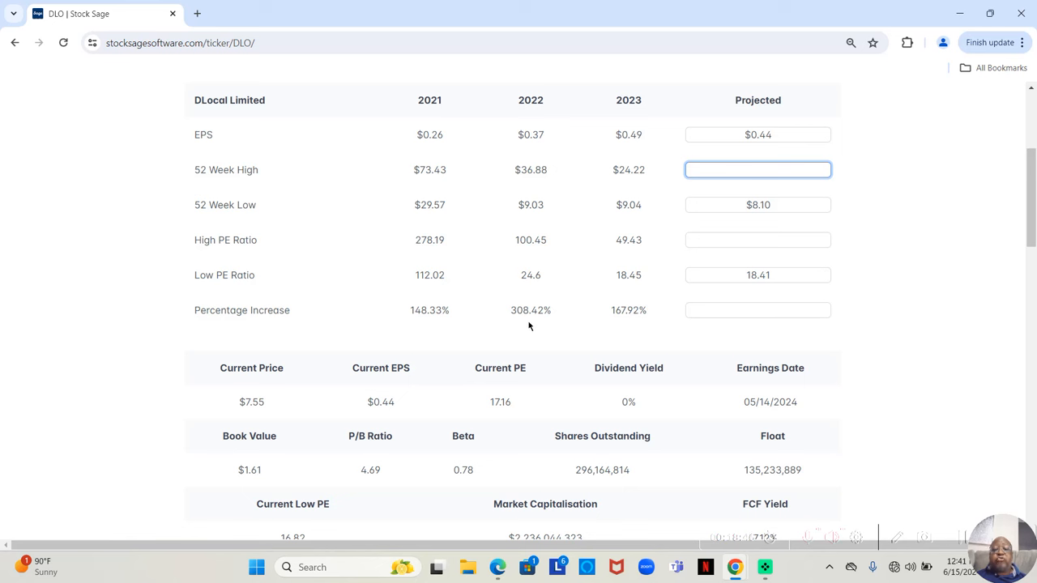
mouse_move(437, 330)
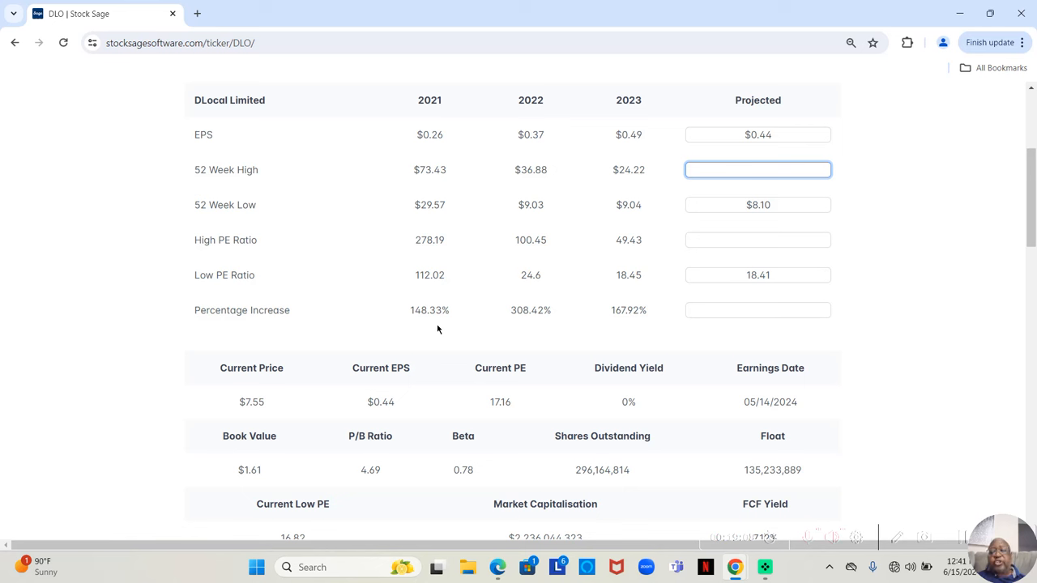
left_click(759, 171)
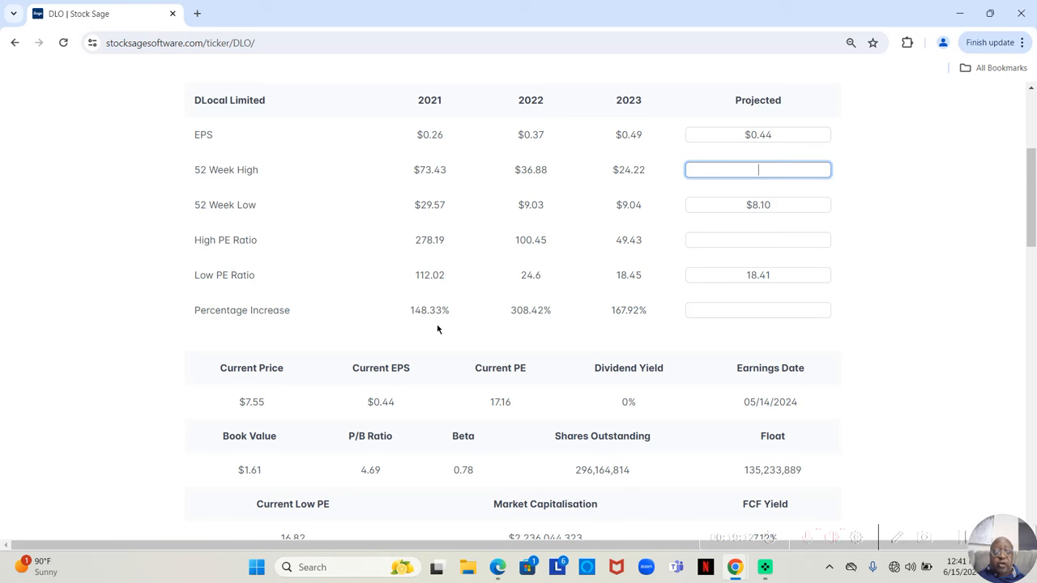
mouse_move(260, 420)
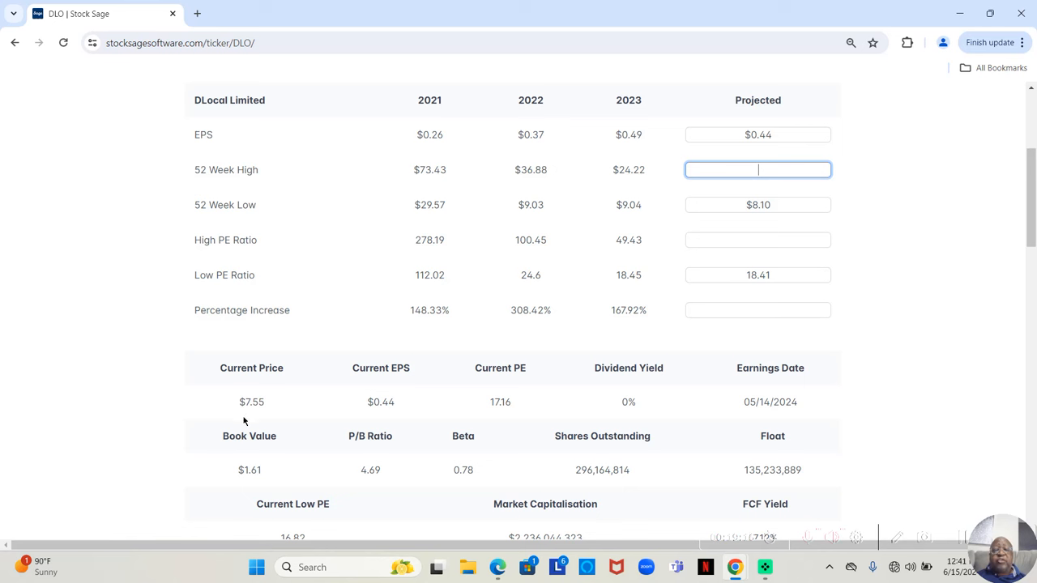
mouse_move(279, 431)
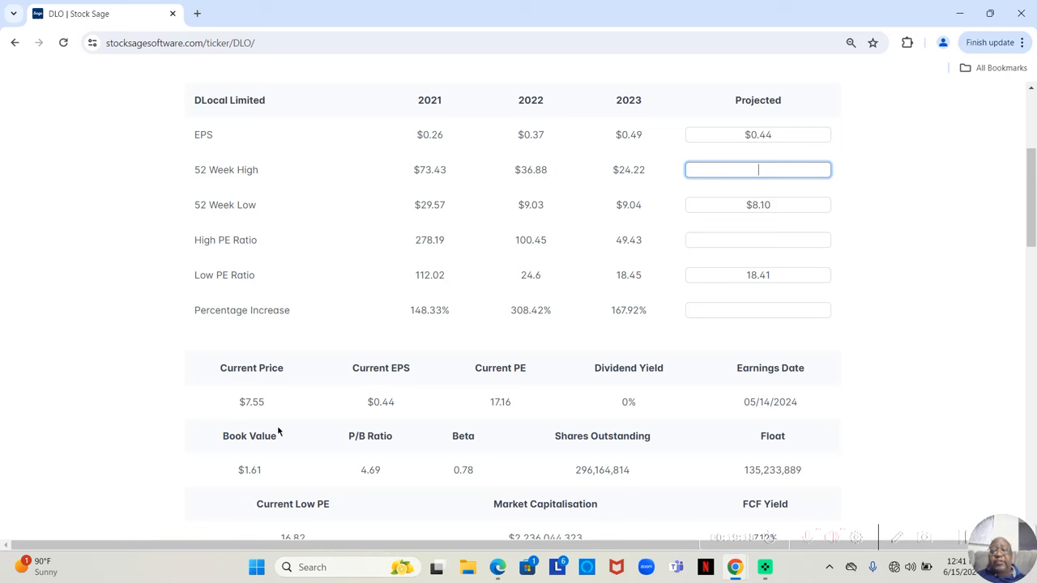
mouse_move(431, 414)
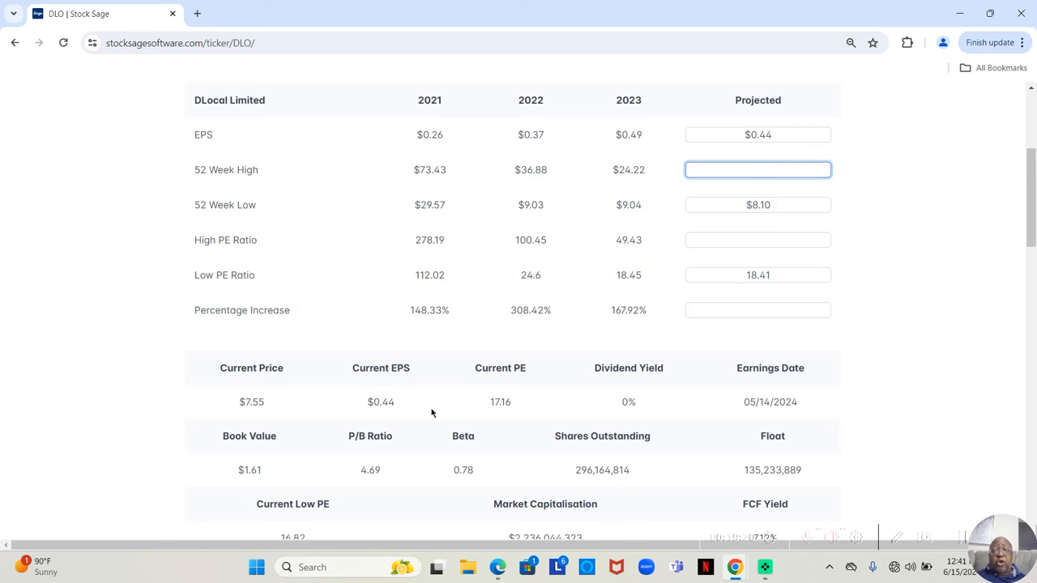
mouse_move(791, 415)
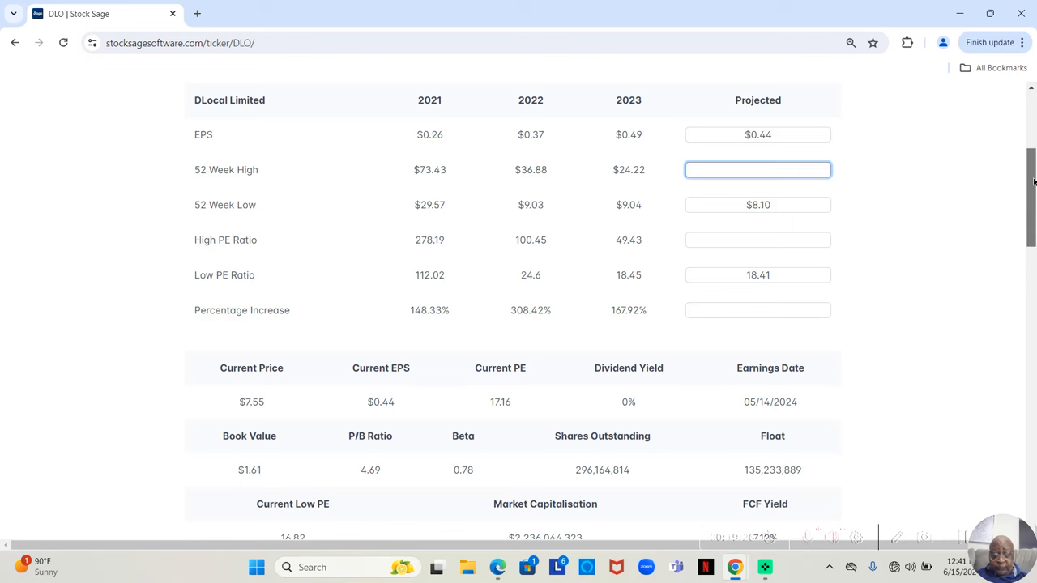
scroll("down", 3)
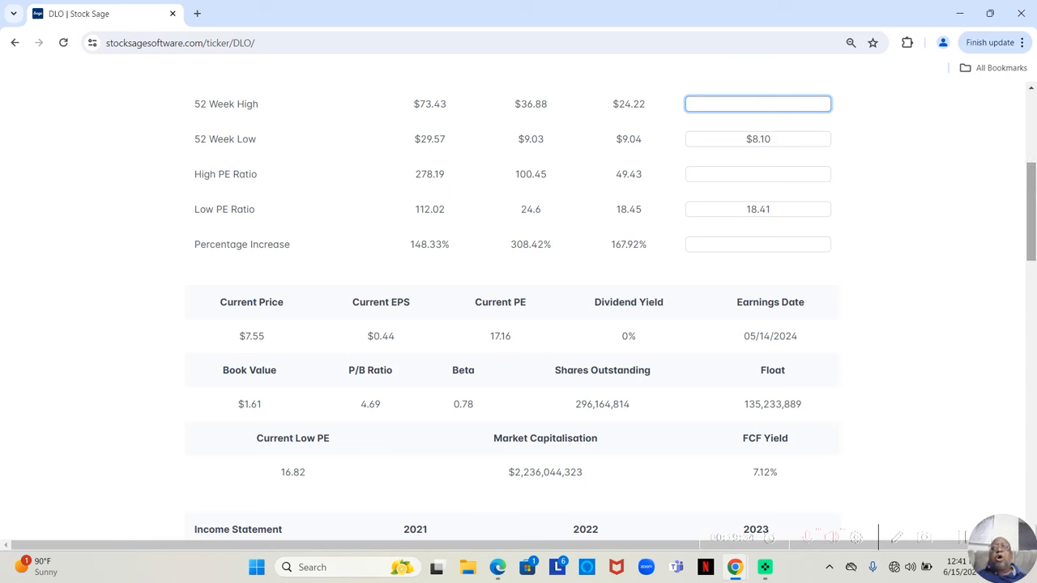
left_click(758, 104)
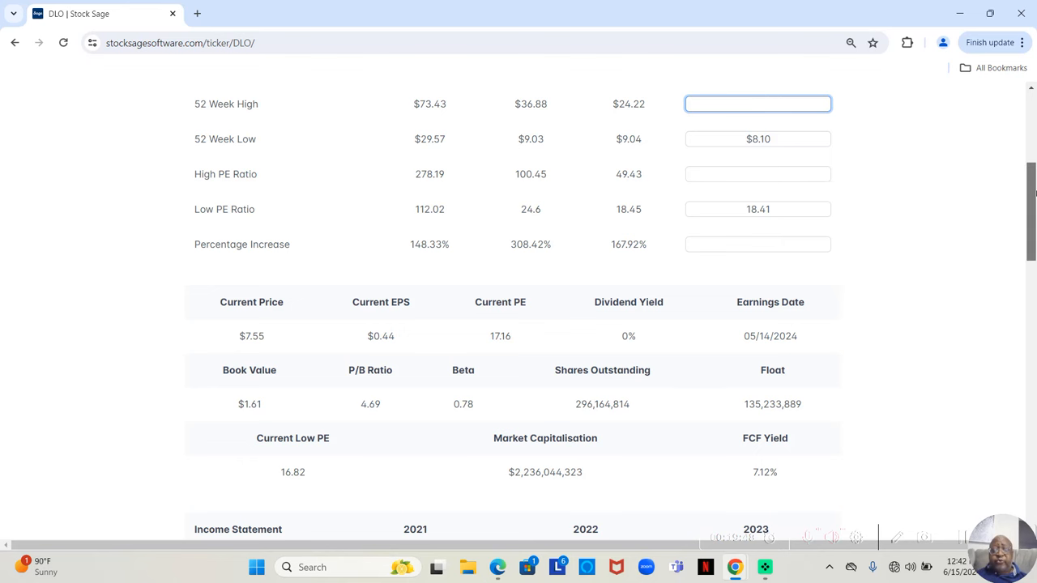
- Scroll to DLO's Income Statement and Balance Sheet (2023 revenue $650,351,000, net income $148,964,000, ROE 32.74%)
scroll("down", 3)
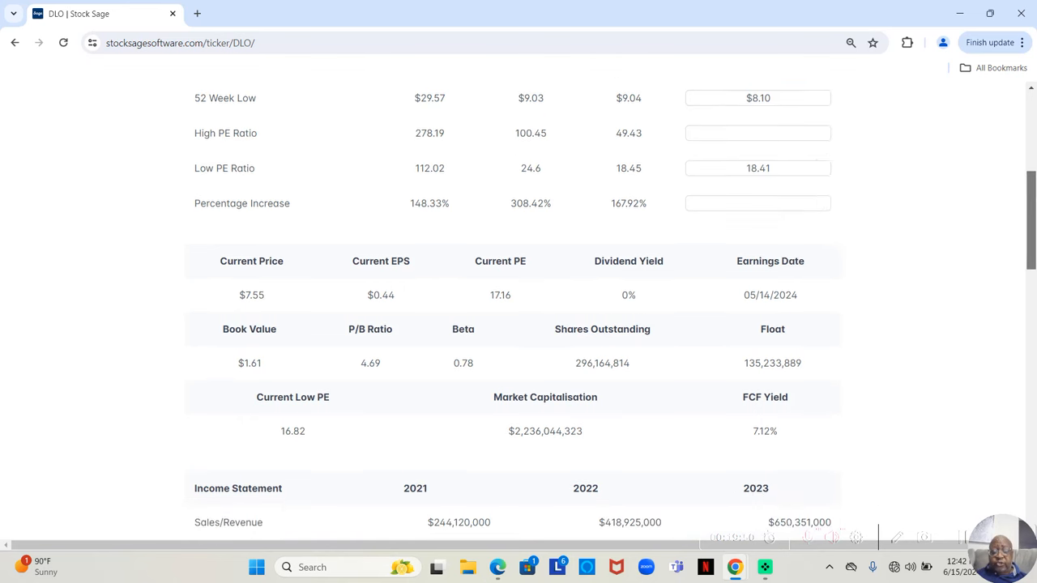
scroll("down", 3)
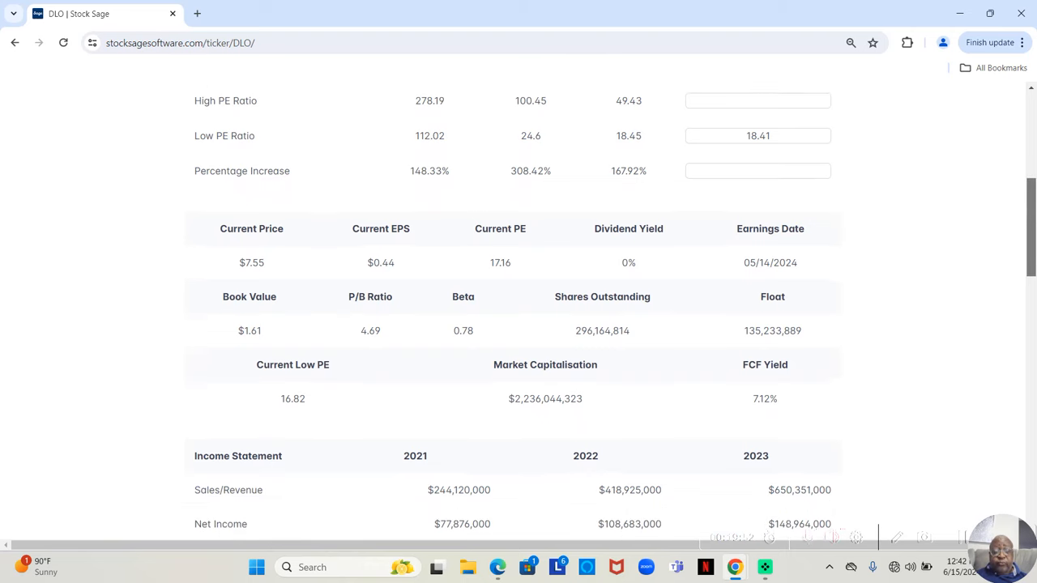
scroll("down", 3)
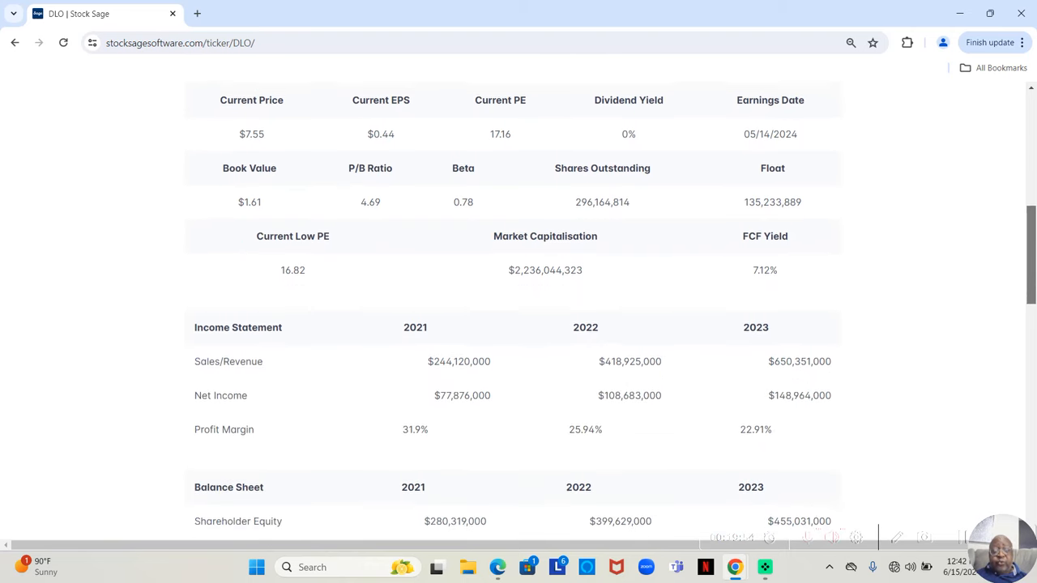
scroll("down", 3)
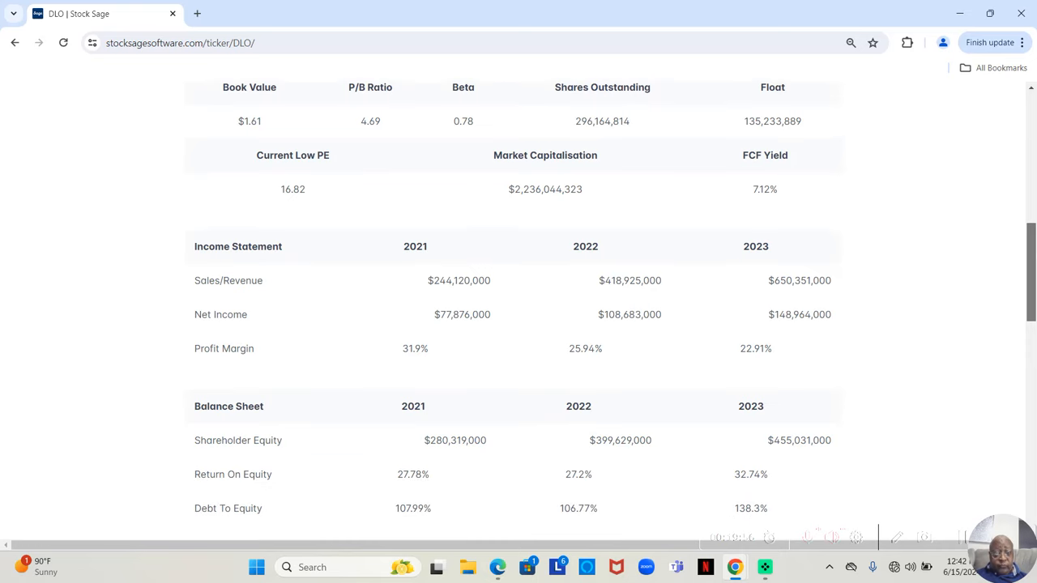
mouse_move(635, 340)
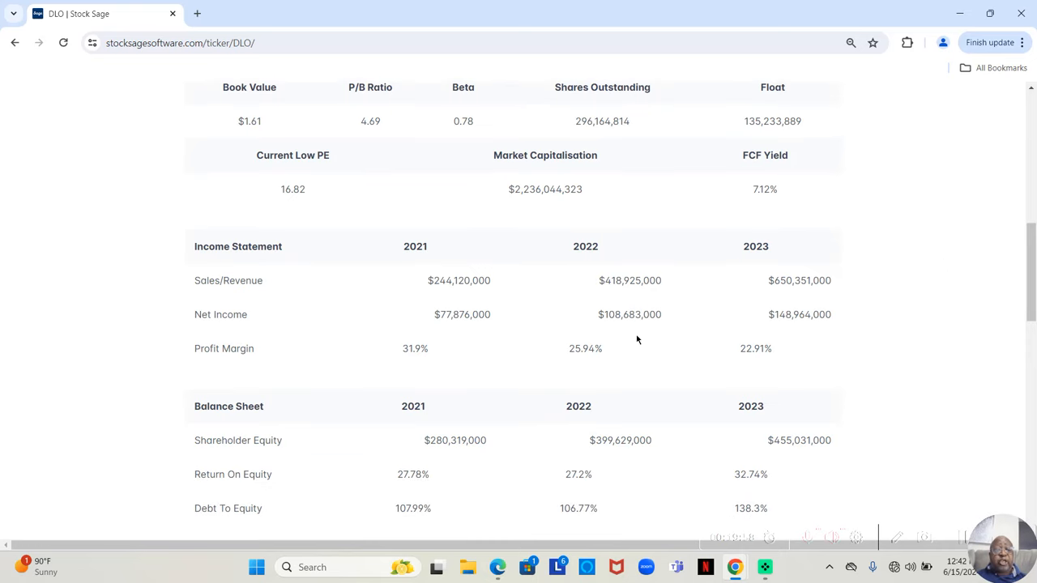
mouse_move(267, 280)
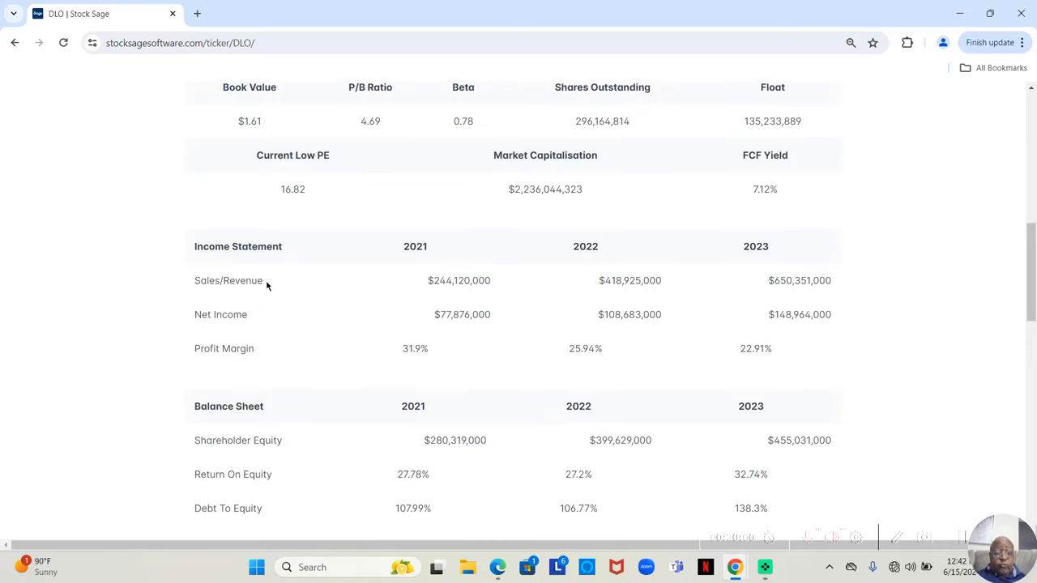
mouse_move(389, 316)
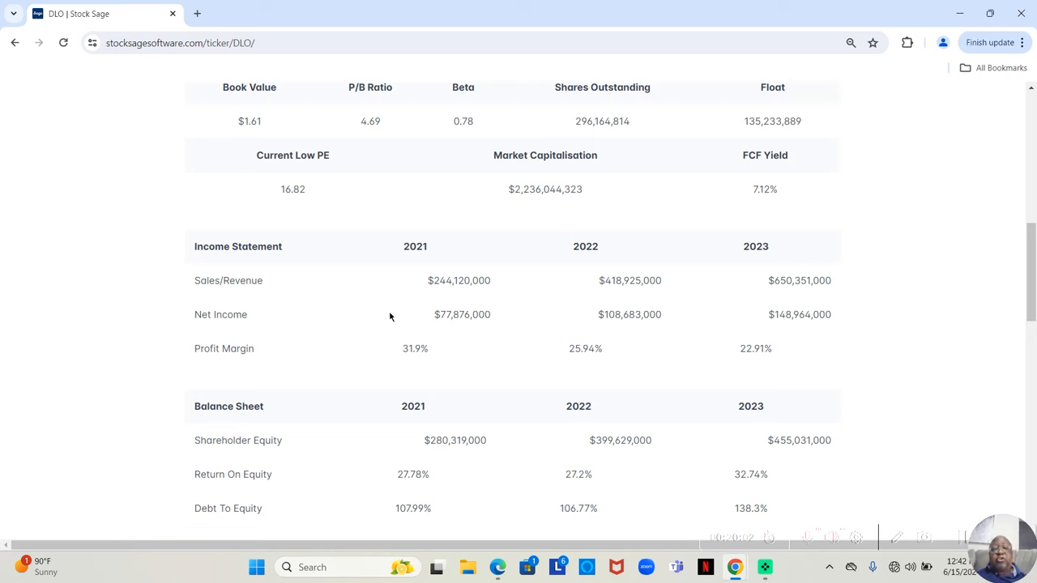
mouse_move(697, 294)
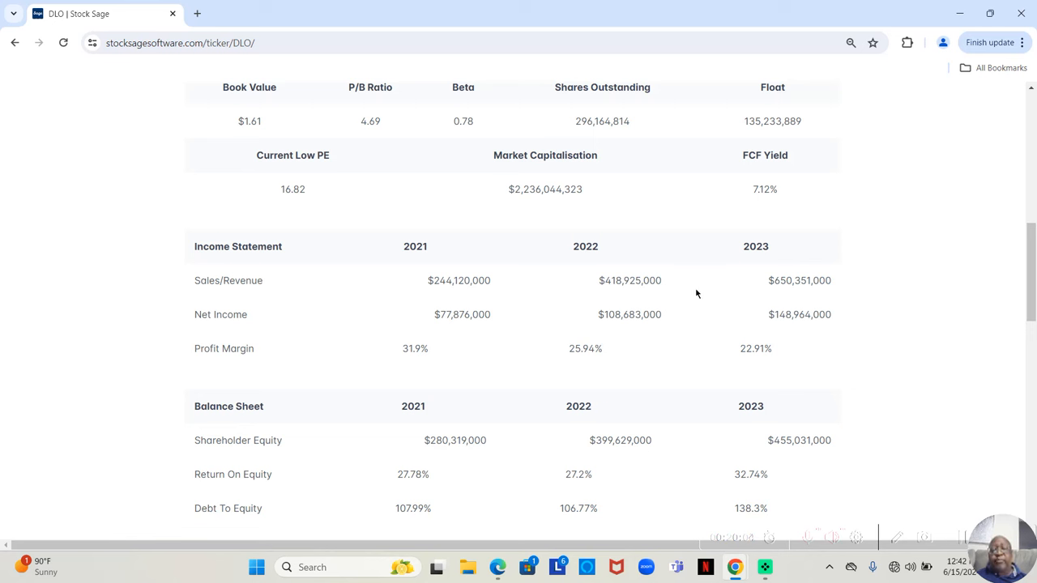
mouse_move(422, 295)
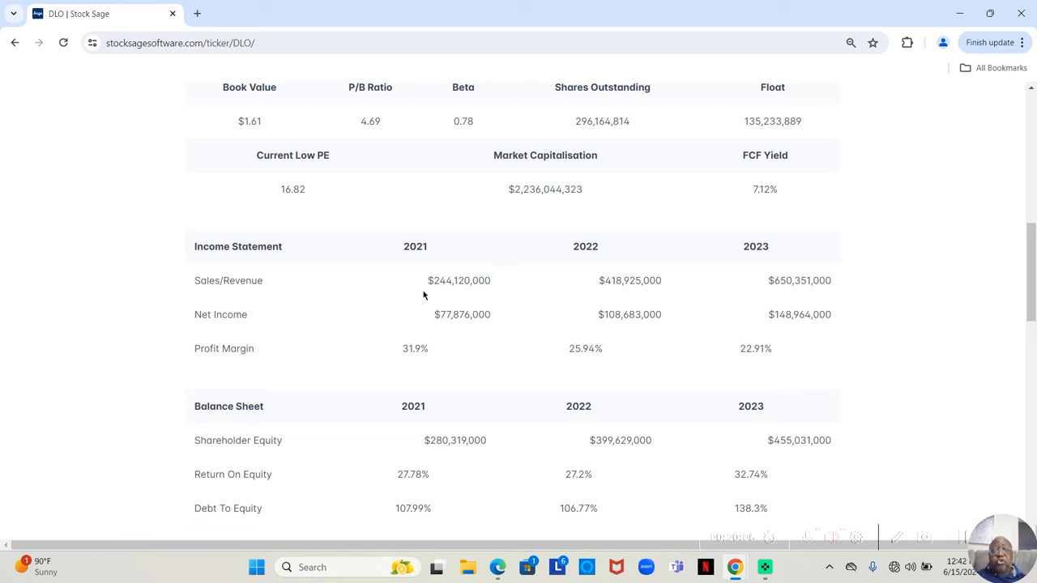
mouse_move(476, 295)
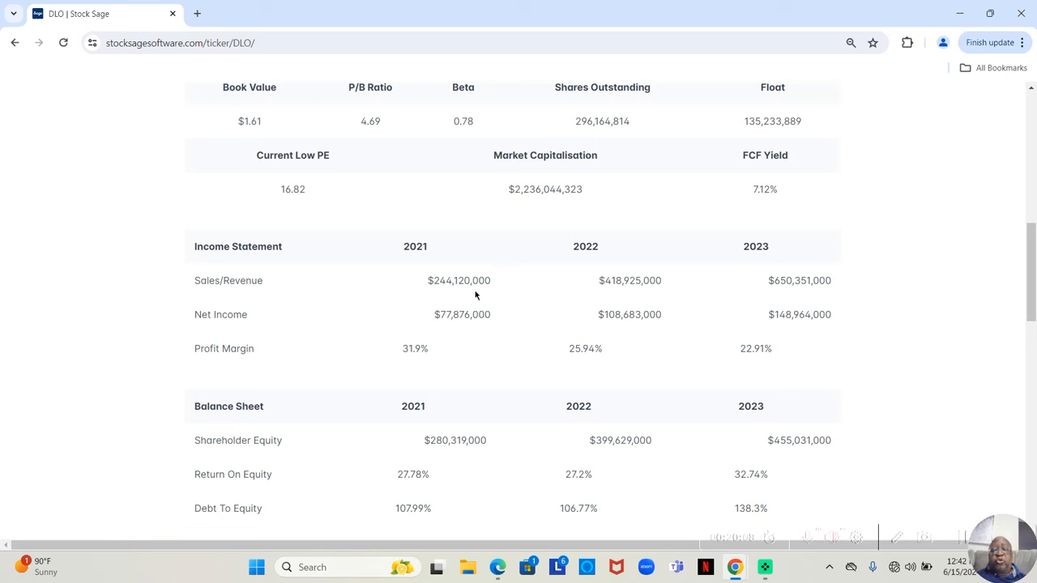
mouse_move(626, 305)
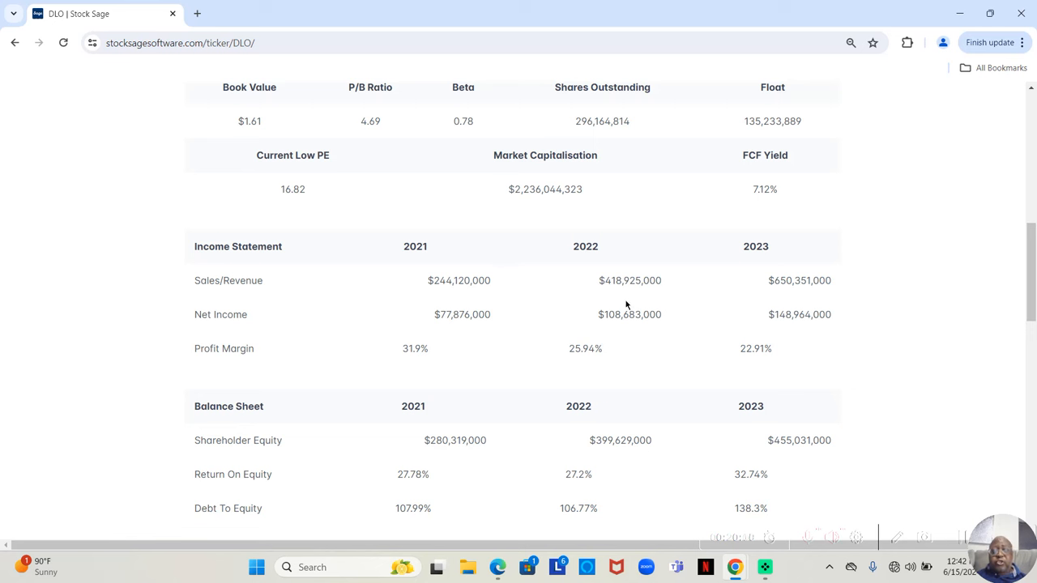
mouse_move(622, 295)
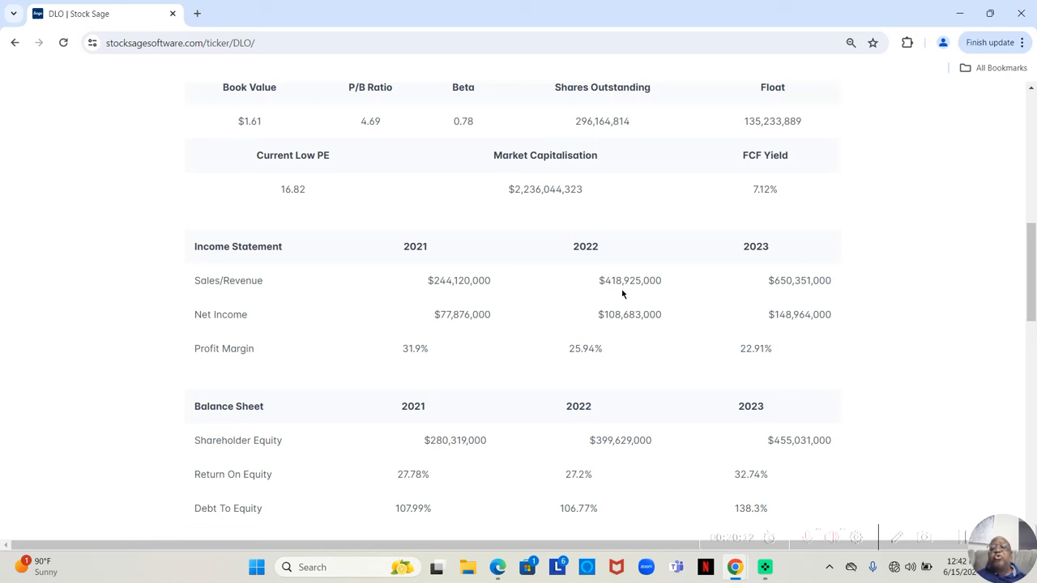
mouse_move(645, 295)
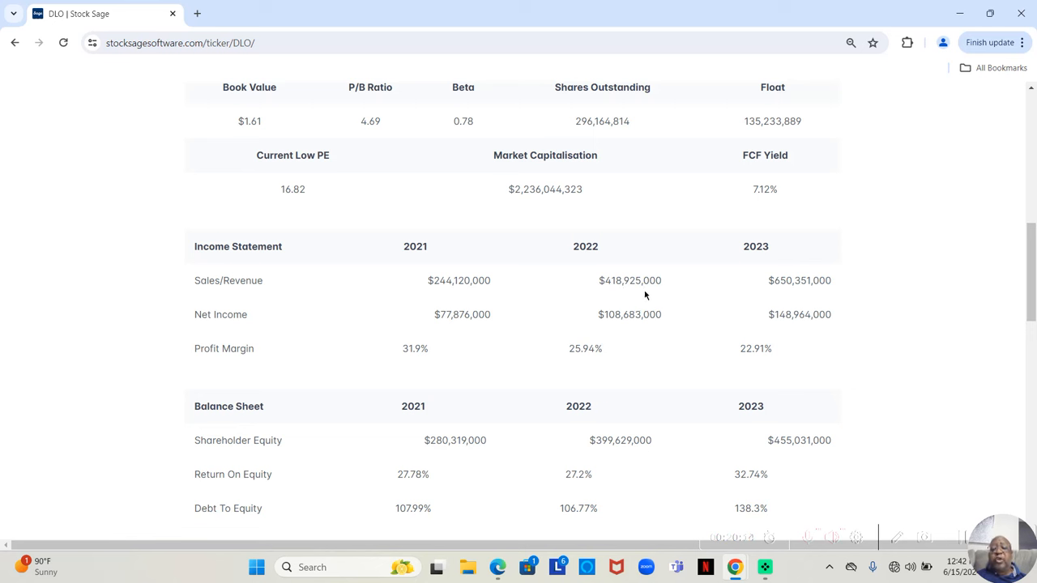
mouse_move(795, 298)
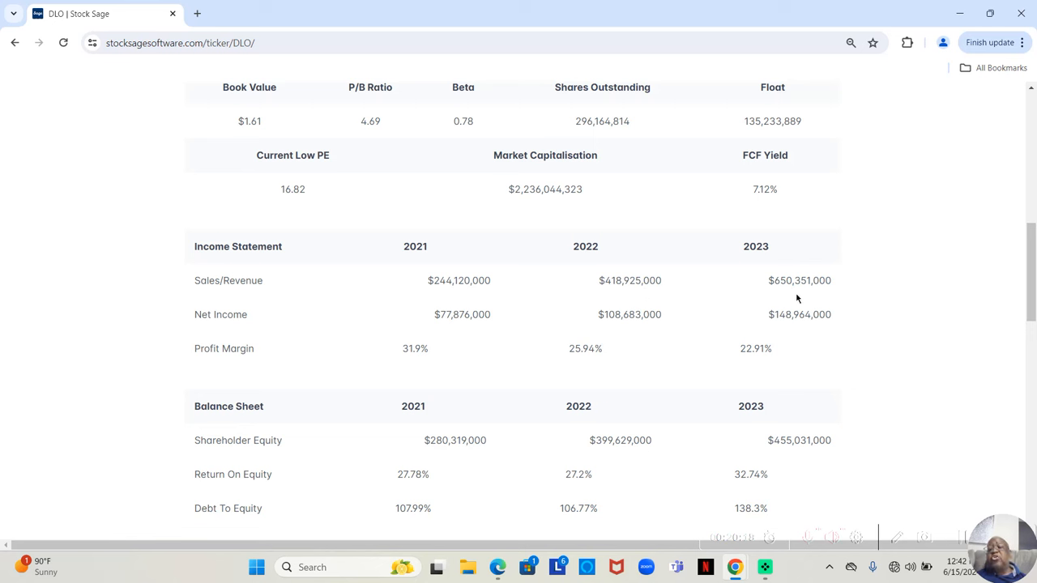
mouse_move(849, 295)
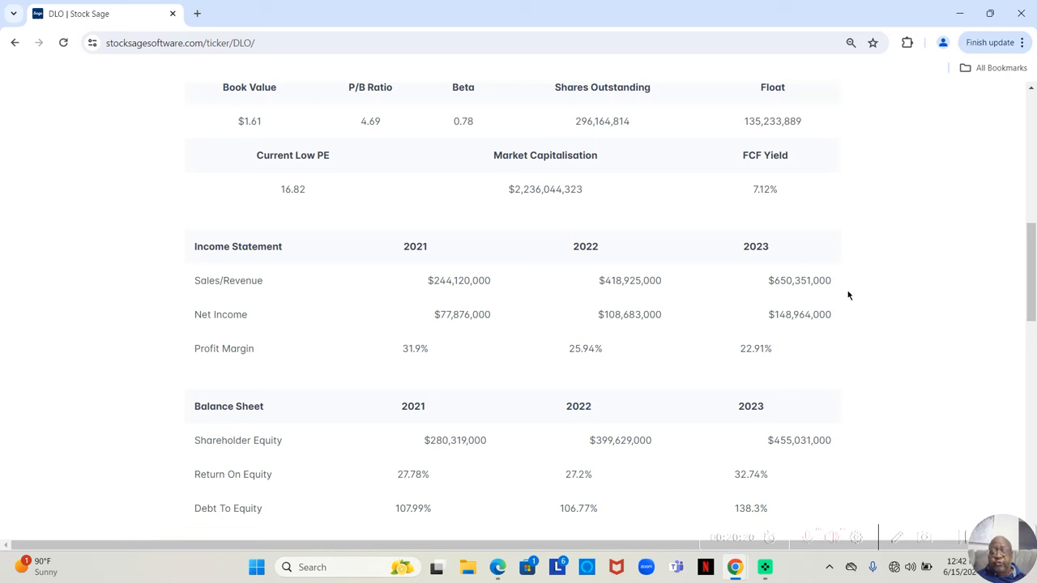
mouse_move(797, 269)
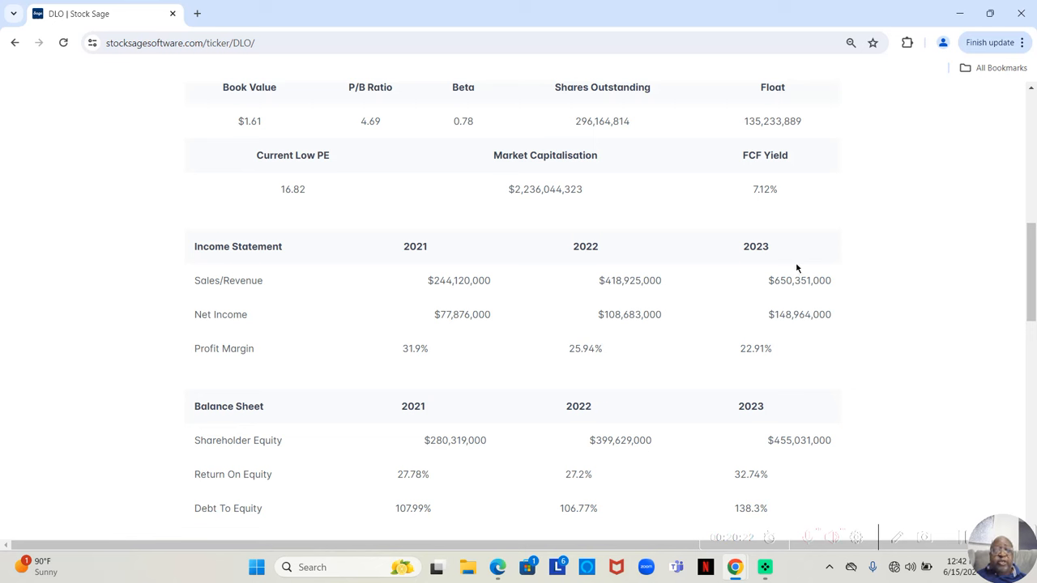
mouse_move(462, 331)
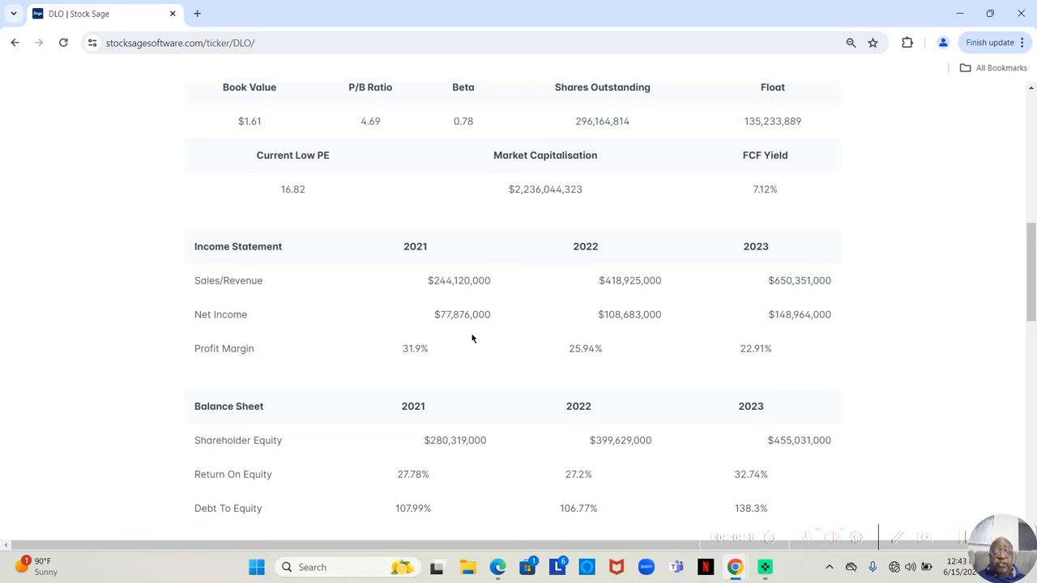
mouse_move(415, 379)
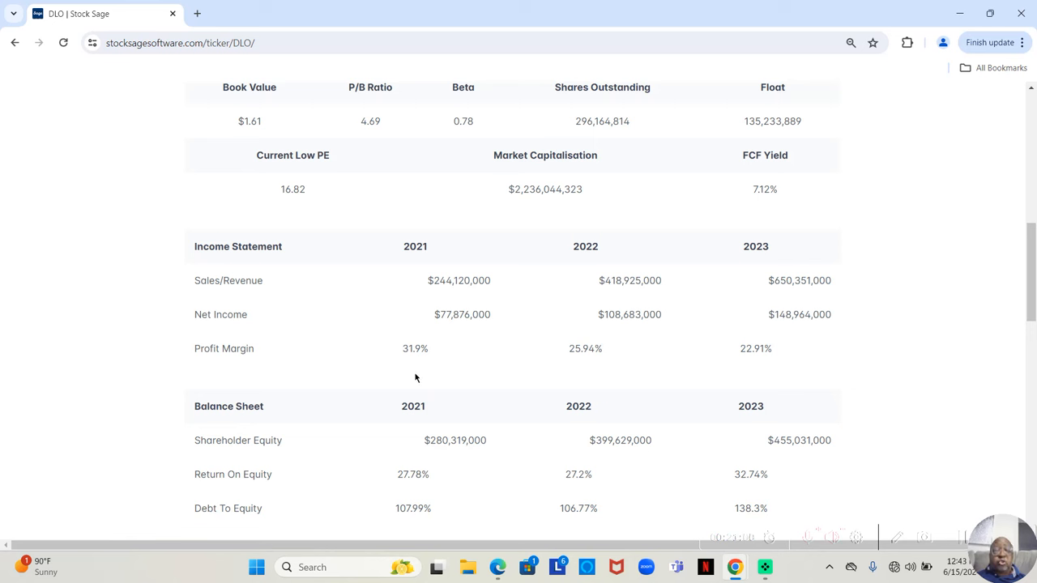
mouse_move(415, 363)
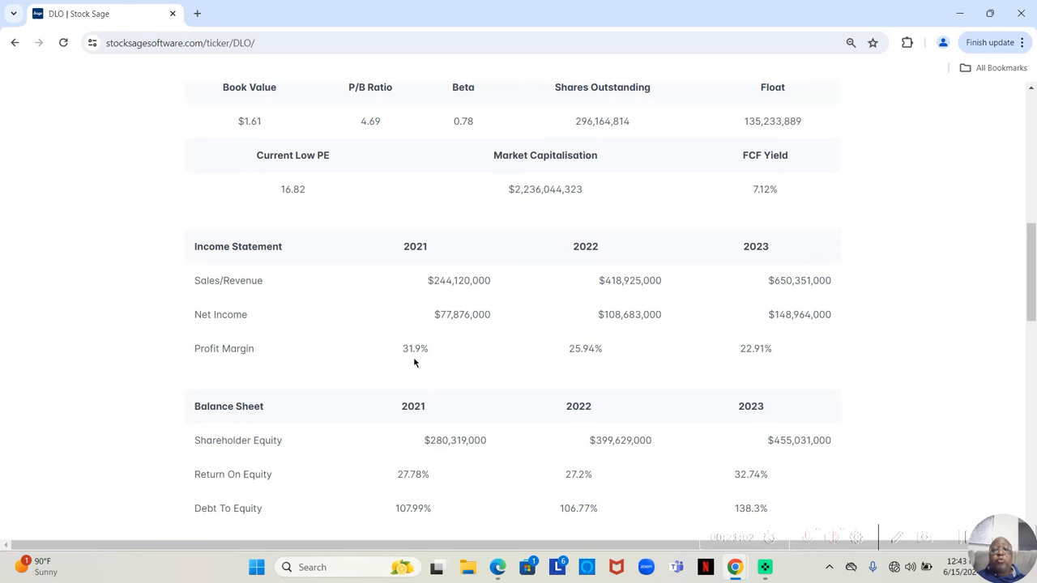
mouse_move(450, 368)
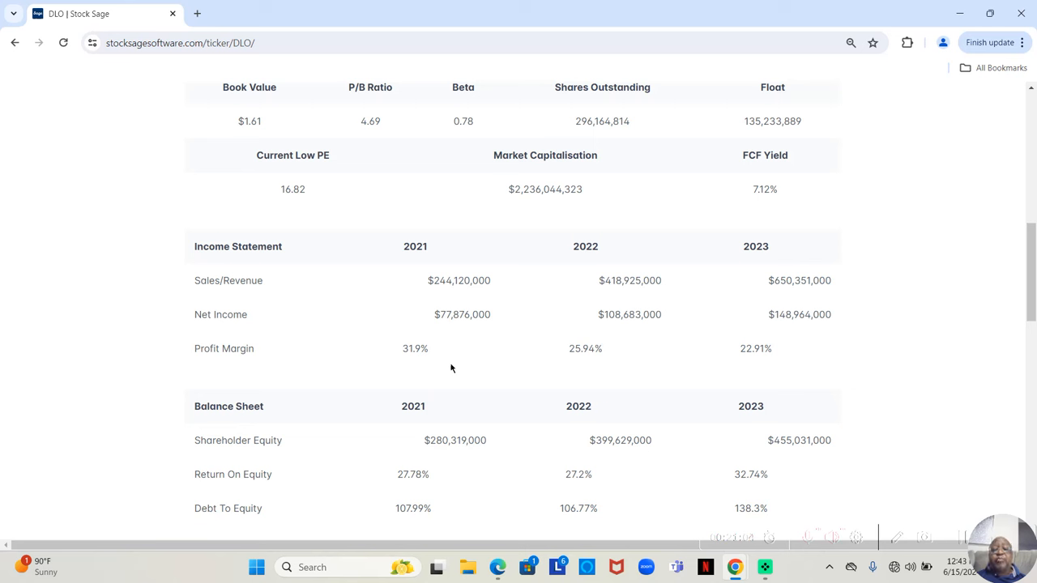
mouse_move(580, 365)
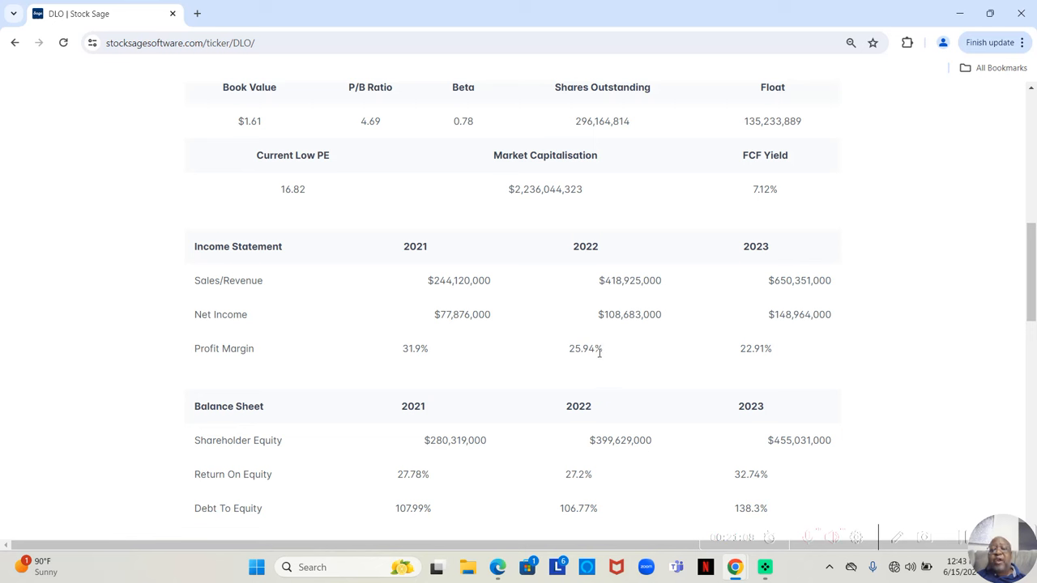
mouse_move(661, 363)
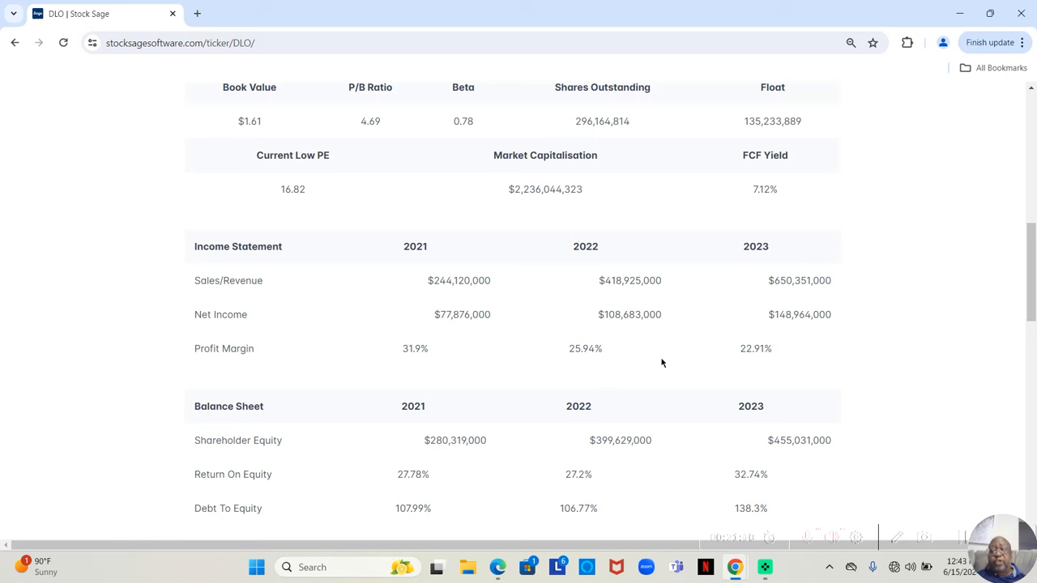
mouse_move(742, 363)
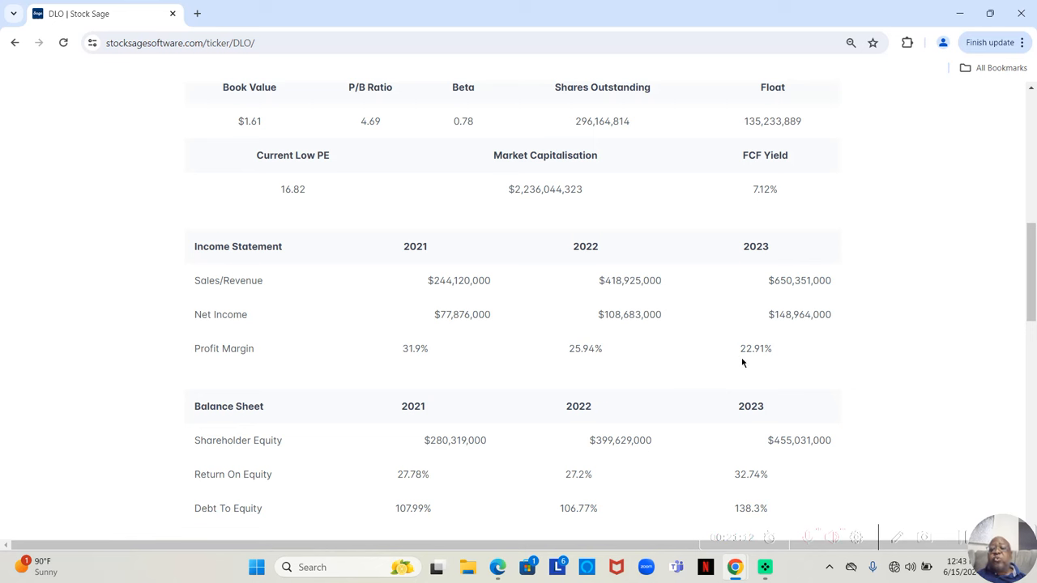
mouse_move(750, 360)
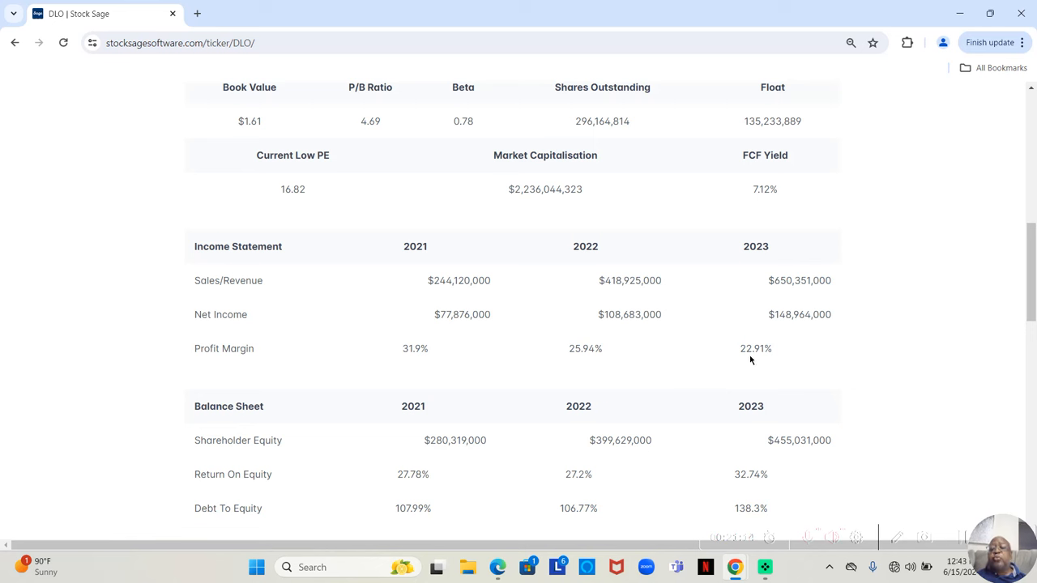
mouse_move(770, 363)
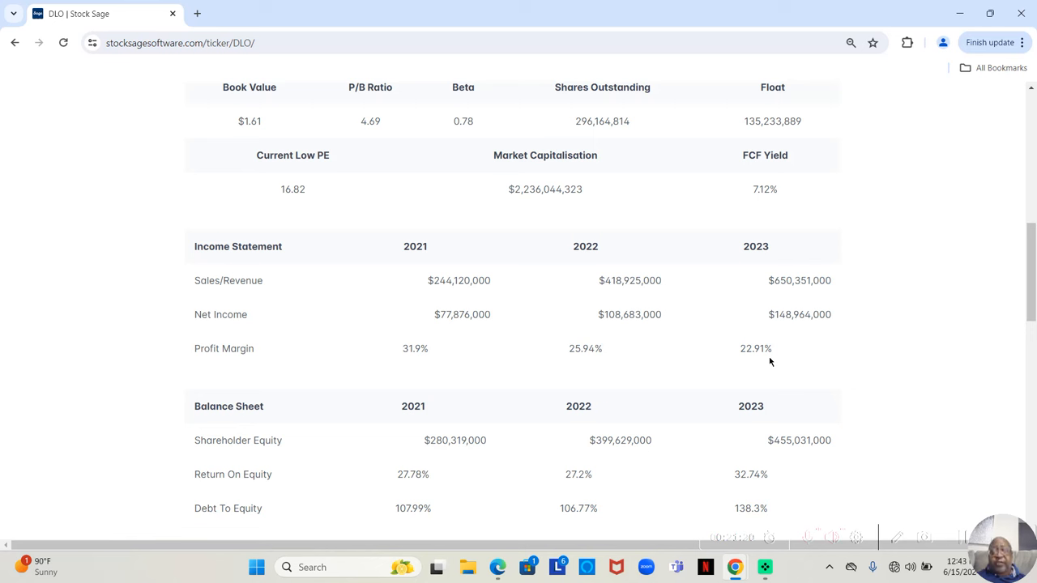
mouse_move(545, 371)
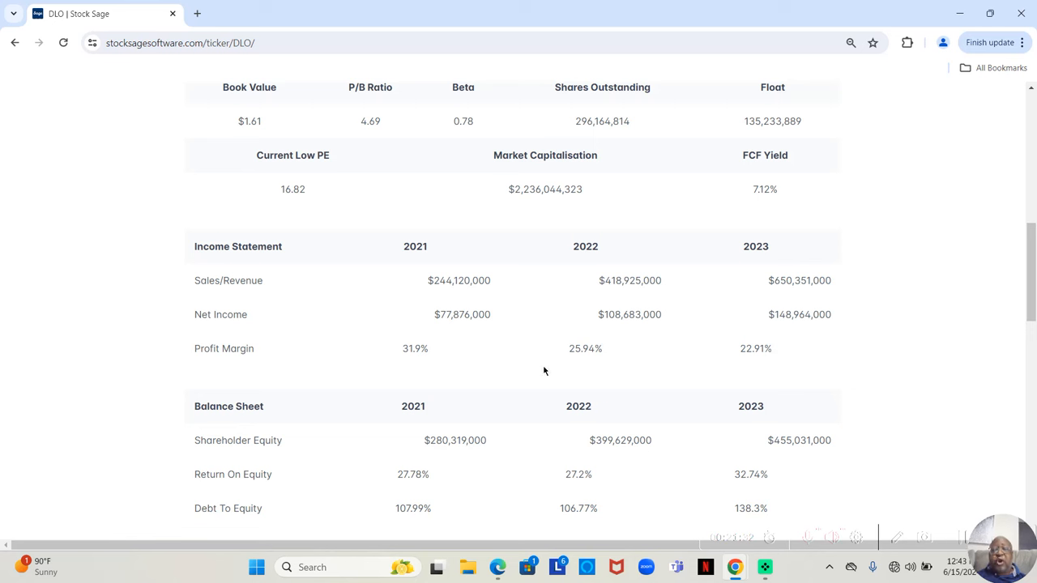
mouse_move(830, 376)
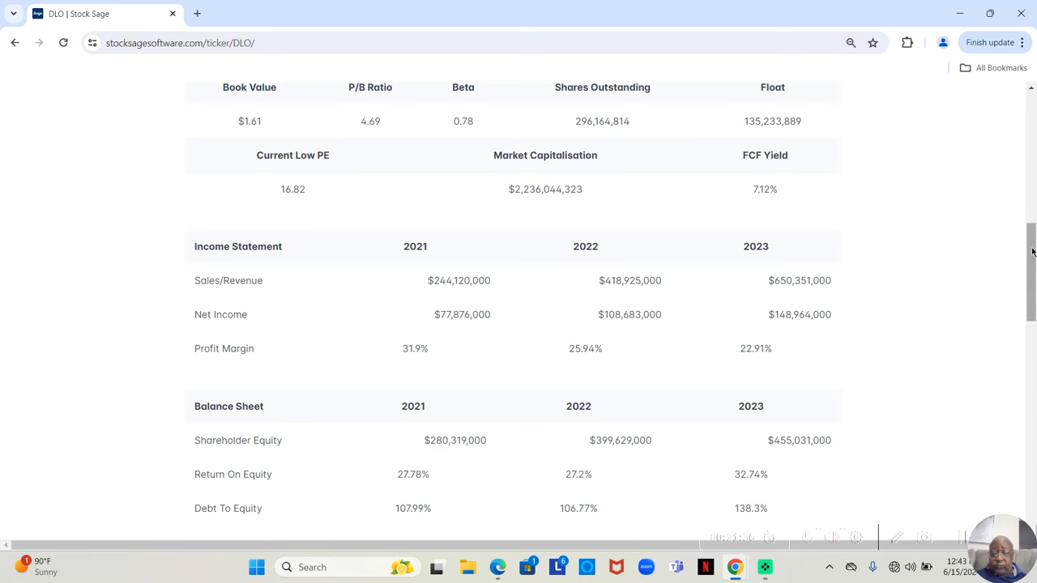
scroll("down", 3)
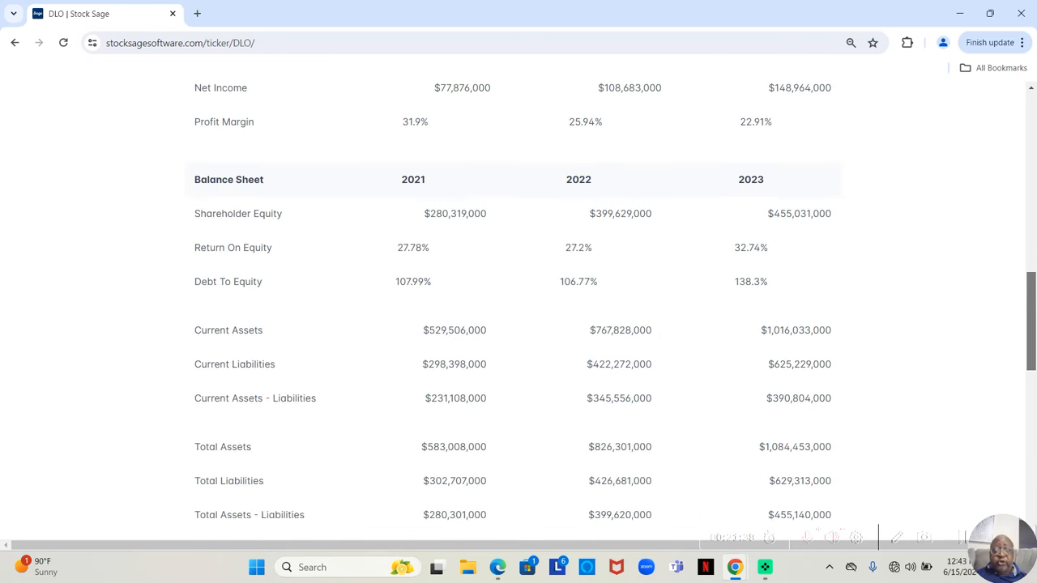
scroll("down", 3)
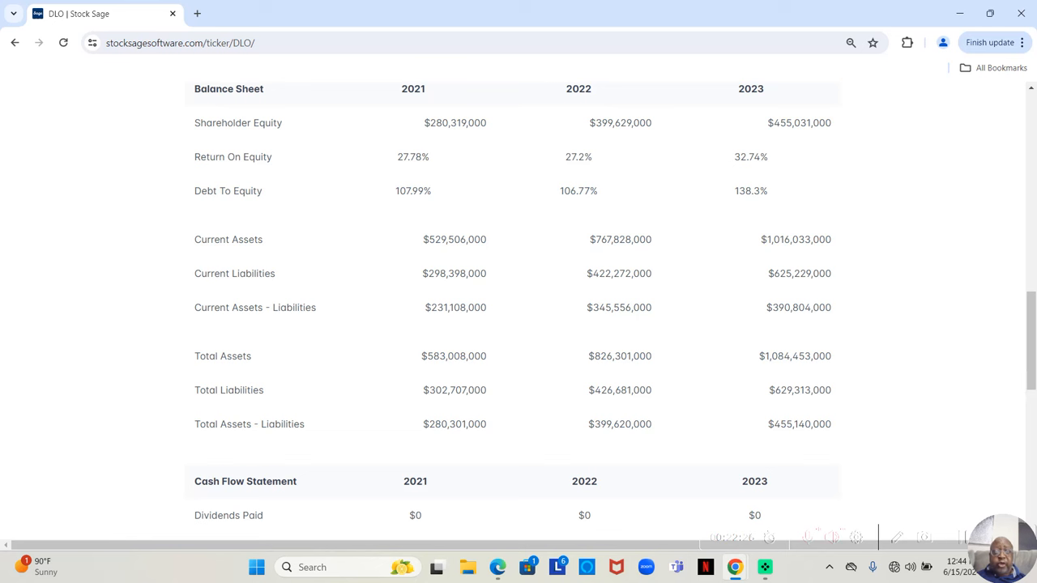
mouse_move(920, 417)
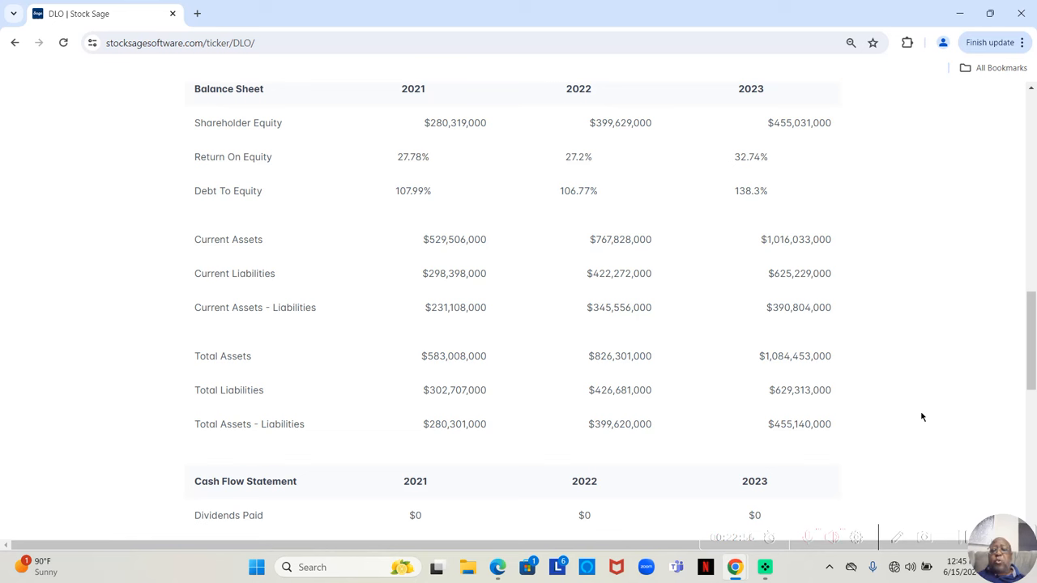
mouse_move(1012, 385)
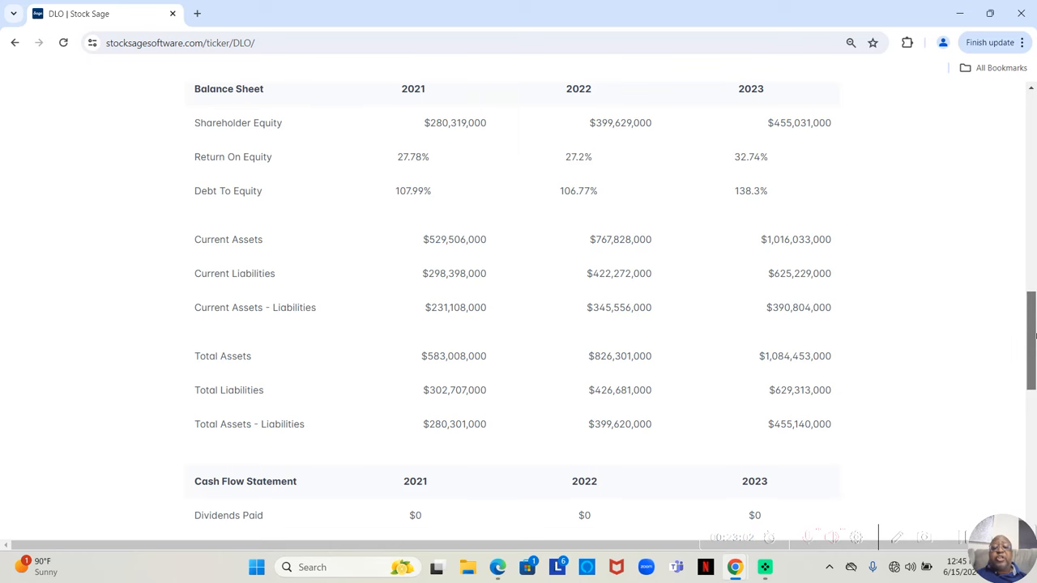
- Scroll the DLO page down to the Cash Flow Statement showing 2023 free cash flow $275,228,000
scroll("down", 3)
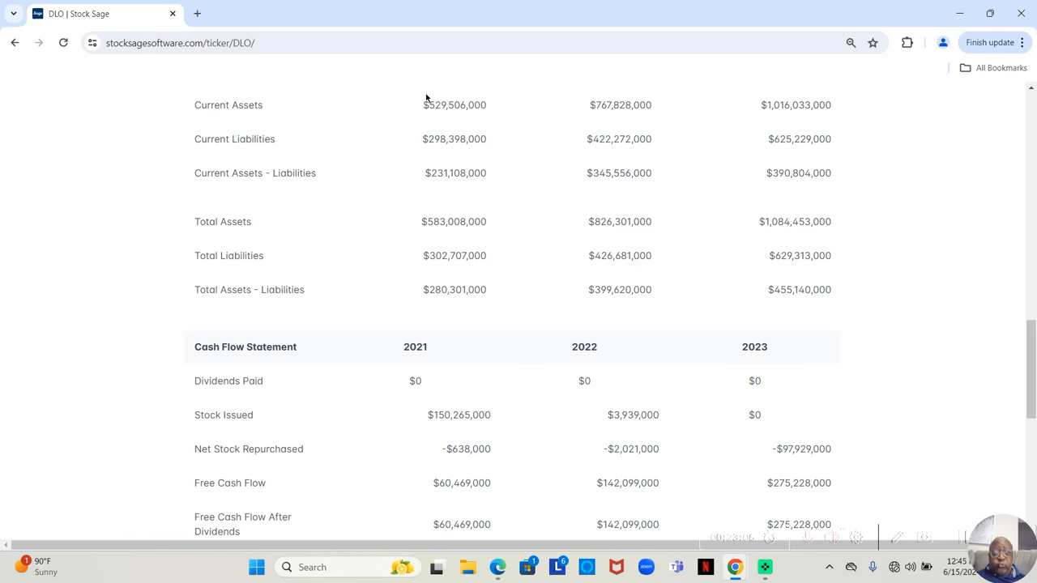
mouse_move(405, 151)
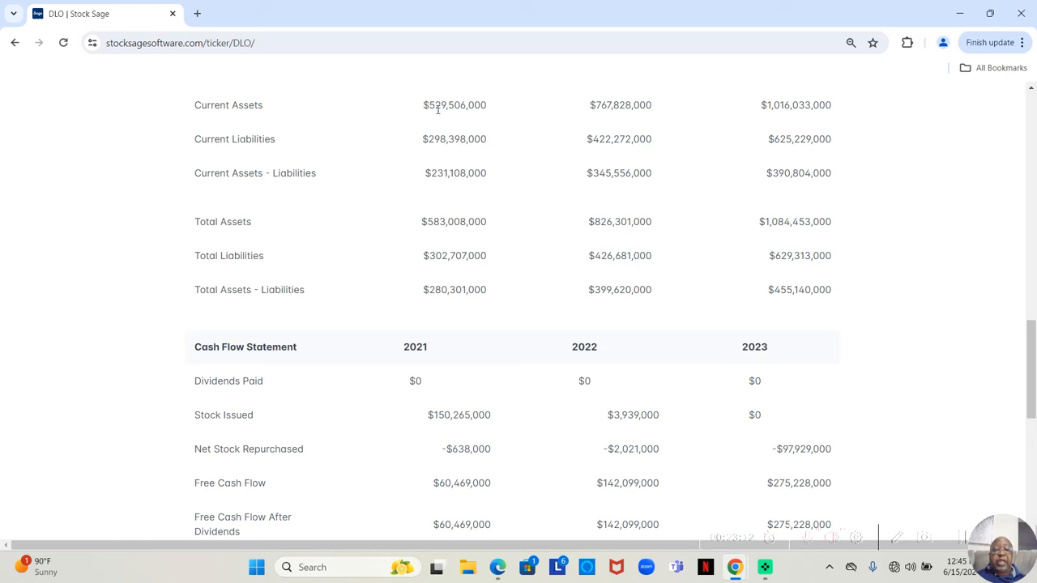
mouse_move(434, 170)
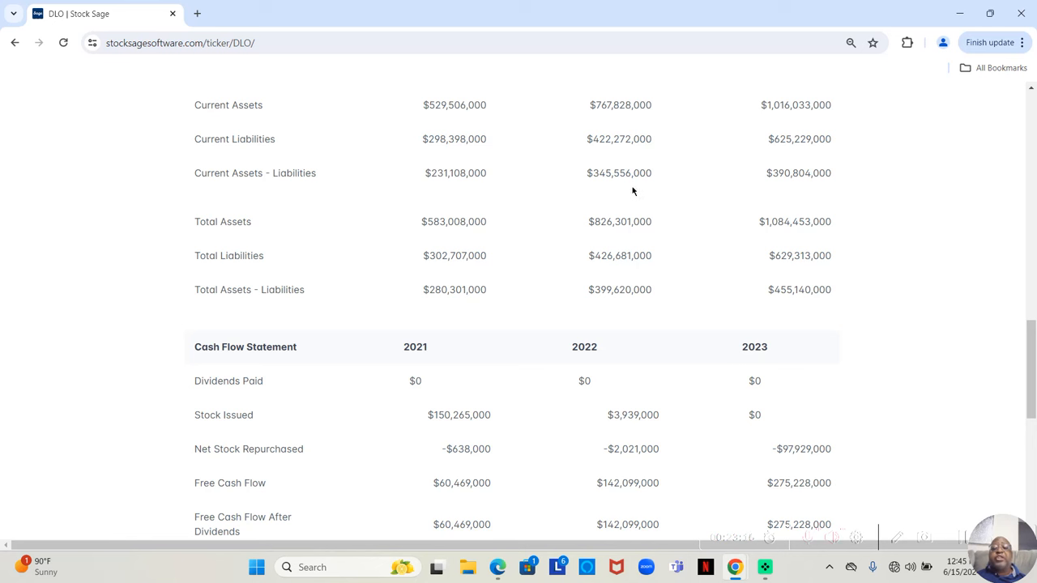
mouse_move(790, 190)
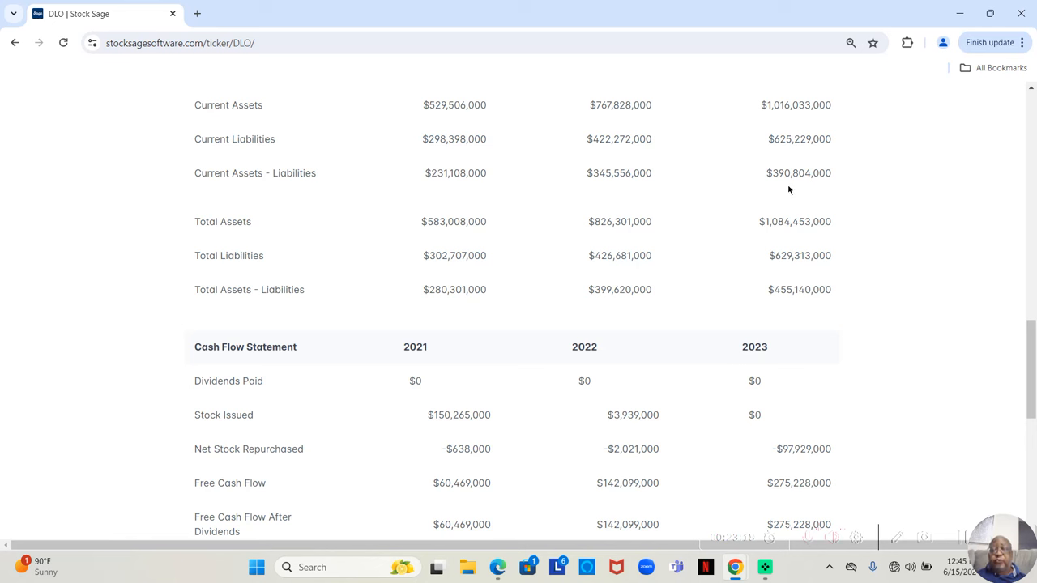
mouse_move(759, 191)
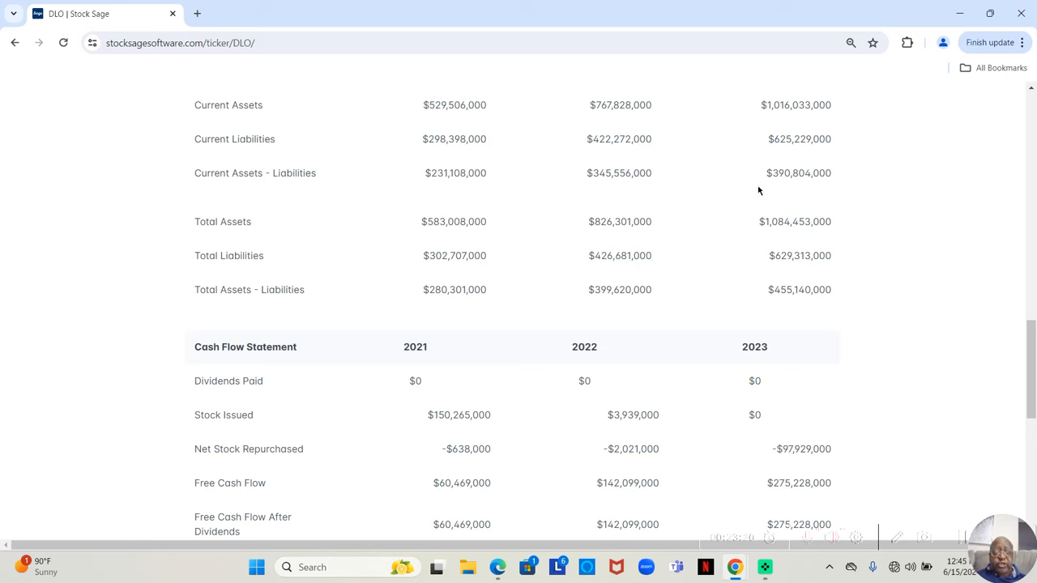
mouse_move(437, 246)
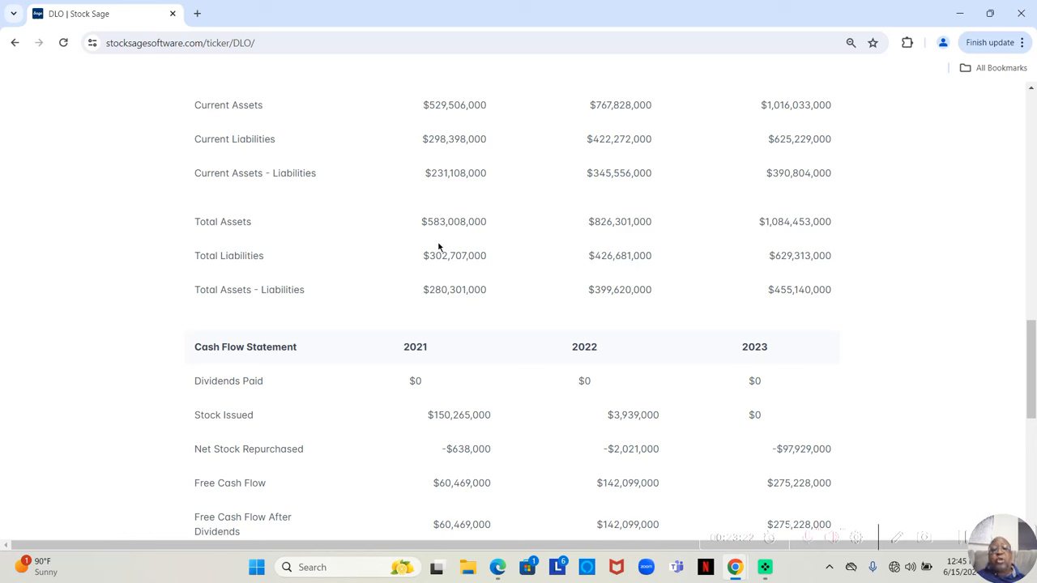
mouse_move(441, 272)
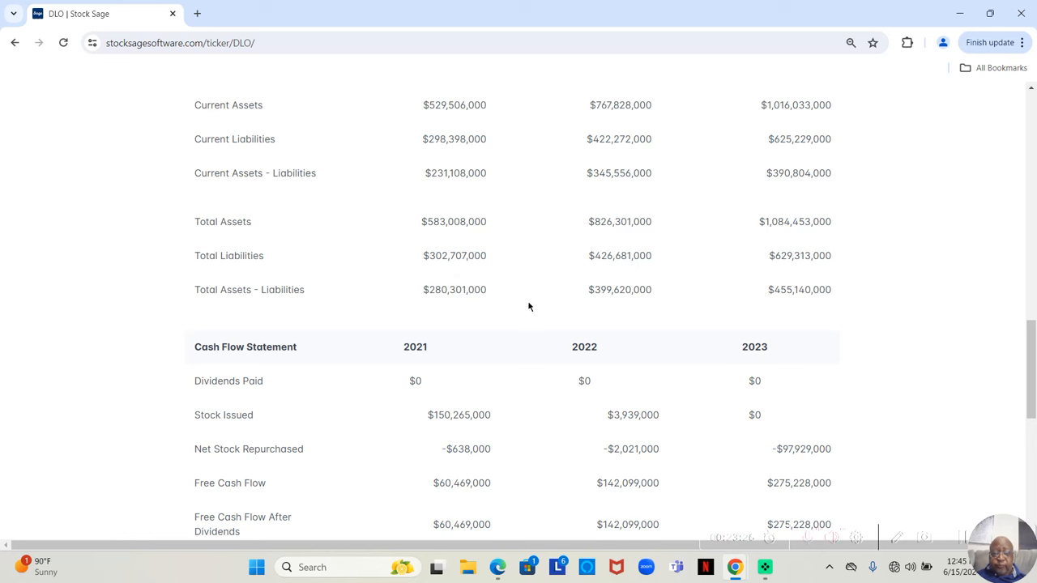
mouse_move(817, 311)
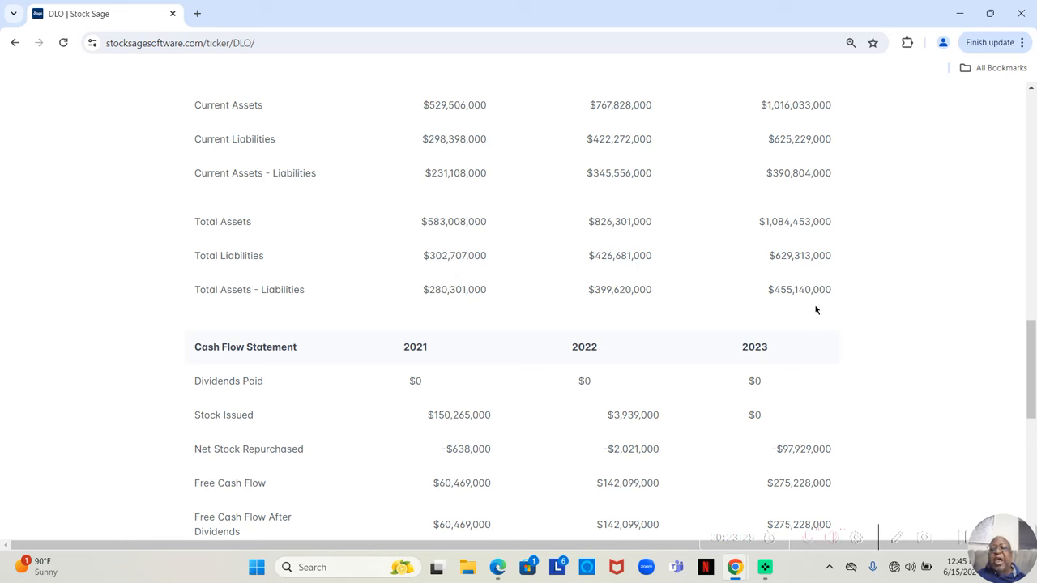
mouse_move(1008, 340)
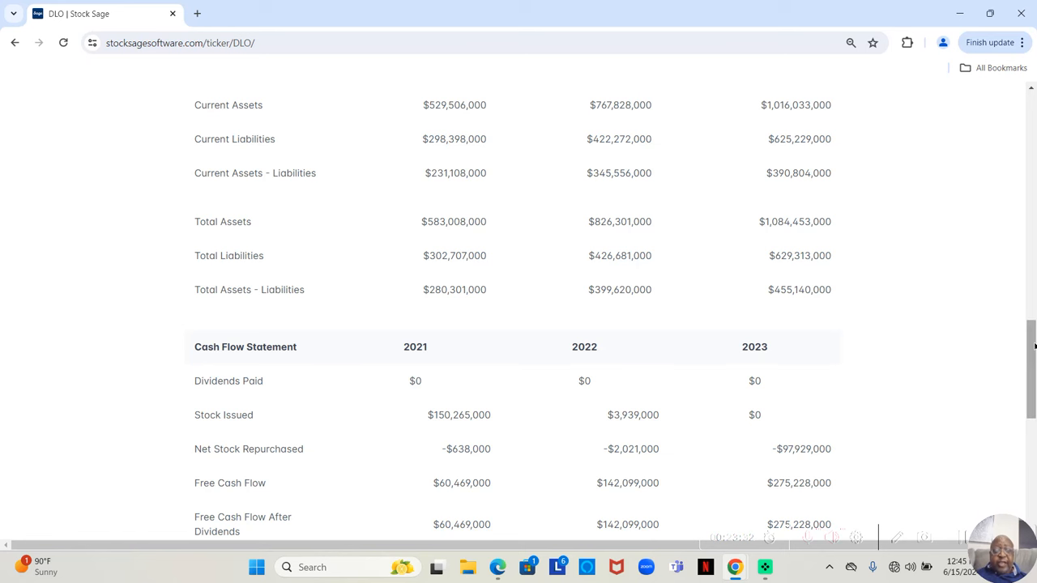
scroll("down", 3)
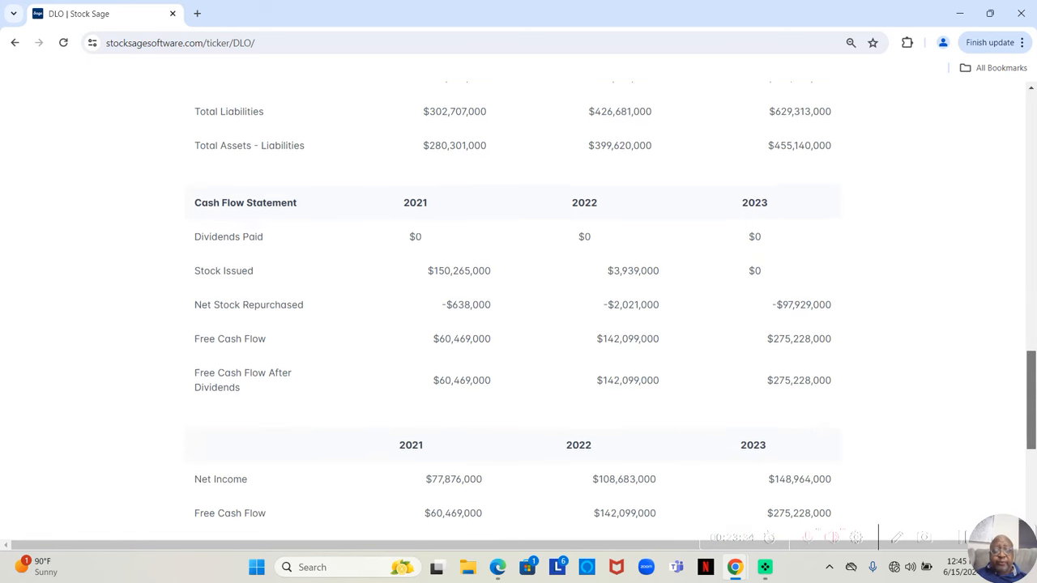
scroll("down", 3)
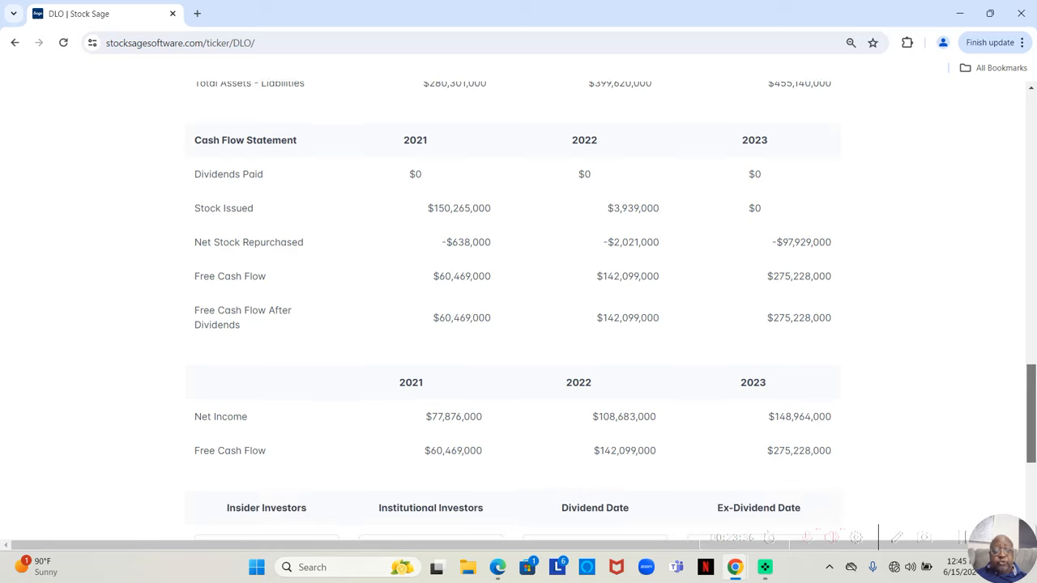
mouse_move(890, 363)
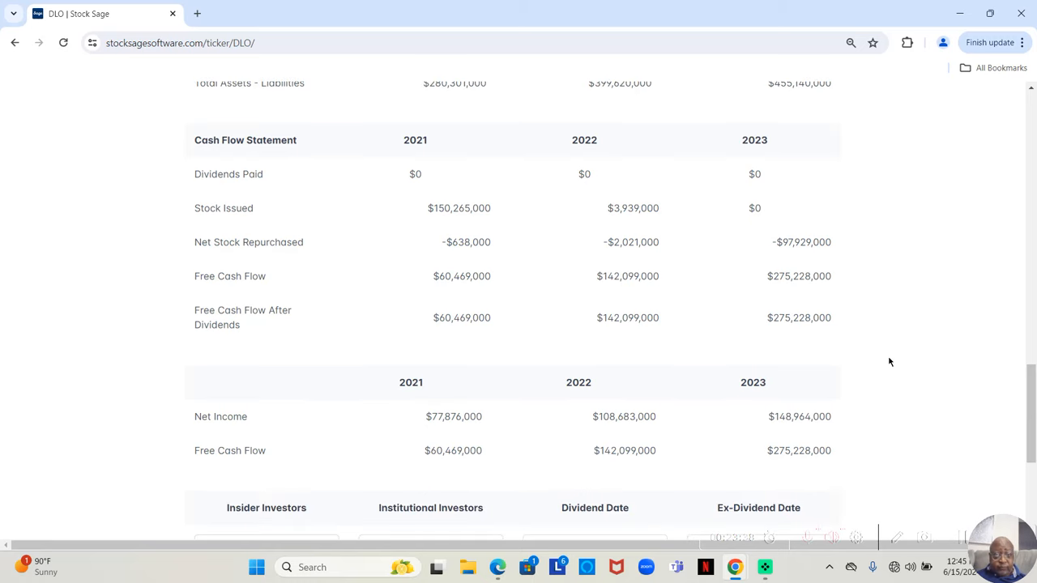
mouse_move(384, 295)
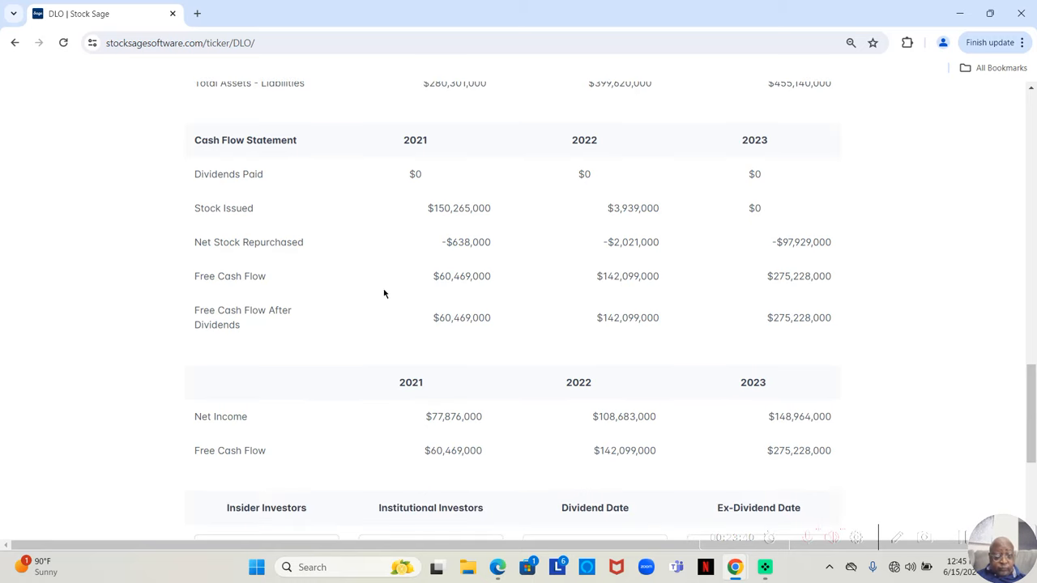
mouse_move(327, 259)
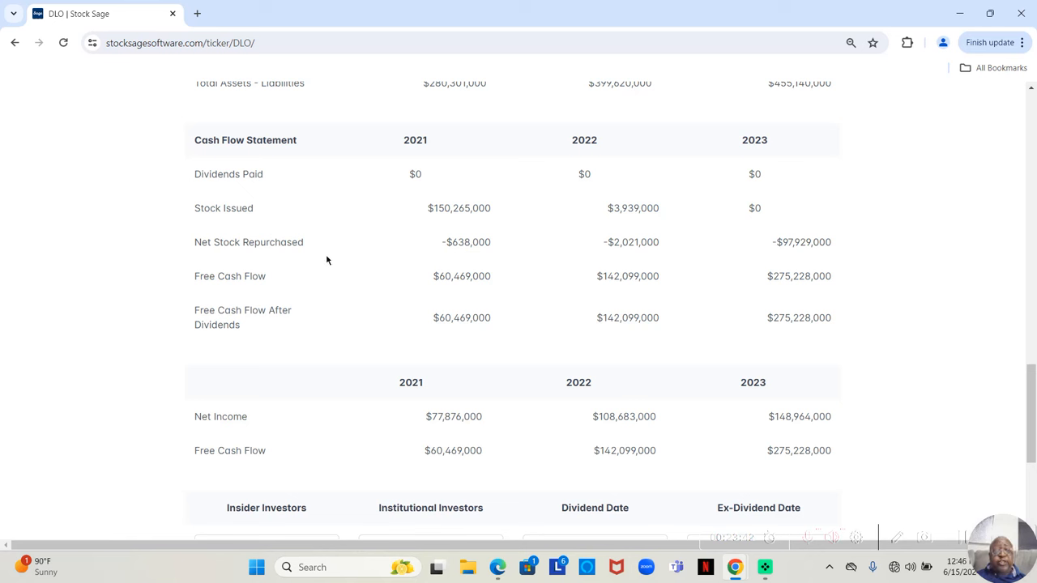
mouse_move(425, 256)
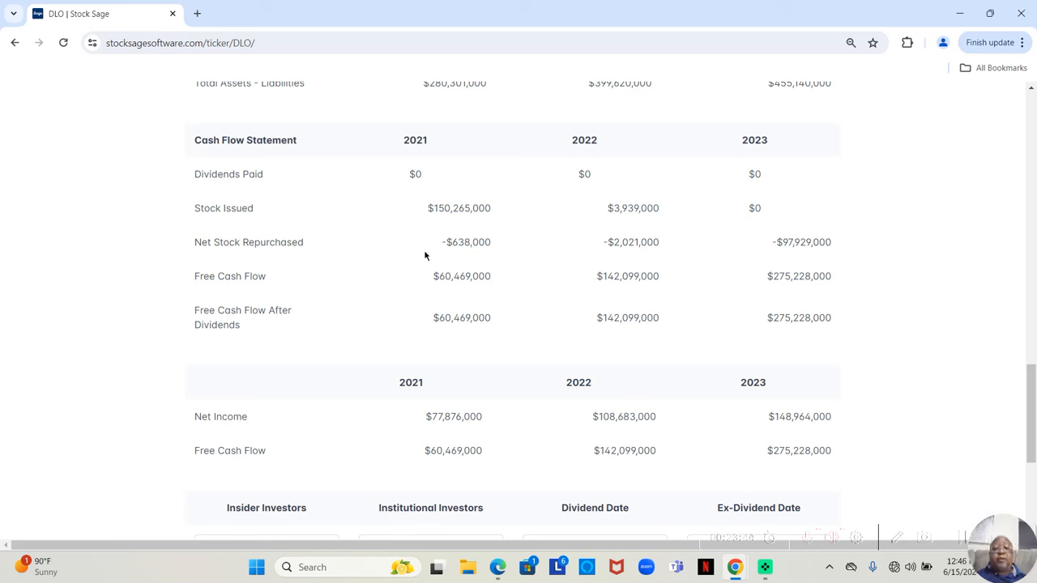
mouse_move(460, 256)
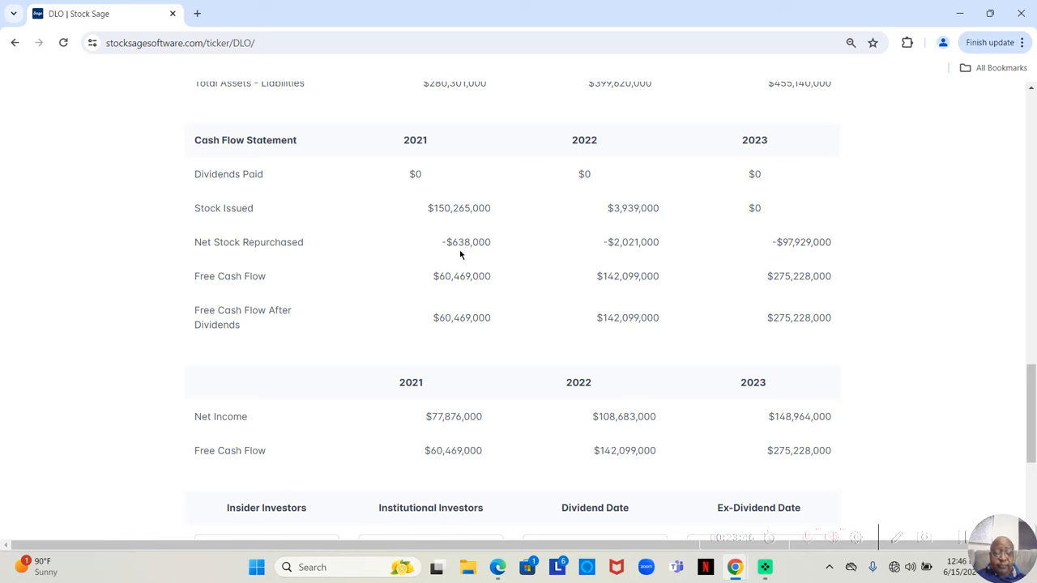
mouse_move(425, 250)
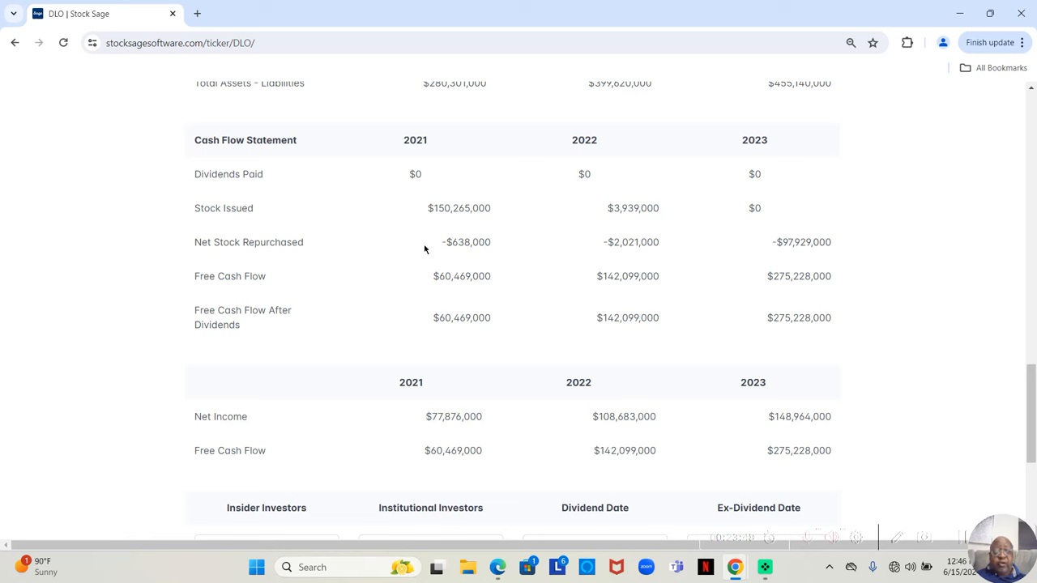
mouse_move(739, 246)
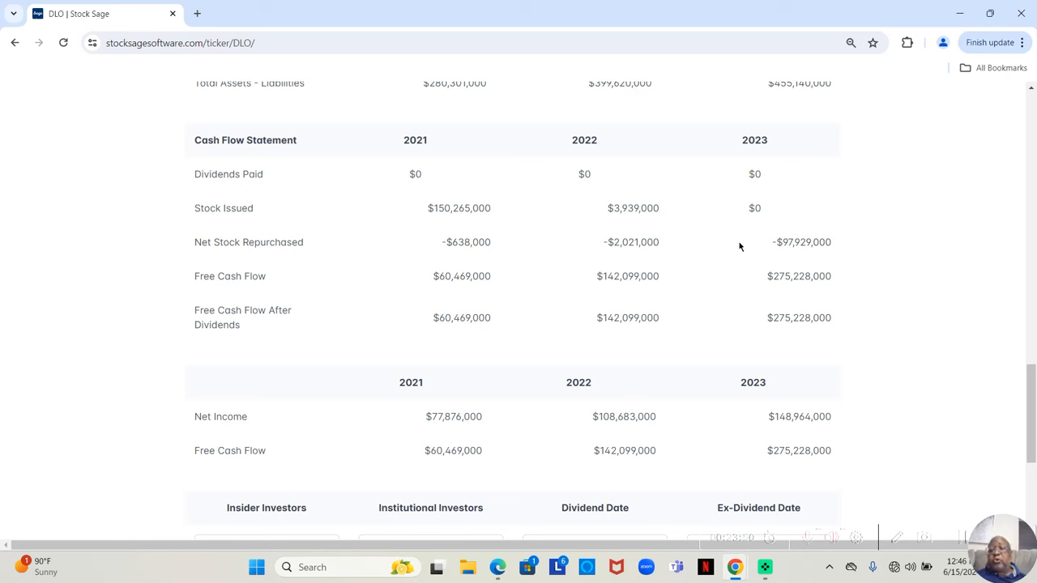
mouse_move(797, 246)
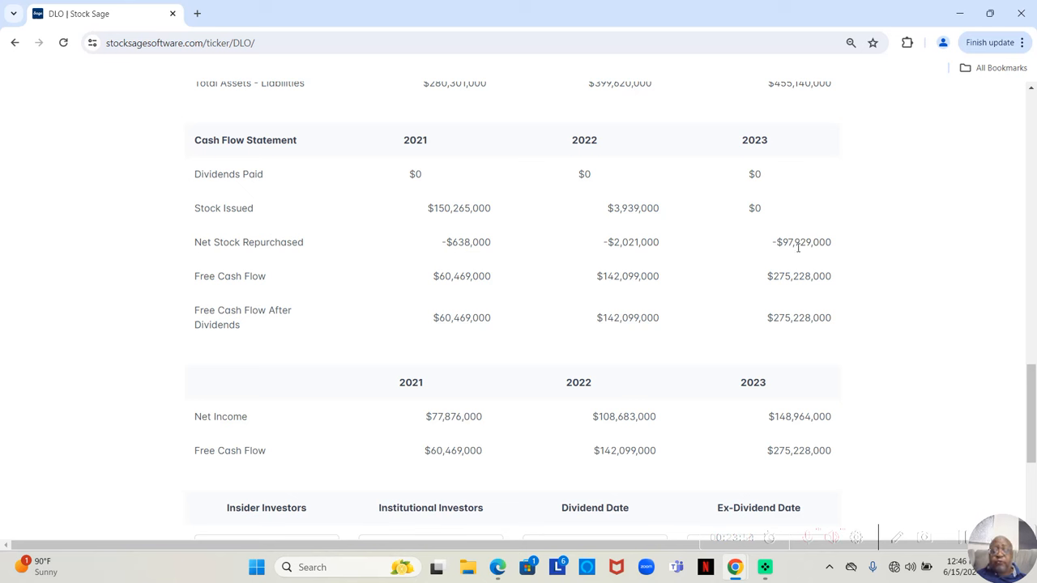
mouse_move(794, 247)
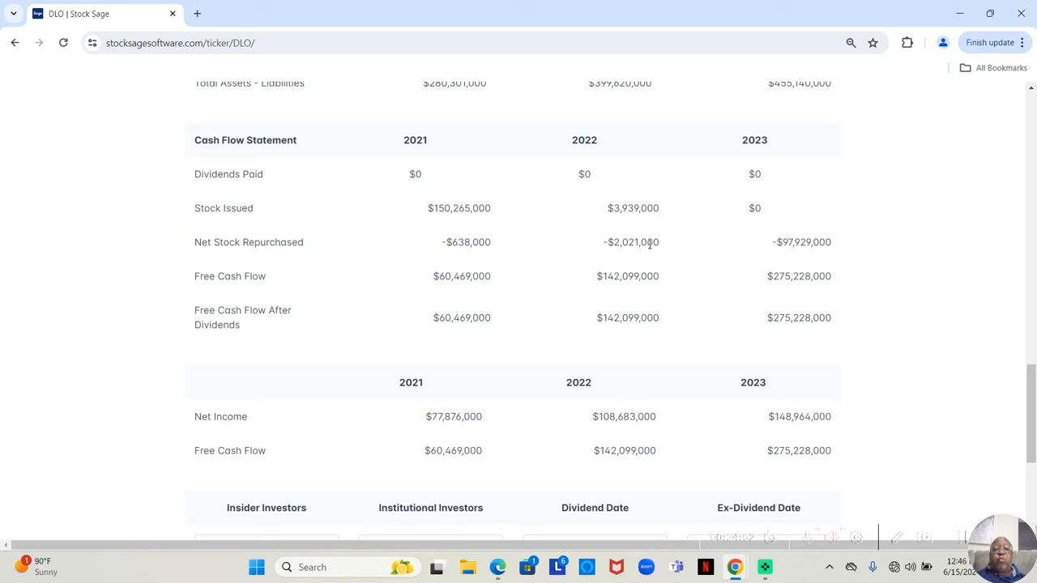
mouse_move(410, 231)
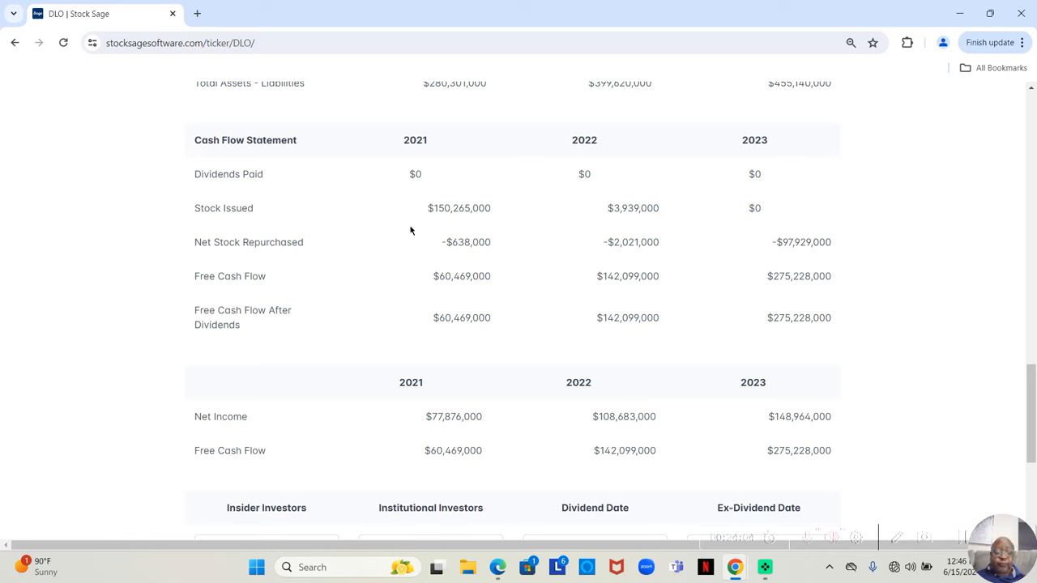
mouse_move(415, 240)
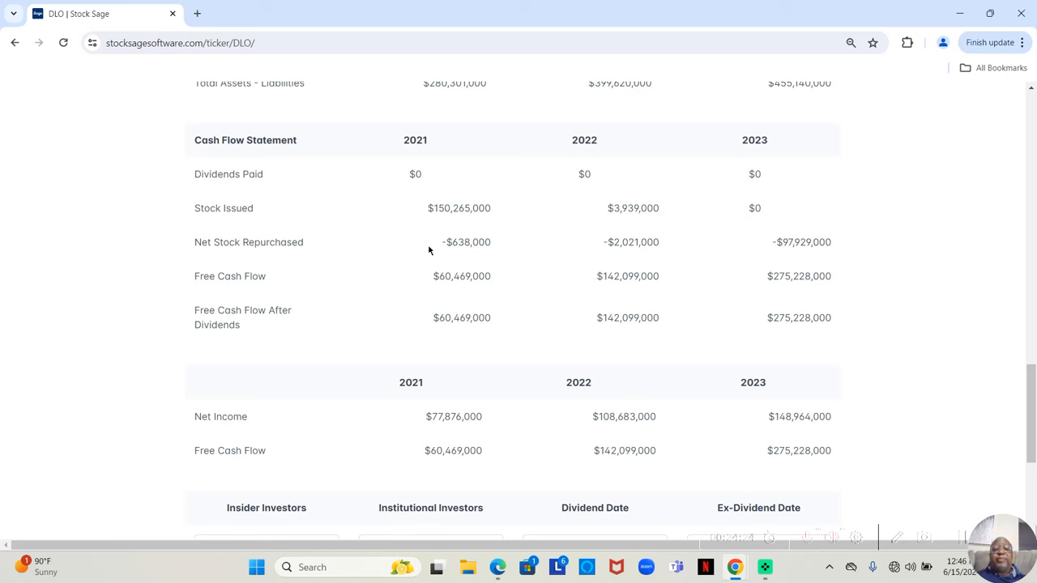
mouse_move(461, 256)
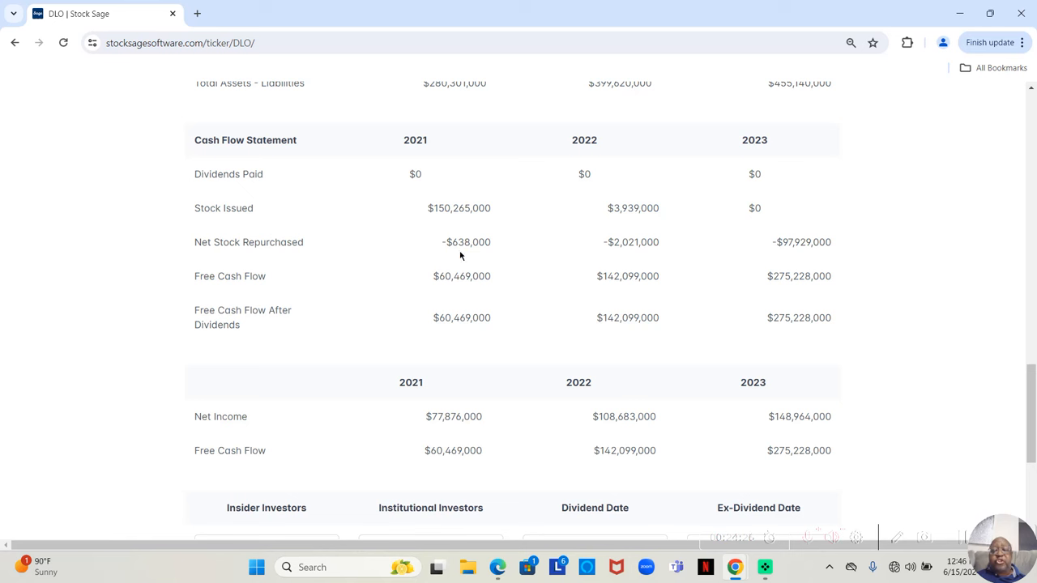
mouse_move(462, 288)
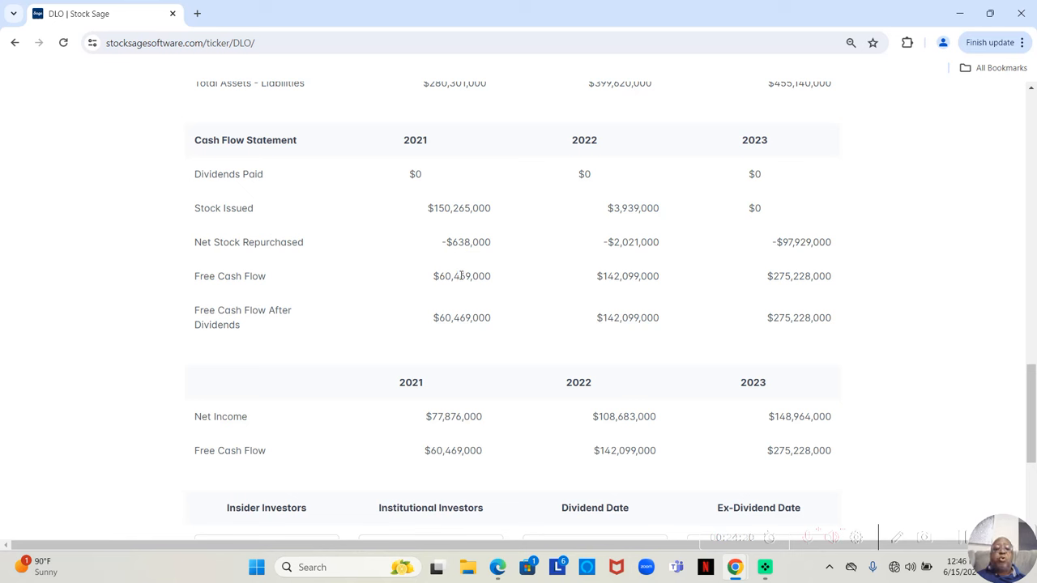
mouse_move(462, 259)
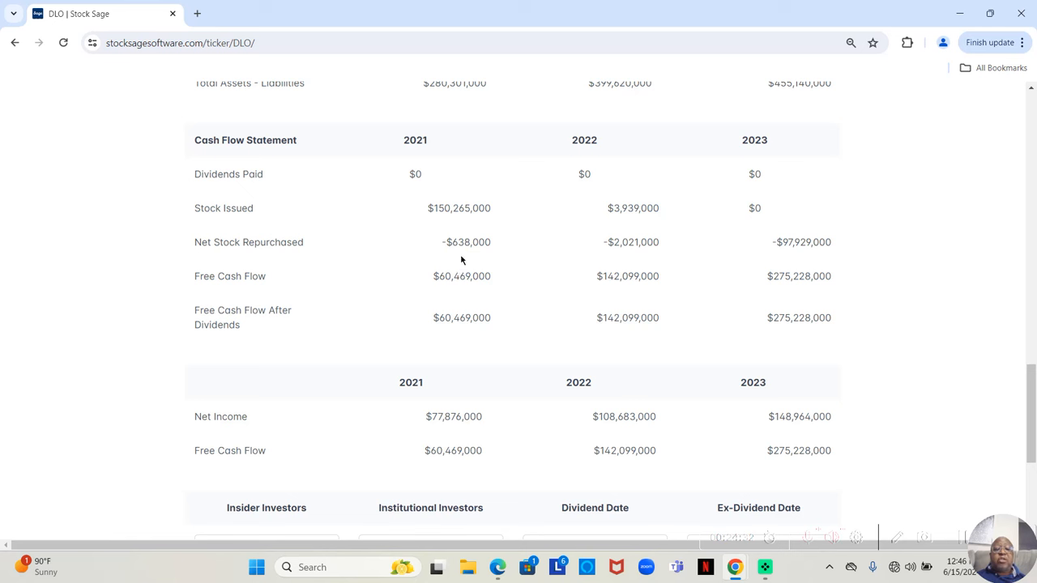
mouse_move(455, 235)
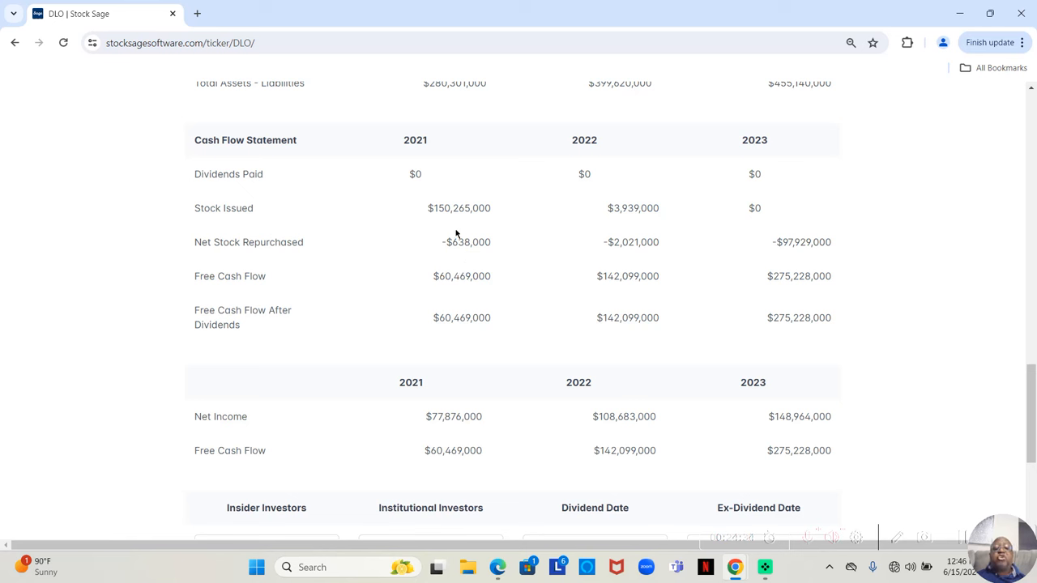
mouse_move(454, 224)
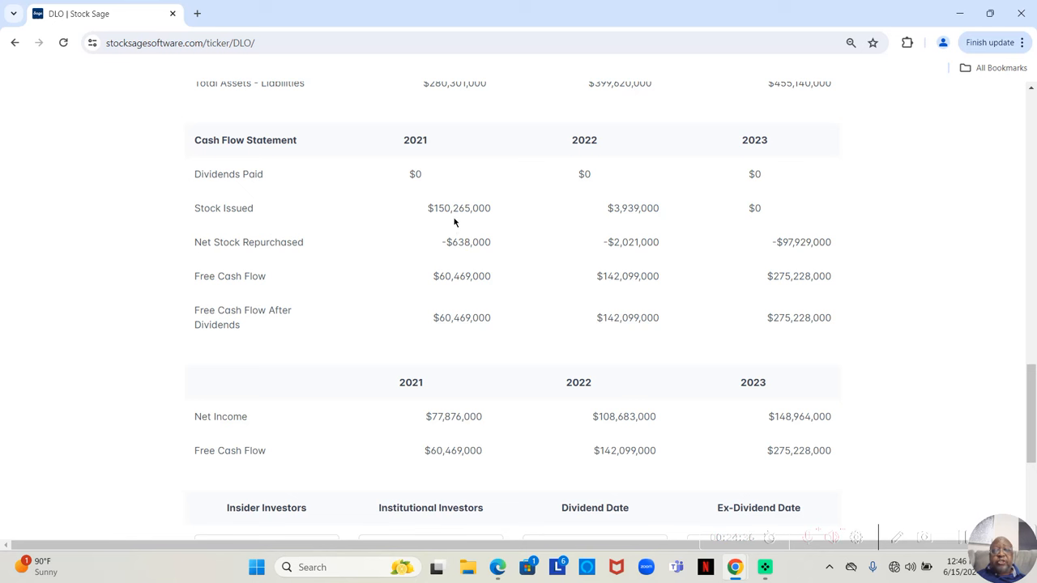
mouse_move(454, 259)
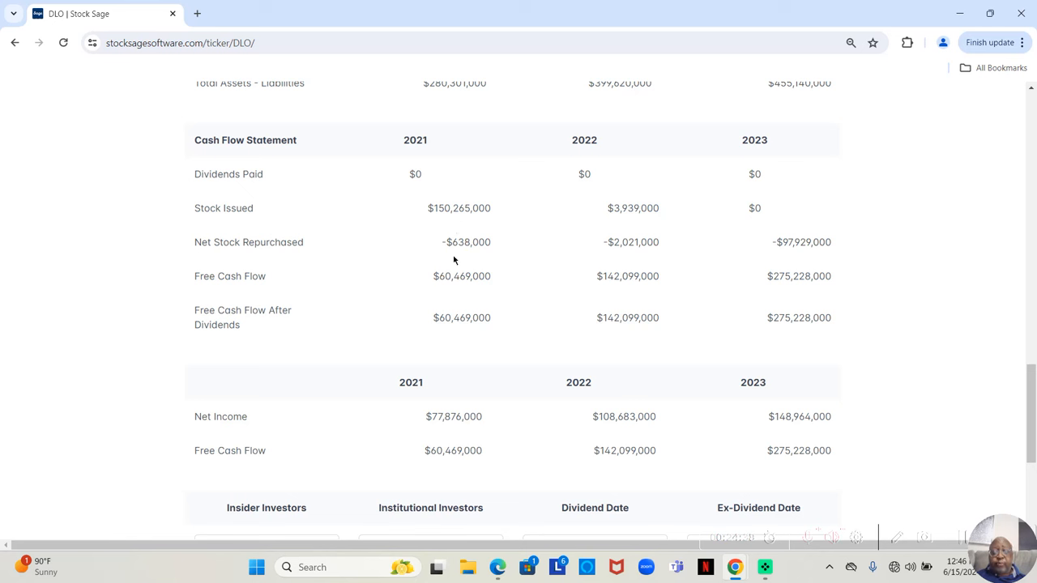
mouse_move(619, 262)
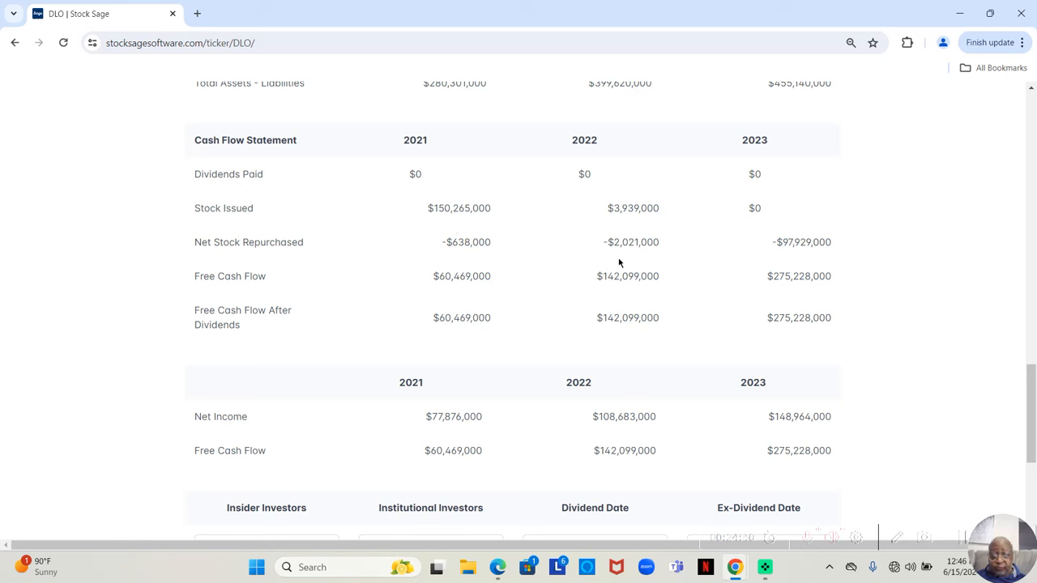
mouse_move(639, 237)
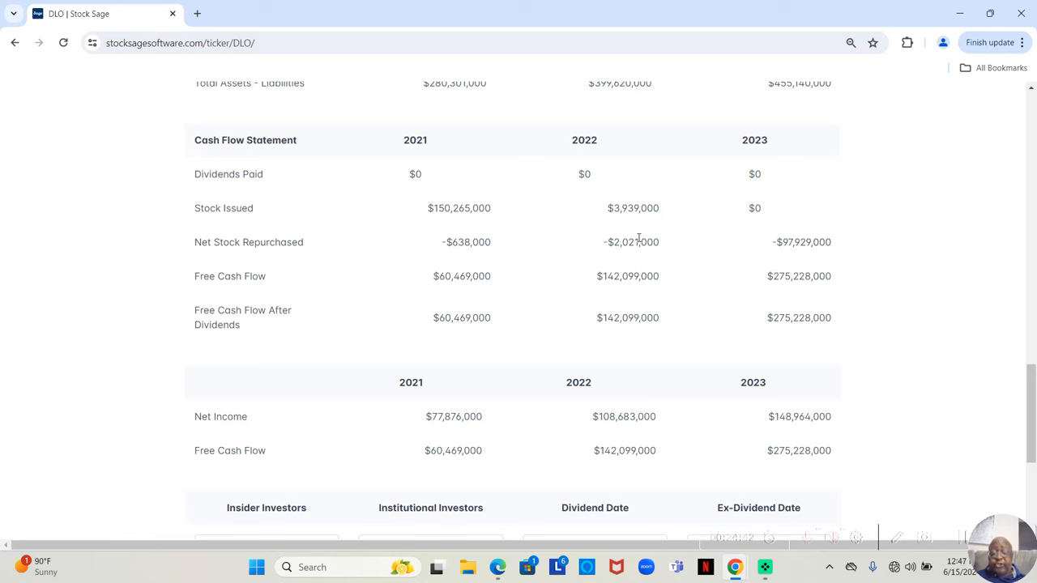
mouse_move(820, 217)
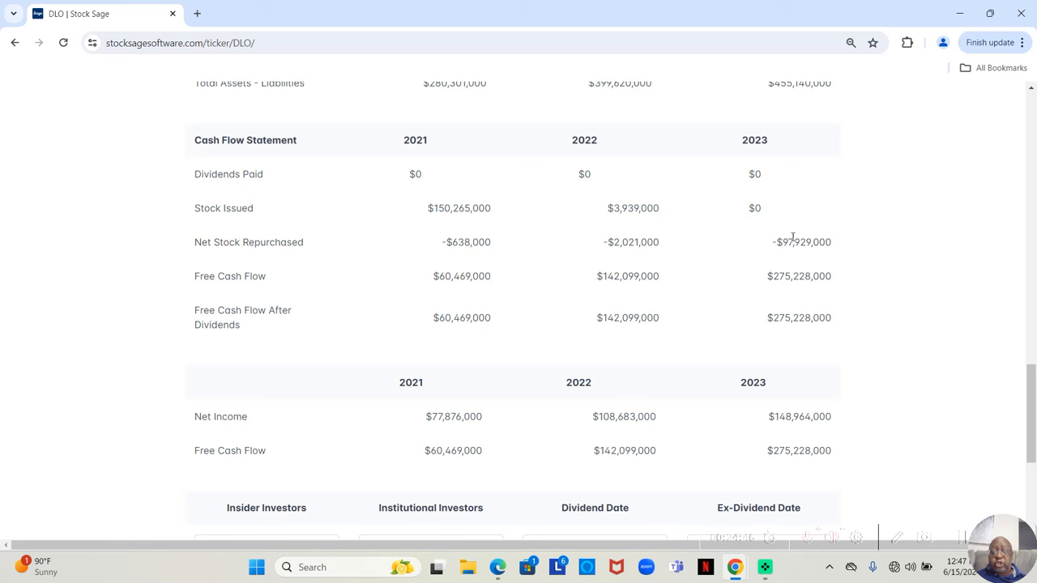
mouse_move(797, 260)
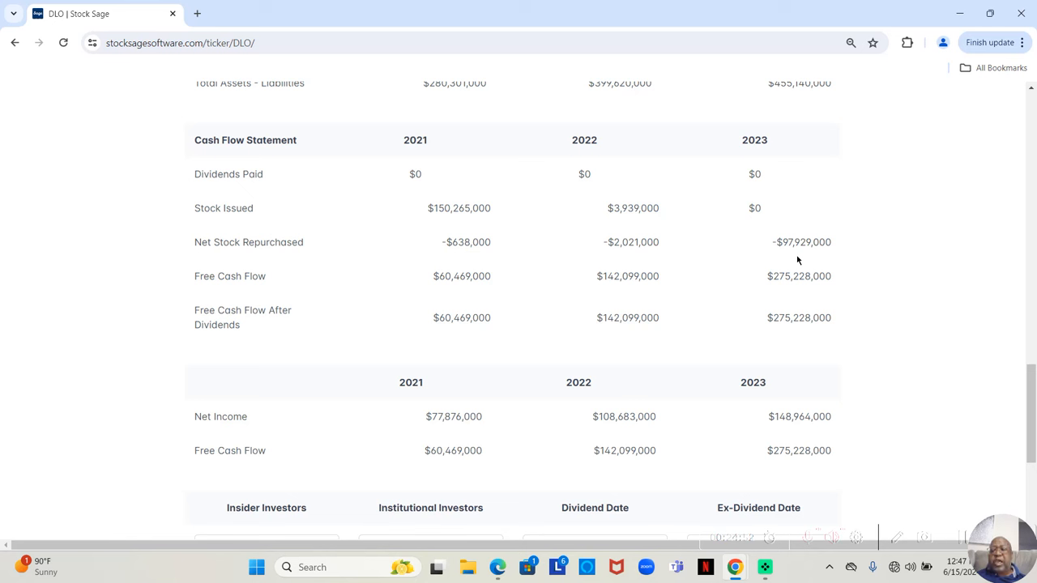
mouse_move(973, 317)
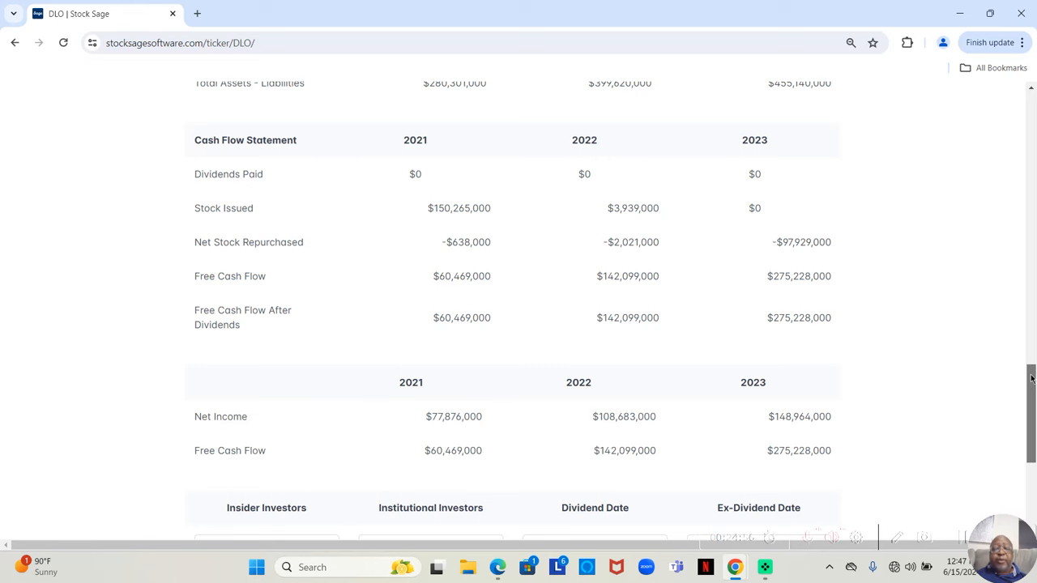
- Scroll to the bottom of the DLO page with the Insider Investors and Management fields
scroll("down", 3)
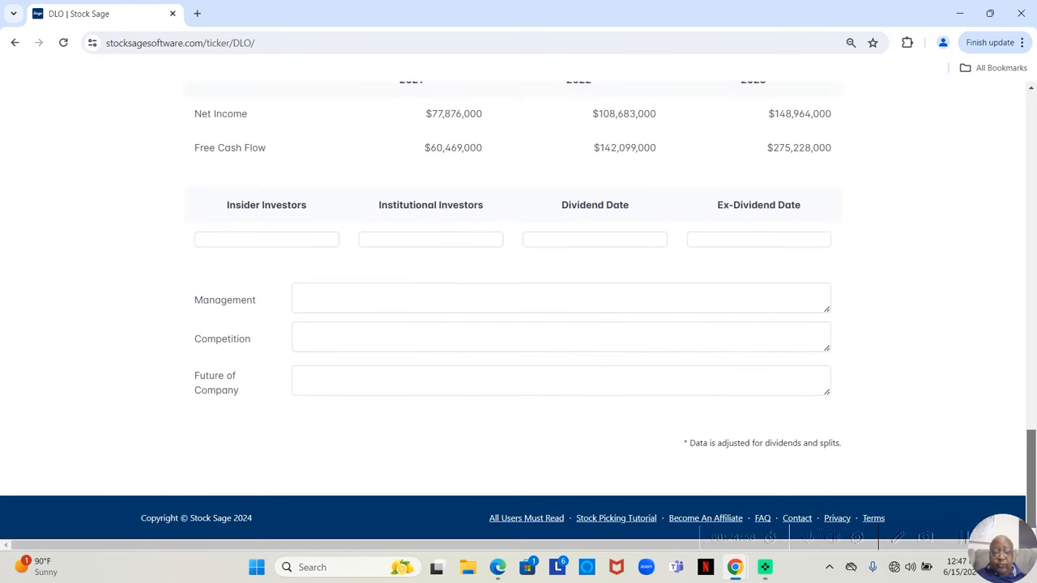
left_click(561, 298)
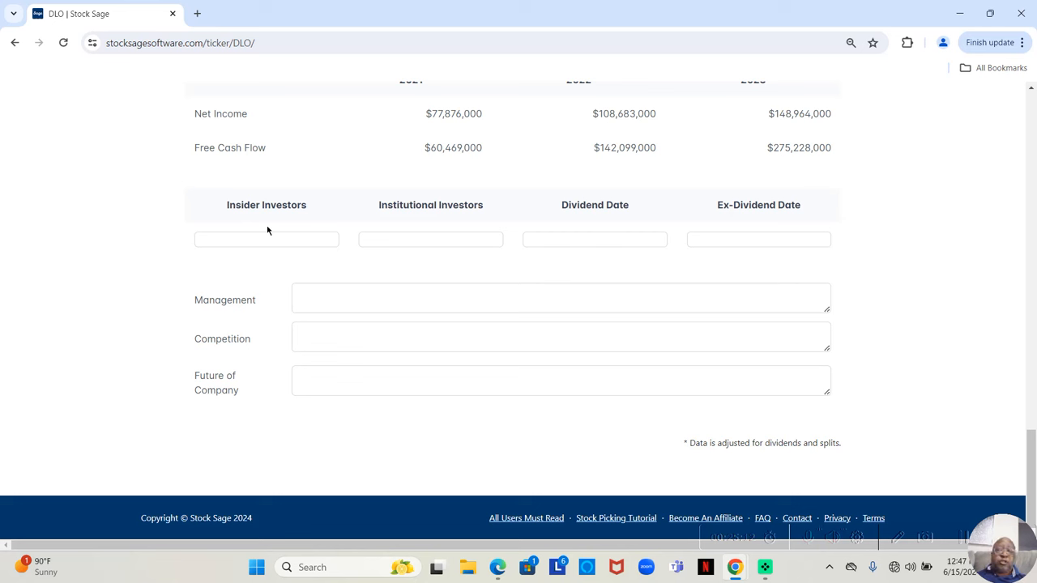
mouse_move(259, 197)
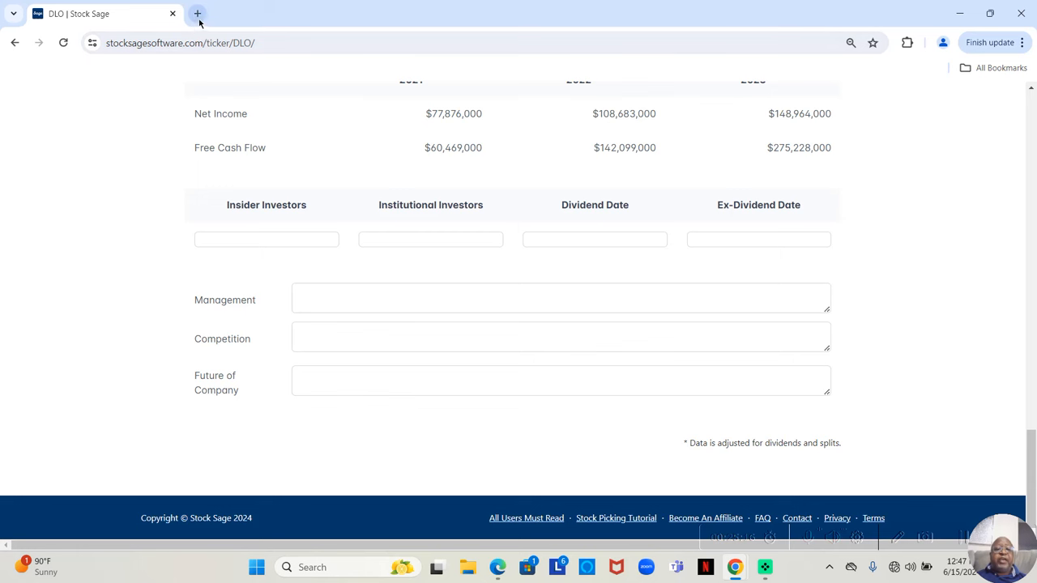
- Open Yahoo Finance's home page in a new Chrome tab via the Yahoo shortcut
left_click(198, 13)
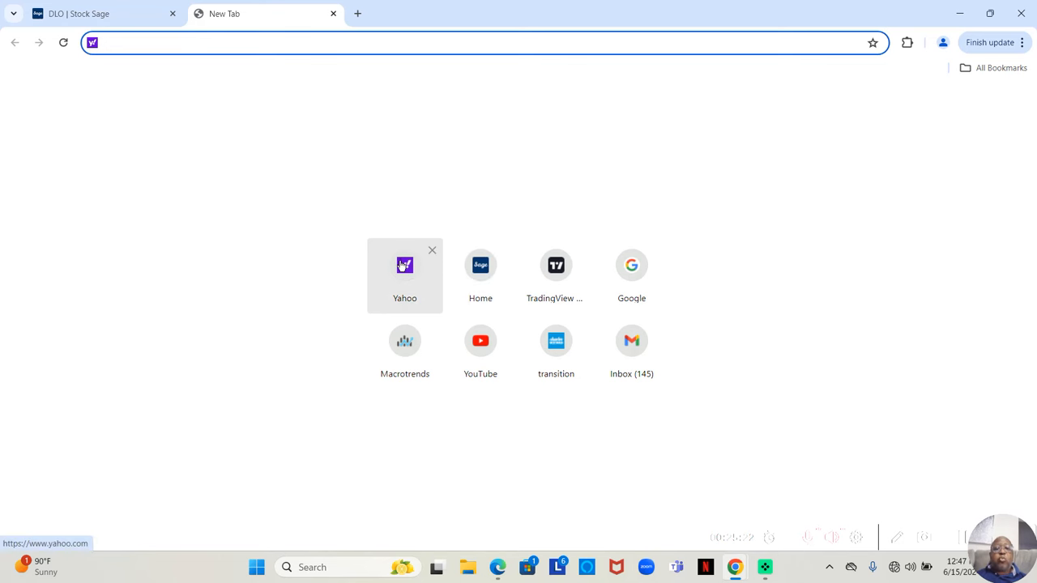
mouse_move(405, 266)
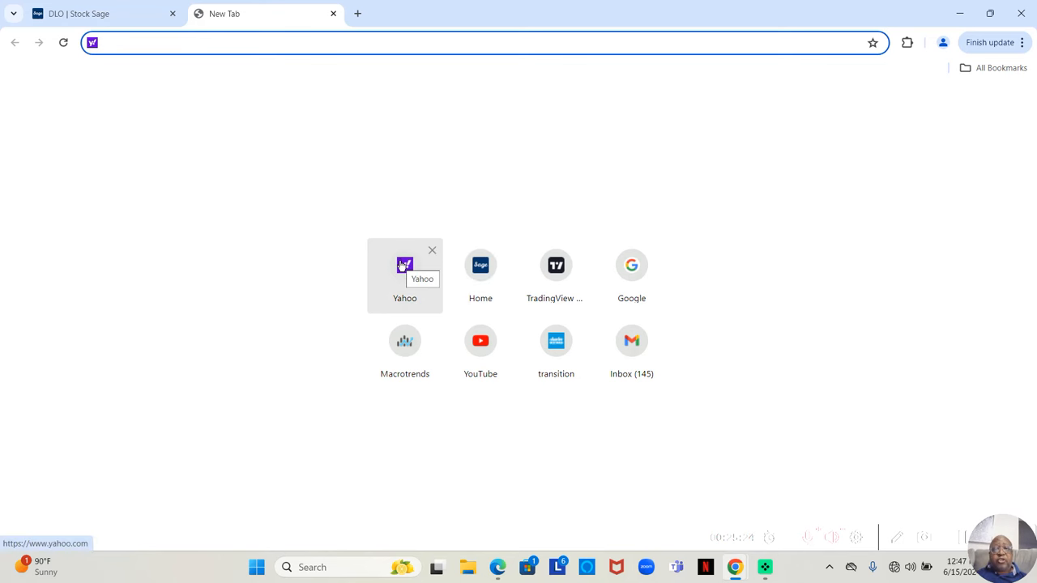
left_click(405, 266)
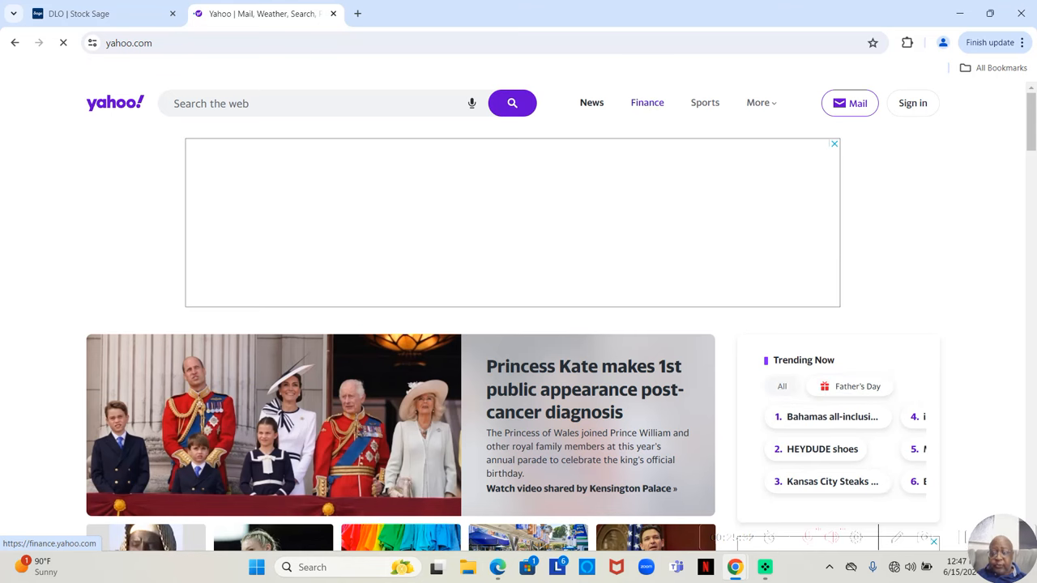
left_click(647, 104)
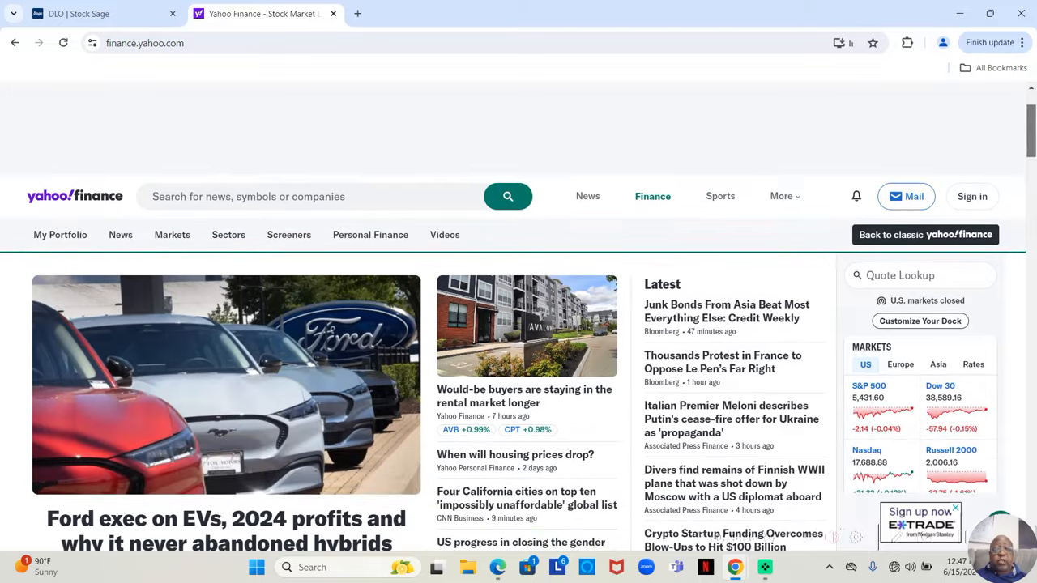
- Look up 'dlo' and open the DLocal Limited (DLO) quote page
scroll("down", 3)
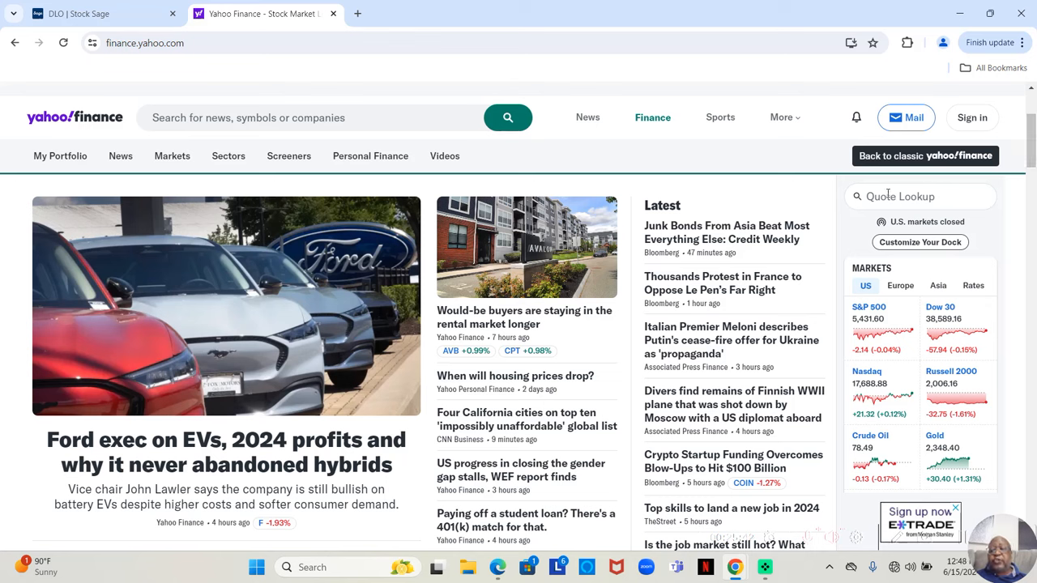
left_click(920, 196)
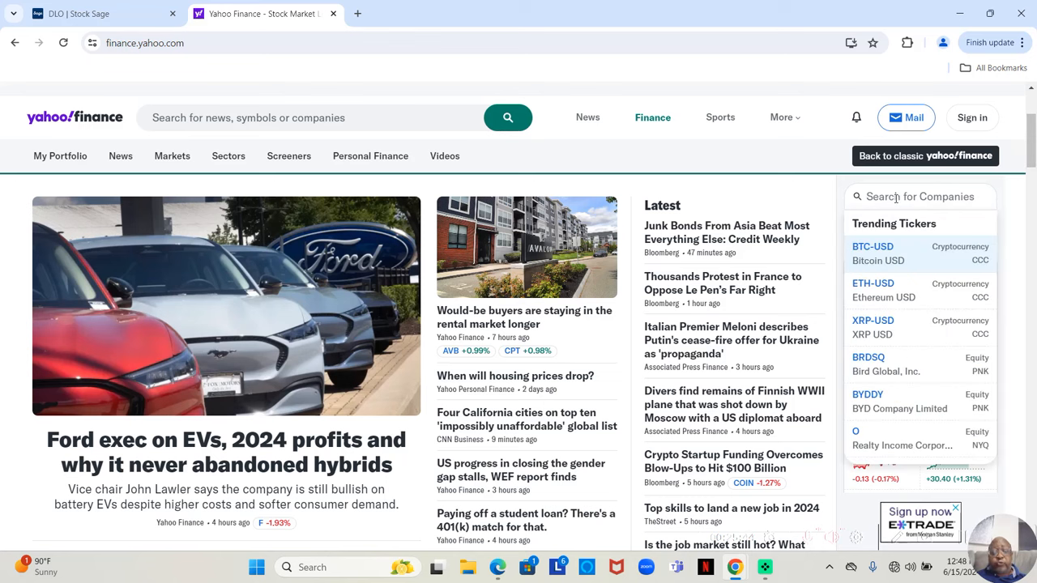
type("dlo")
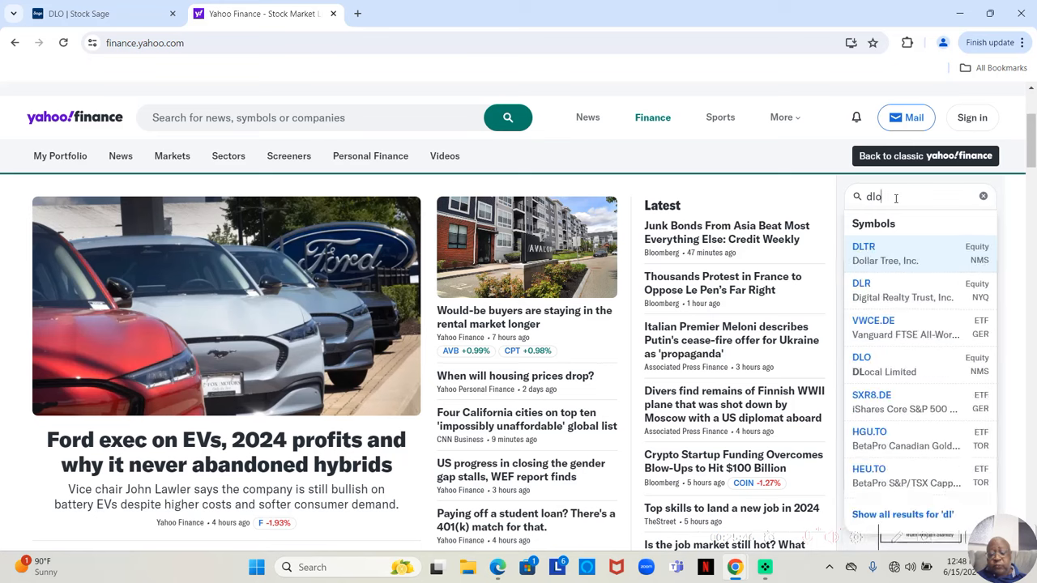
left_click(862, 363)
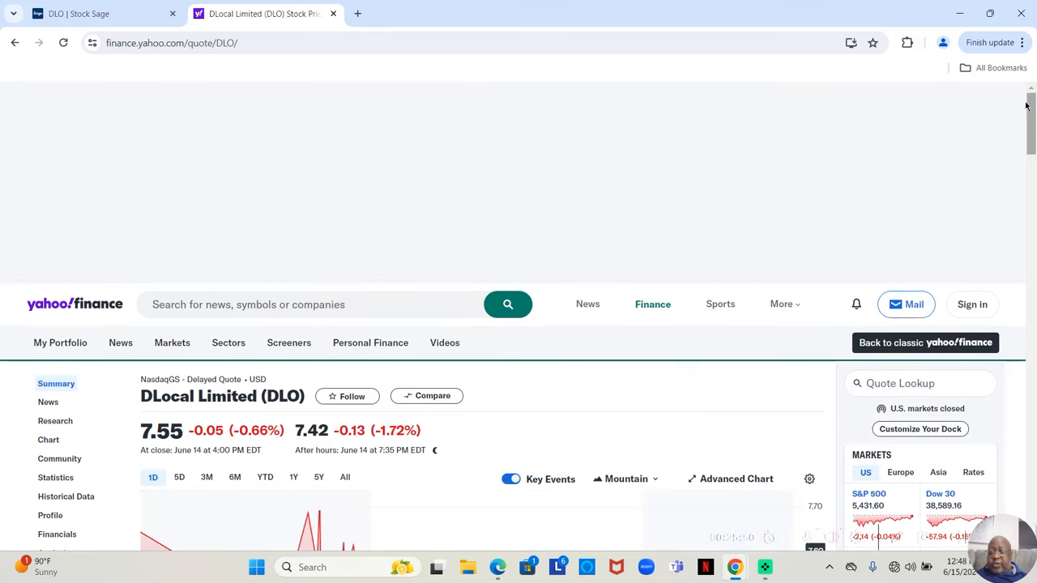
- Scroll through DLO's quote summary showing $7.55 close and key statistics
scroll("down", 3)
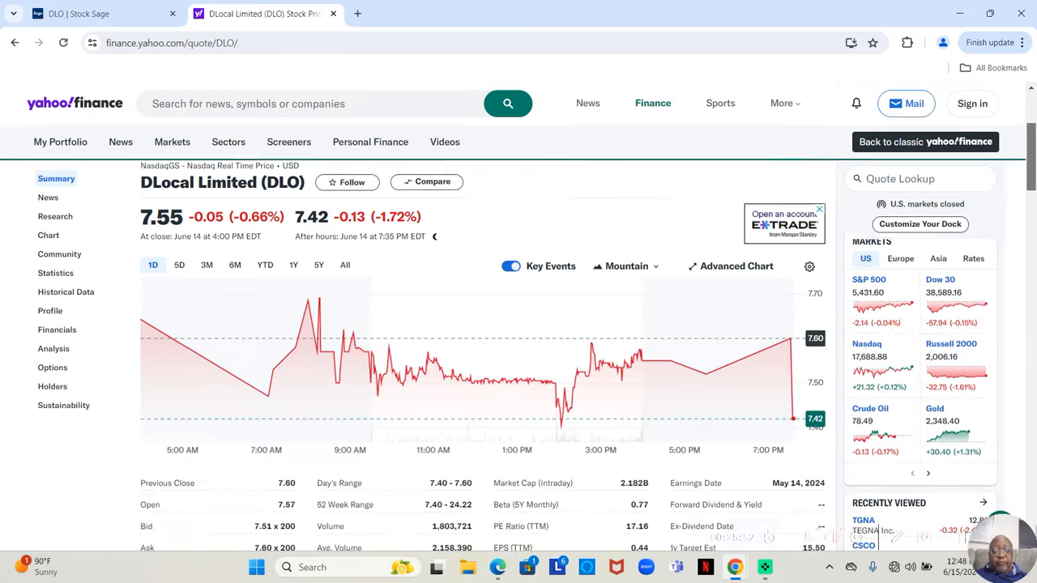
scroll("down", 3)
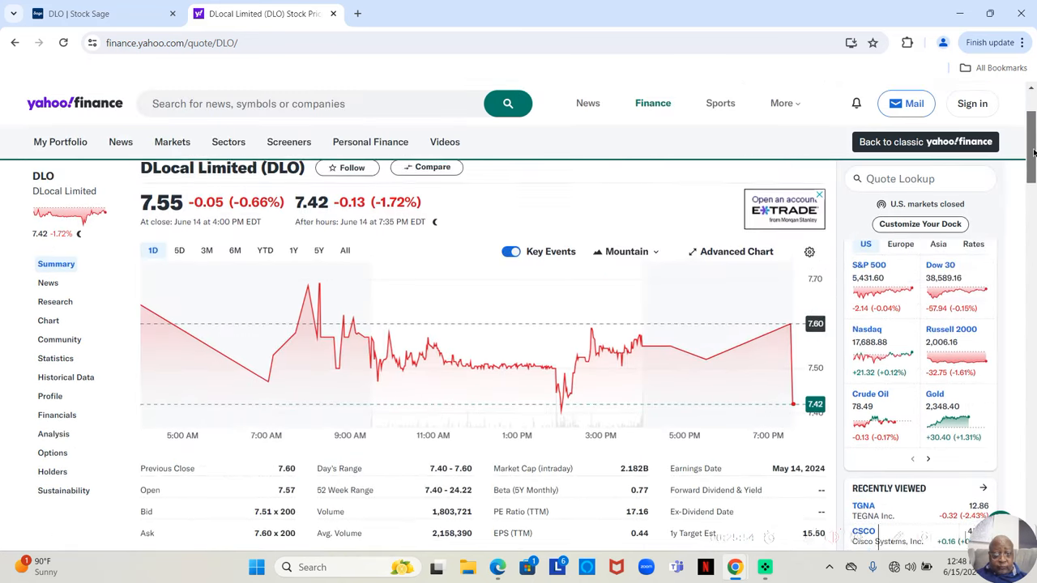
scroll("down", 3)
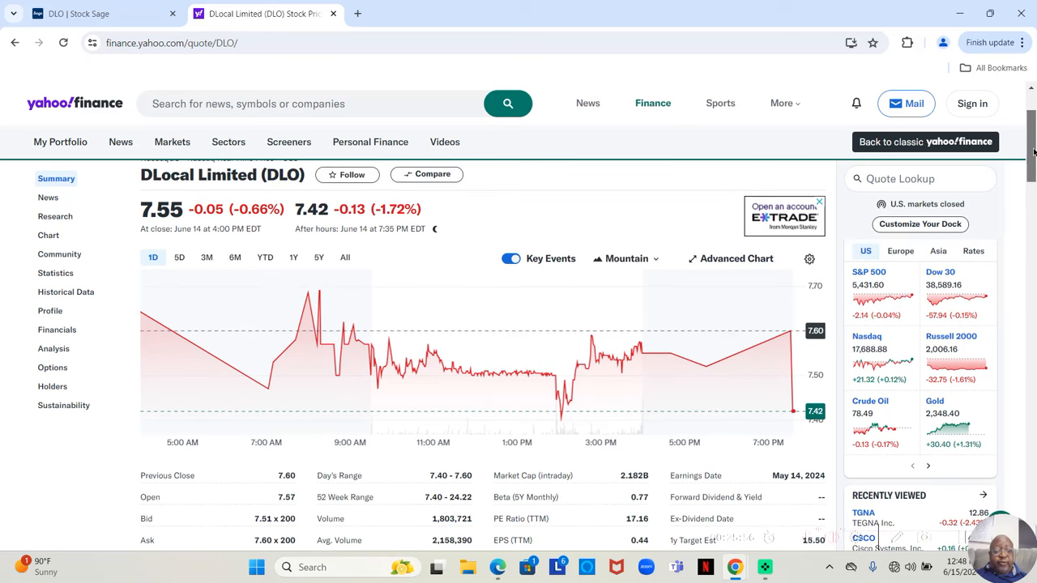
scroll("down", 3)
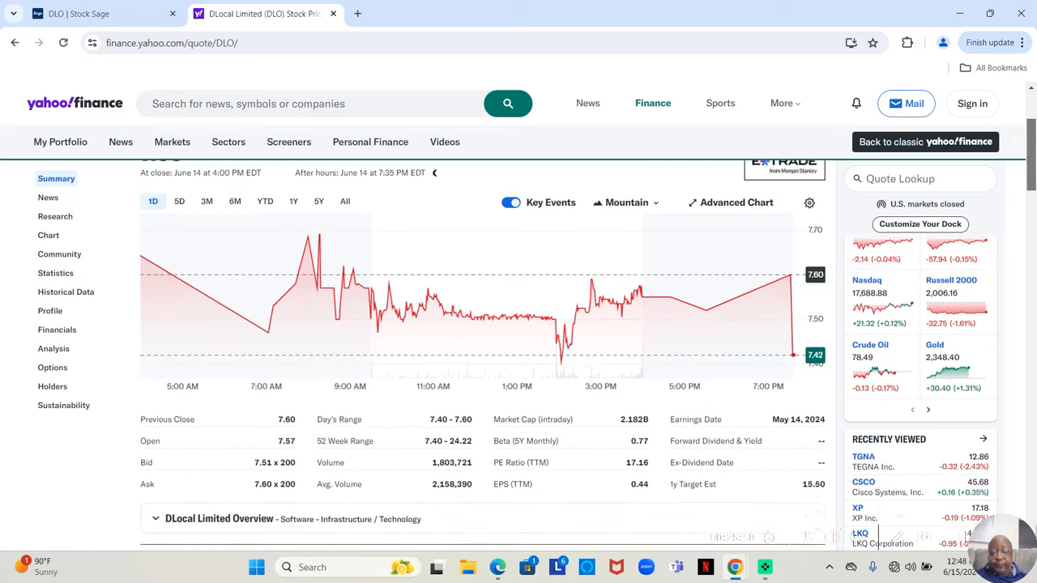
scroll("down", 3)
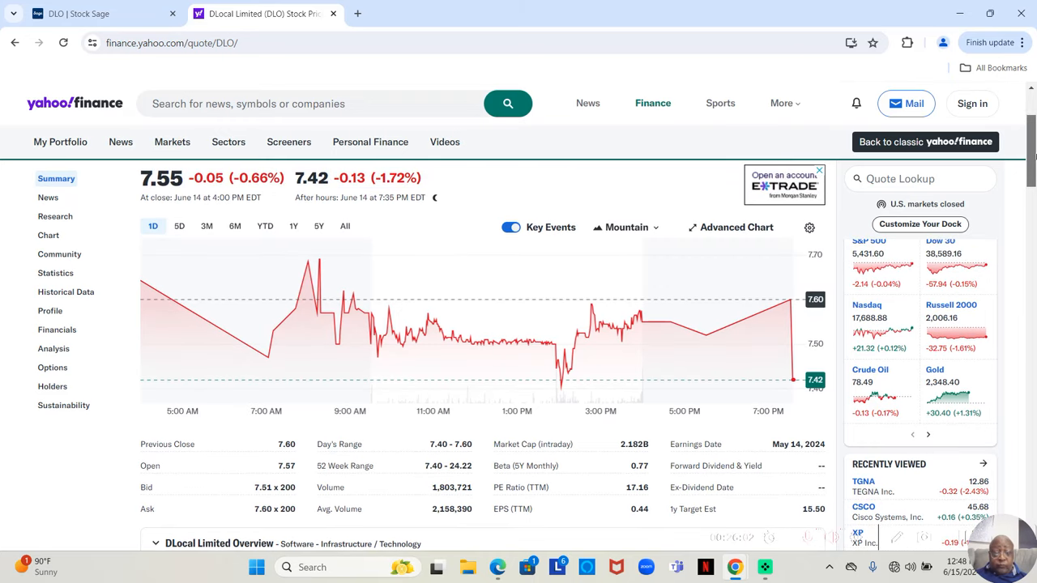
mouse_move(350, 154)
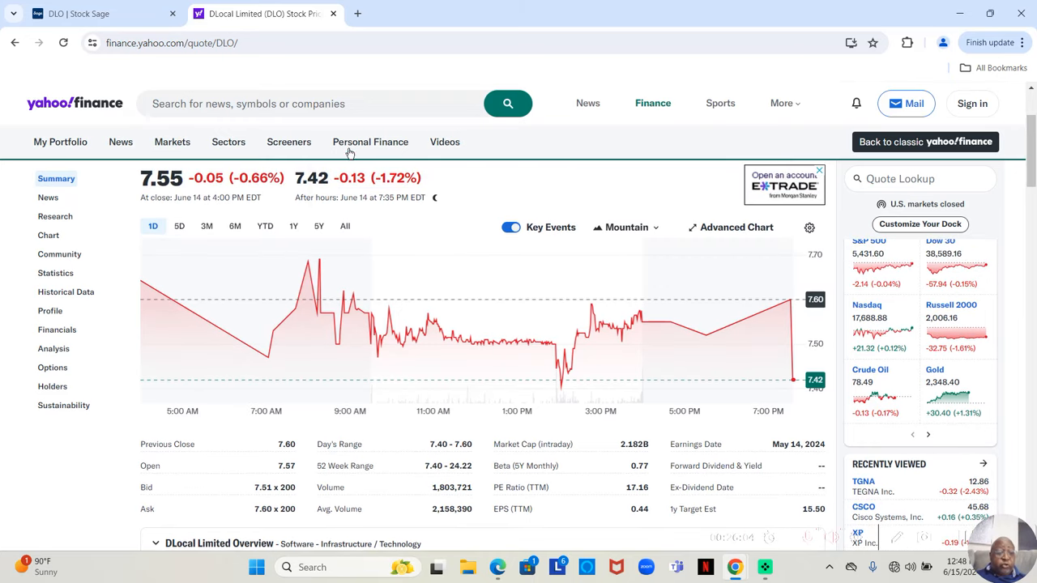
mouse_move(56, 272)
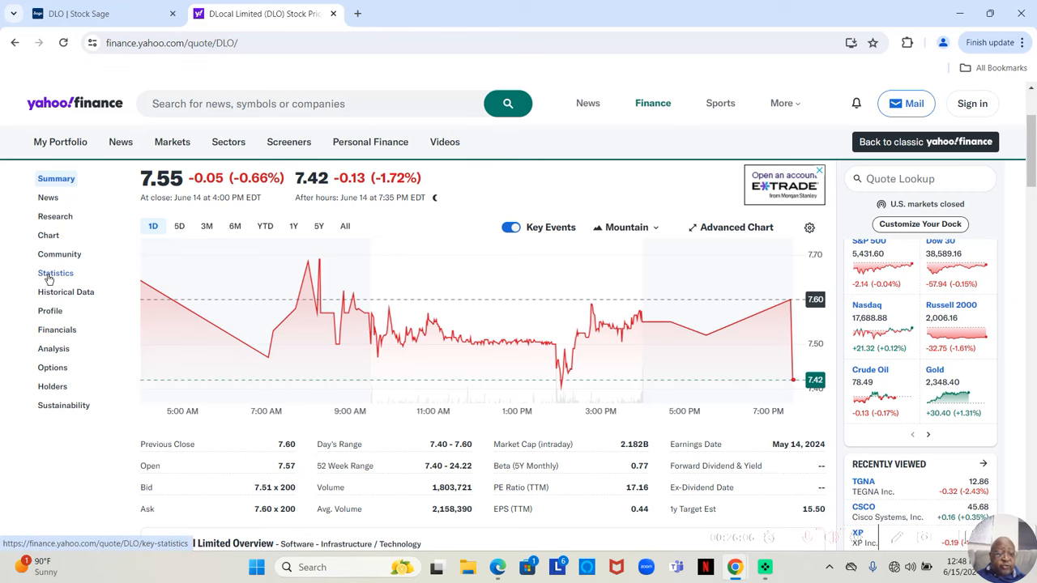
- View DLO's Statistics page down to Share Statistics showing 11.44% insider ownership
left_click(55, 272)
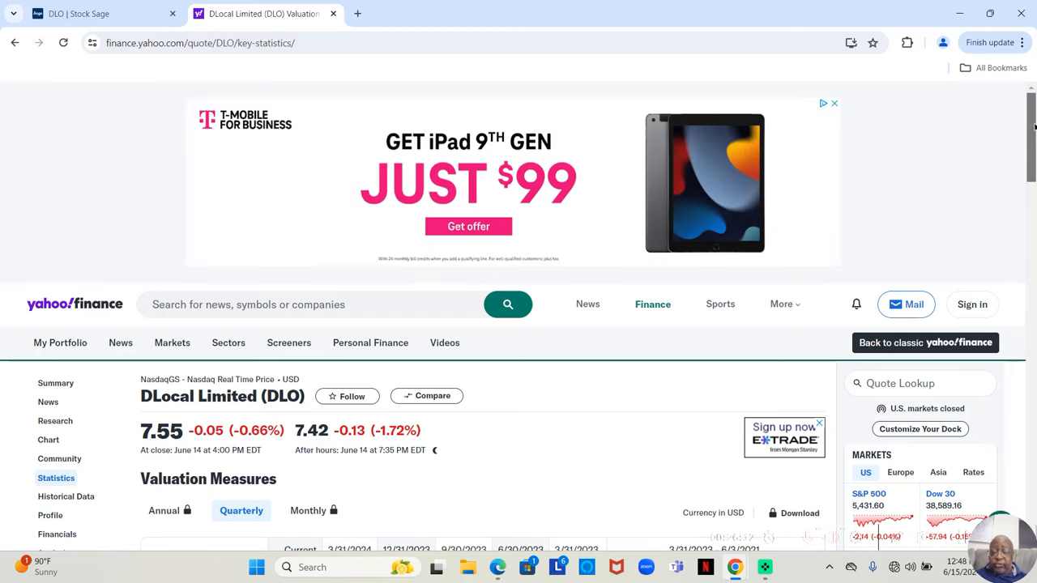
scroll("down", 3)
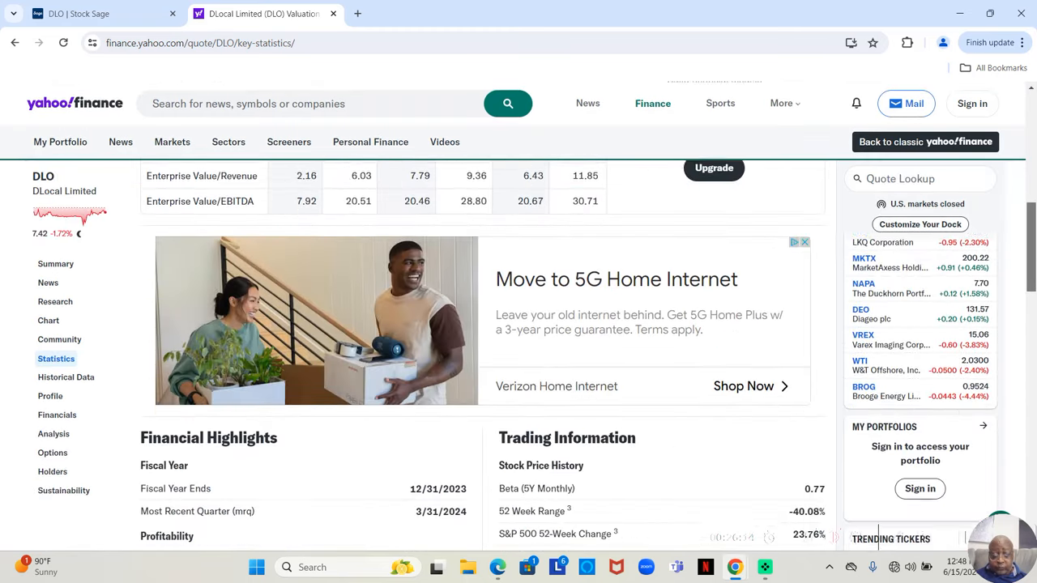
scroll("down", 3)
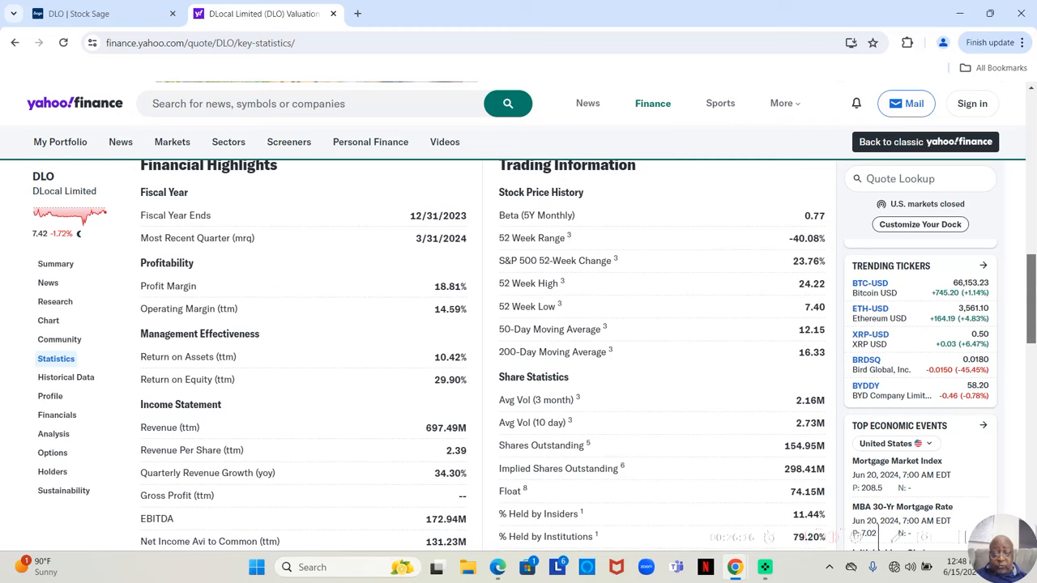
scroll("down", 3)
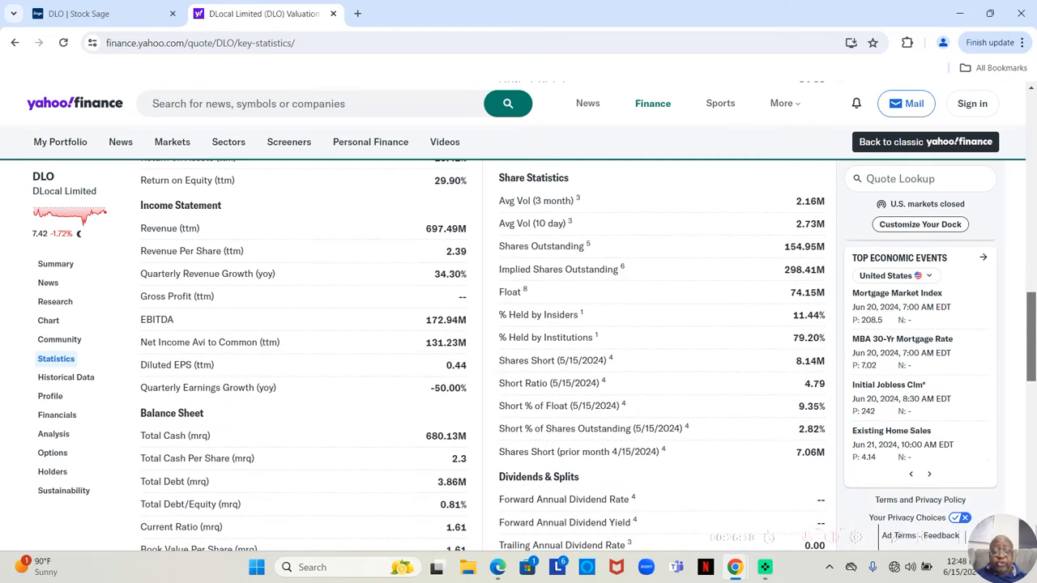
mouse_move(898, 306)
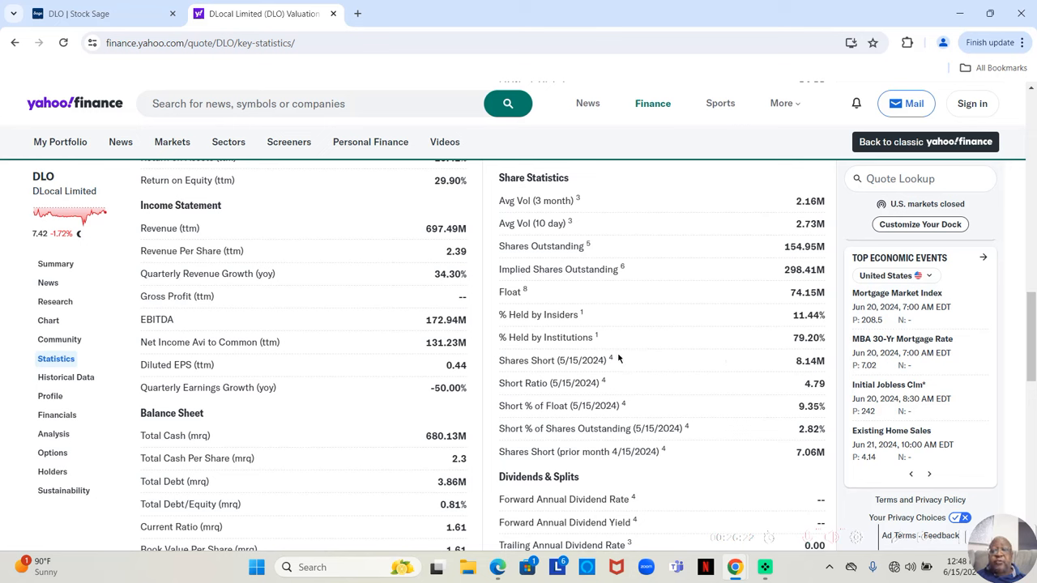
mouse_move(548, 318)
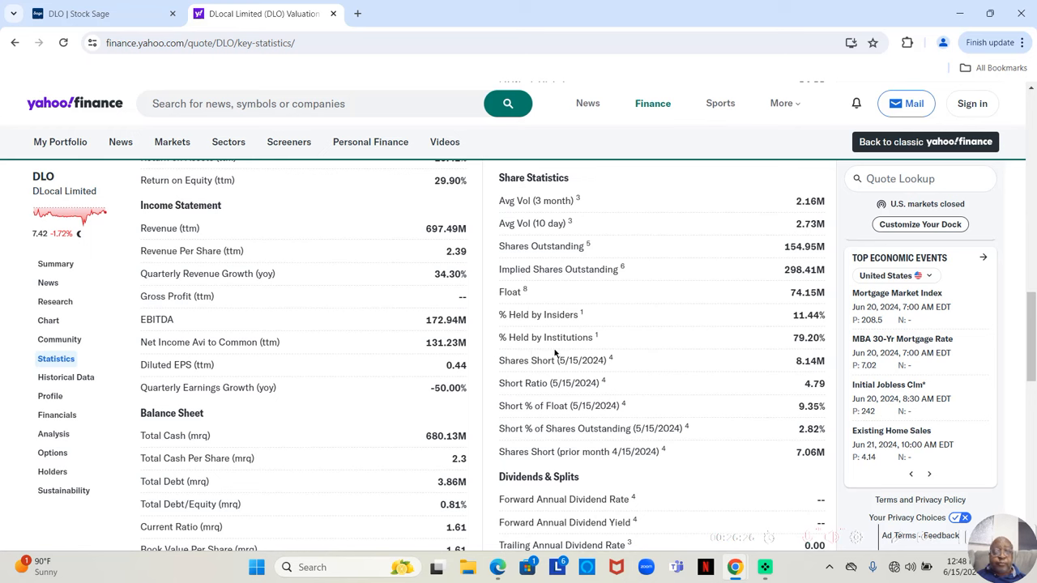
mouse_move(128, 69)
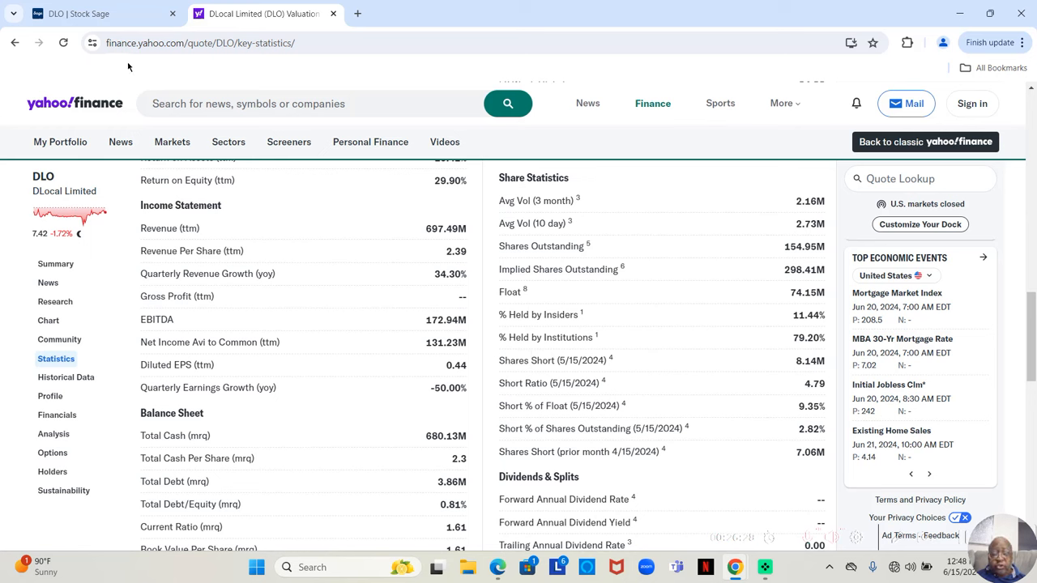
mouse_move(603, 334)
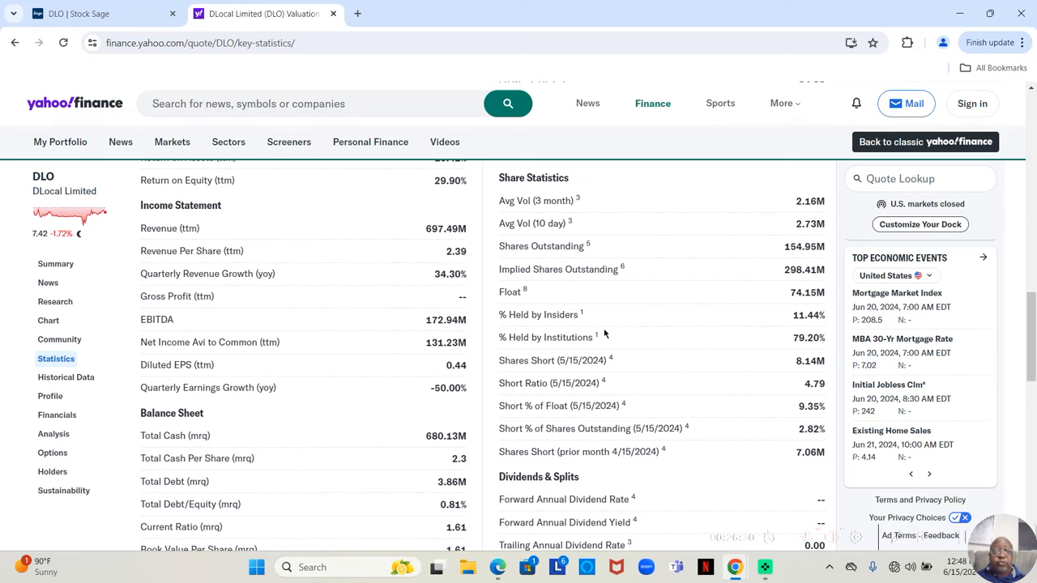
- Enter 11.4 as DLO's Insider Investors percentage on the Stock Sage page
left_click(78, 13)
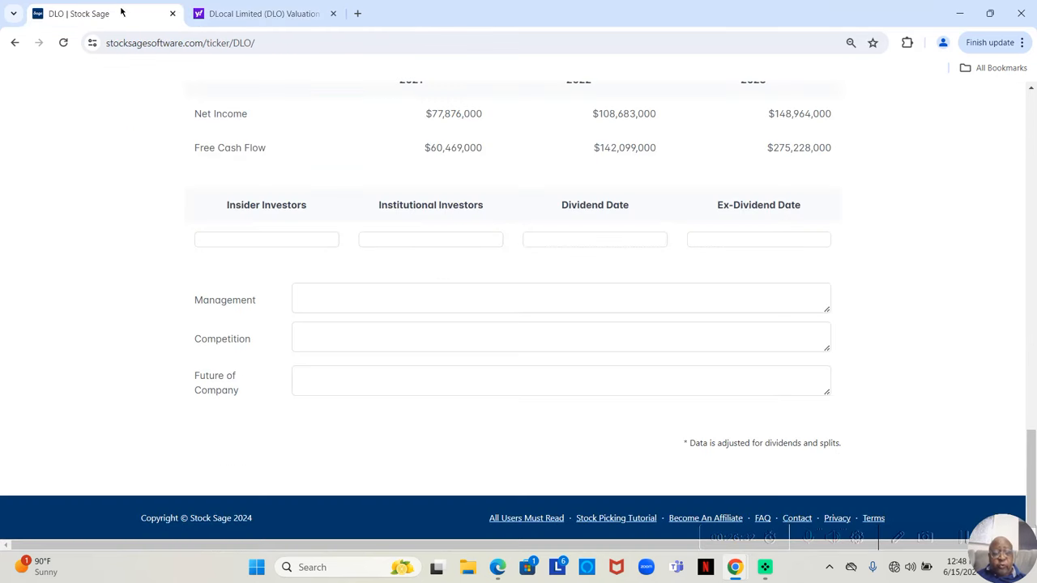
left_click(266, 240)
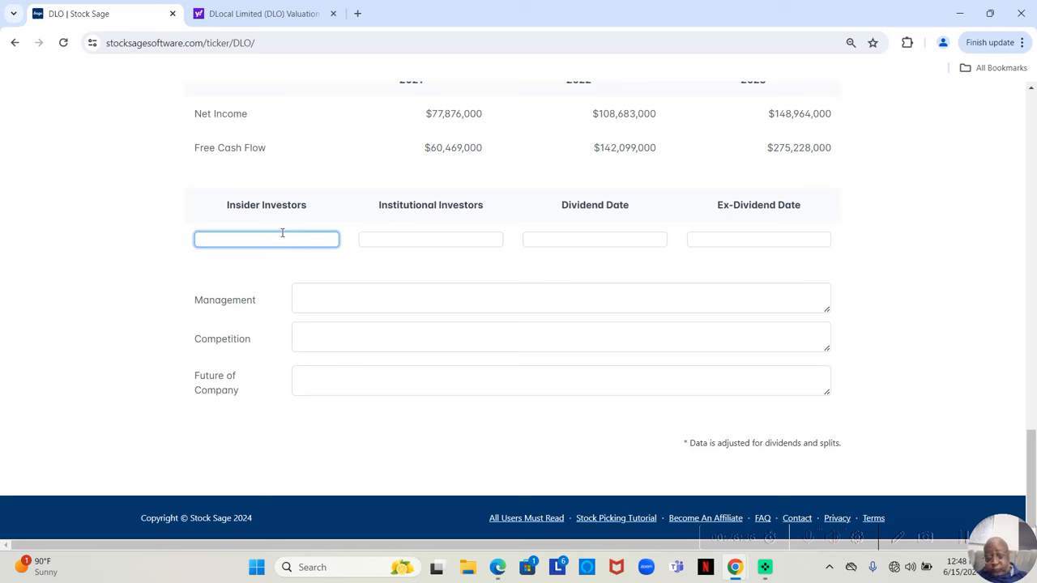
type("11.44%")
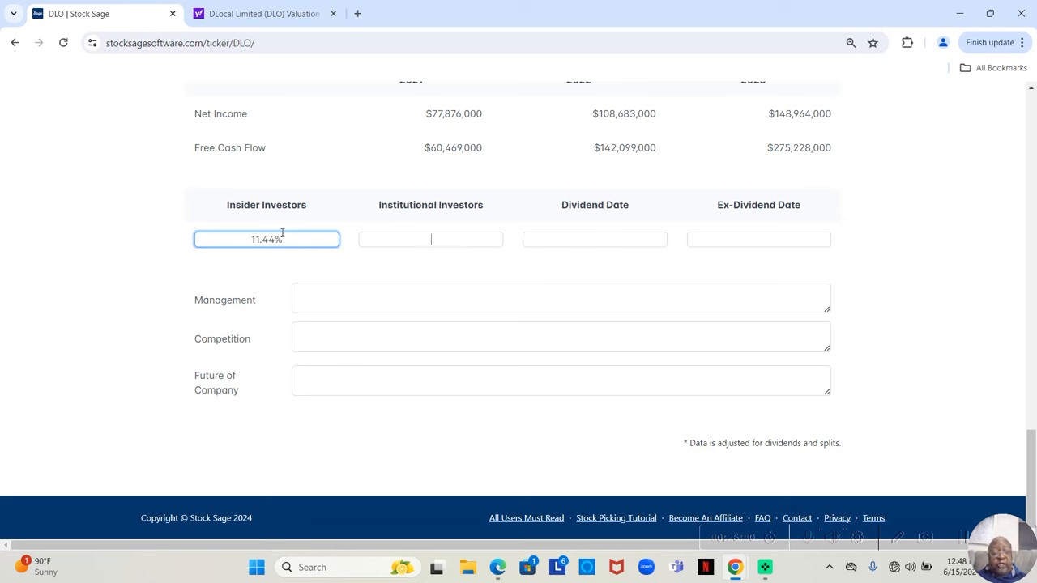
left_click(431, 239)
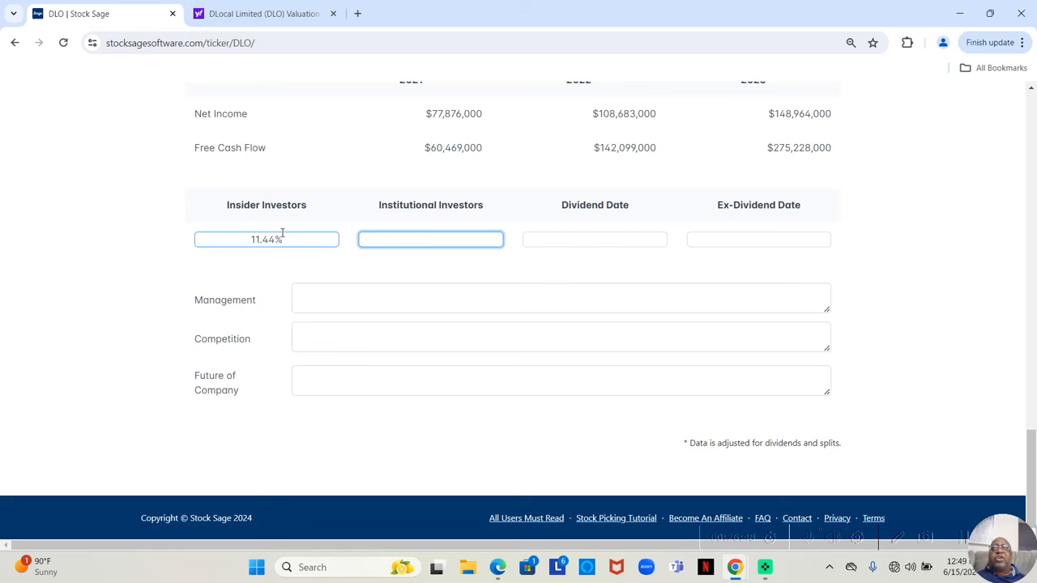
left_click(431, 240)
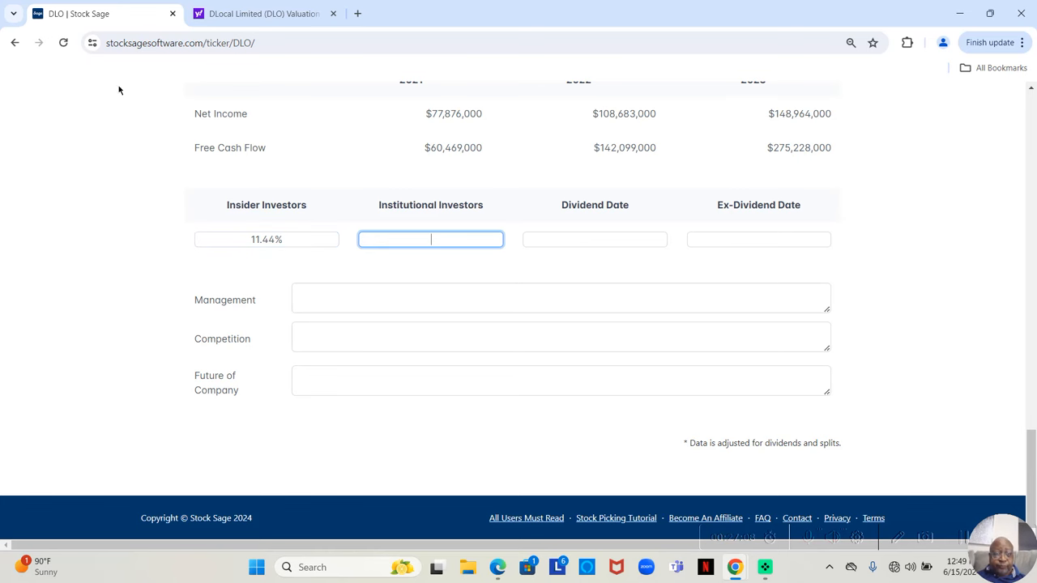
left_click(262, 13)
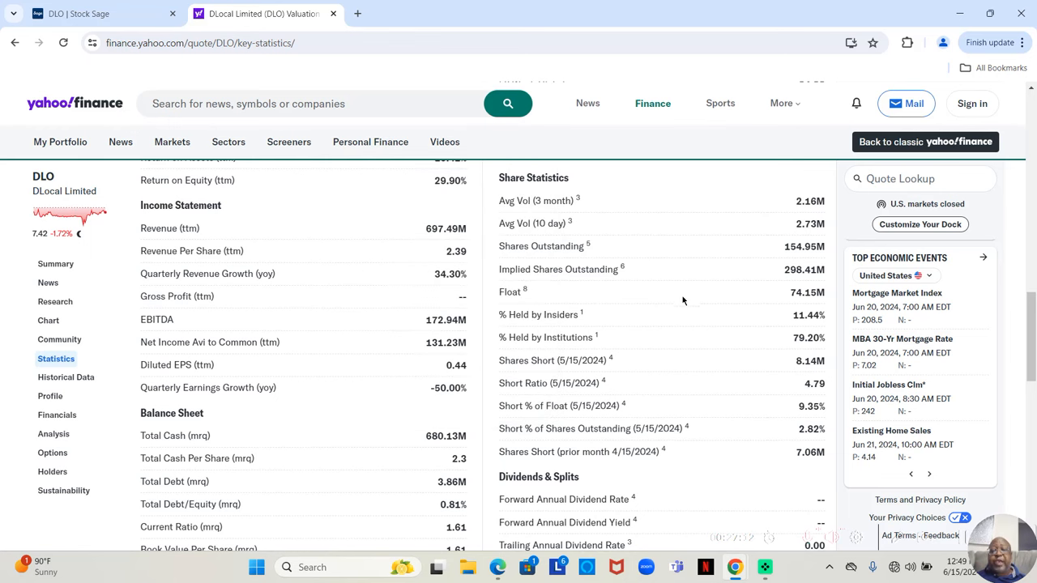
mouse_move(792, 337)
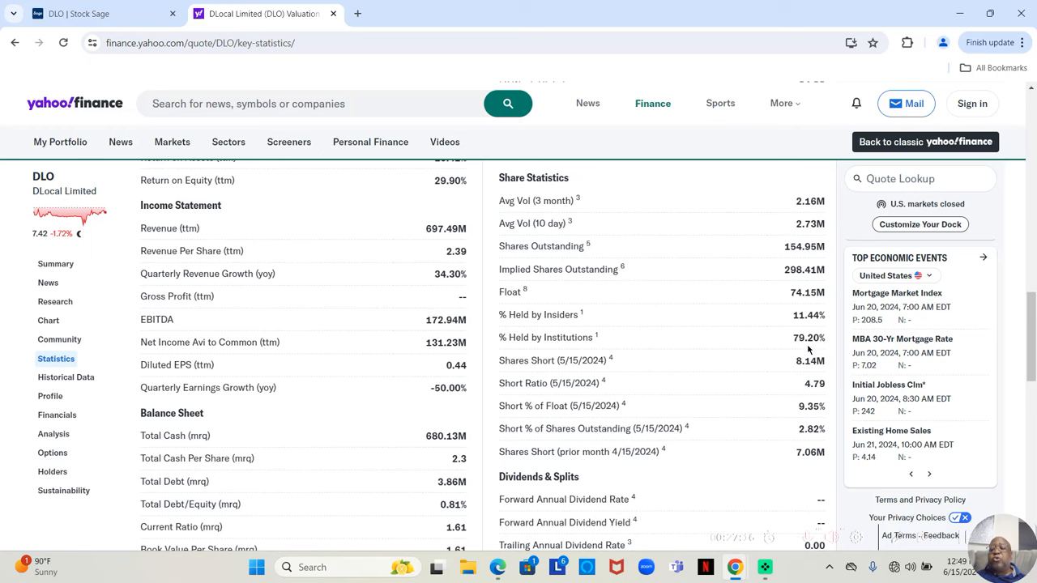
mouse_move(636, 230)
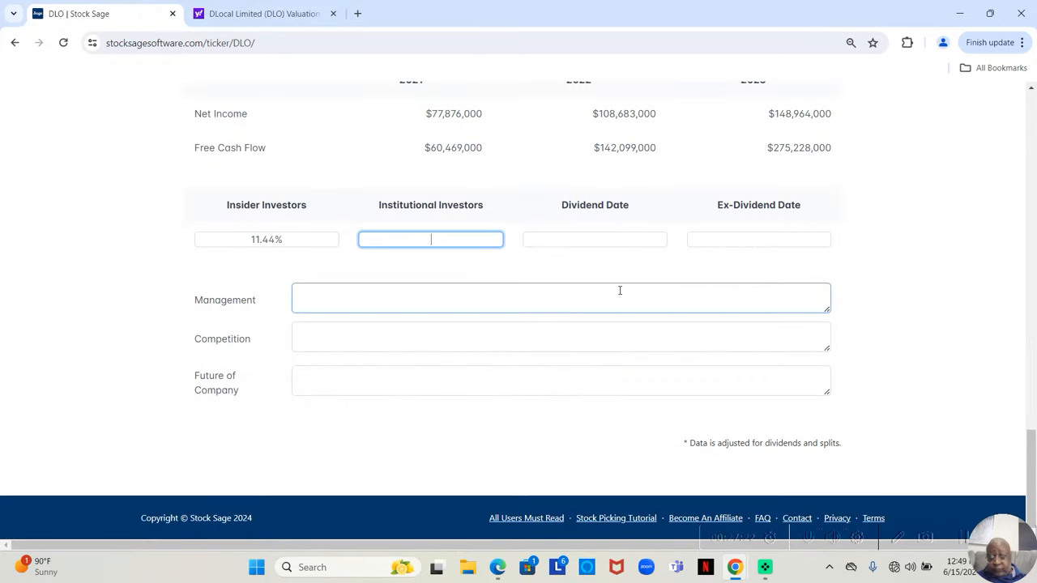
- Enter 79 as DLO's Institutional Investors percentage in Stock Sage
type("79.20")
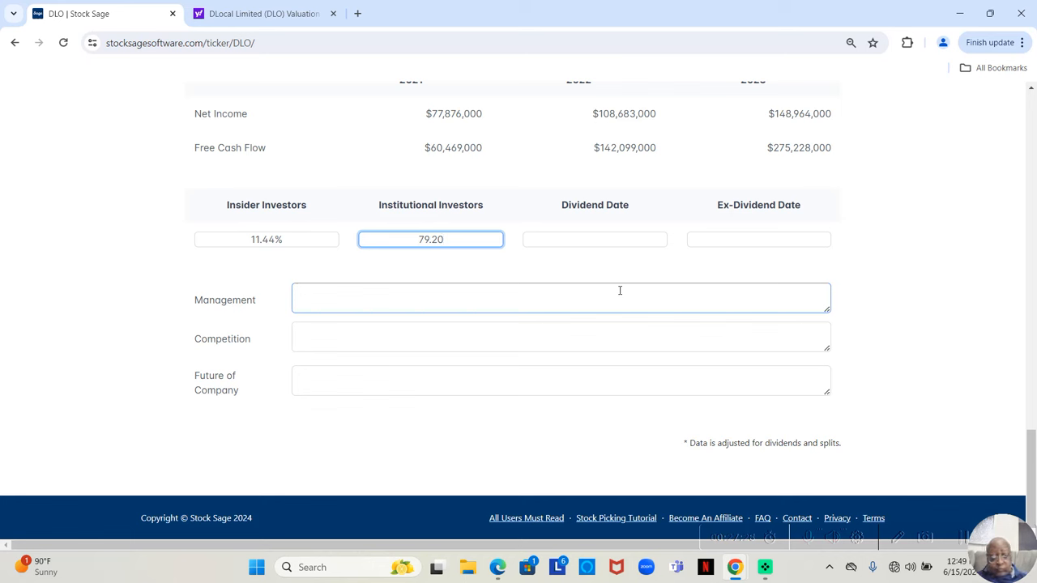
left_click(595, 240)
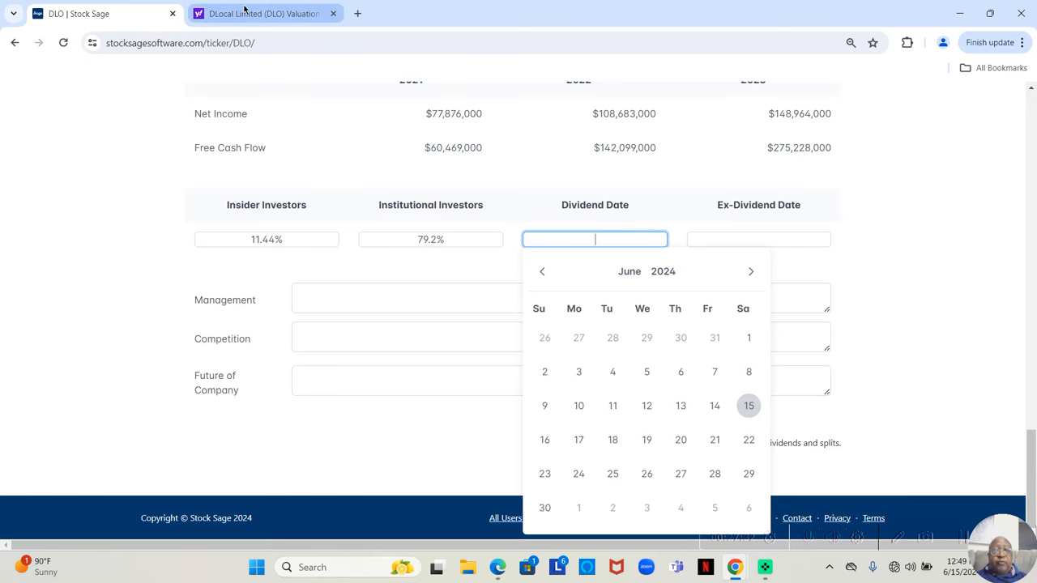
- Check Yahoo Finance's DLO Dividends & Splits section for a dividend date
left_click(263, 13)
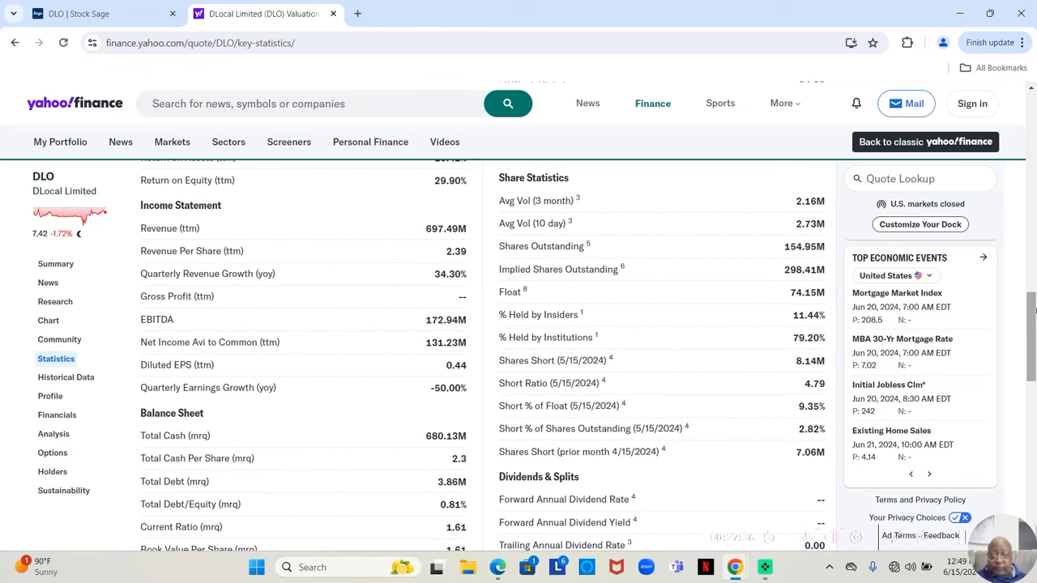
scroll("down", 3)
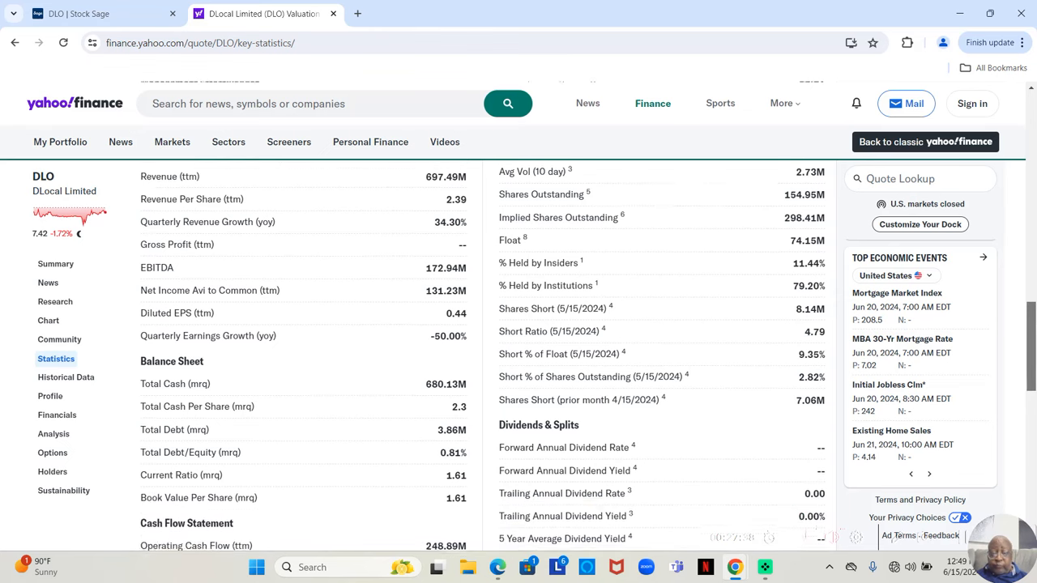
scroll("down", 3)
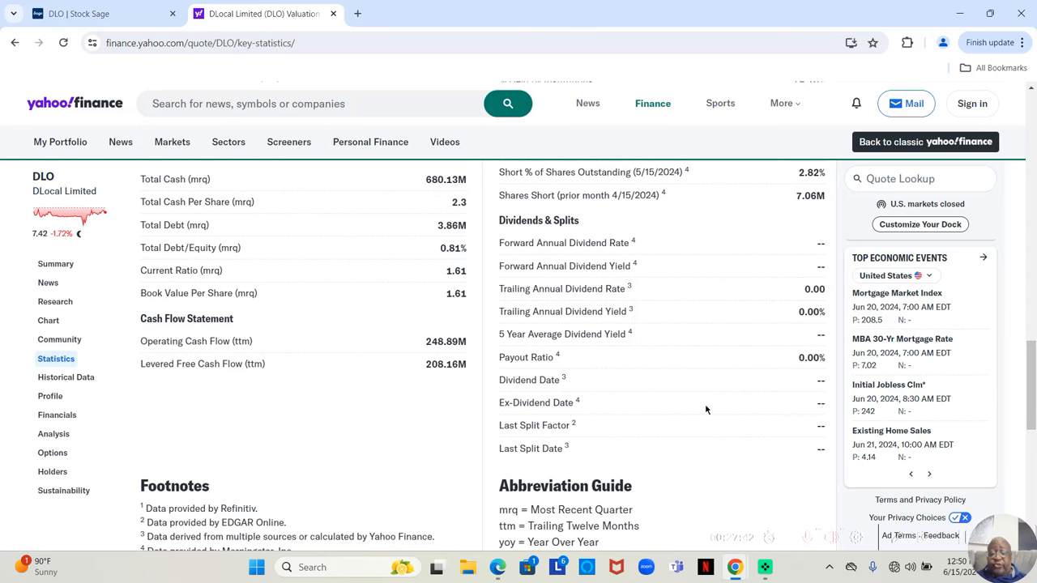
mouse_move(661, 421)
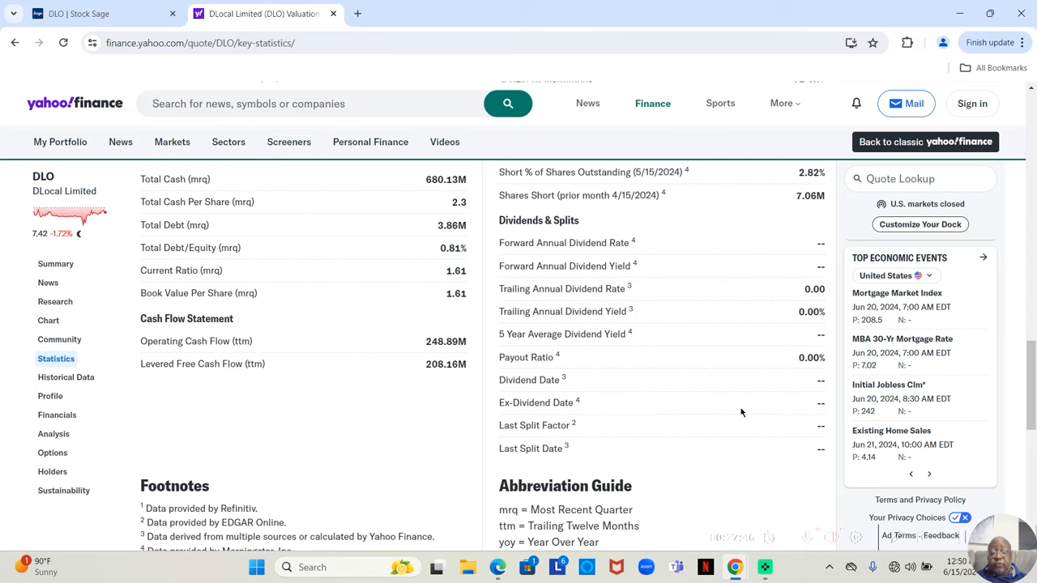
mouse_move(726, 405)
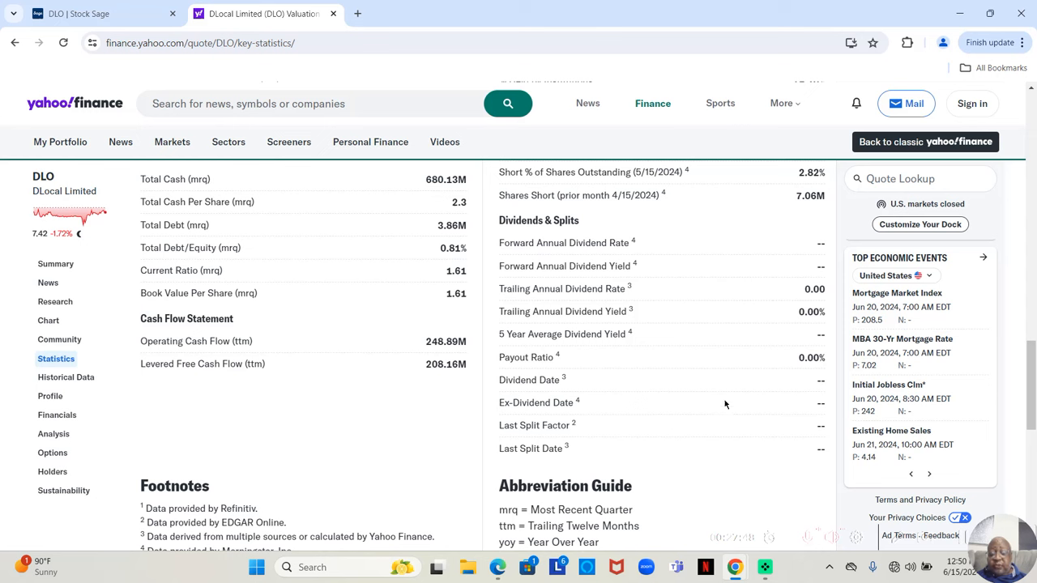
mouse_move(748, 414)
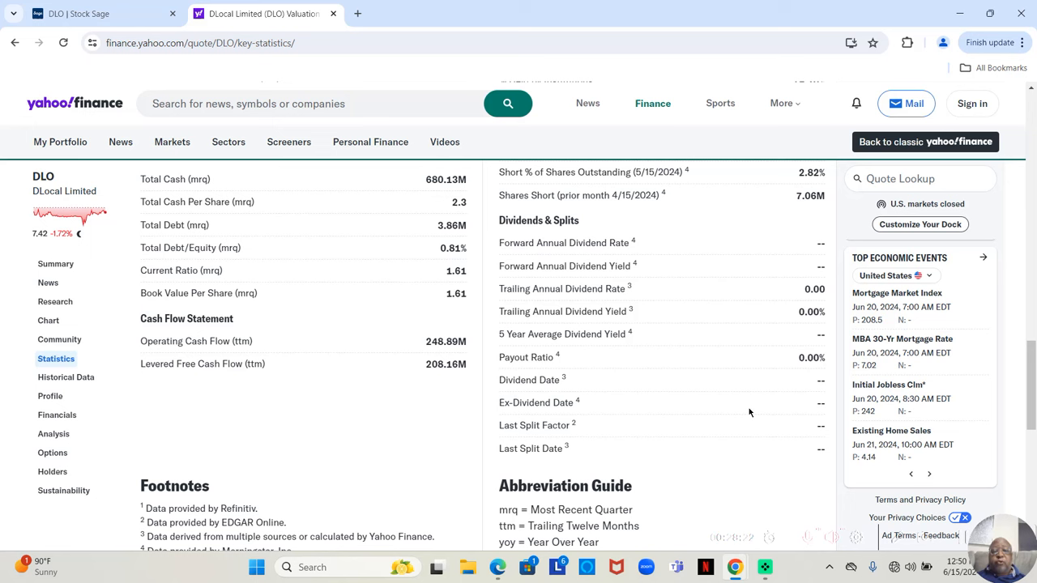
mouse_move(590, 519)
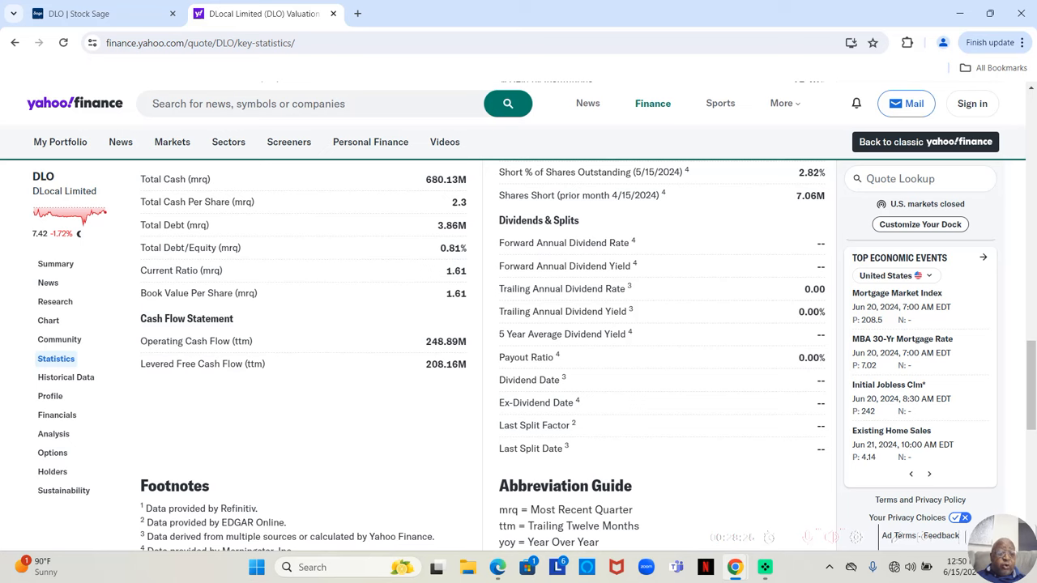
mouse_move(51, 395)
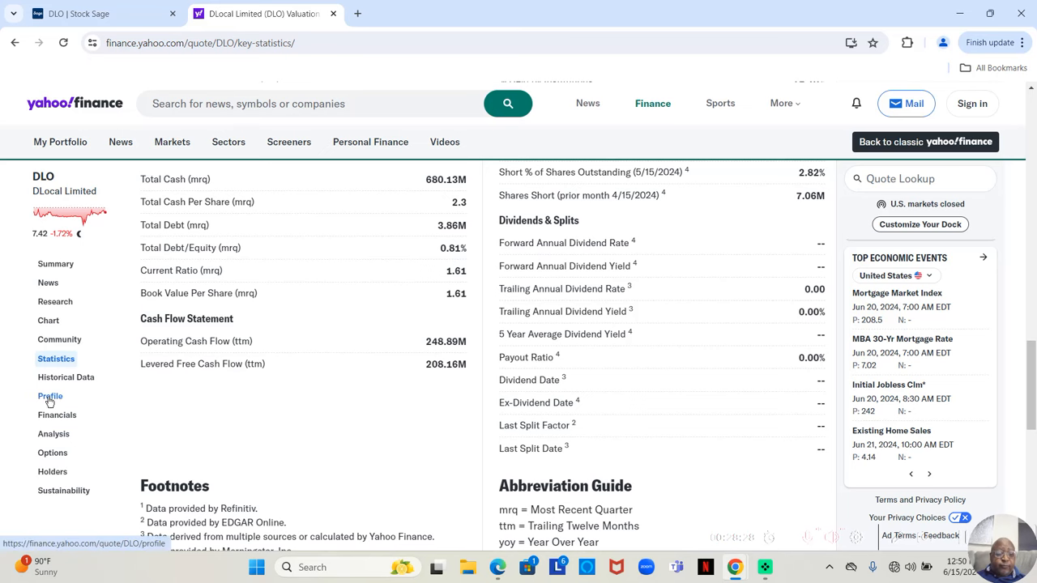
- View DLO's Yahoo Finance profile down to the Key Executives table with CEO Pedro Arnt
left_click(50, 395)
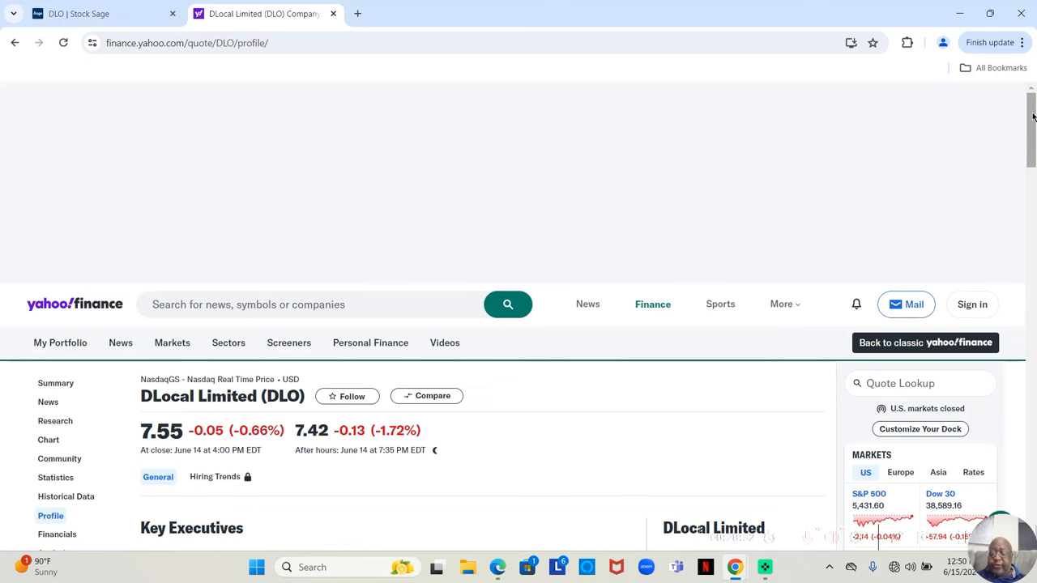
scroll("down", 3)
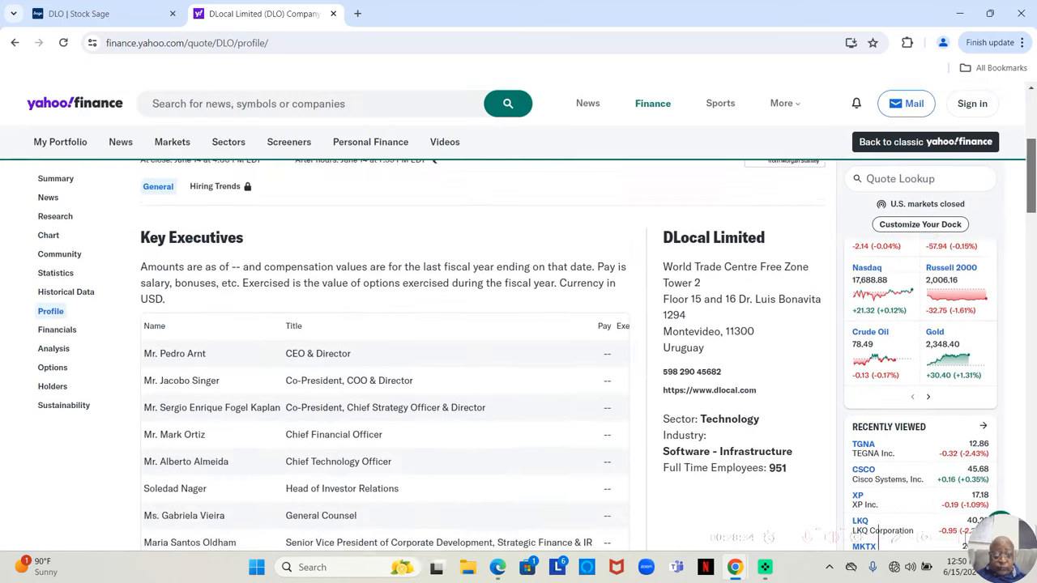
scroll("down", 3)
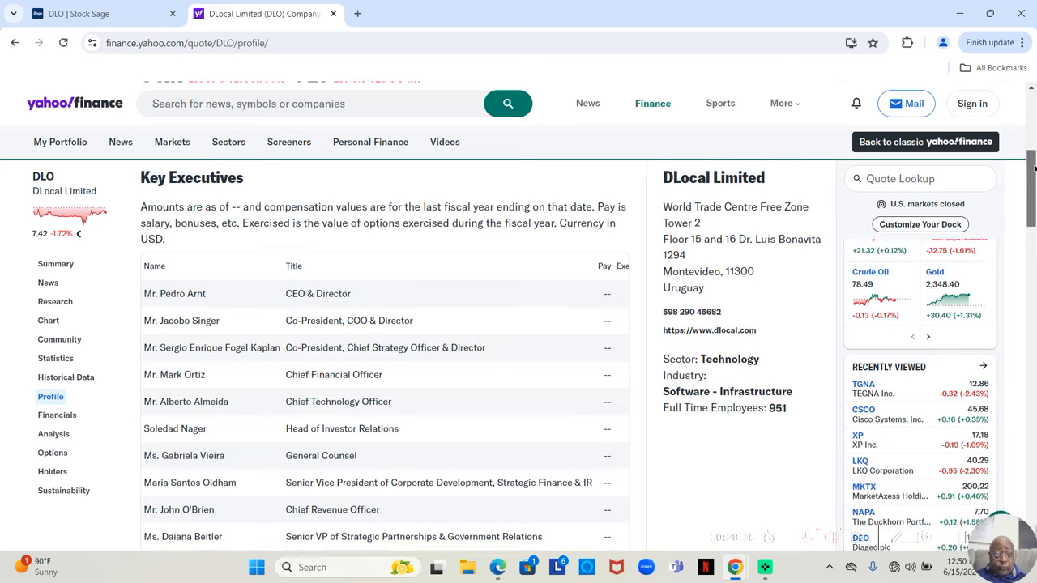
scroll("down", 3)
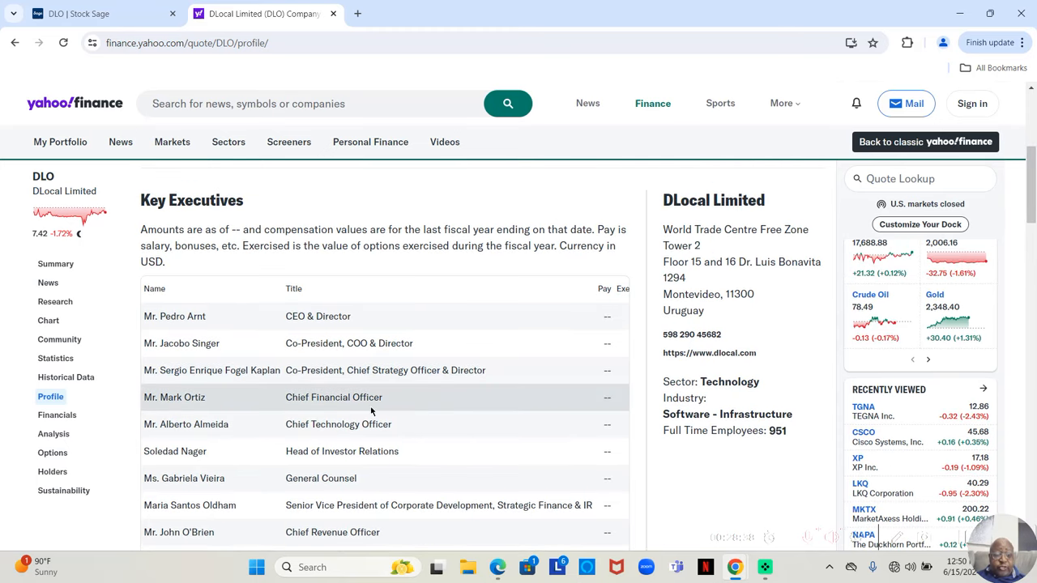
mouse_move(363, 330)
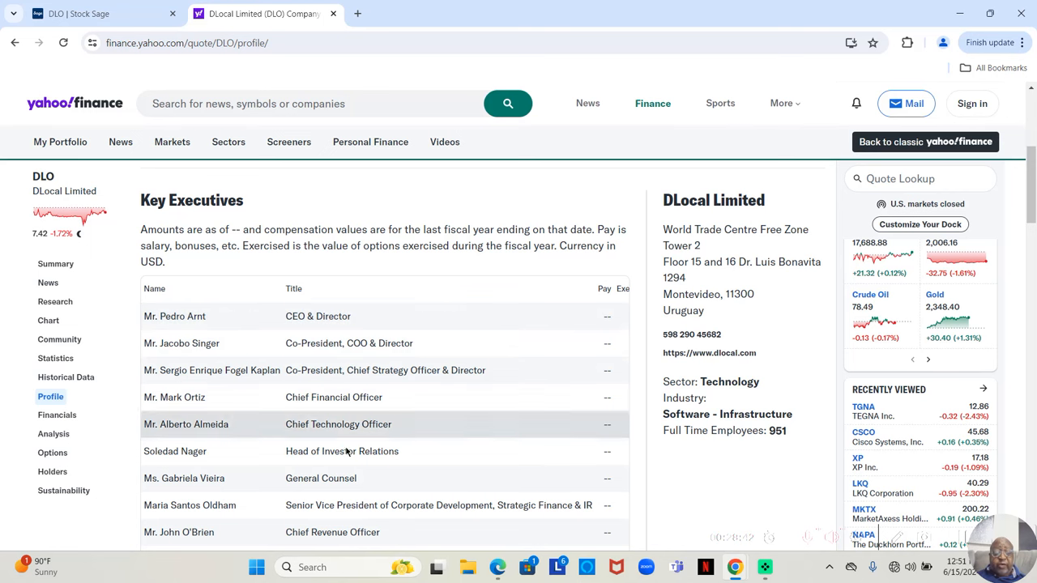
mouse_move(427, 487)
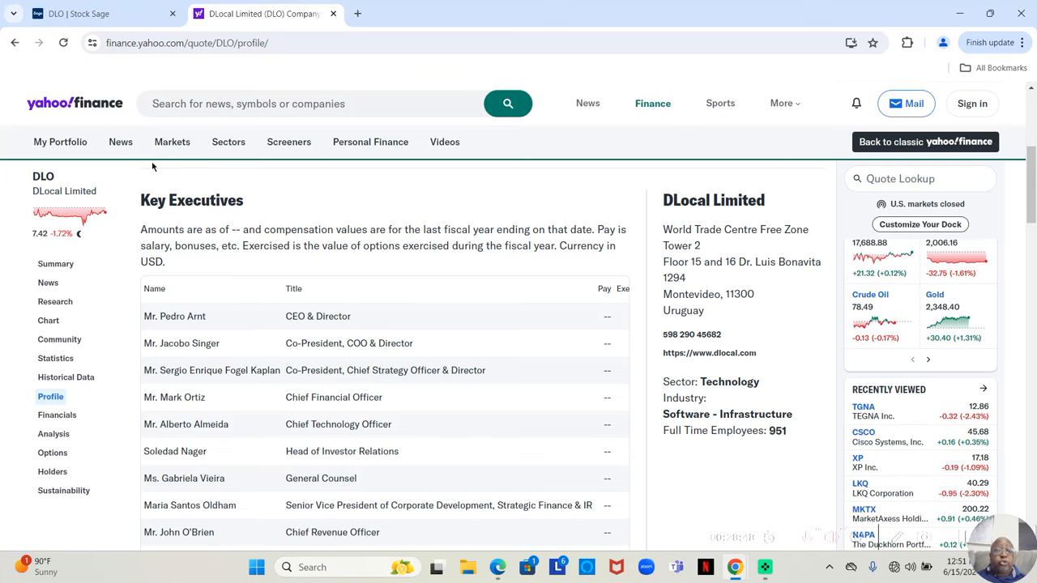
- Return to the Stock Sage DLO page and select the empty Management and Competition note boxes
left_click(81, 13)
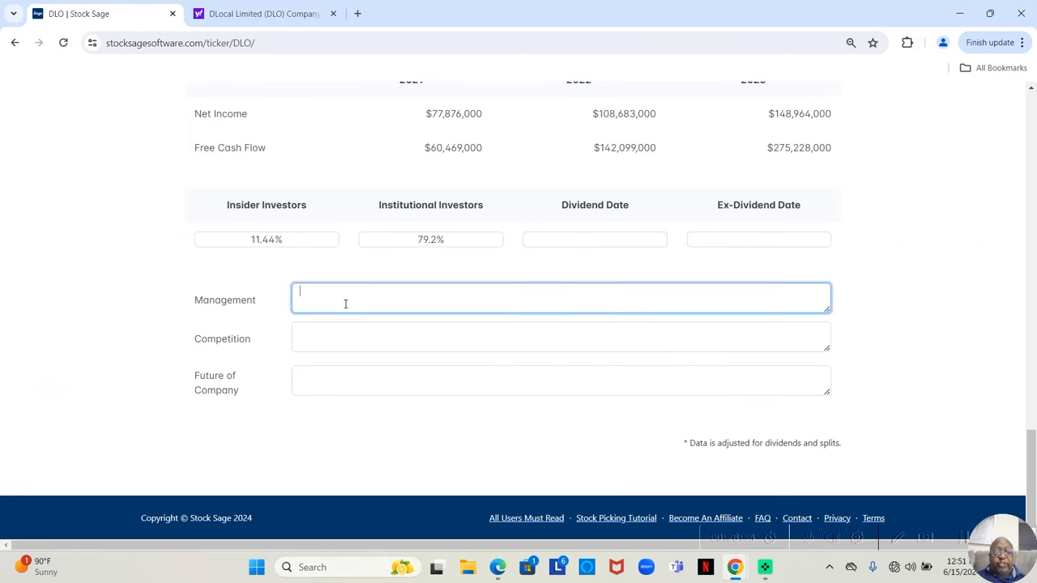
mouse_move(367, 300)
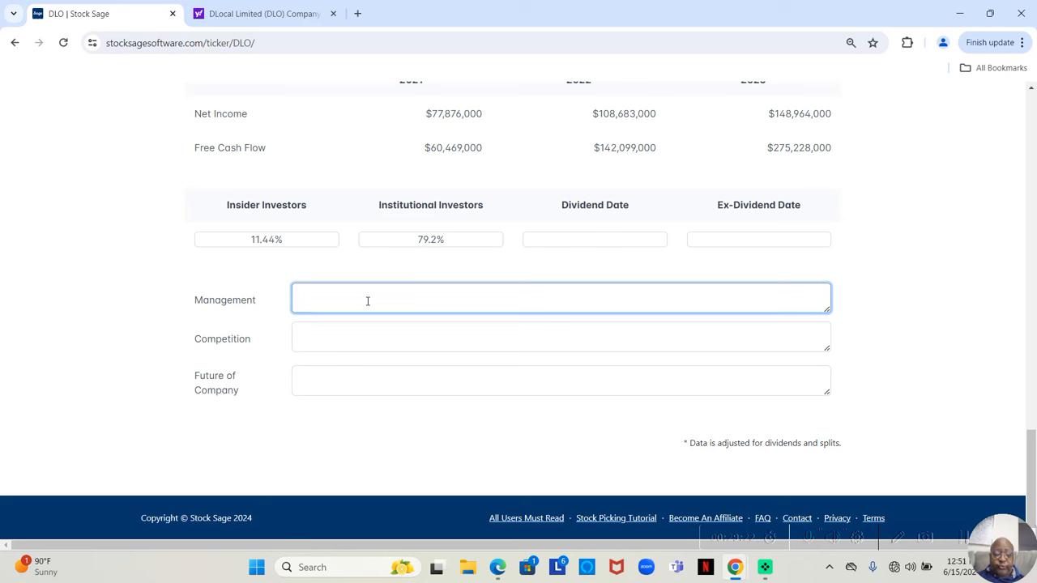
left_click(561, 337)
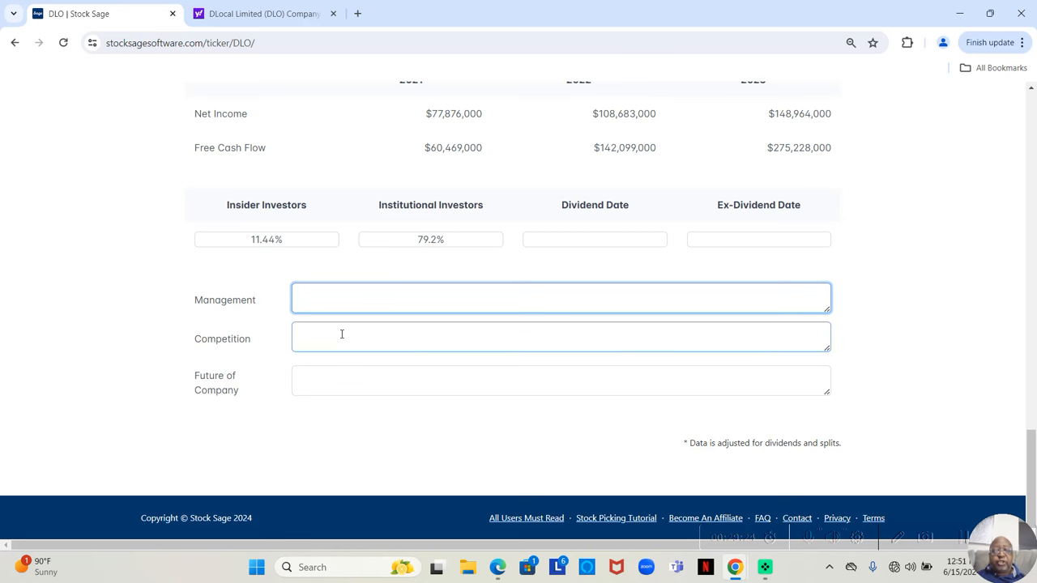
left_click(561, 337)
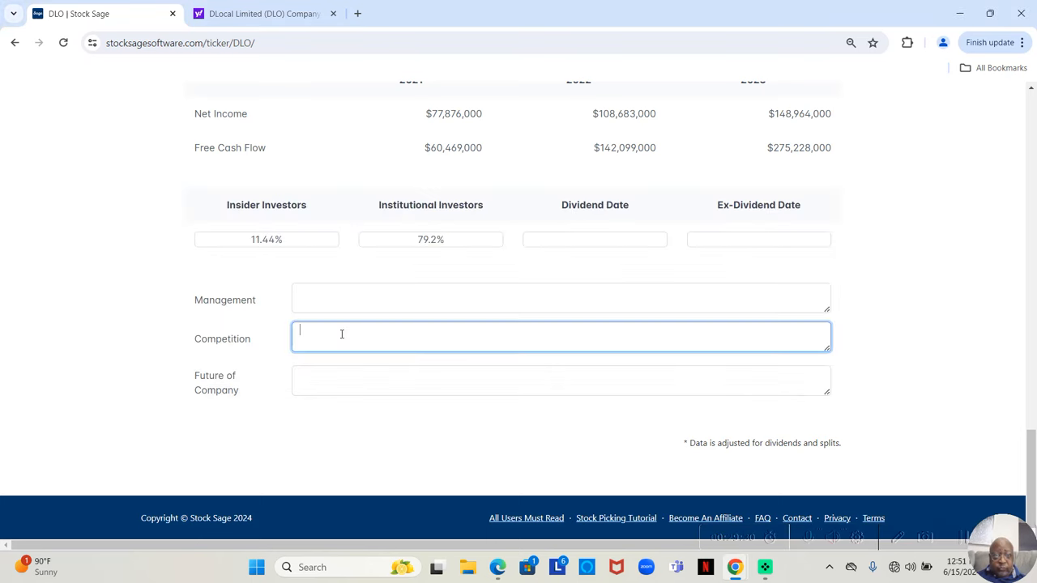
left_click(263, 13)
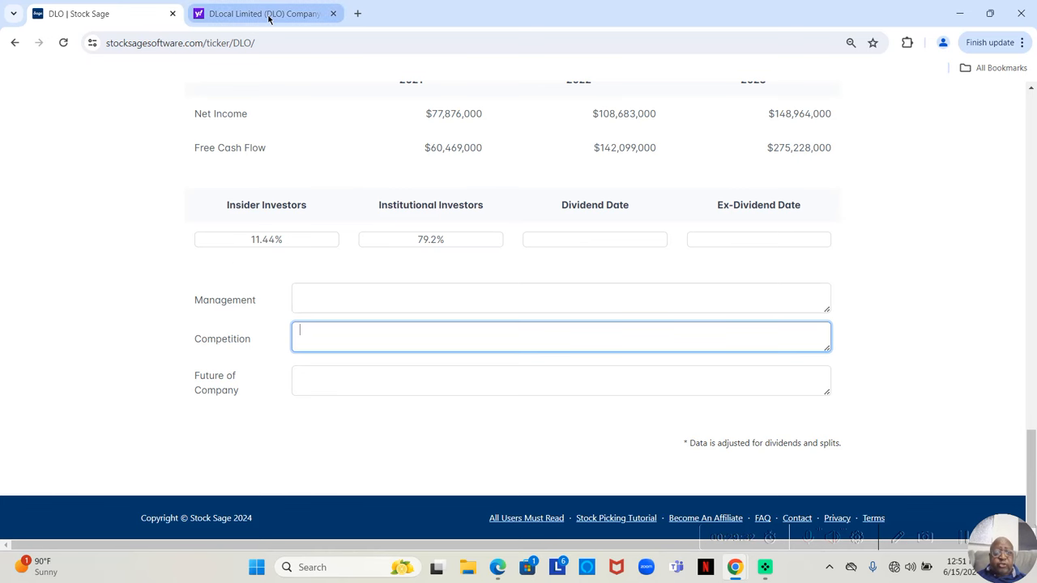
- Switch back to the Yahoo Finance tab with DLO's key executives profile
left_click(263, 13)
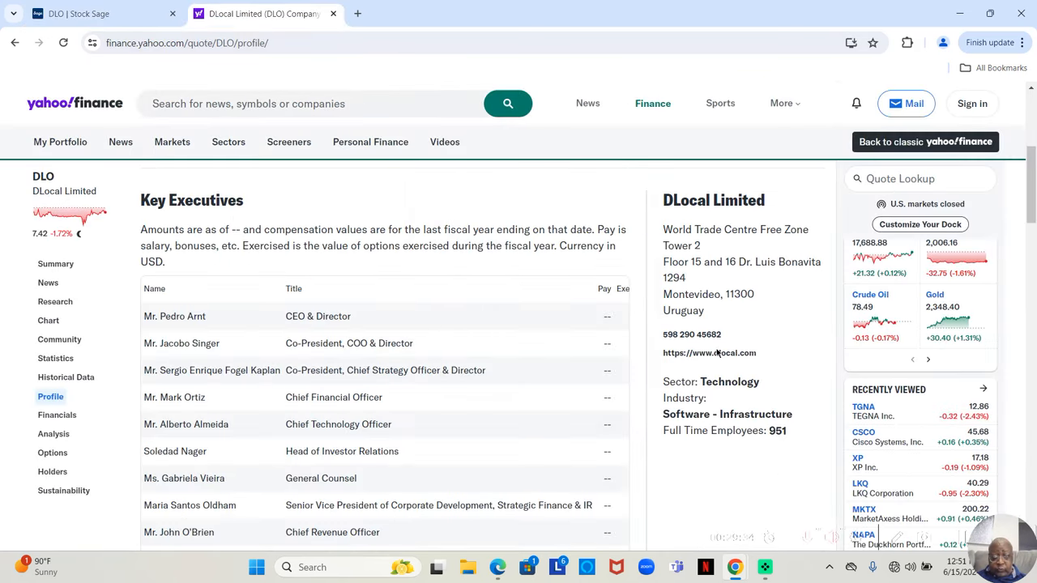
mouse_move(672, 412)
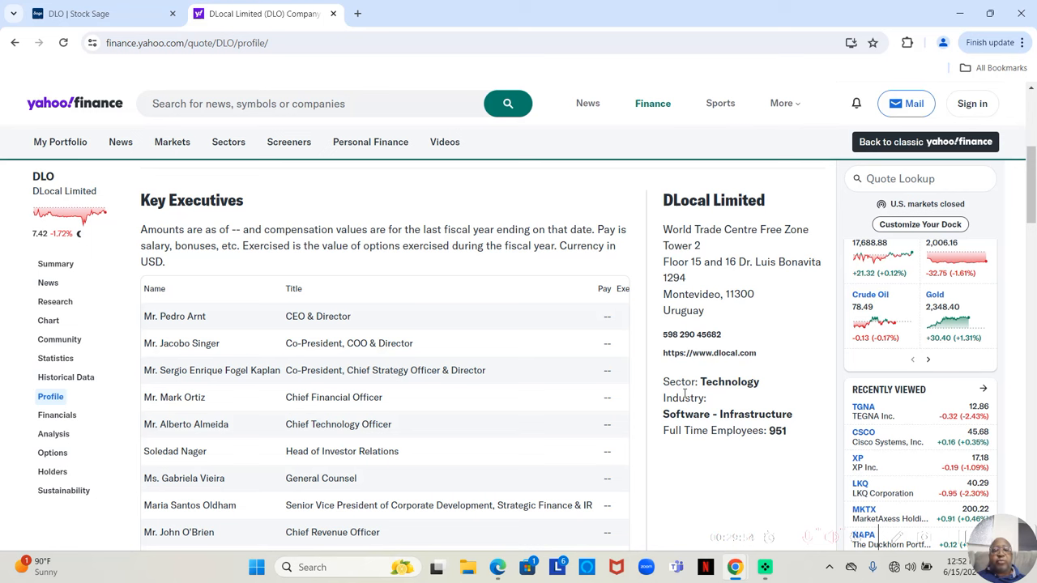
mouse_move(580, 331)
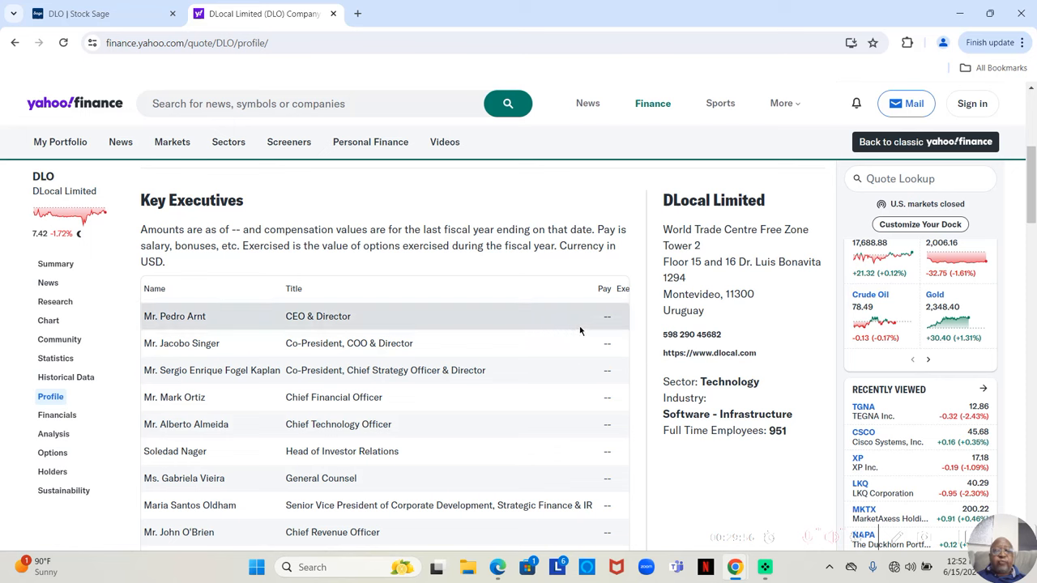
mouse_move(237, 274)
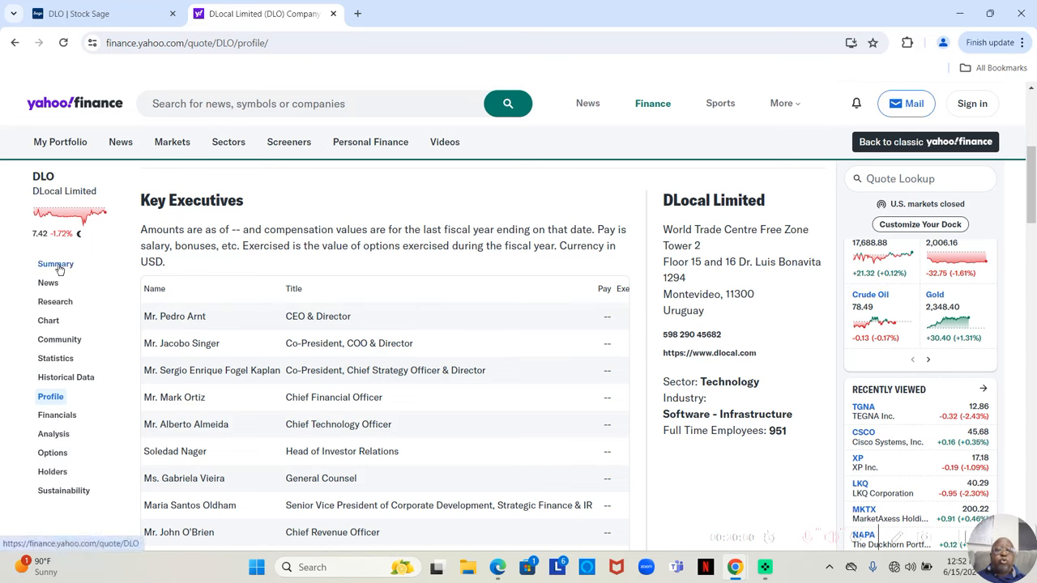
- Review DLO's Yahoo Finance chart and 1y Target Est of 15.50, then return to Stock Sage
left_click(55, 262)
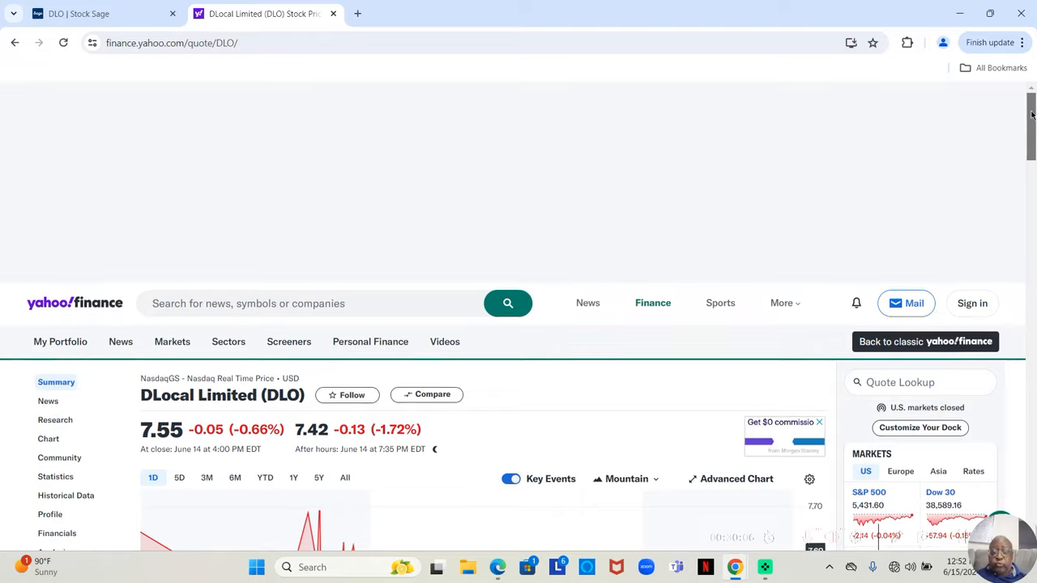
scroll("down", 3)
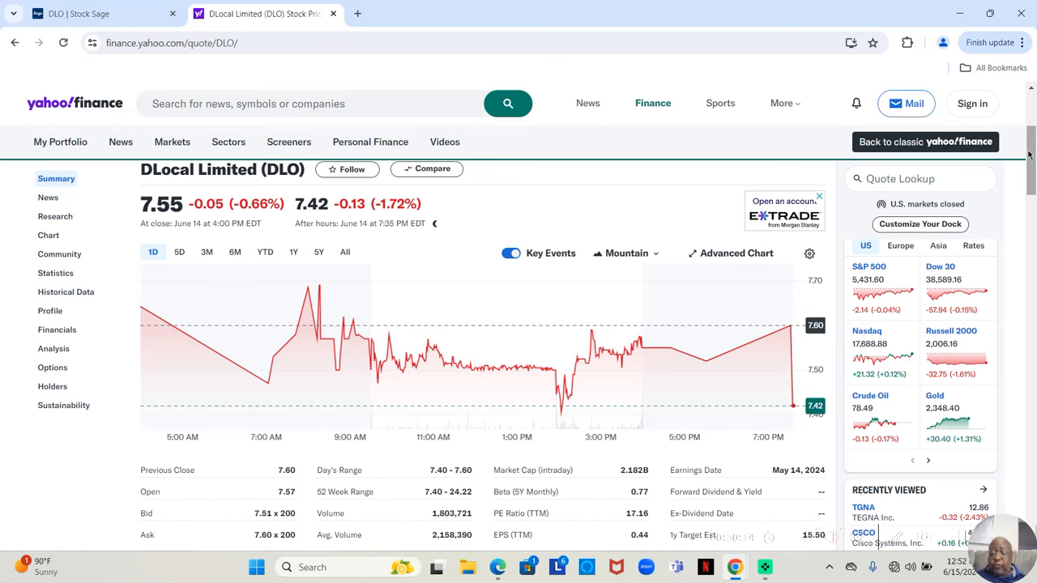
scroll("down", 3)
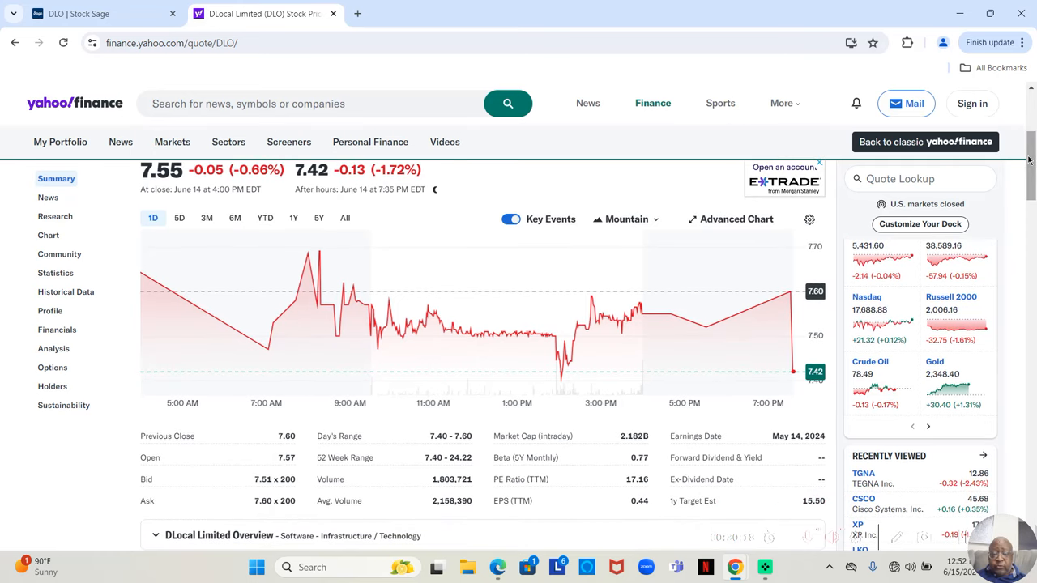
mouse_move(733, 353)
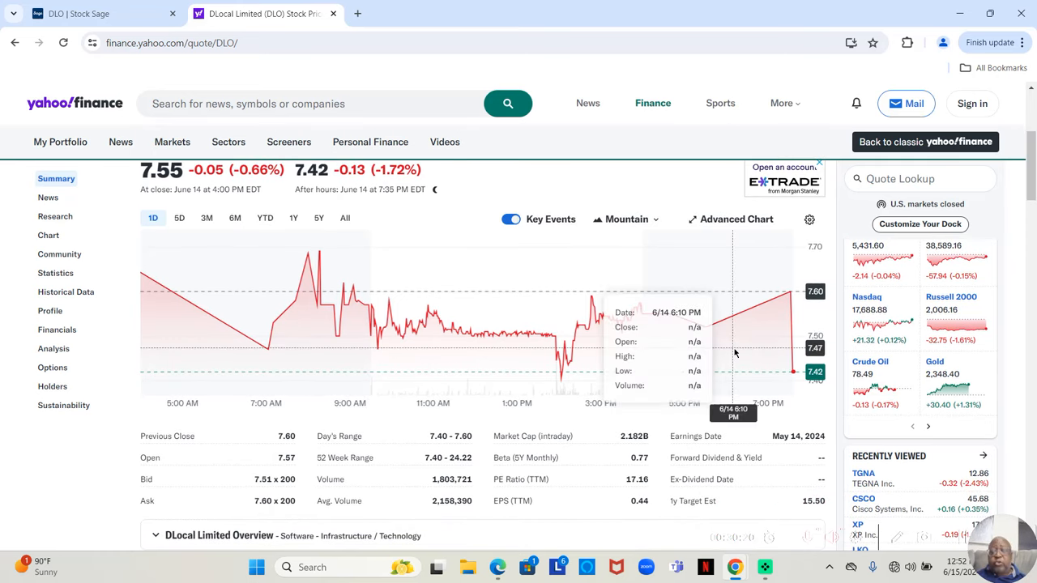
mouse_move(690, 515)
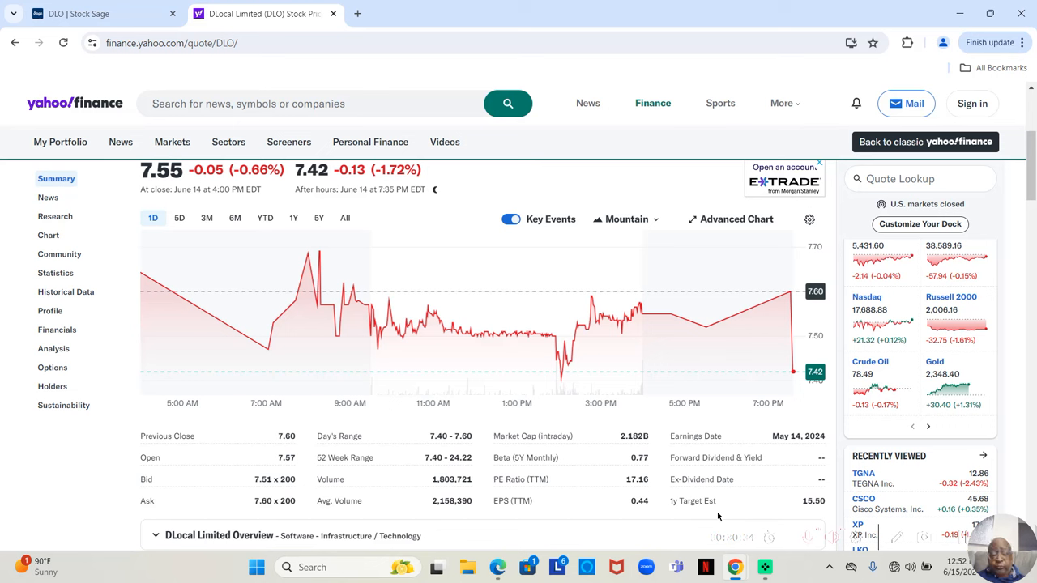
mouse_move(694, 512)
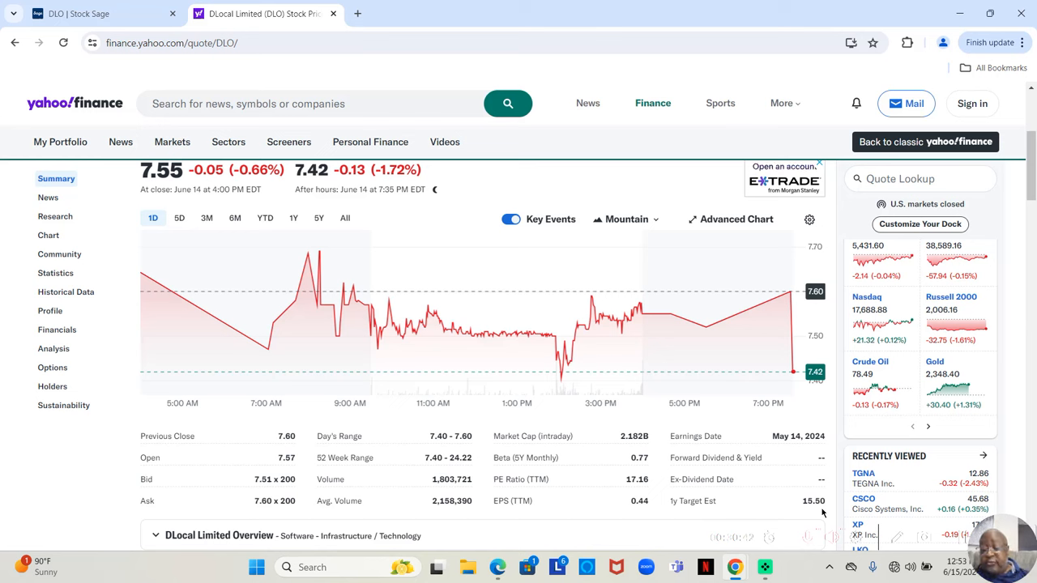
mouse_move(678, 340)
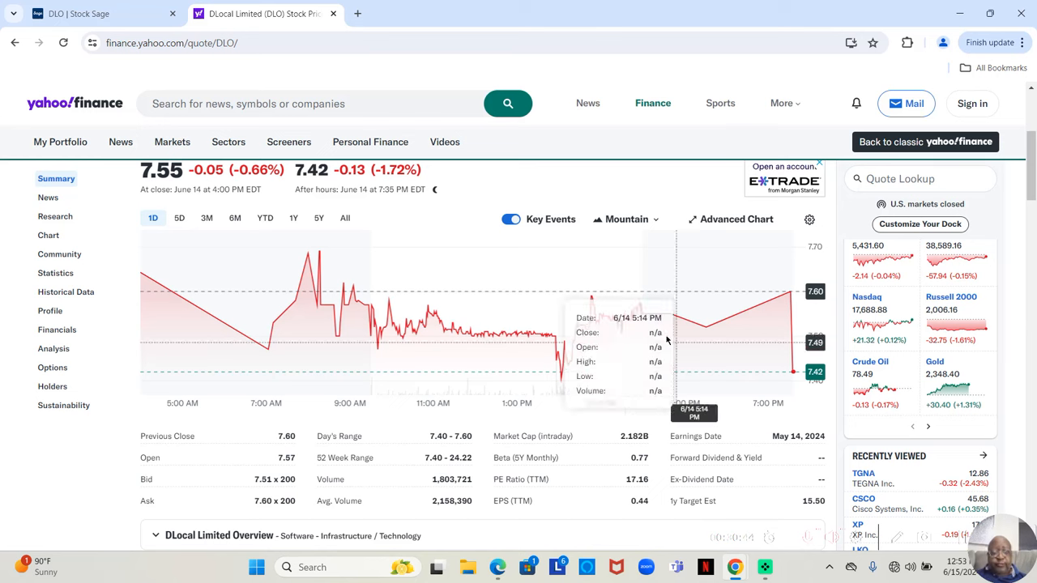
left_click(97, 13)
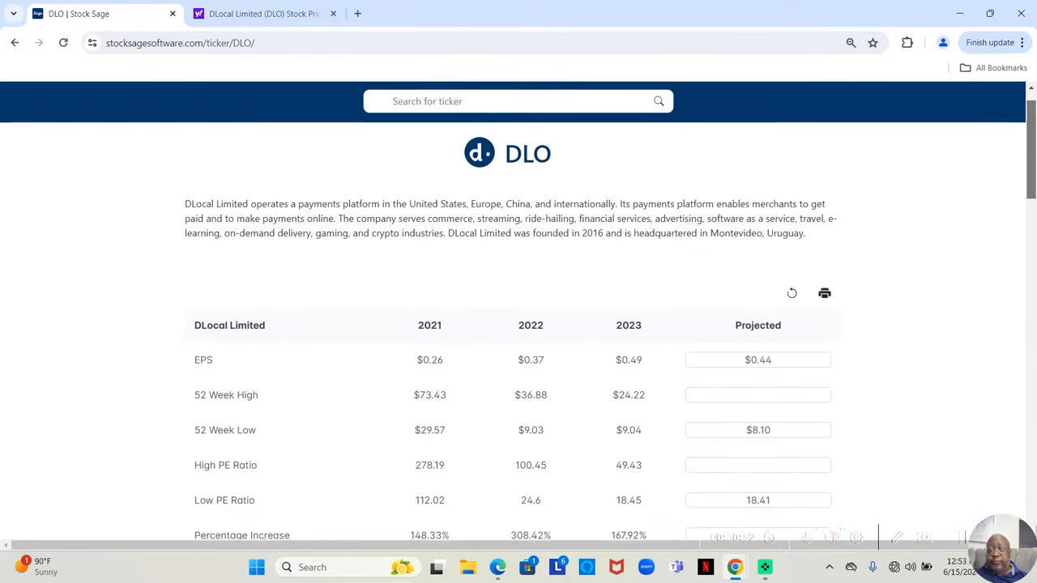
- Enter $15.50 as DLO's projected 52-week high, giving high PE 35.23 and 91.36% increase
scroll("down", 3)
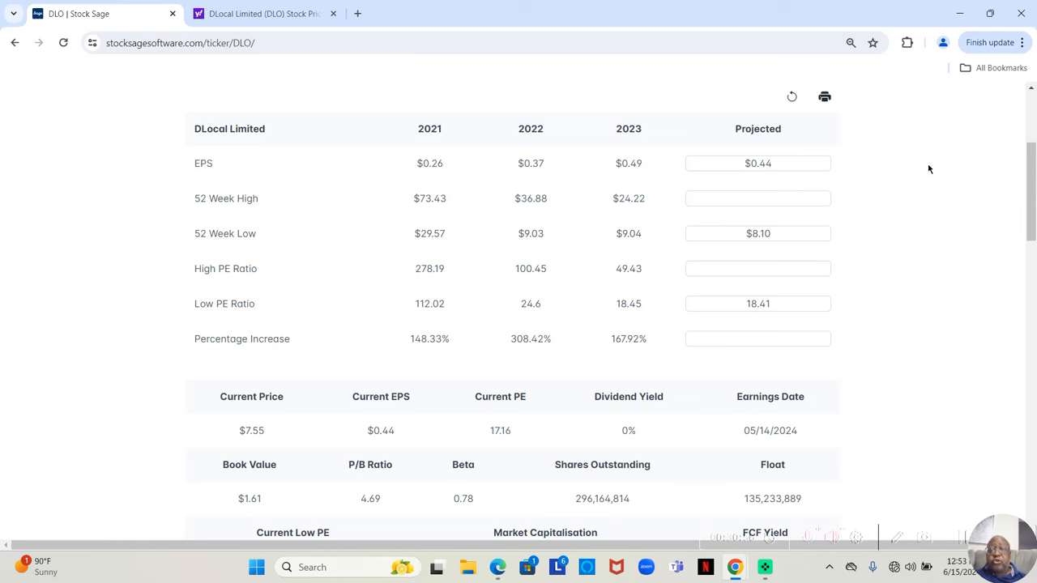
left_click(758, 198)
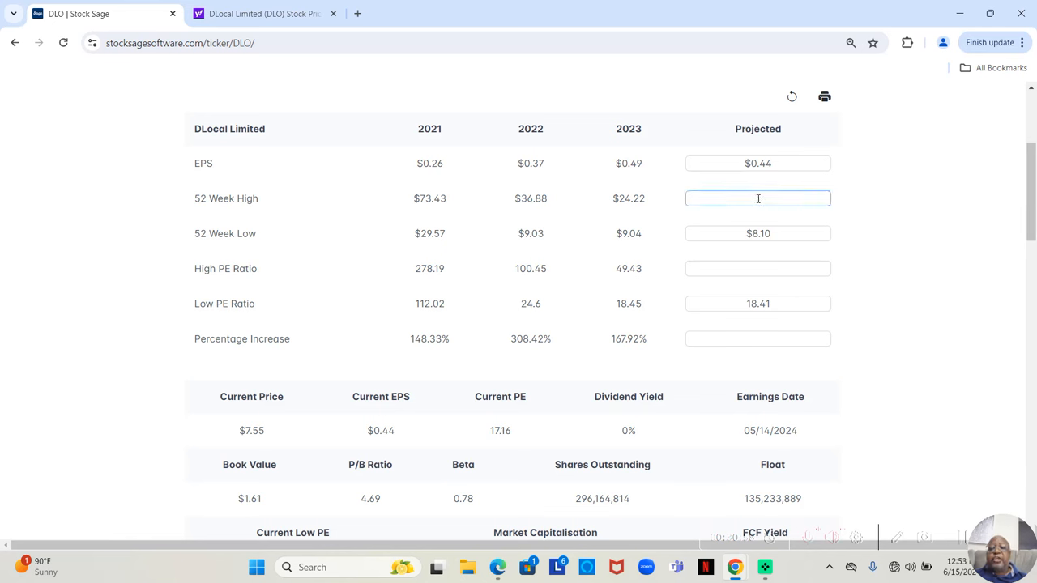
left_click(759, 197)
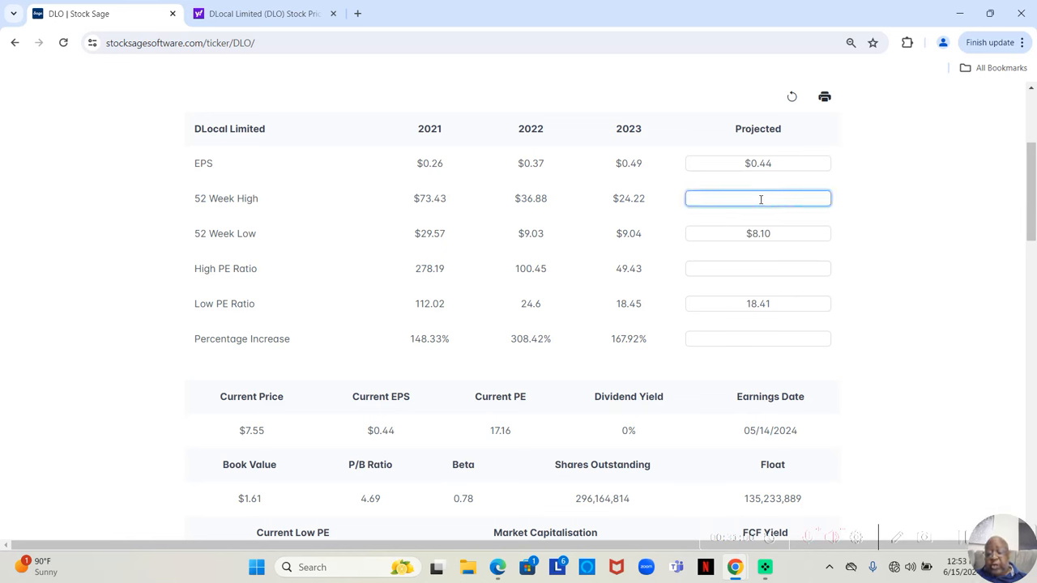
type("19")
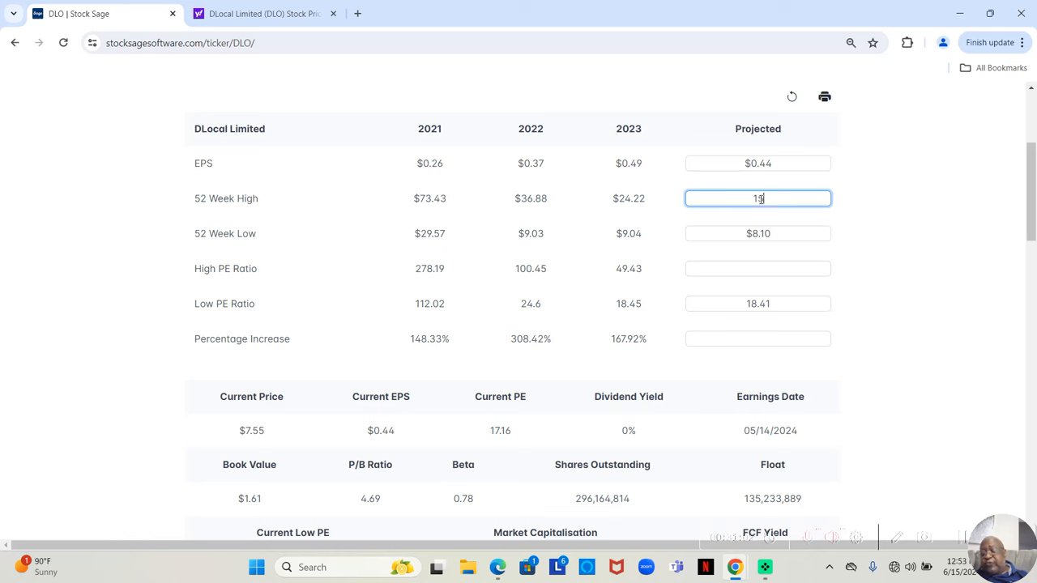
type("5.50")
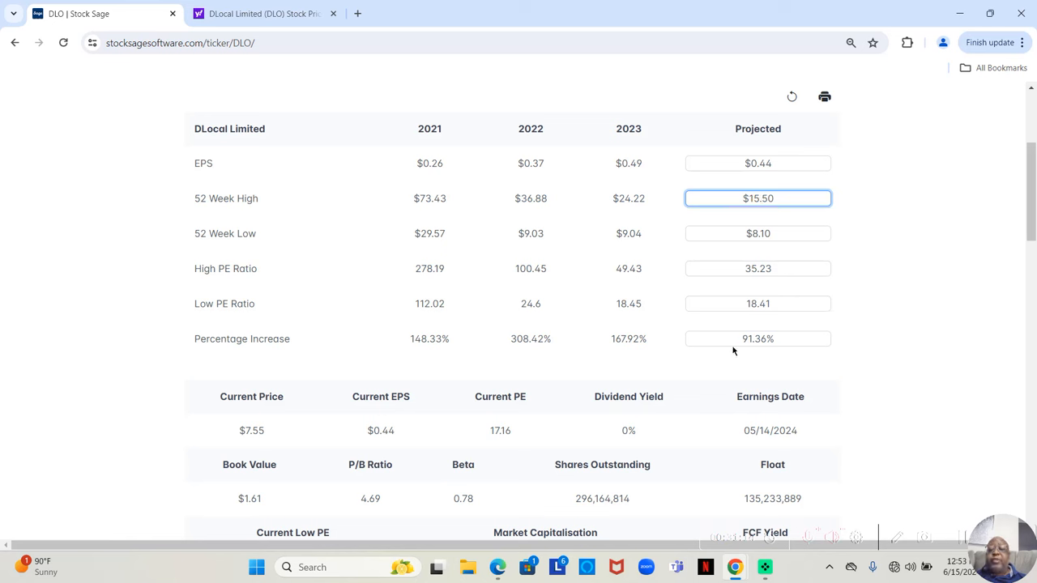
mouse_move(807, 347)
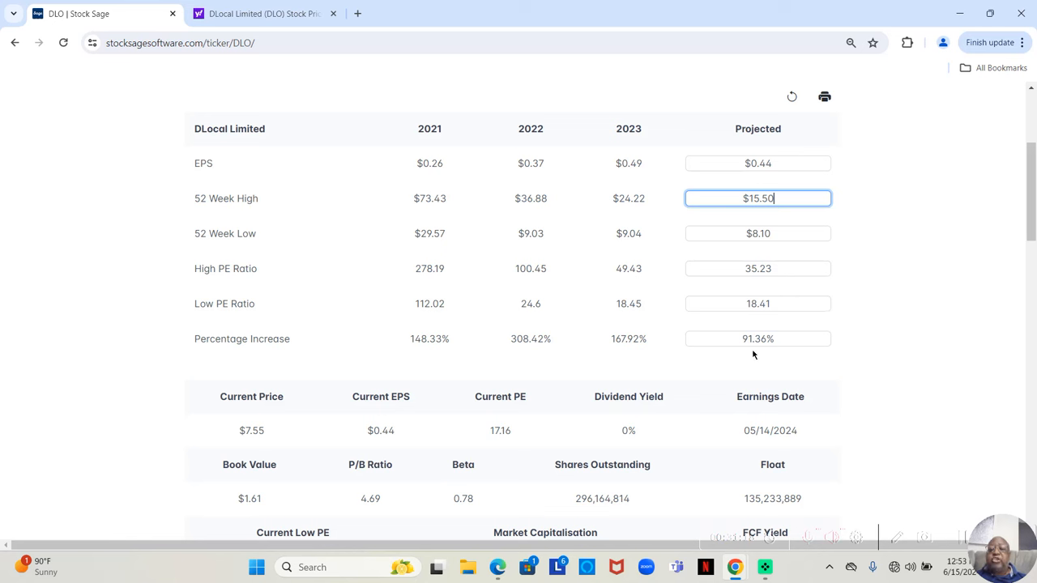
mouse_move(762, 306)
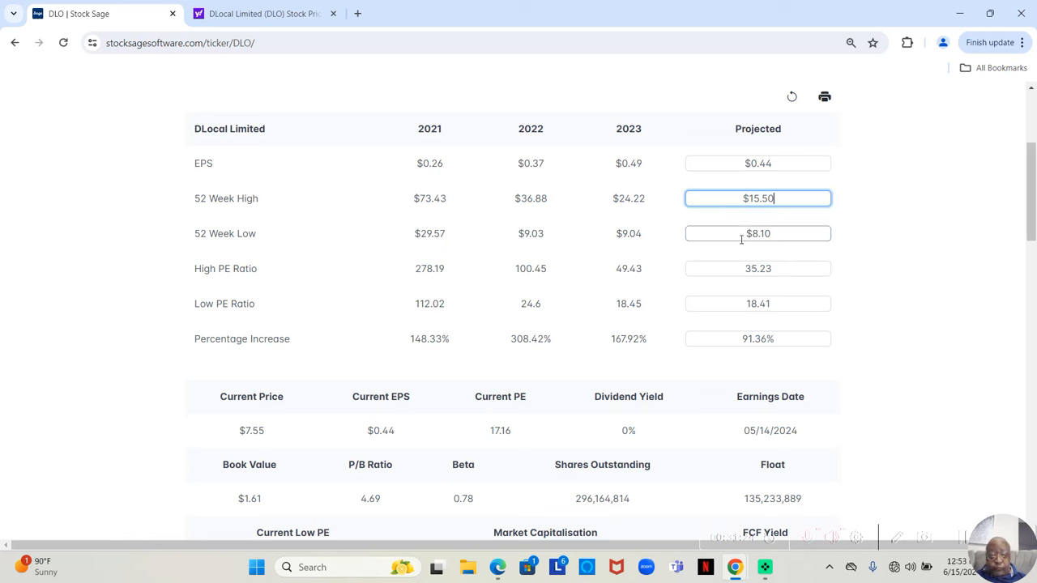
mouse_move(737, 253)
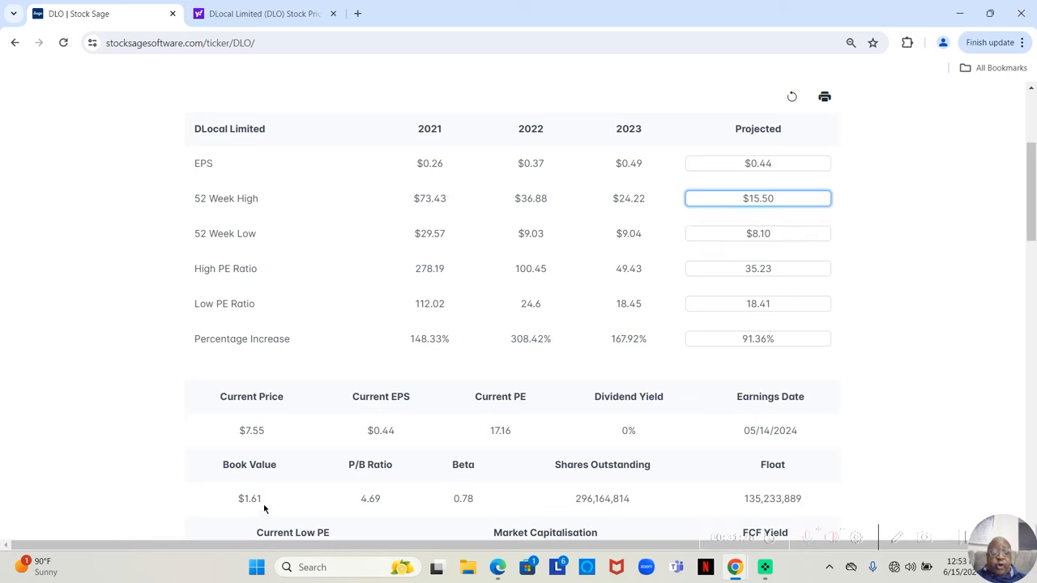
mouse_move(273, 451)
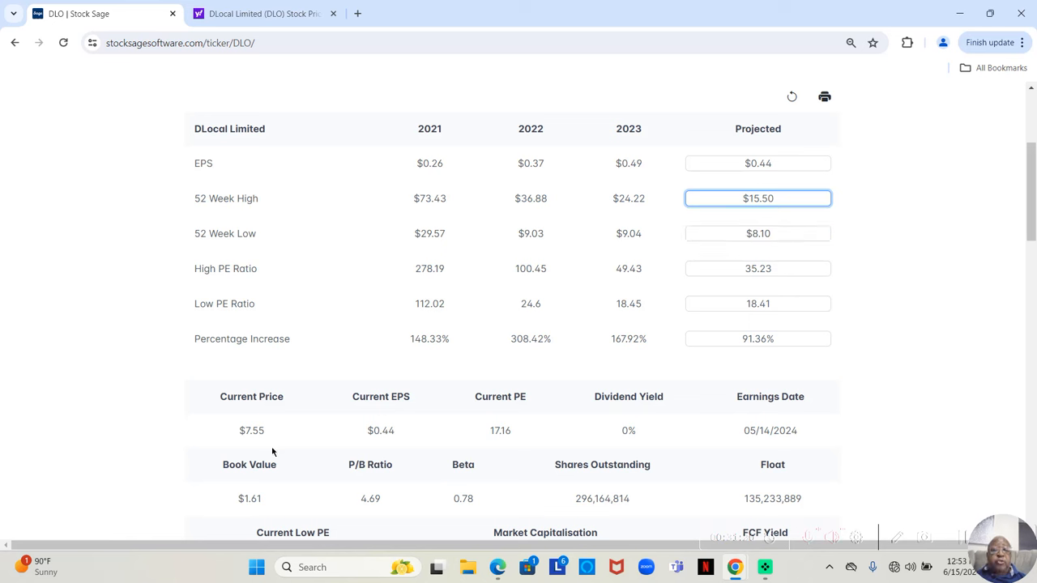
mouse_move(341, 457)
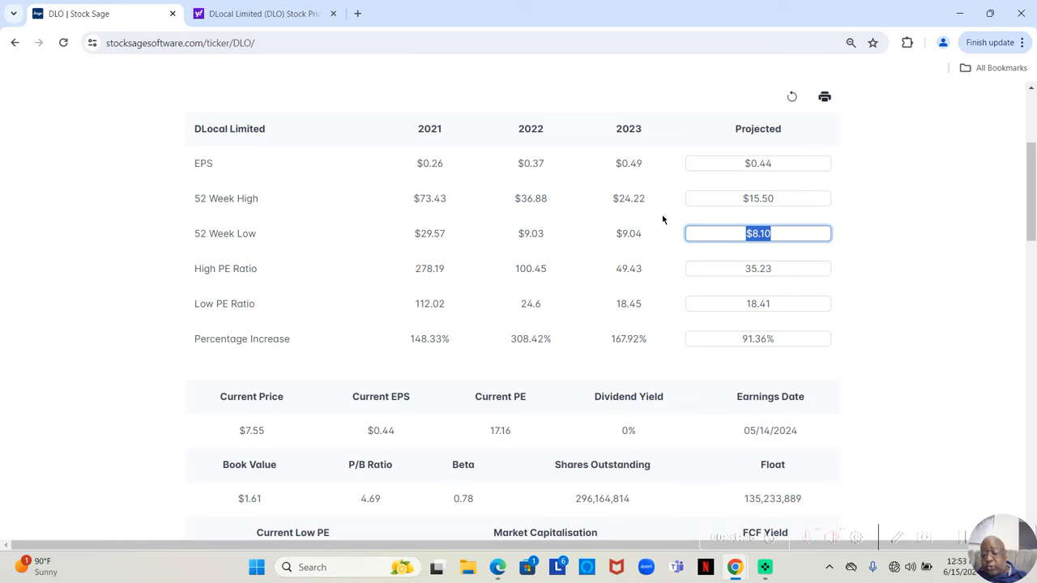
- Enter $7.55 as DLO's projected 52-week low, giving low PE 17.16 and 105.3% increase
type("7.55")
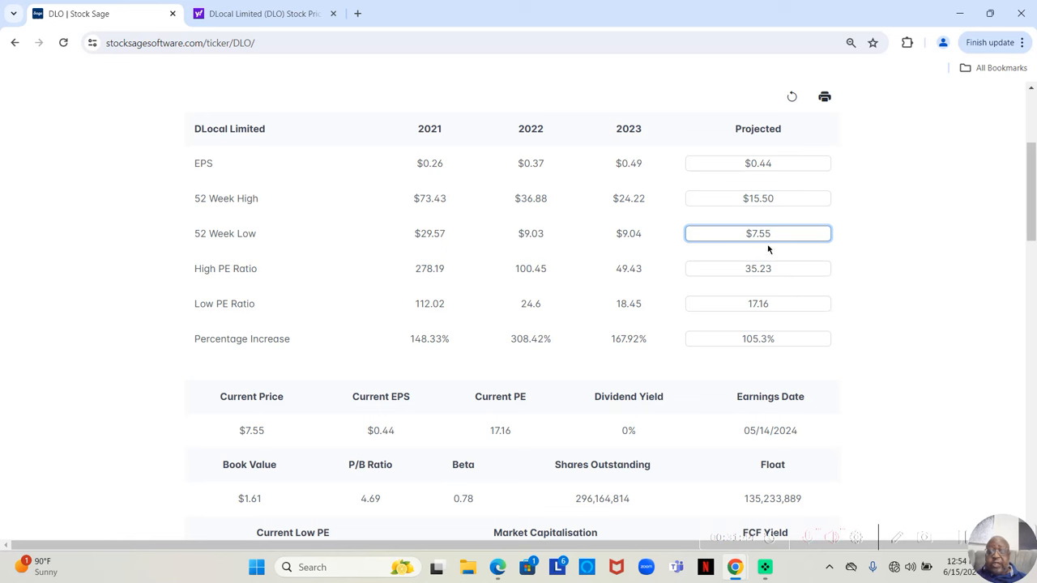
mouse_move(749, 235)
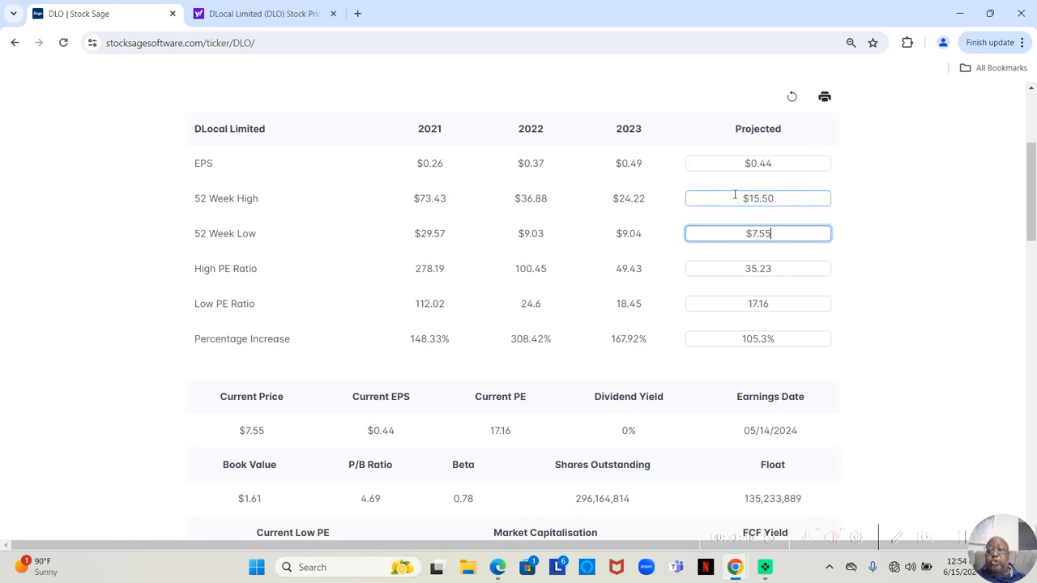
mouse_move(735, 198)
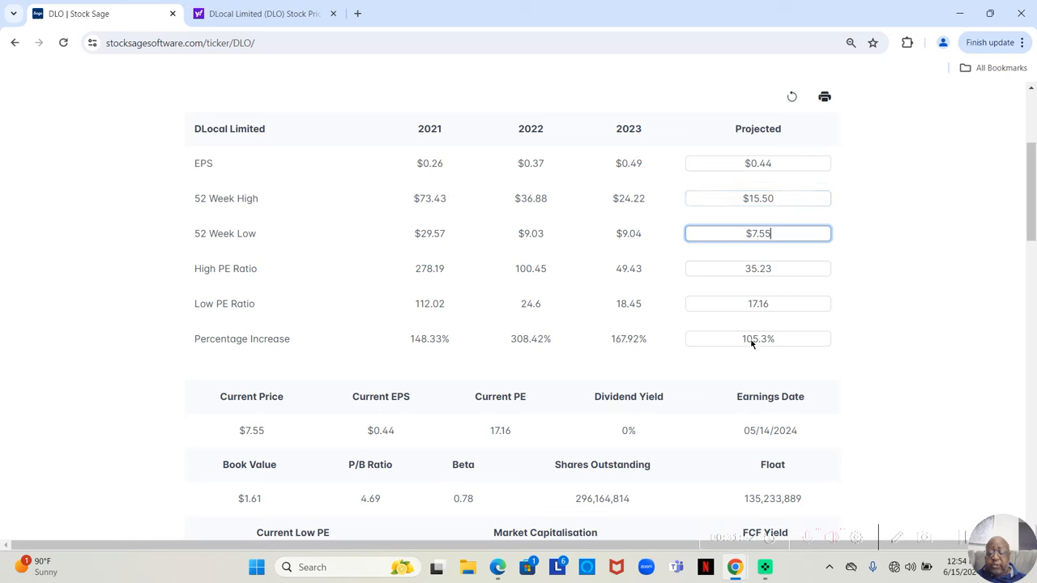
mouse_move(736, 350)
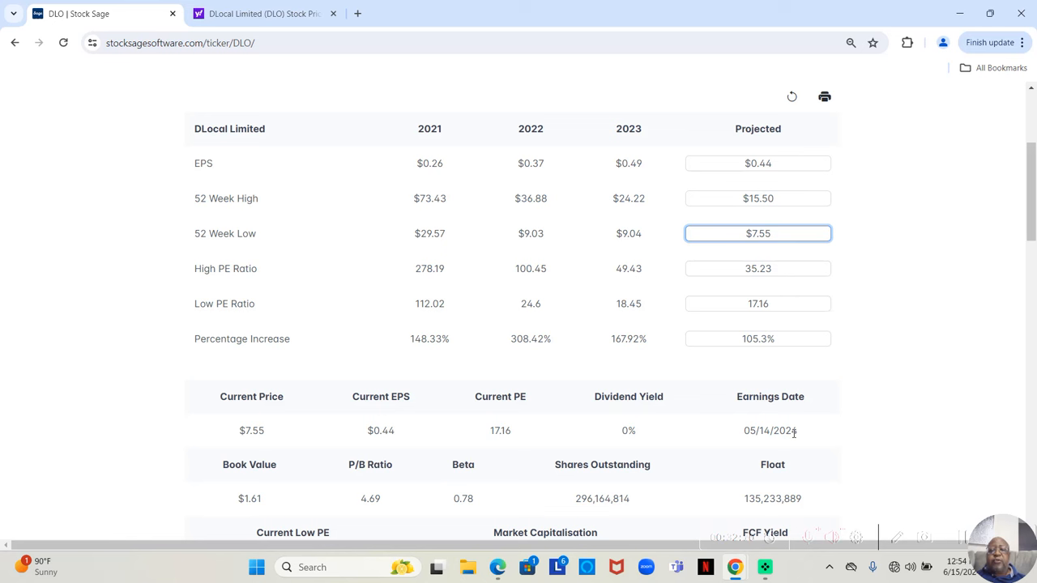
left_click(758, 233)
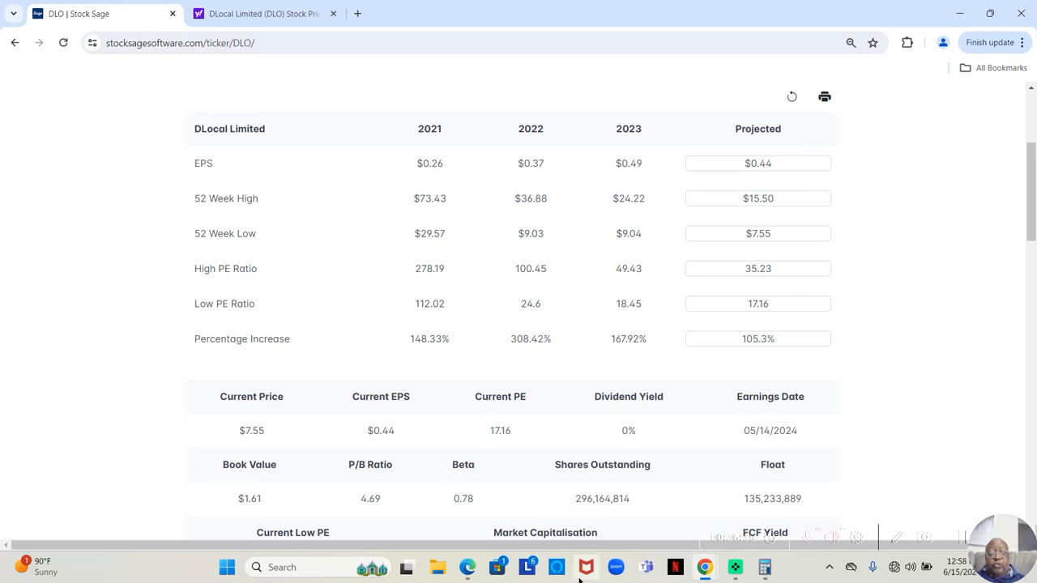
mouse_move(327, 465)
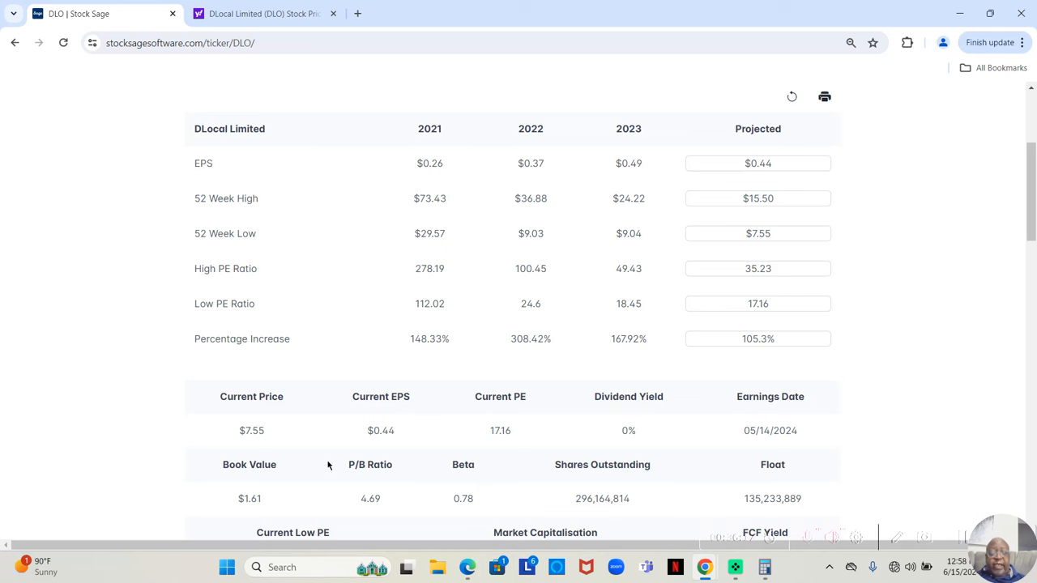
mouse_move(419, 308)
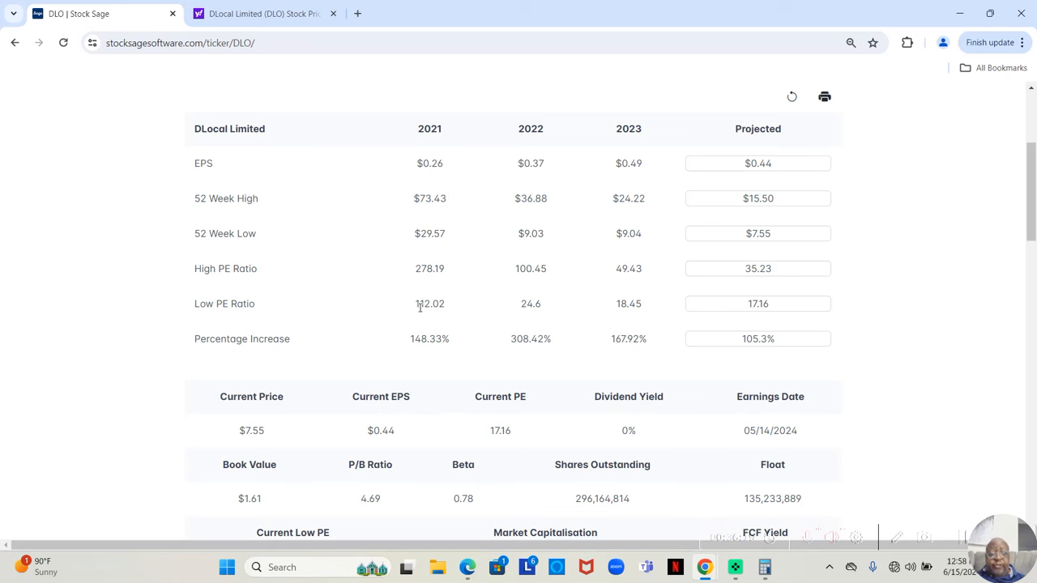
mouse_move(425, 291)
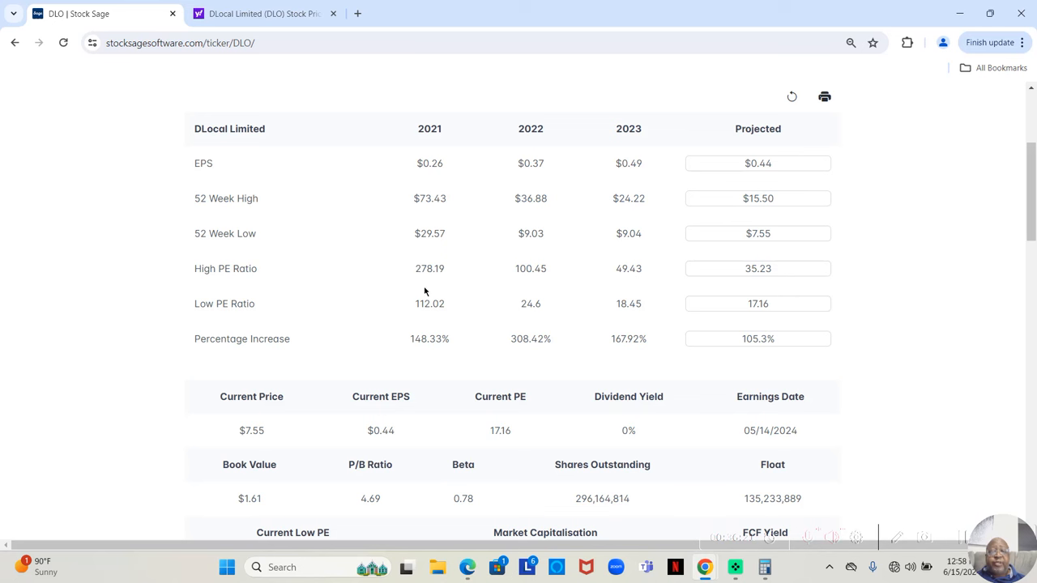
mouse_move(295, 303)
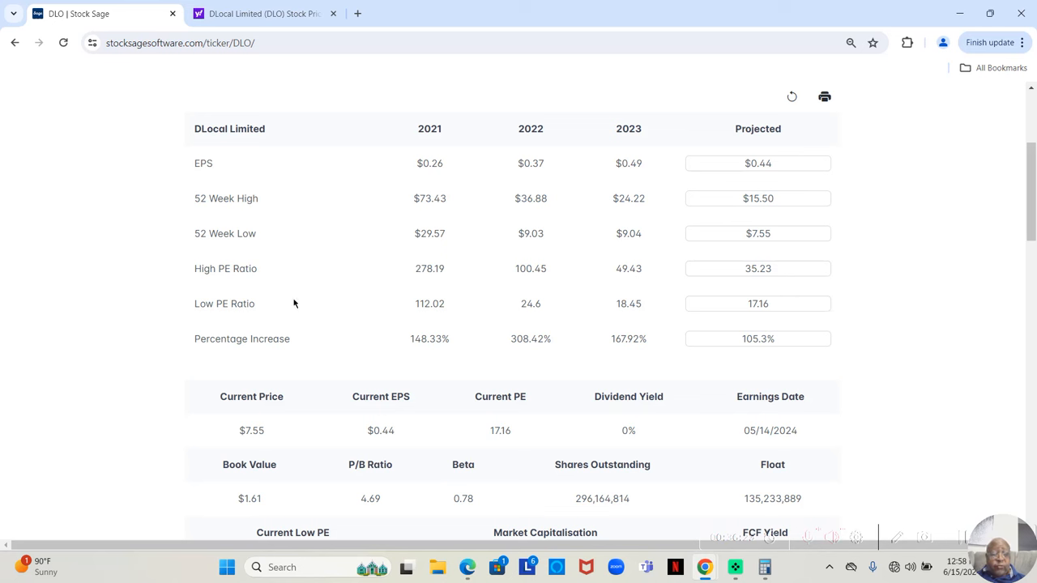
mouse_move(416, 357)
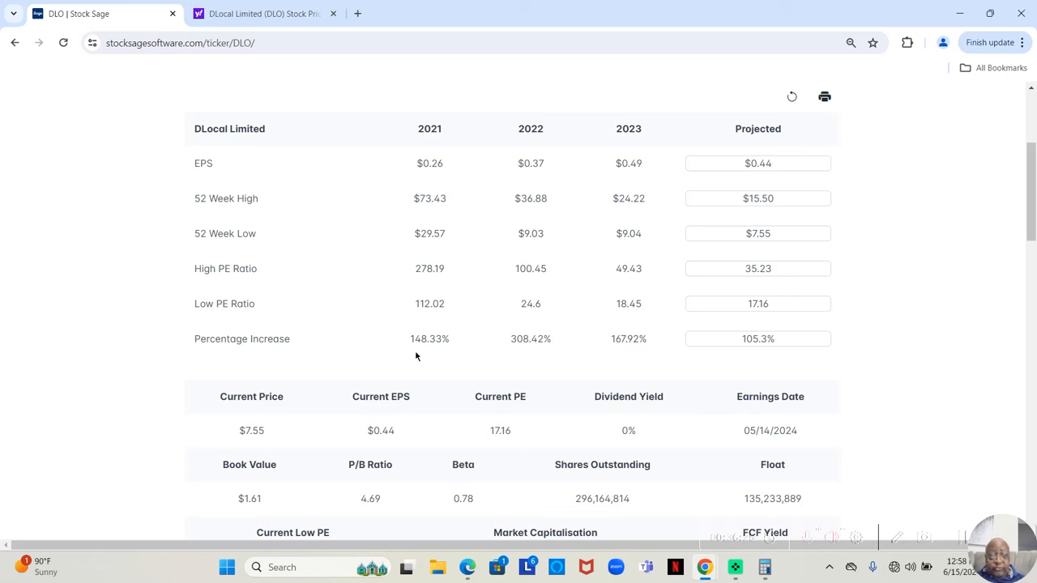
mouse_move(418, 316)
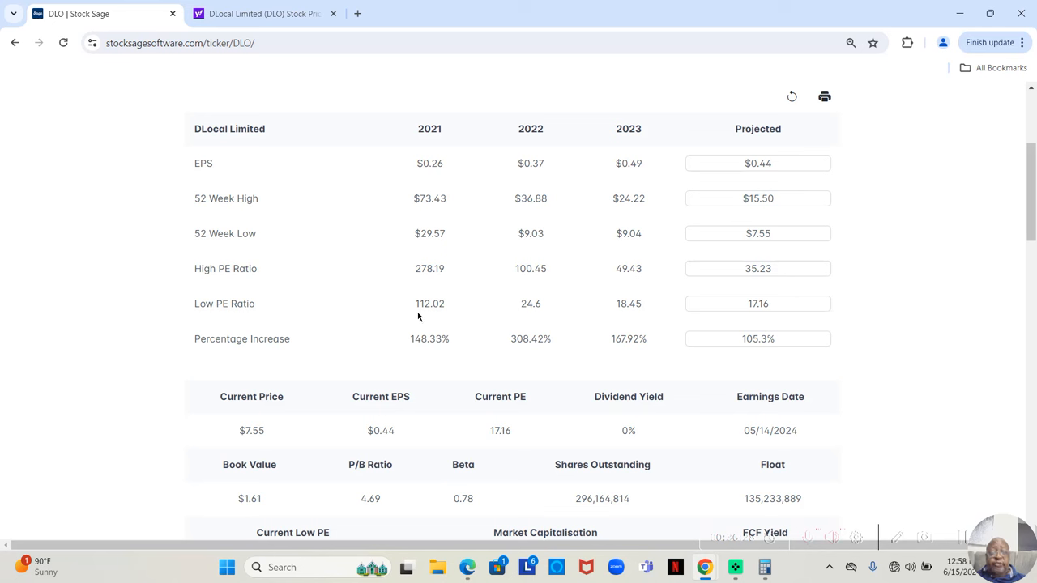
mouse_move(437, 316)
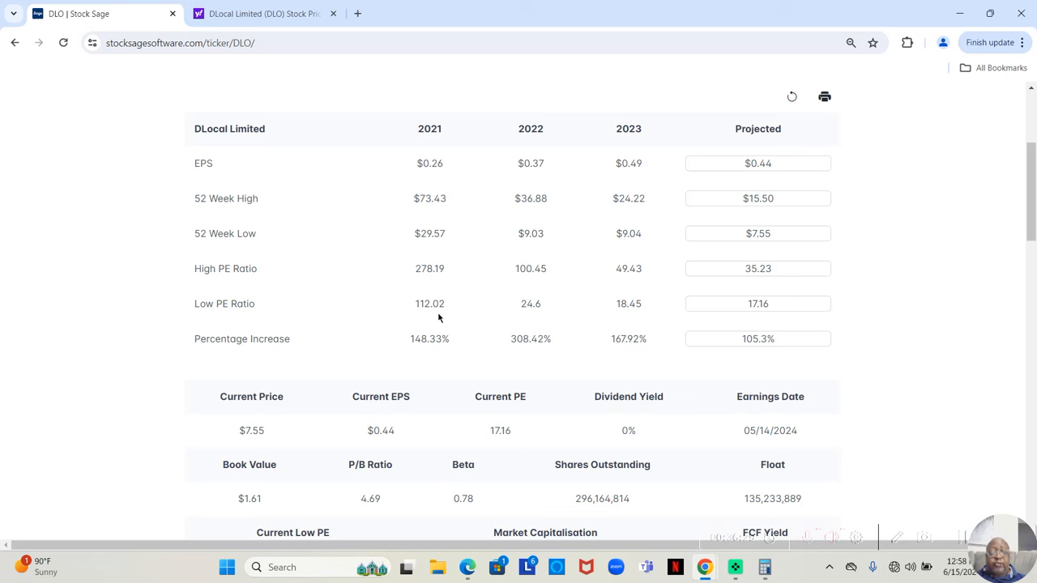
mouse_move(444, 330)
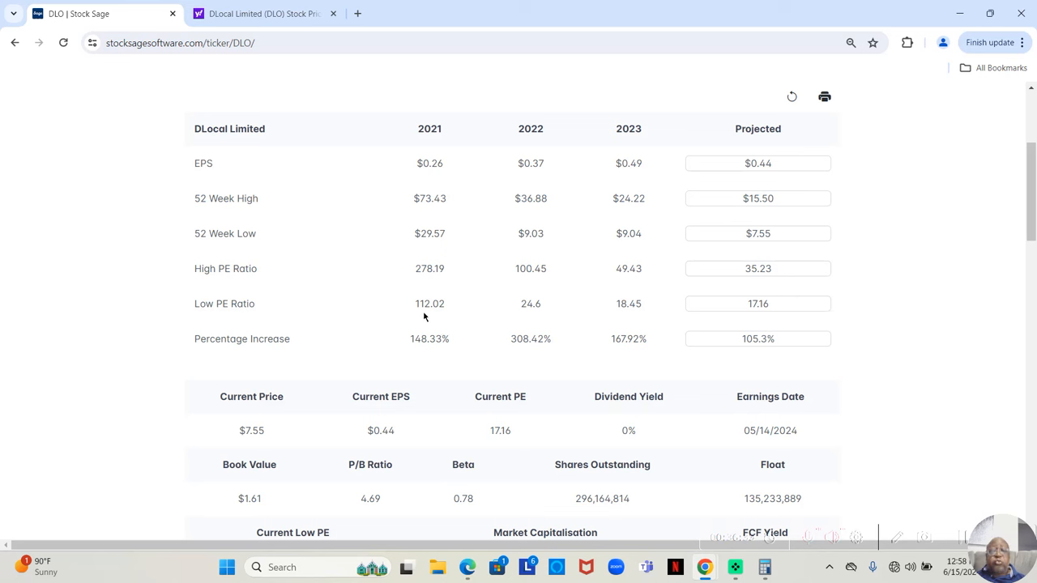
mouse_move(428, 274)
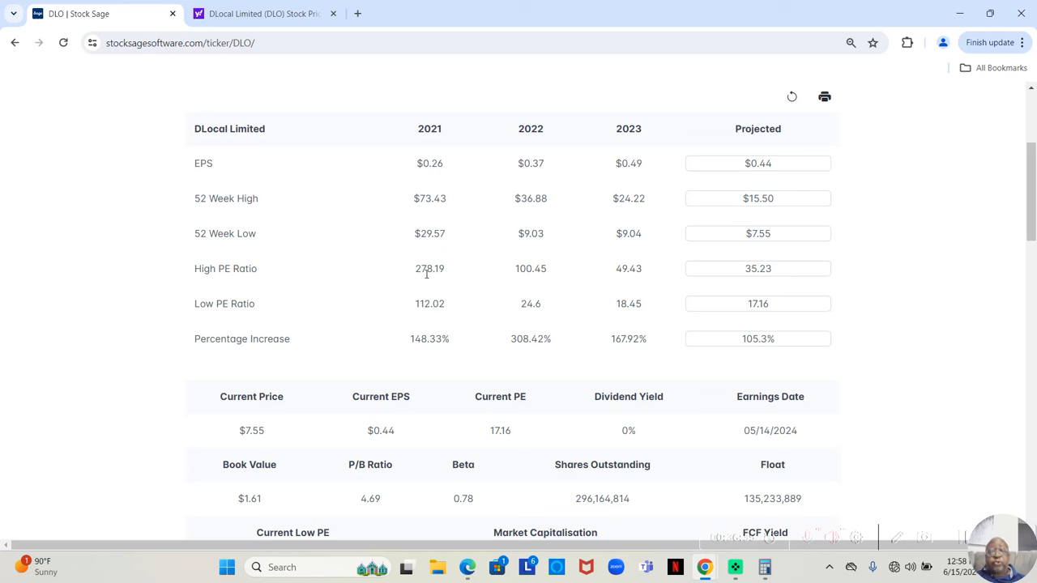
mouse_move(533, 300)
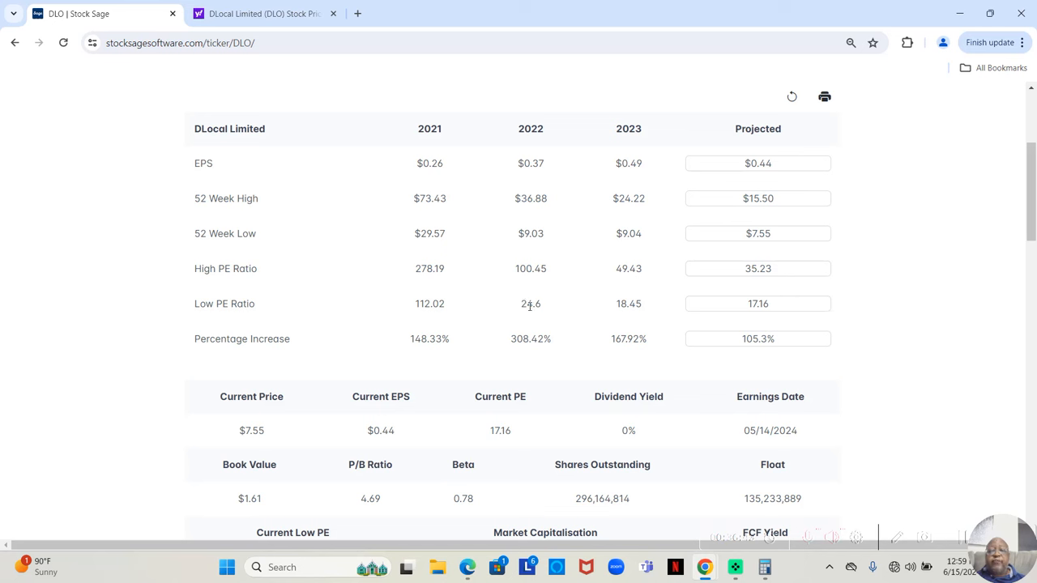
mouse_move(528, 279)
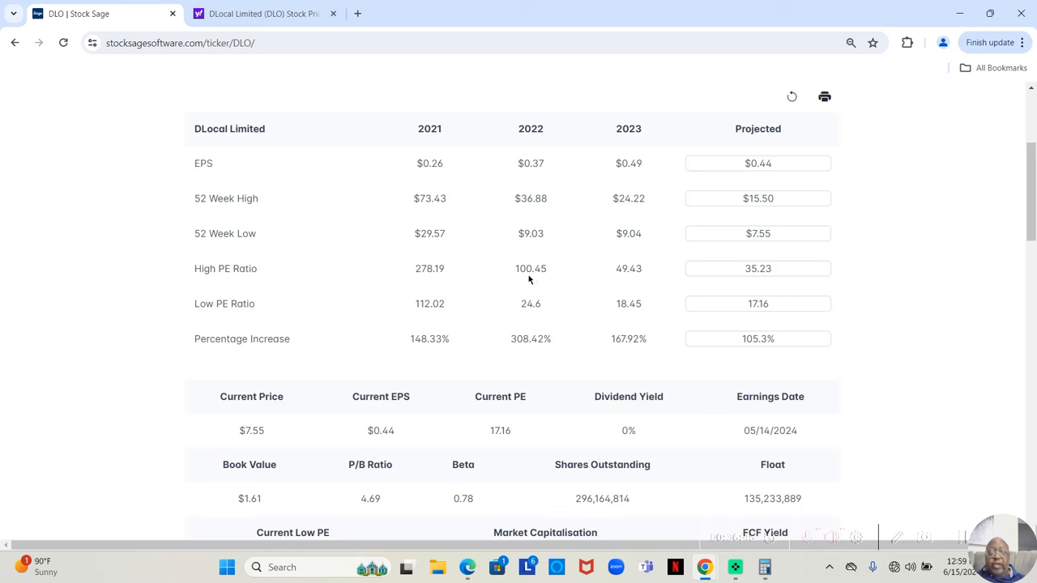
mouse_move(535, 287)
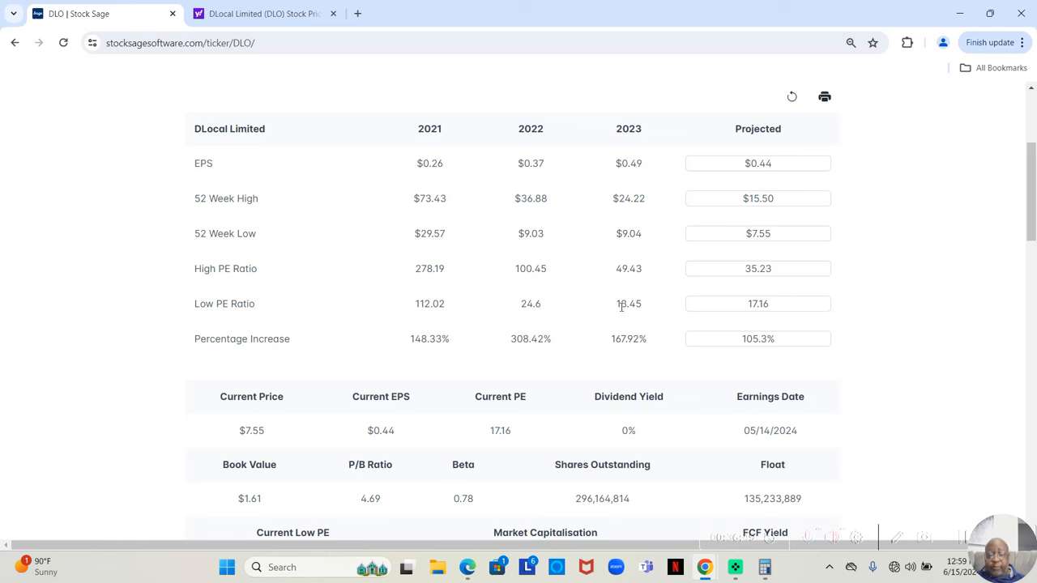
mouse_move(606, 310)
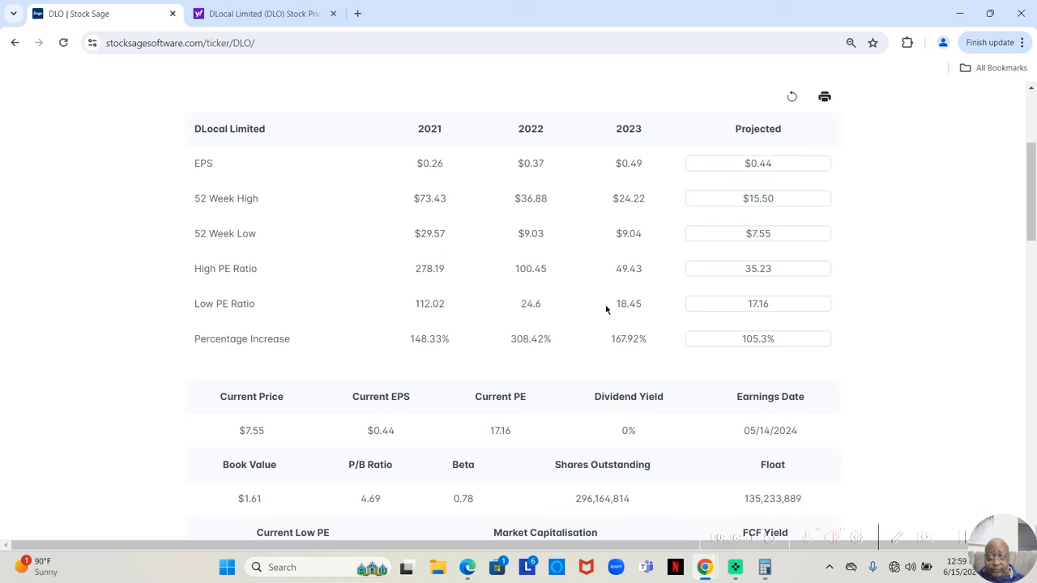
mouse_move(616, 278)
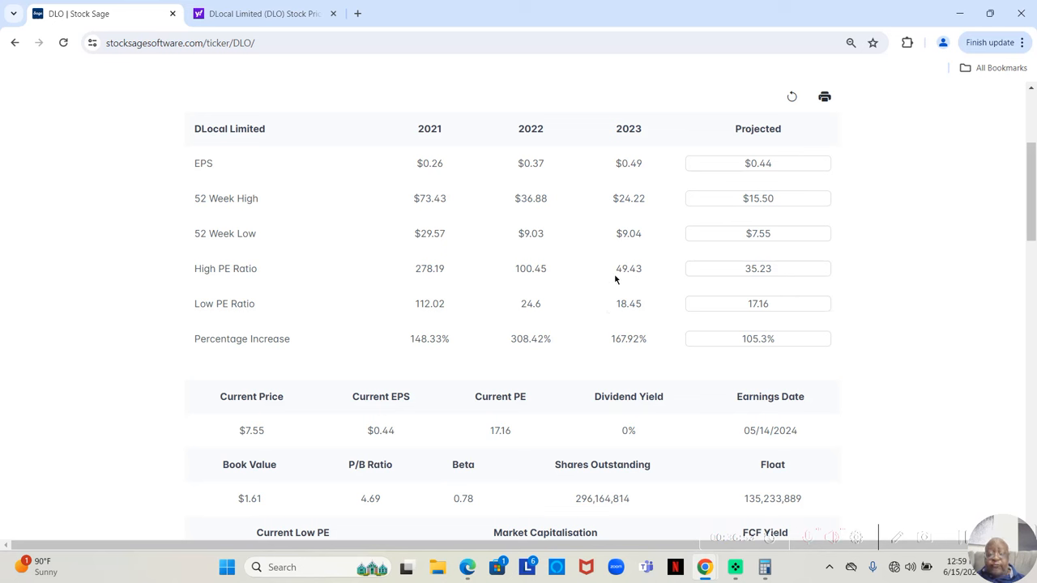
mouse_move(645, 483)
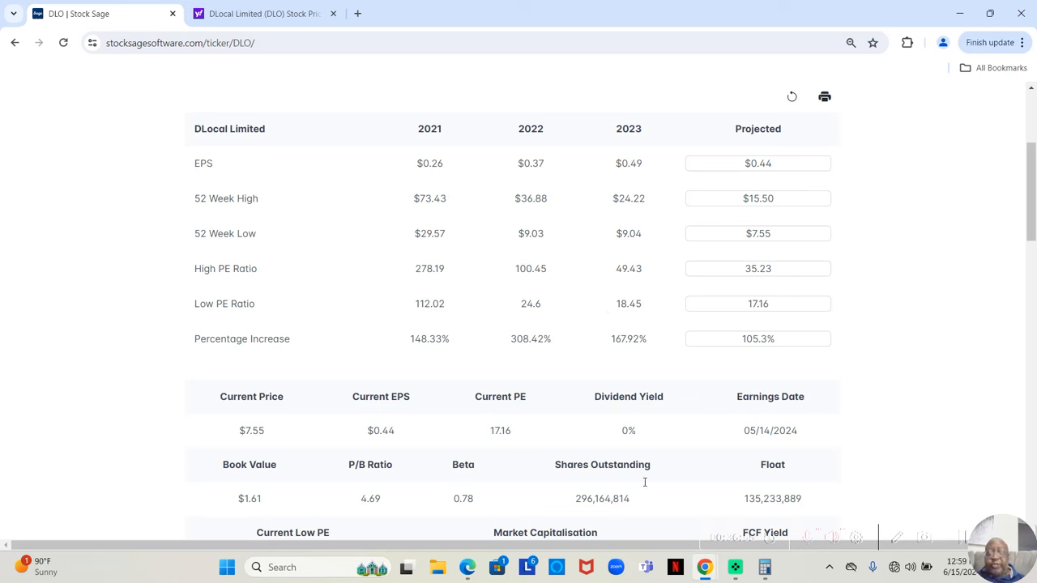
- In Calculator, total an estimated P/E of 48.16 from 49−18 plus 17.16
left_click(765, 567)
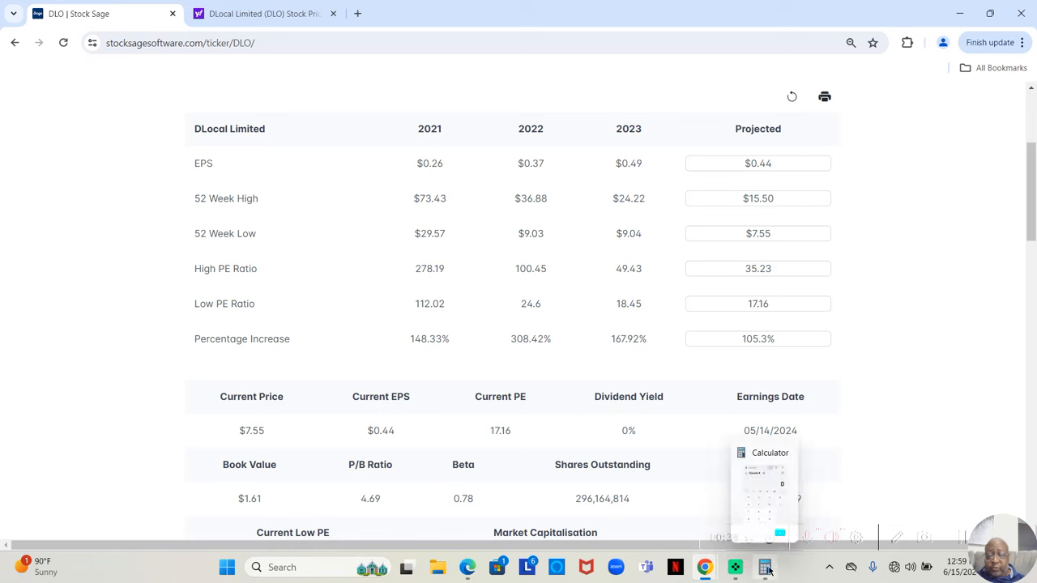
left_click(765, 568)
type("49")
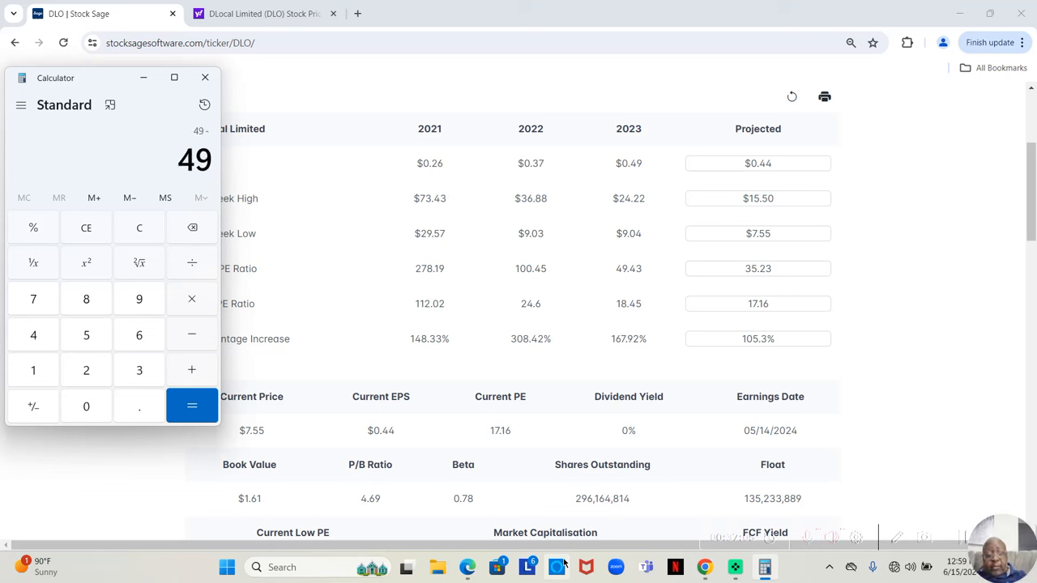
left_click(32, 370)
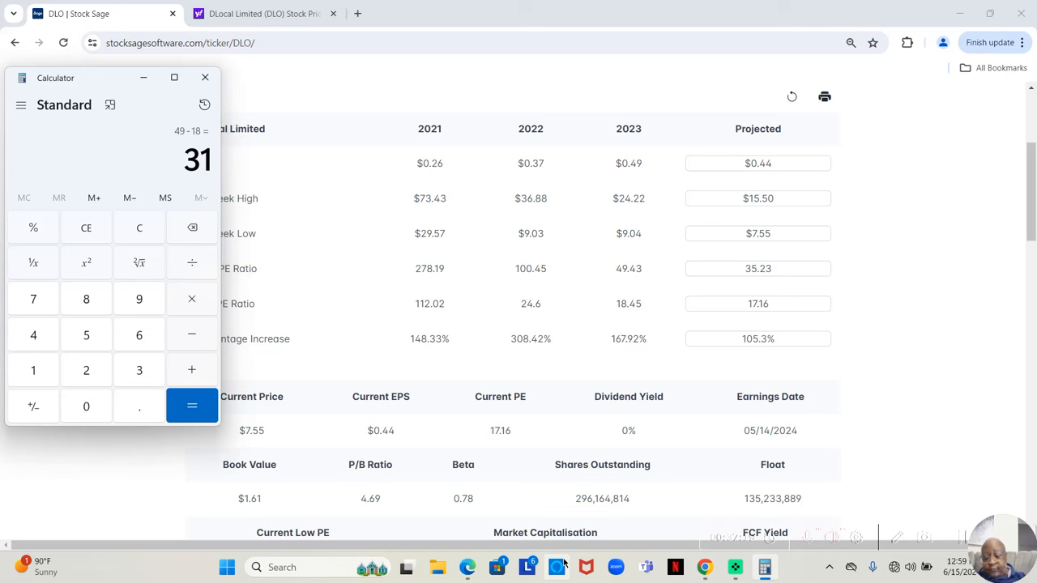
left_click(191, 370)
type("17.16")
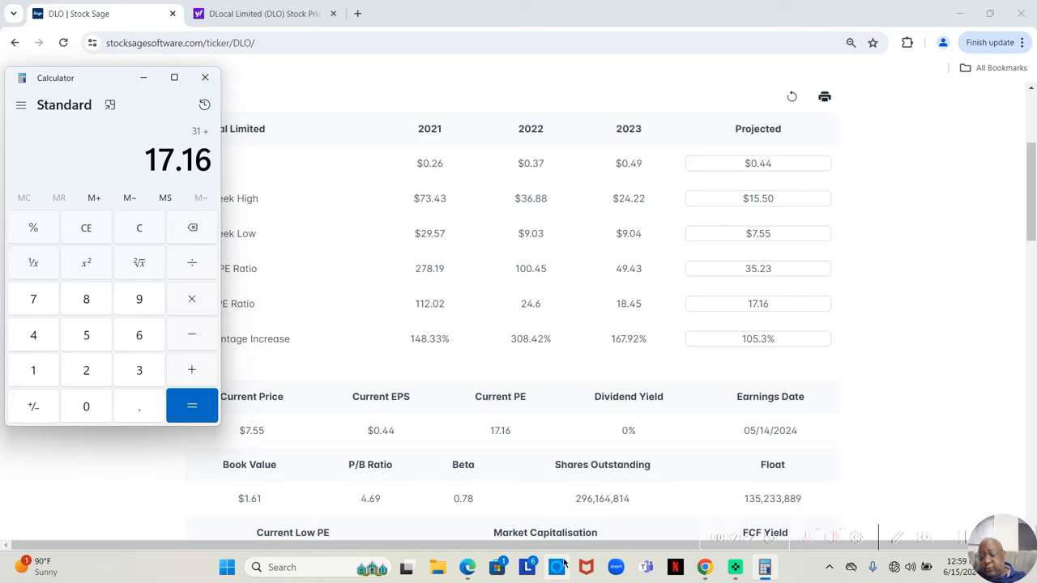
left_click(191, 405)
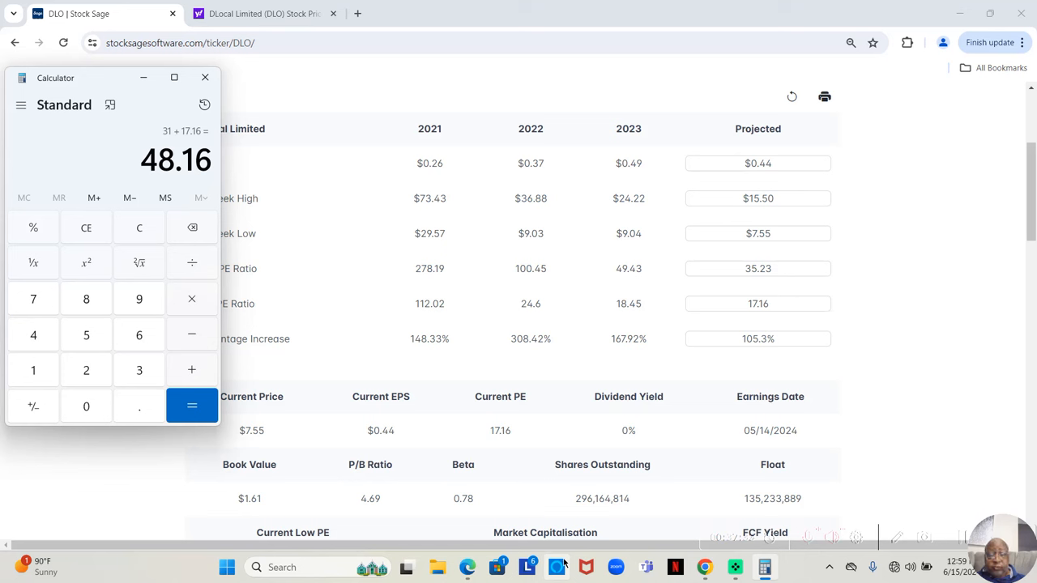
mouse_move(700, 519)
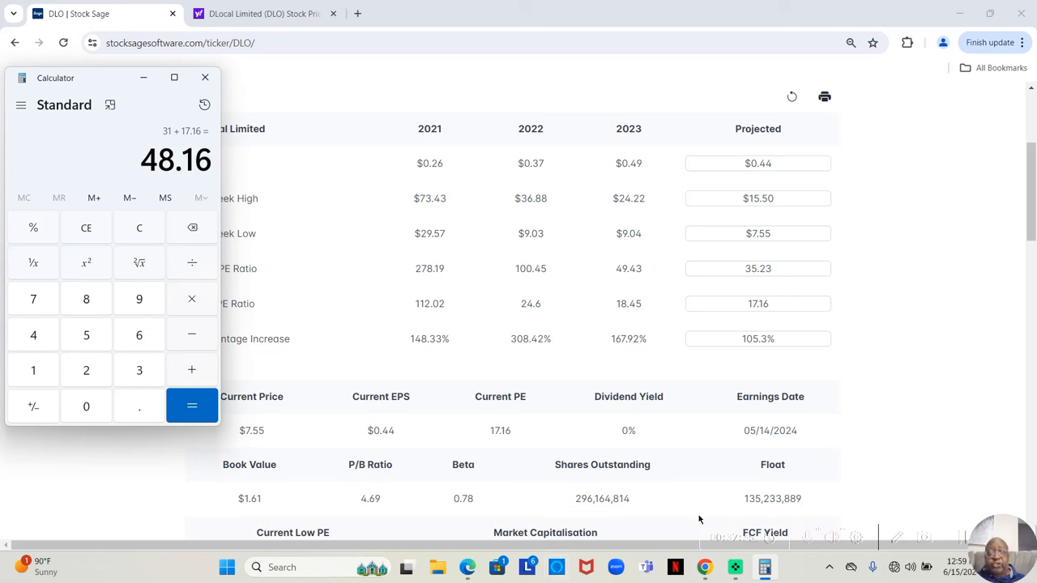
mouse_move(635, 282)
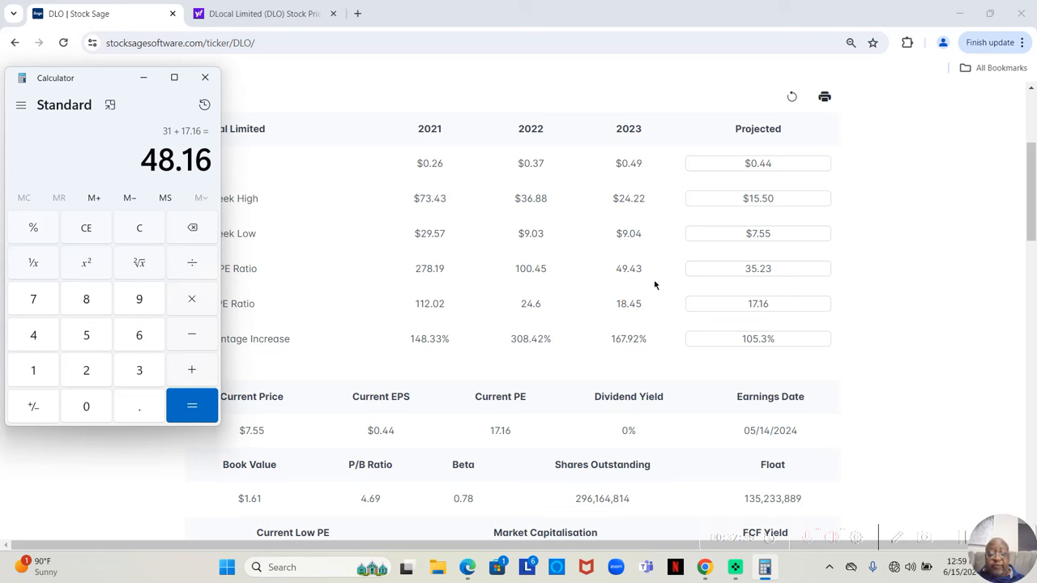
mouse_move(581, 259)
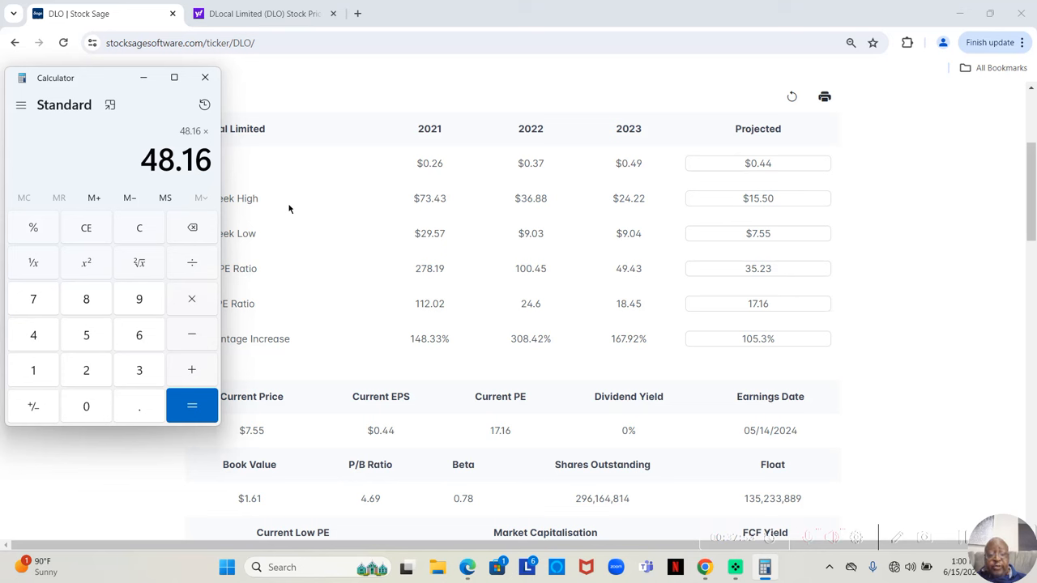
- Multiply 48.16 by the 0.44 EPS to get a projected high price of 21.1904
left_click(140, 227)
type("0.44")
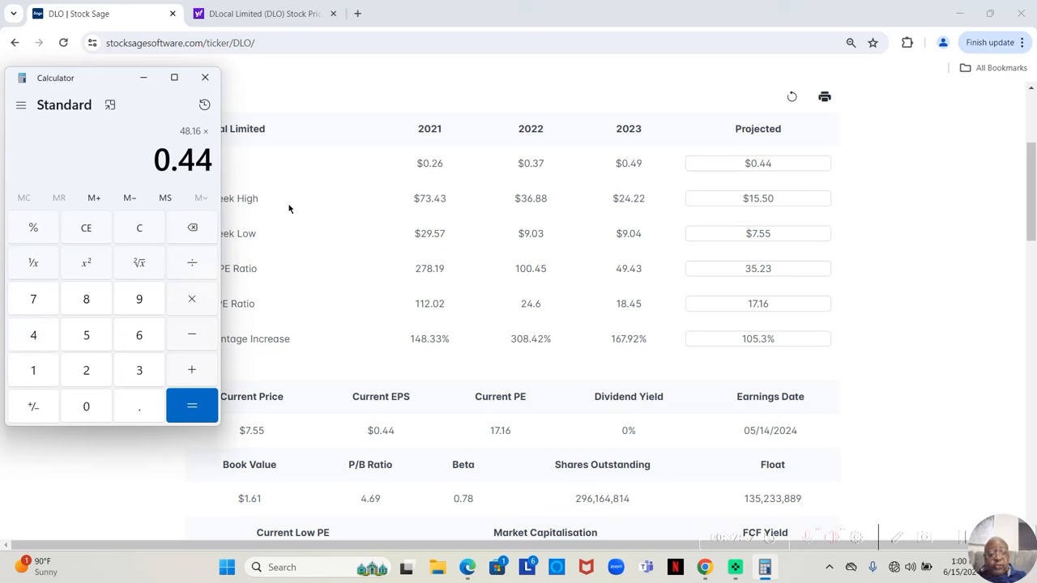
left_click(191, 405)
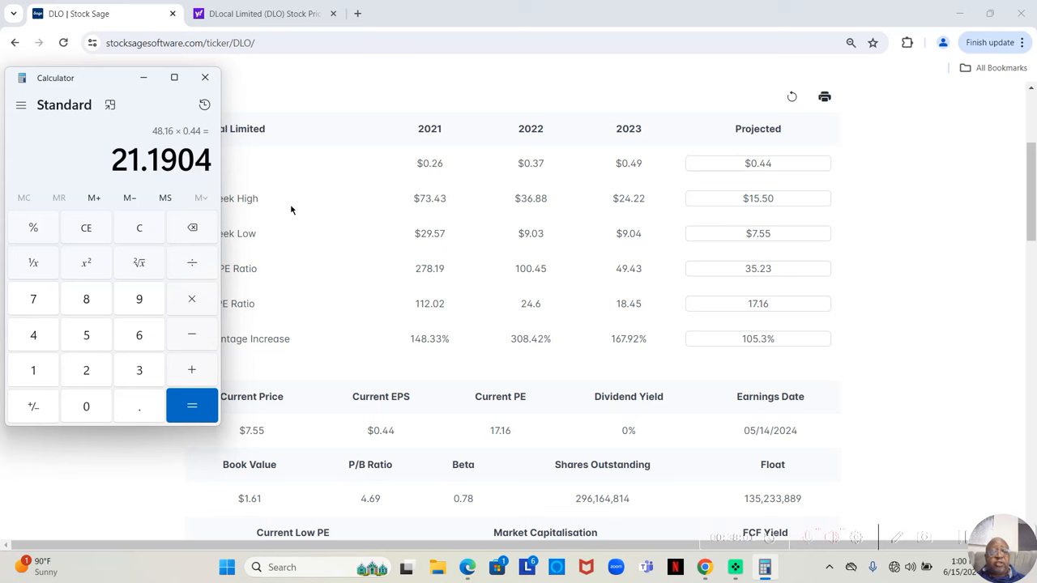
mouse_move(726, 265)
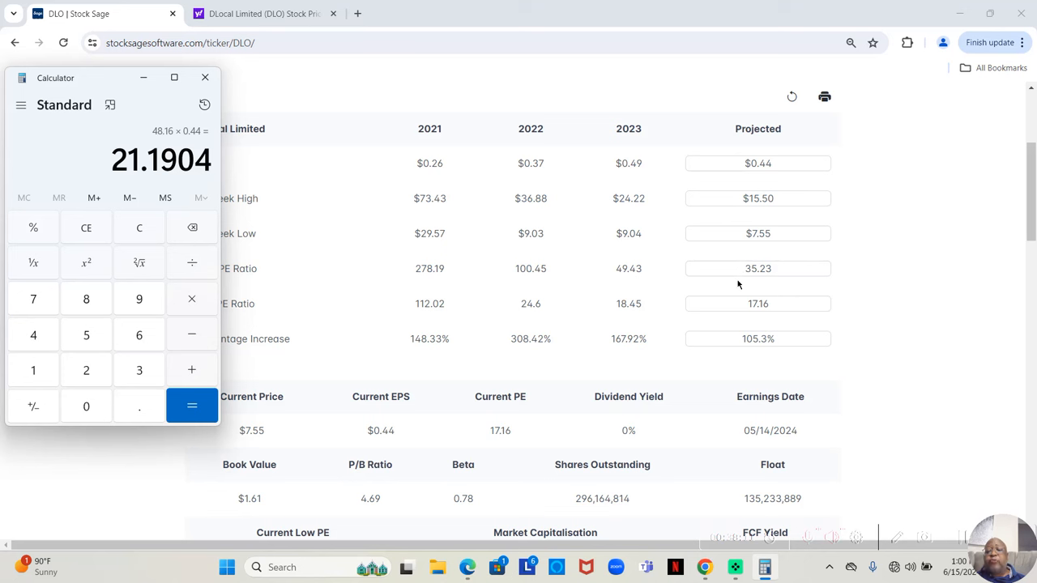
mouse_move(754, 355)
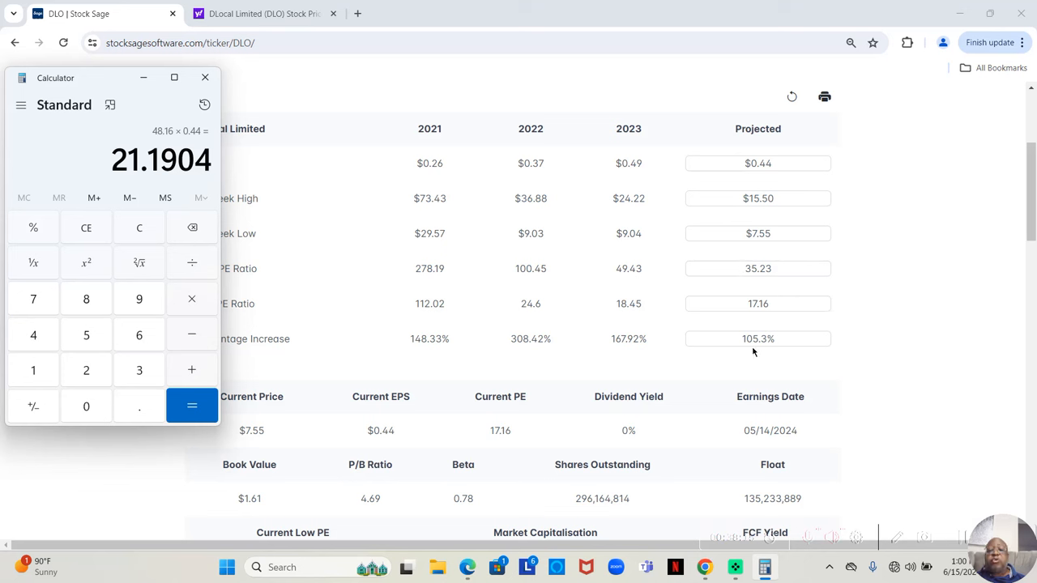
mouse_move(773, 354)
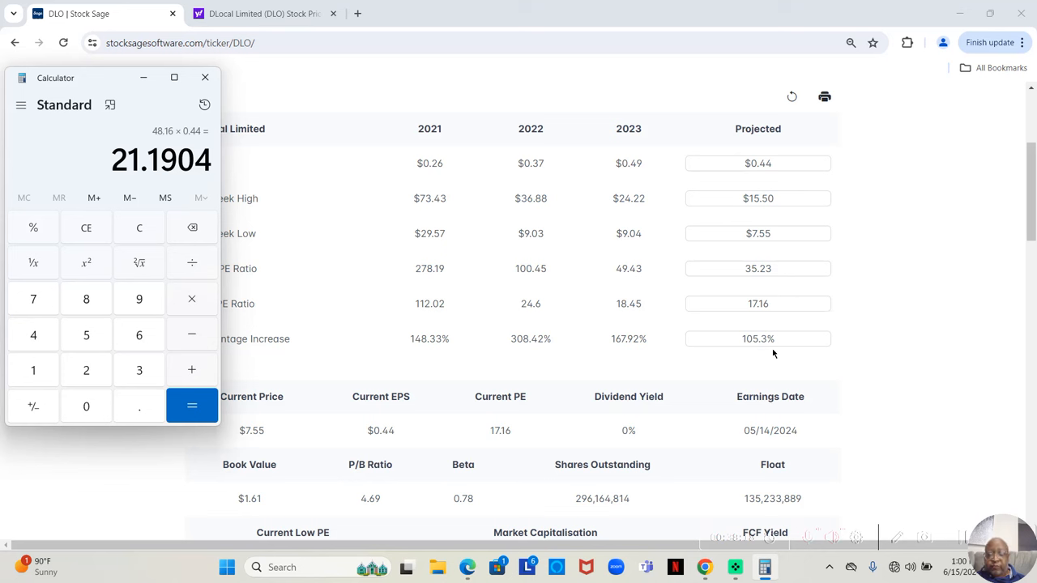
mouse_move(747, 361)
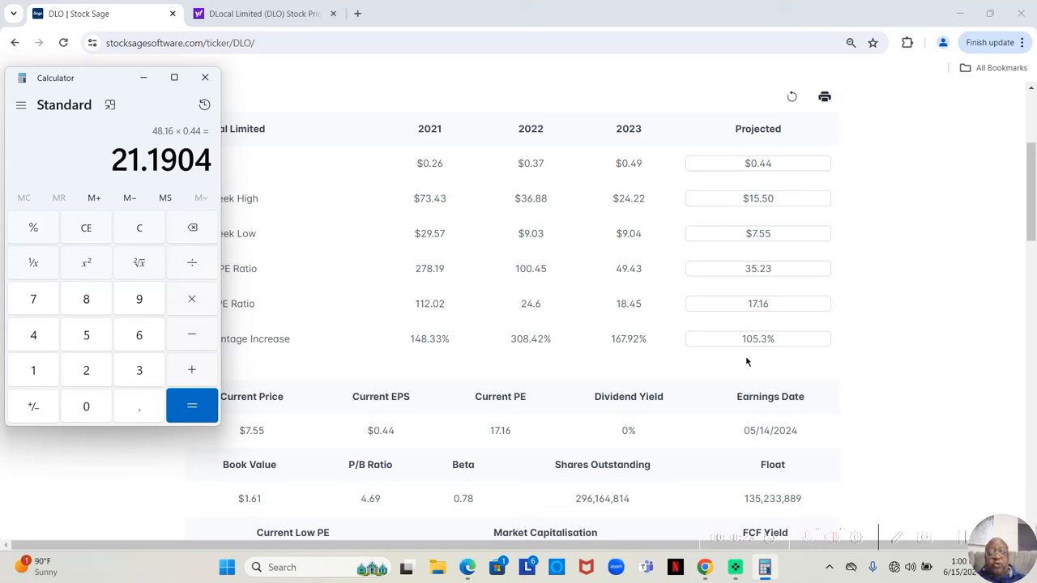
mouse_move(807, 328)
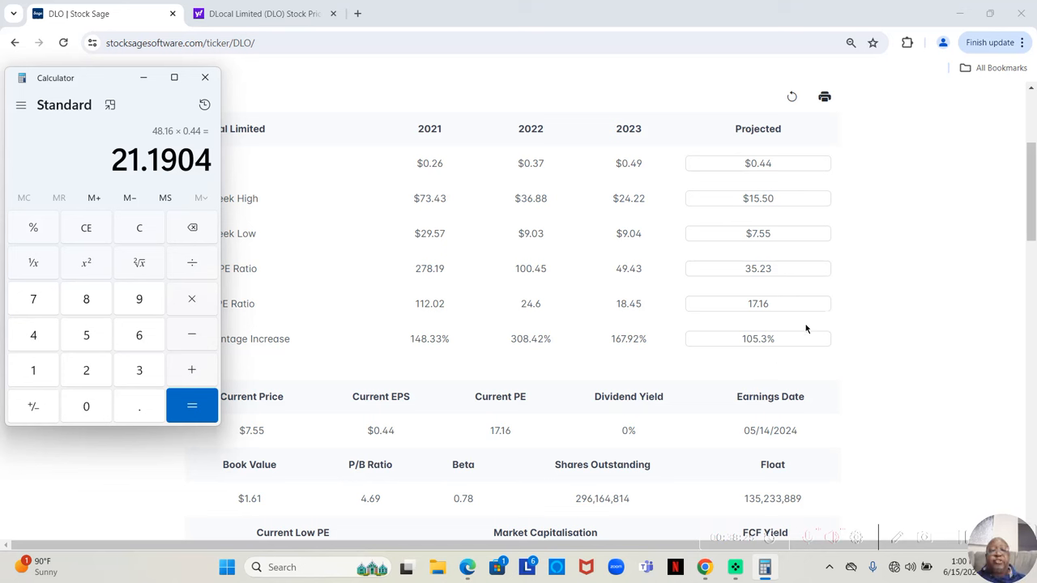
mouse_move(770, 269)
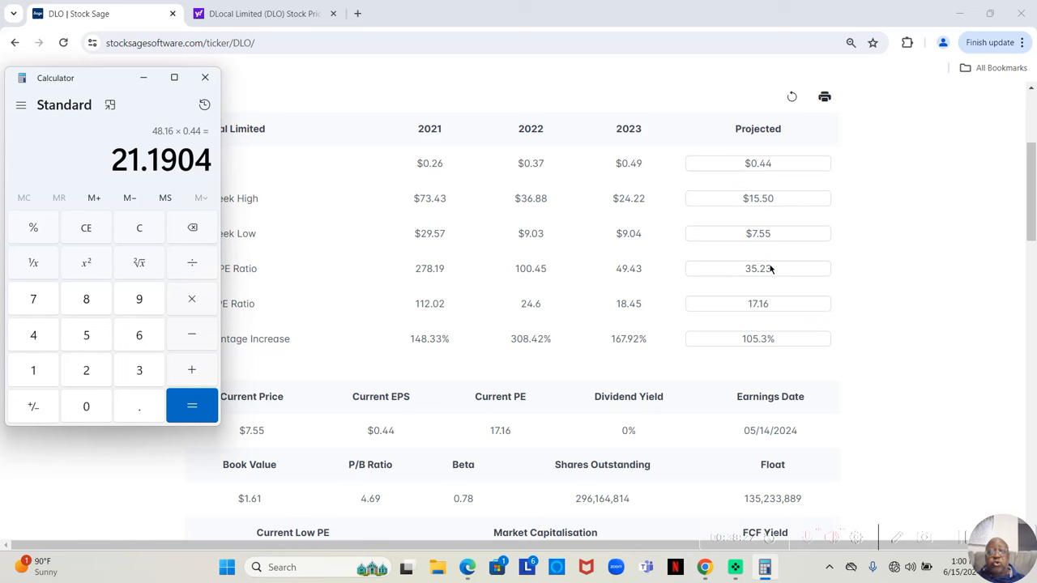
mouse_move(785, 214)
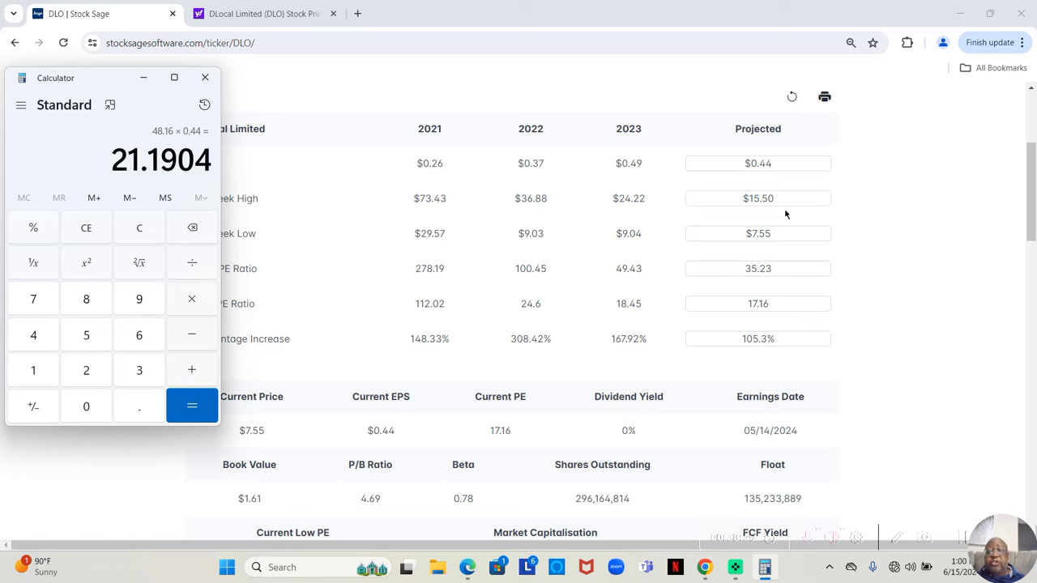
- Enter $21.19 as DLO's projected 52-week high, giving high PE 48.16 and 180.66% increase
left_click(759, 197)
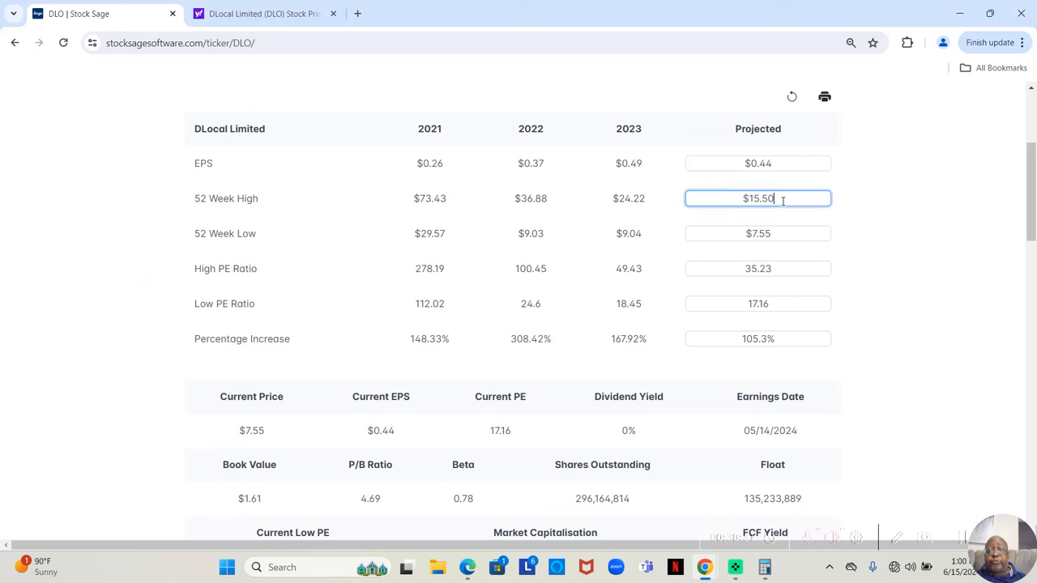
type("2")
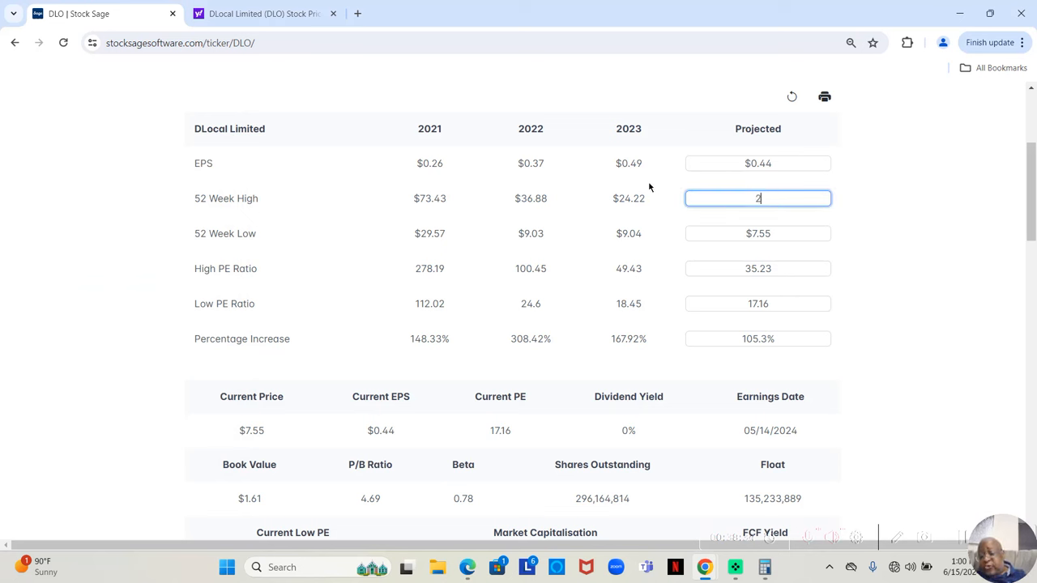
type("1.19")
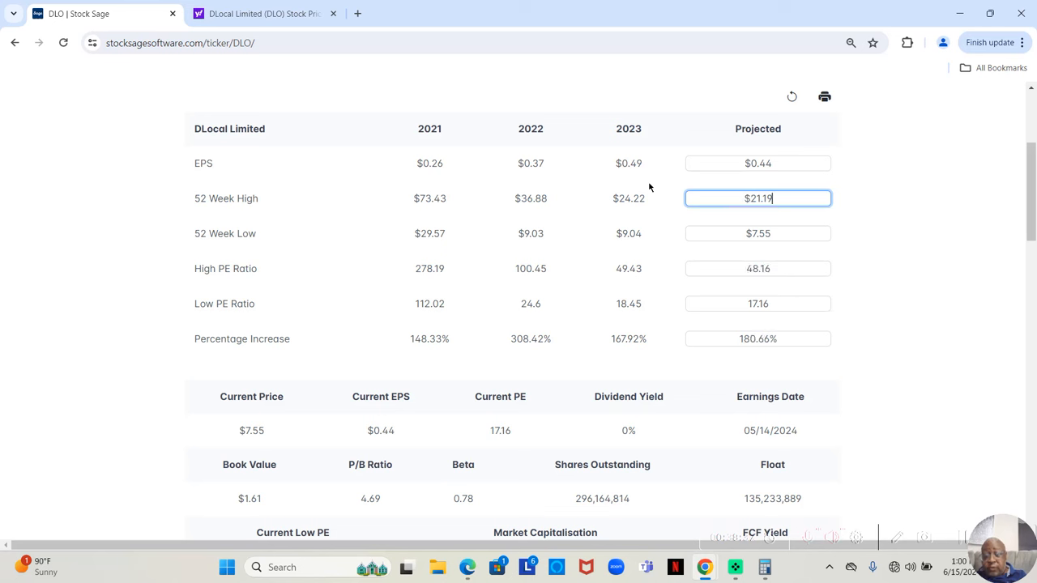
mouse_move(716, 394)
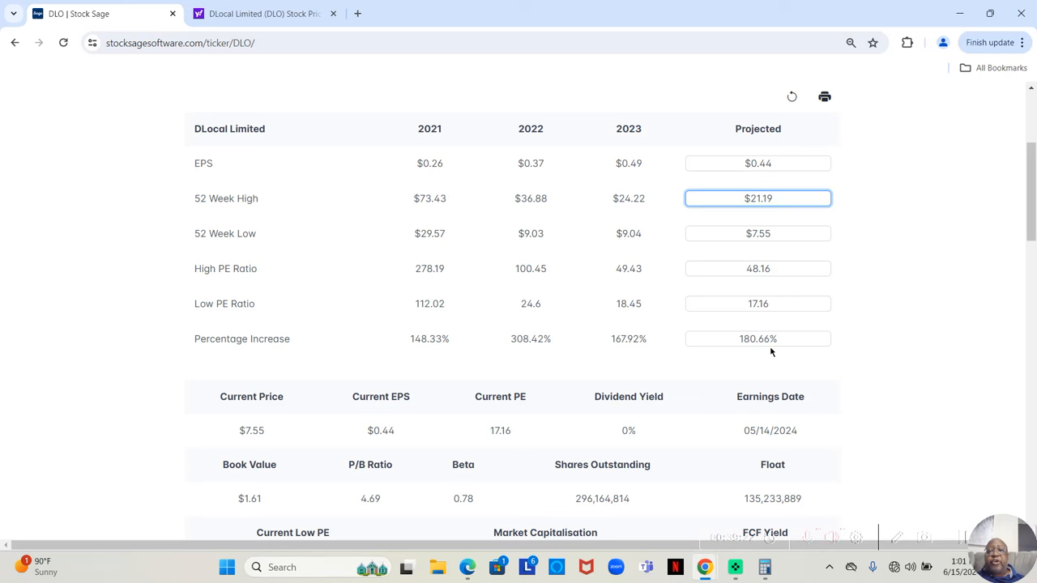
mouse_move(833, 341)
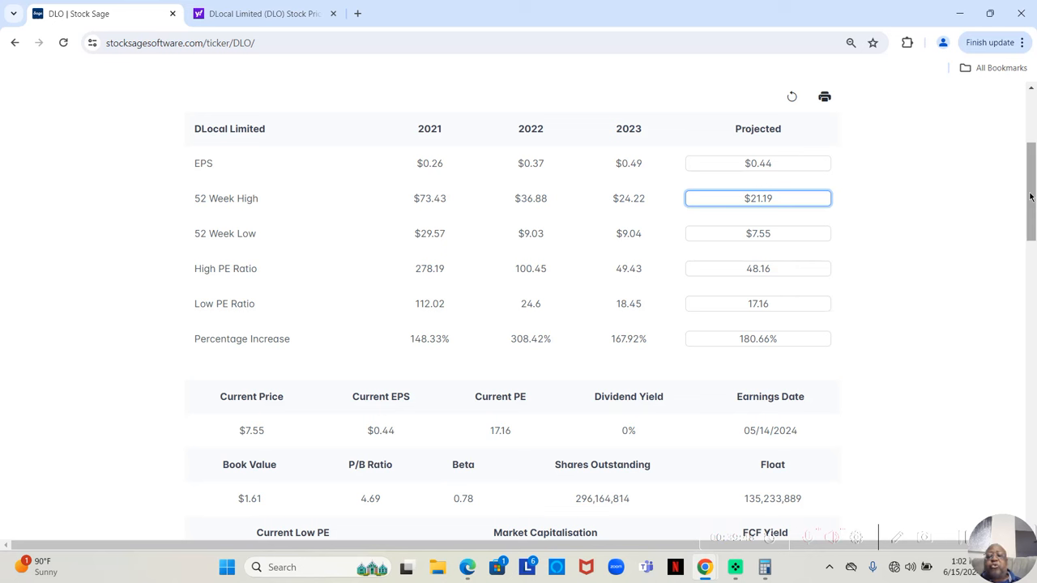
left_click(758, 198)
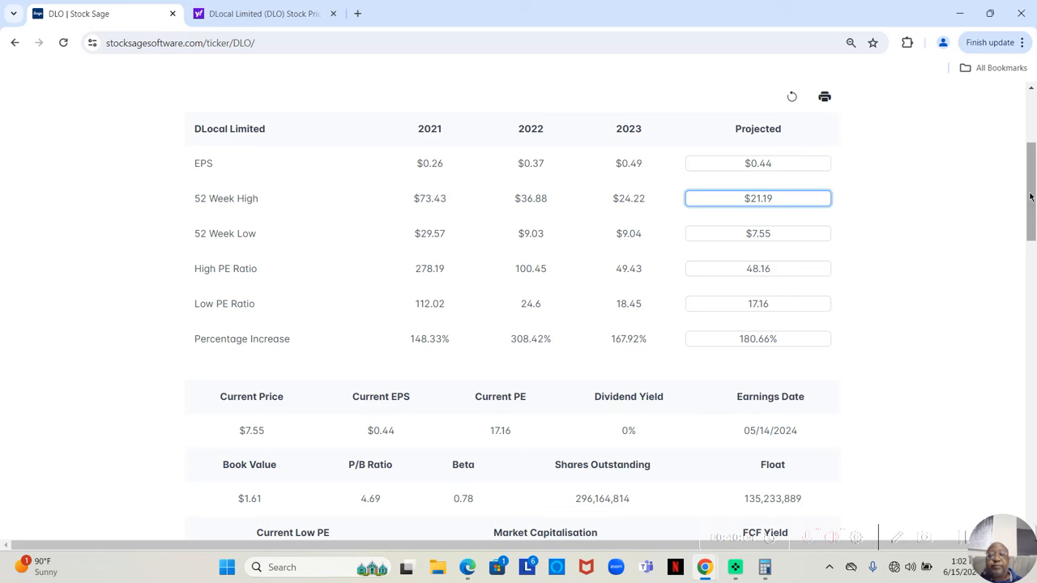
left_click(758, 198)
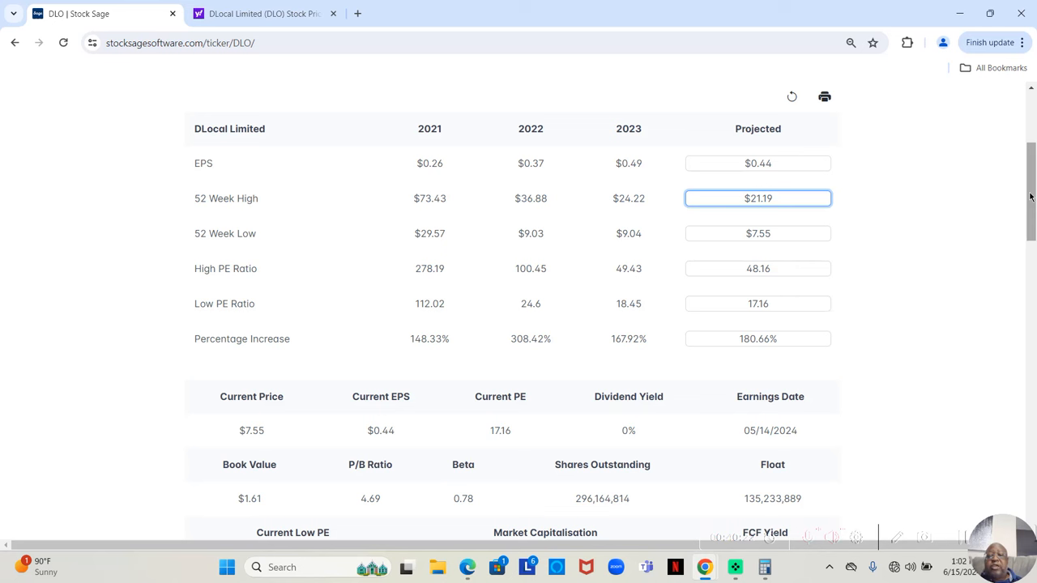
left_click(758, 198)
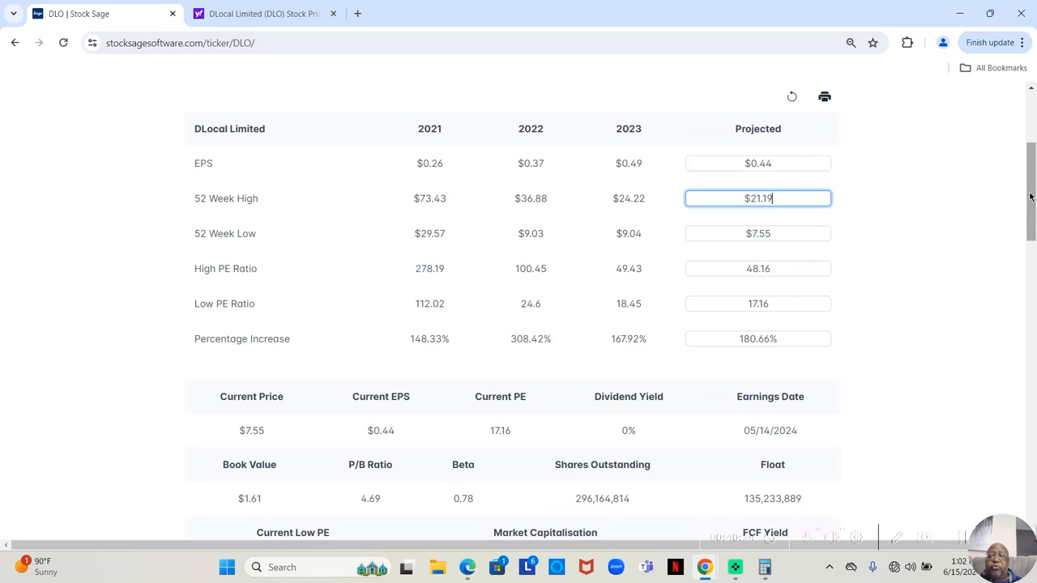